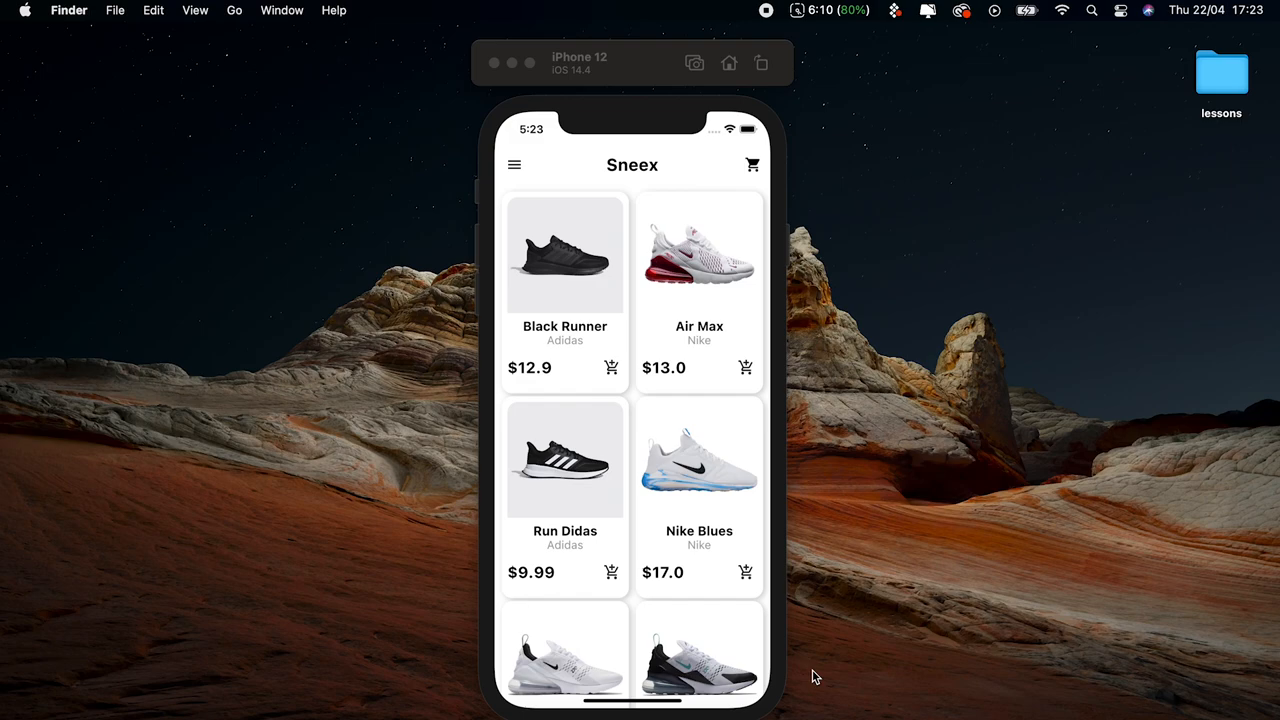
mouse_move(696, 450)
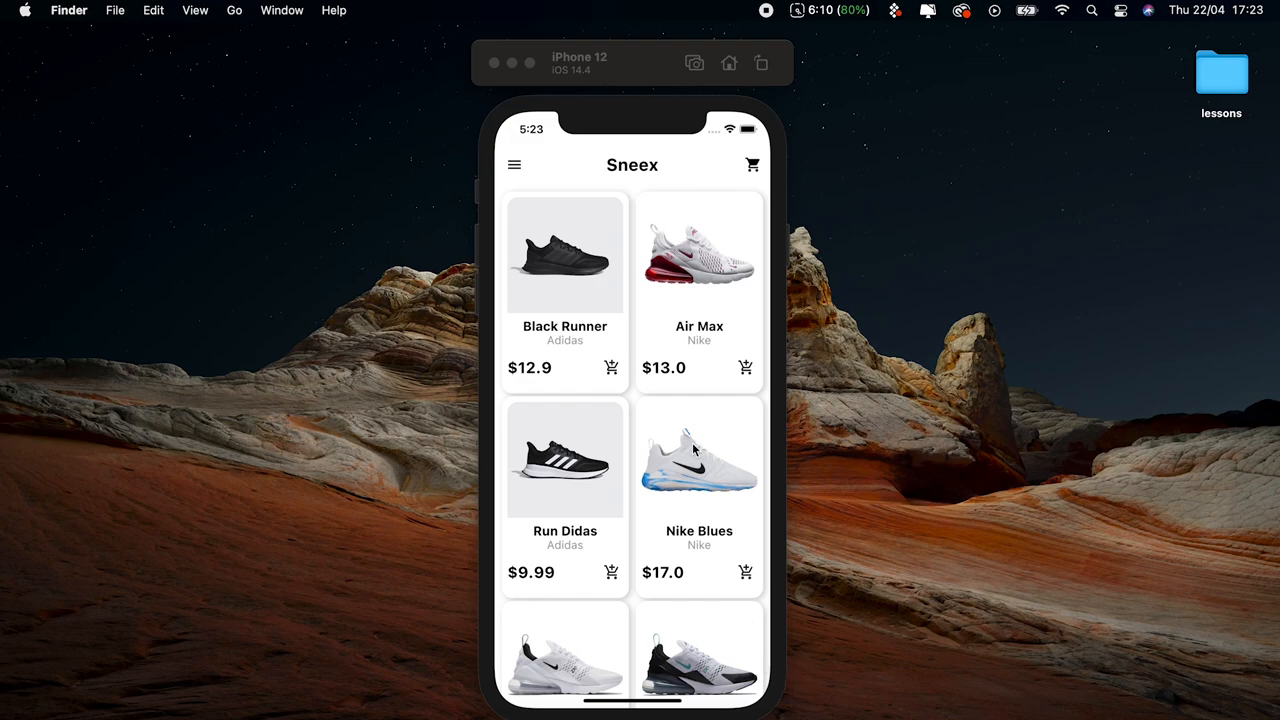
Scroll the Sneex home grid while Nike Blues refreshes to $17.0.
scroll(down, 3)
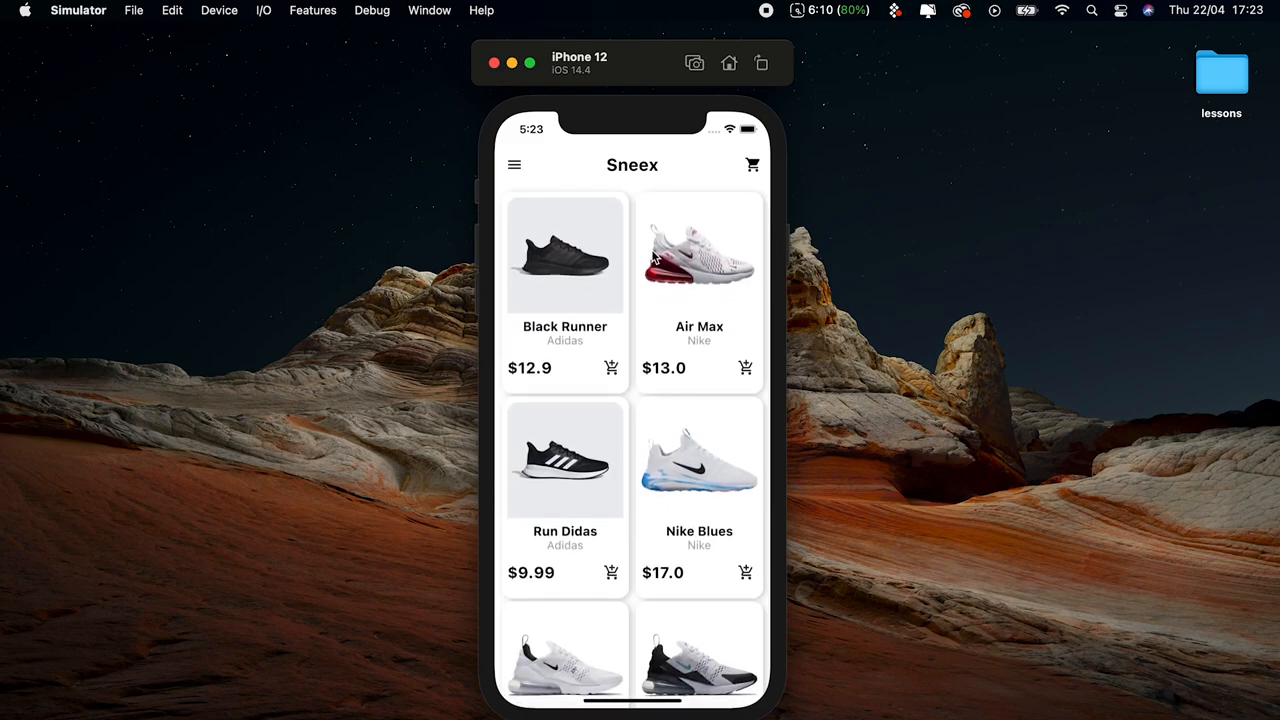
mouse_move(584, 194)
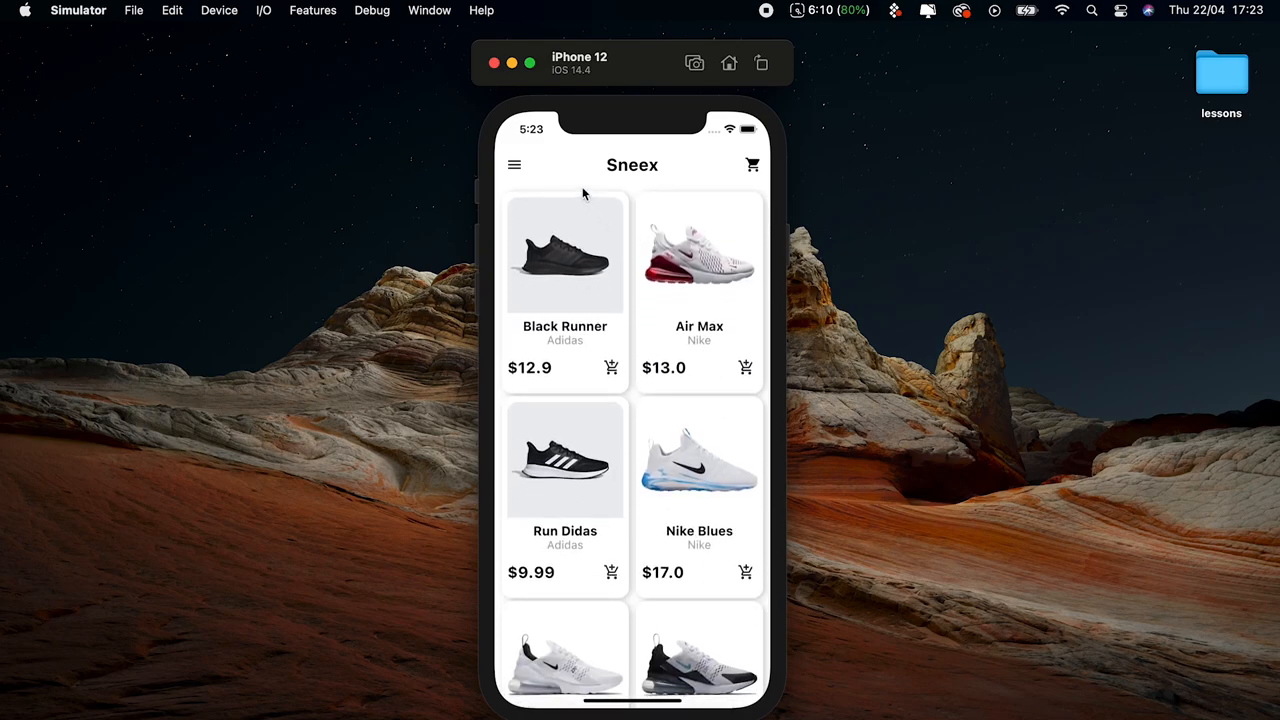
mouse_move(548, 192)
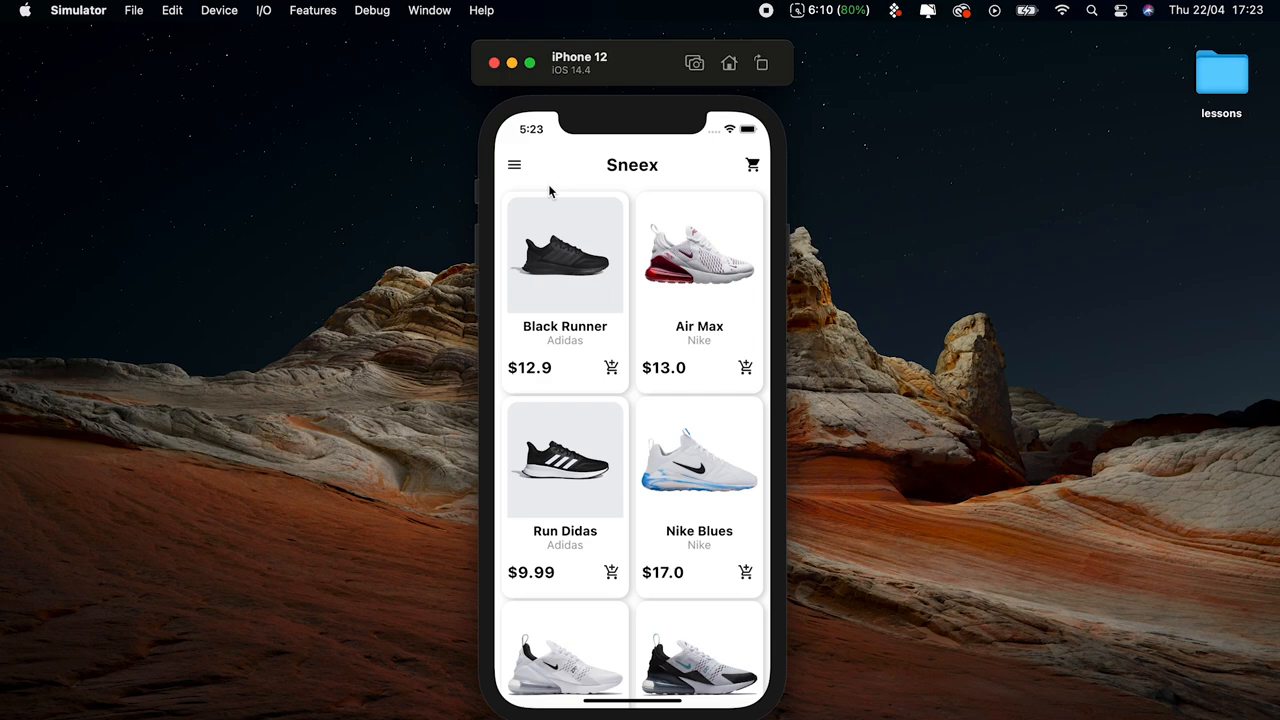
mouse_move(534, 174)
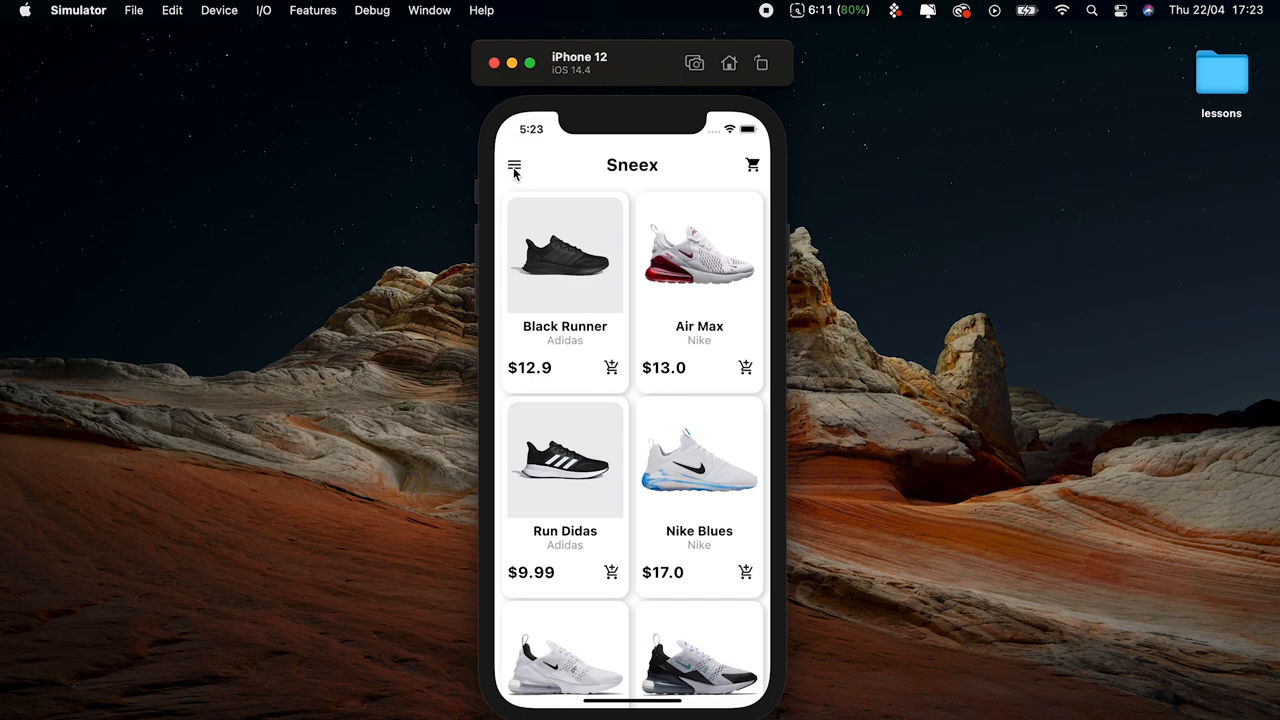
Log out of Sneex from the drawer and toggle between Login and Create account.
click(514, 166)
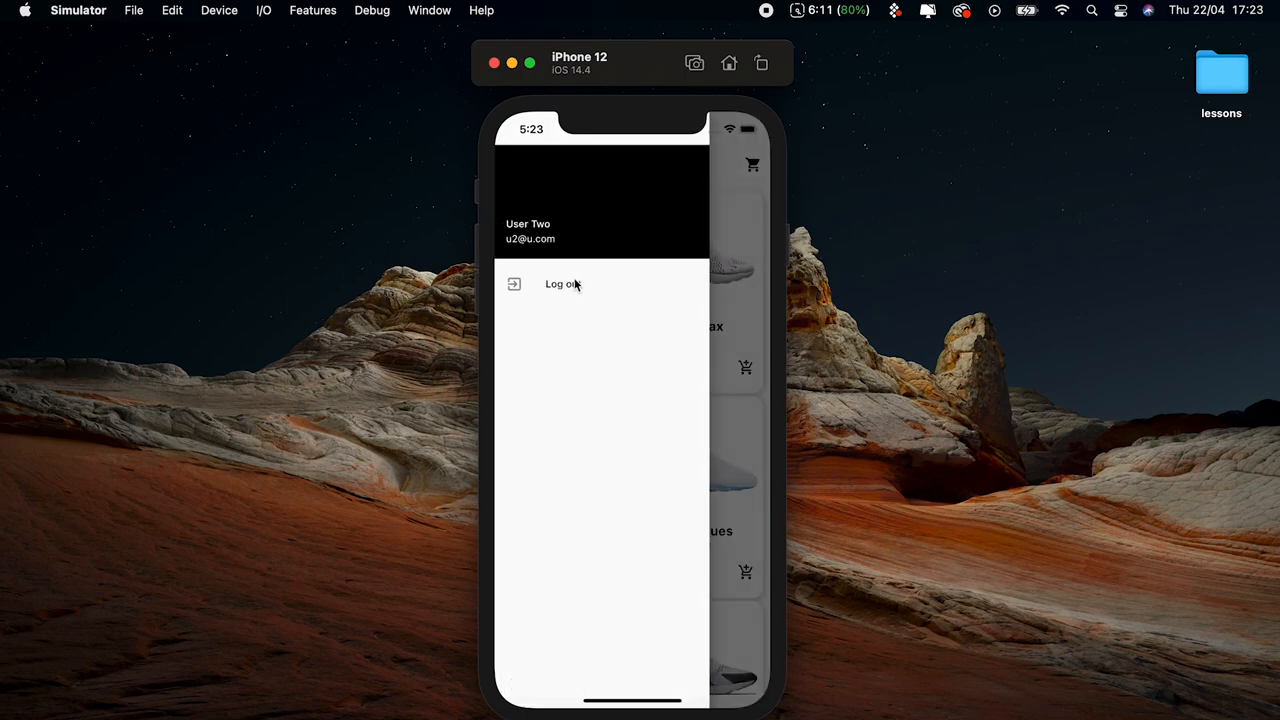
click(556, 284)
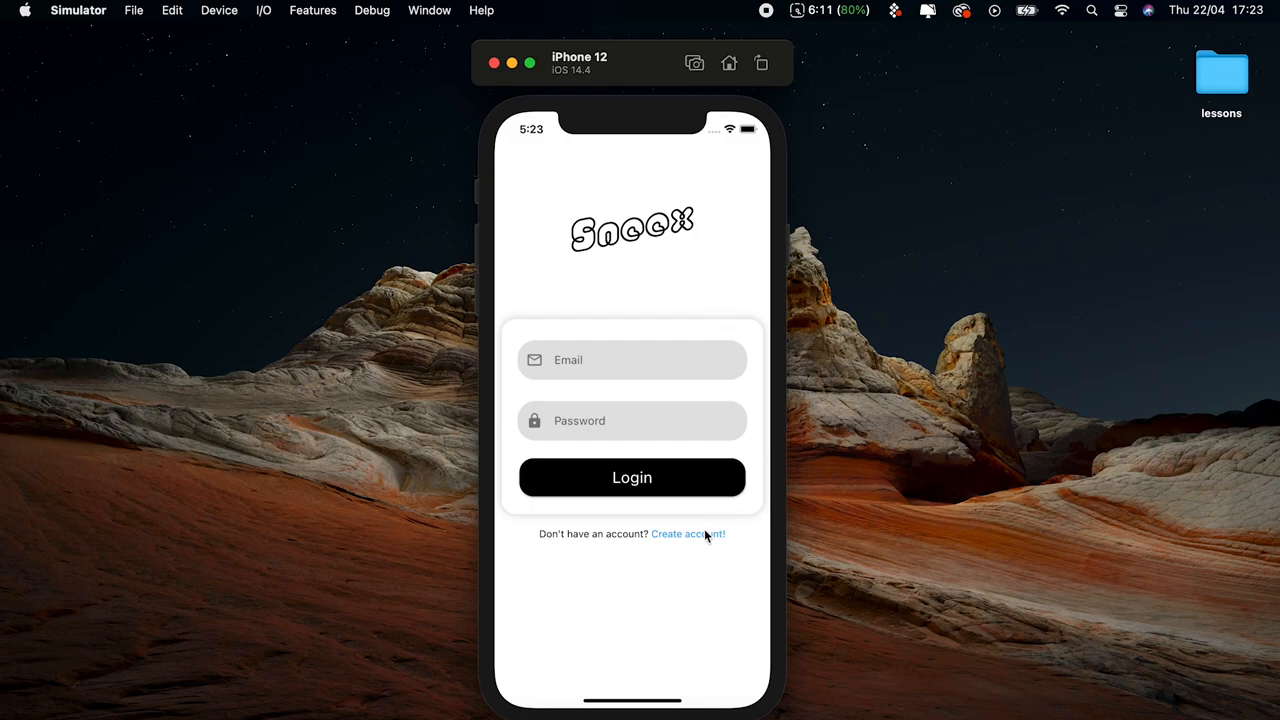
mouse_move(688, 540)
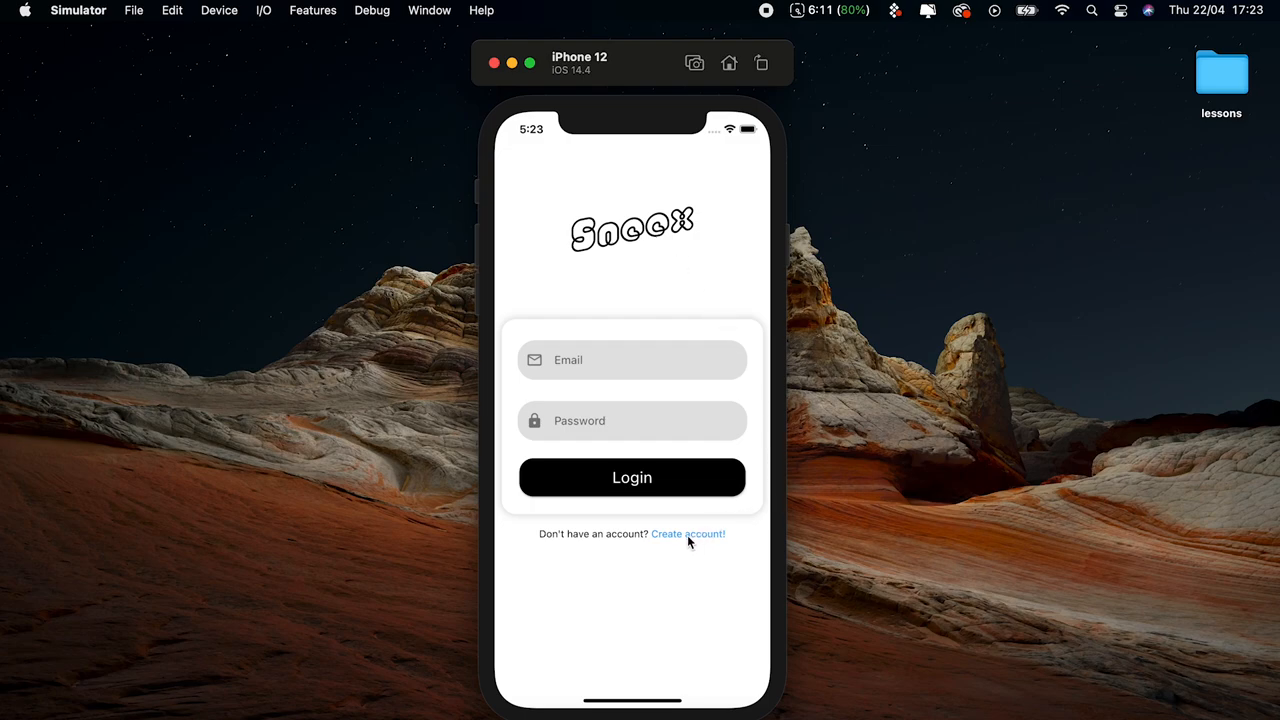
click(688, 532)
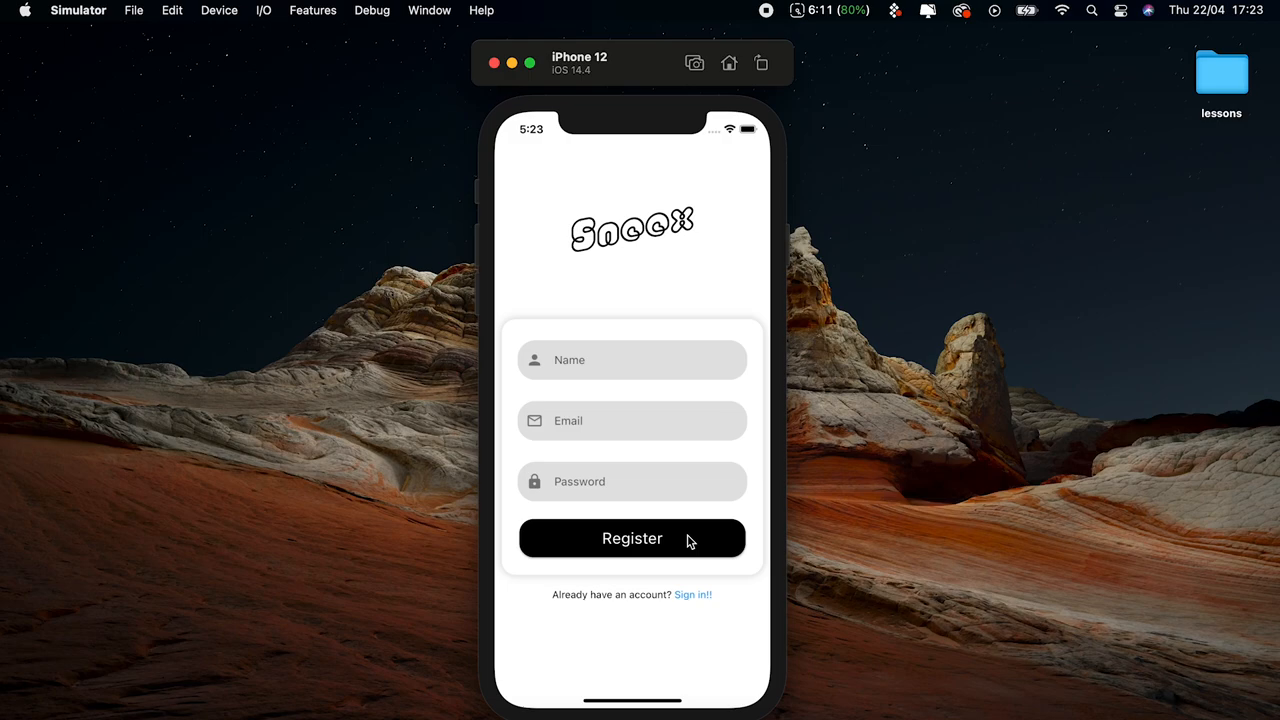
mouse_move(692, 598)
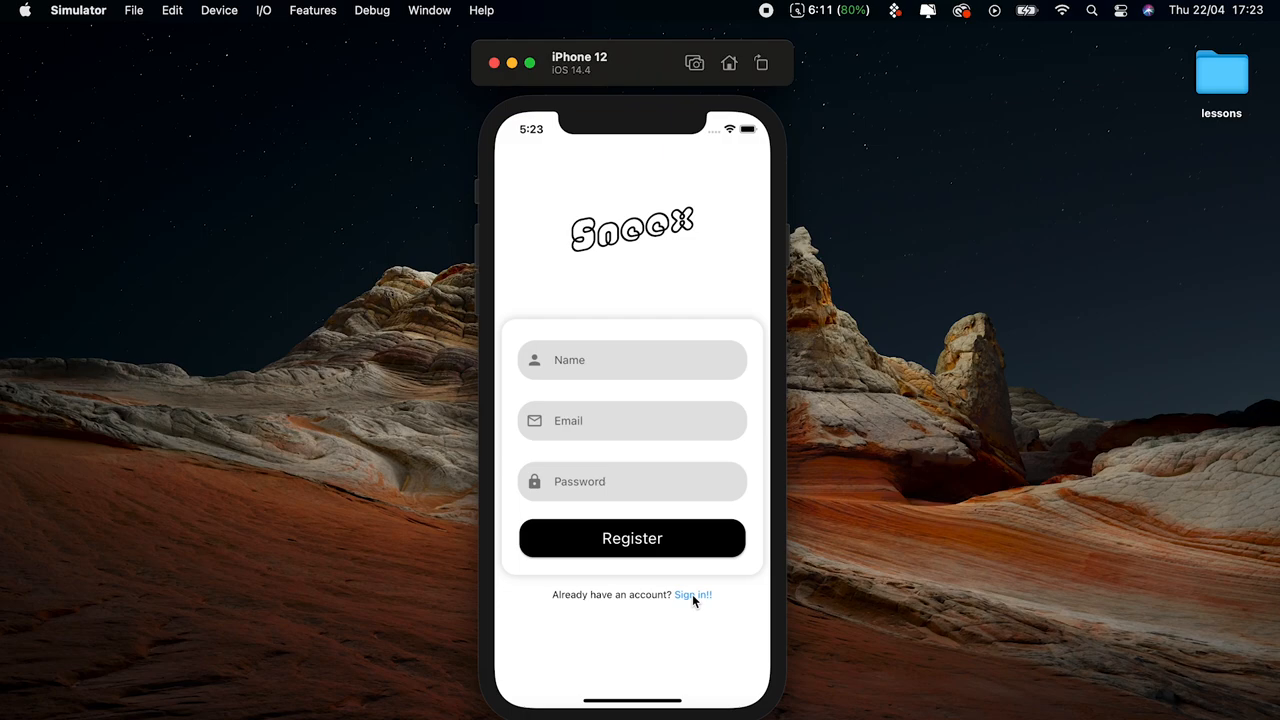
click(690, 594)
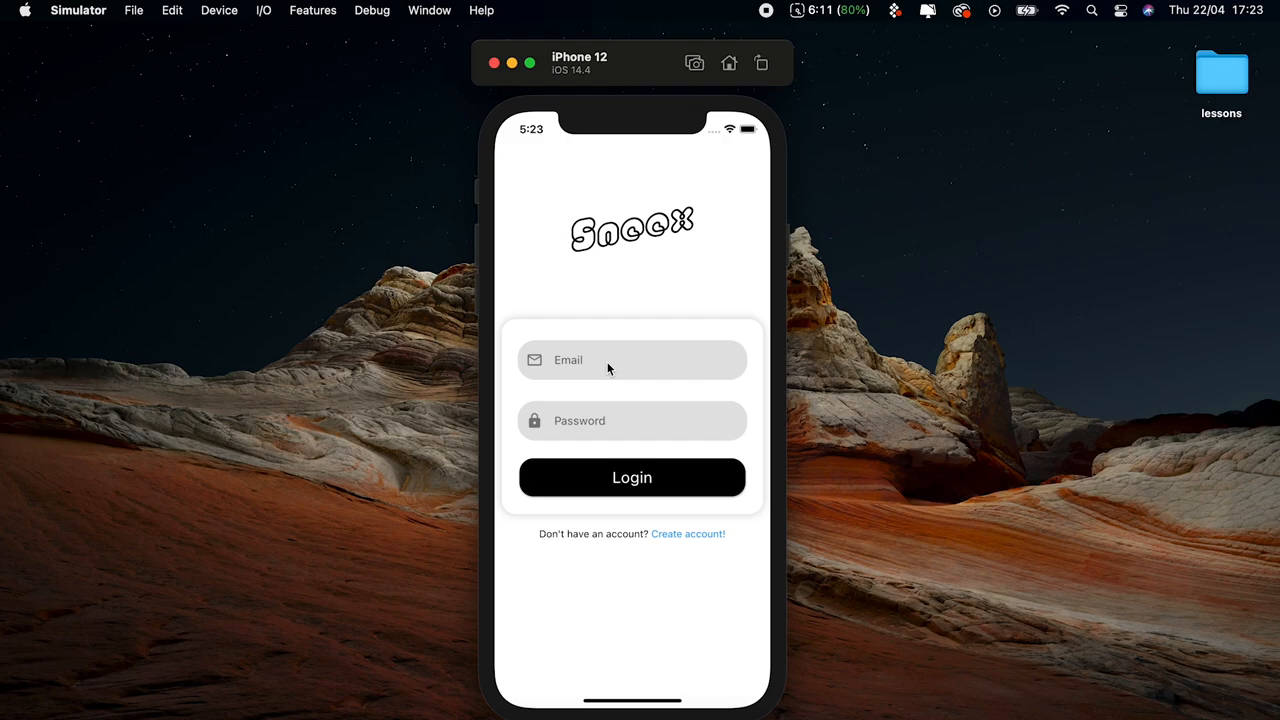
Enter email 'u1@' on the login form, then switch to the Register form.
click(632, 360)
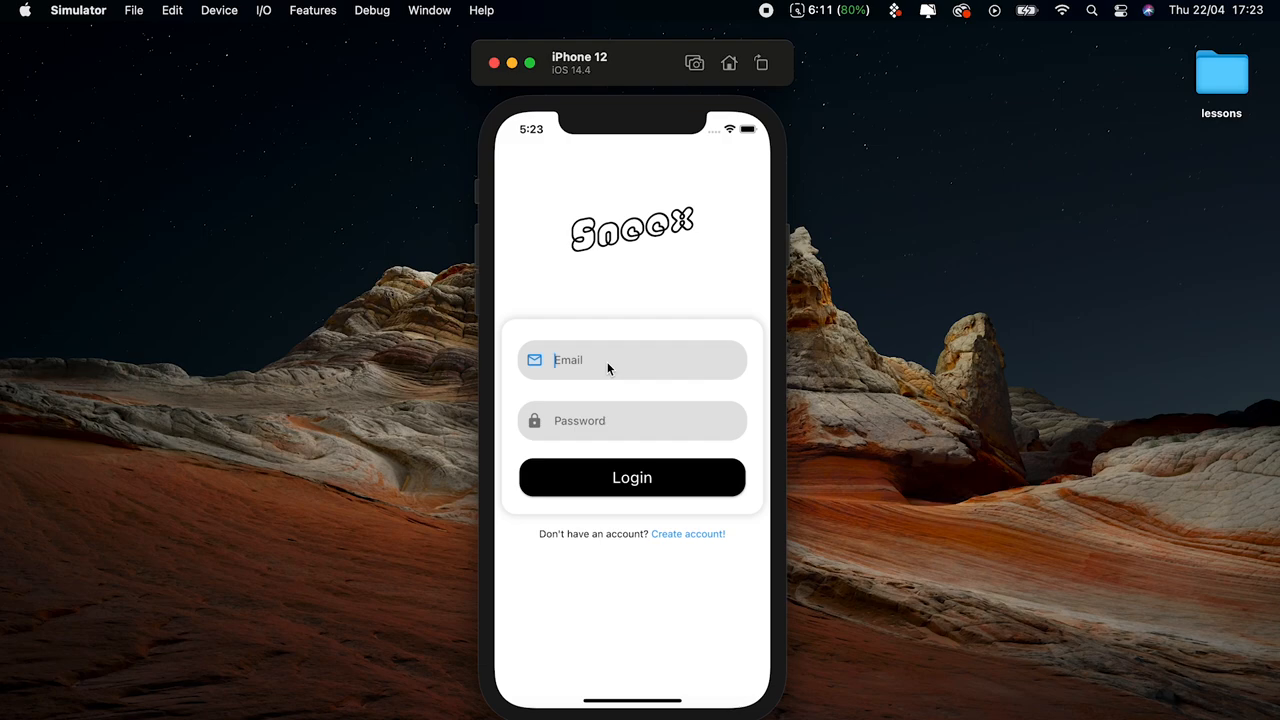
text(u1@u.com)
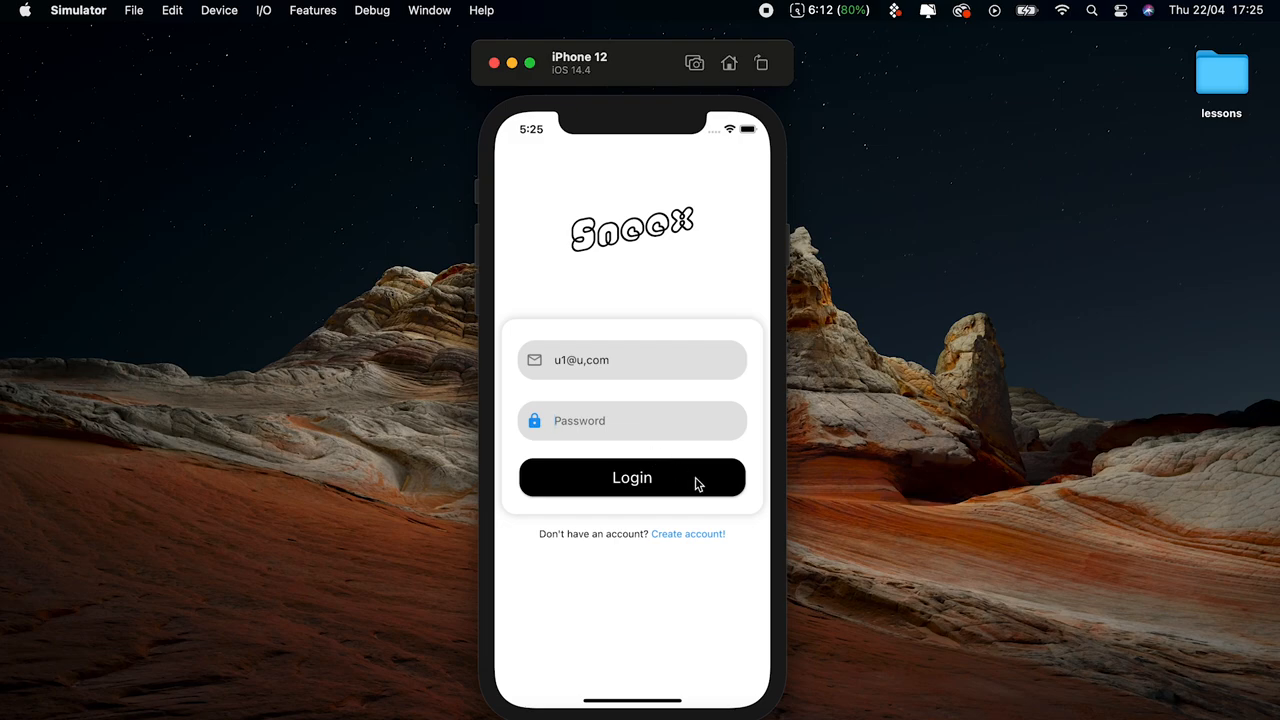
mouse_move(706, 548)
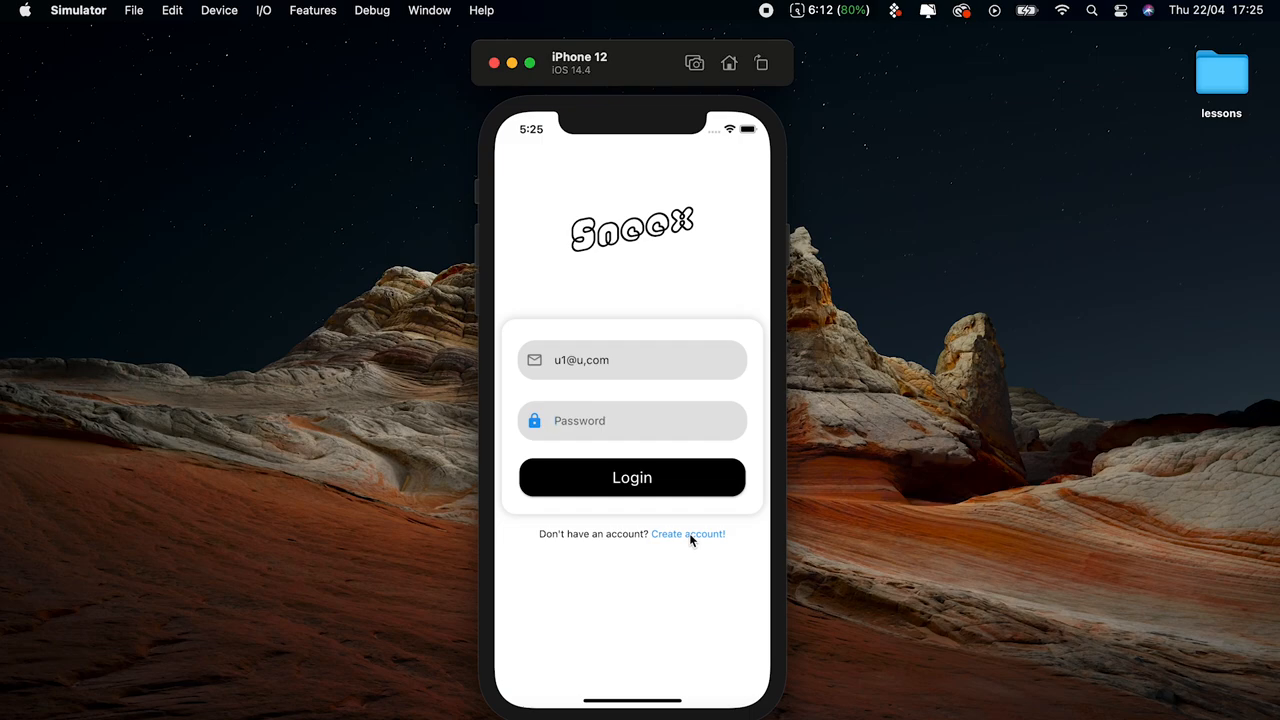
click(688, 534)
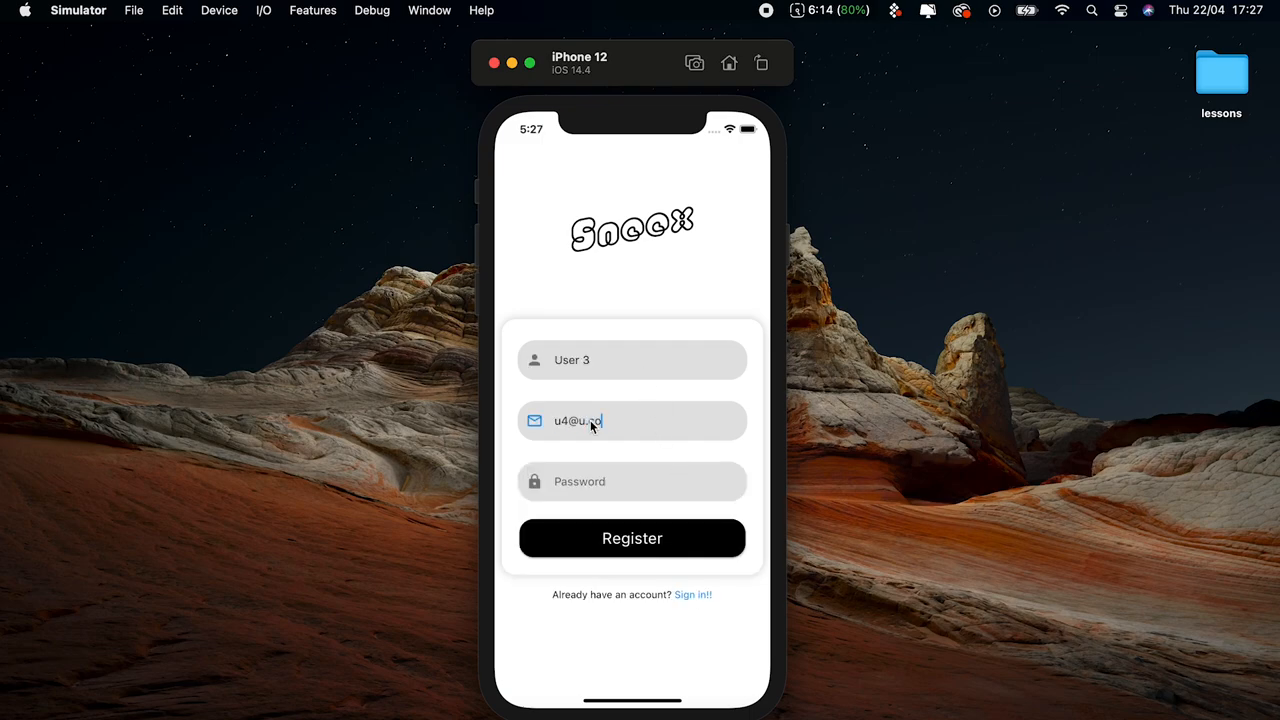
Register the new account, confirm the signed-in user in the drawer and view the empty cart.
click(632, 538)
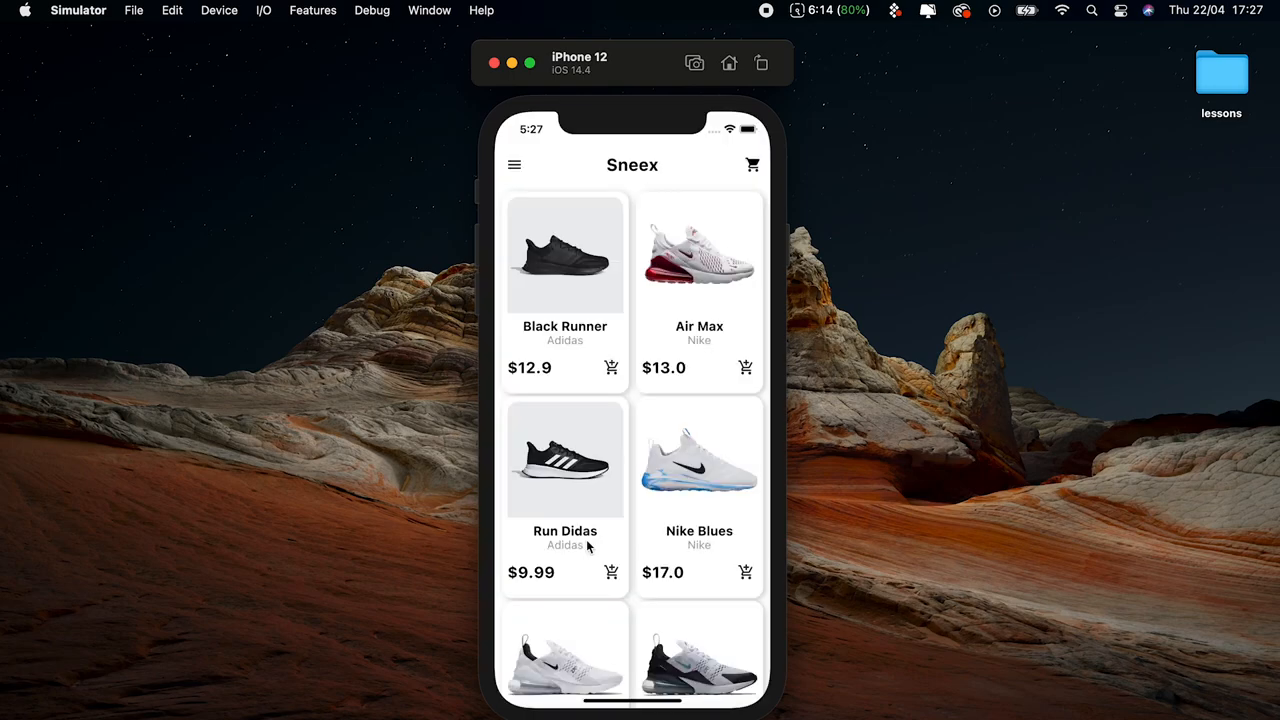
mouse_move(644, 456)
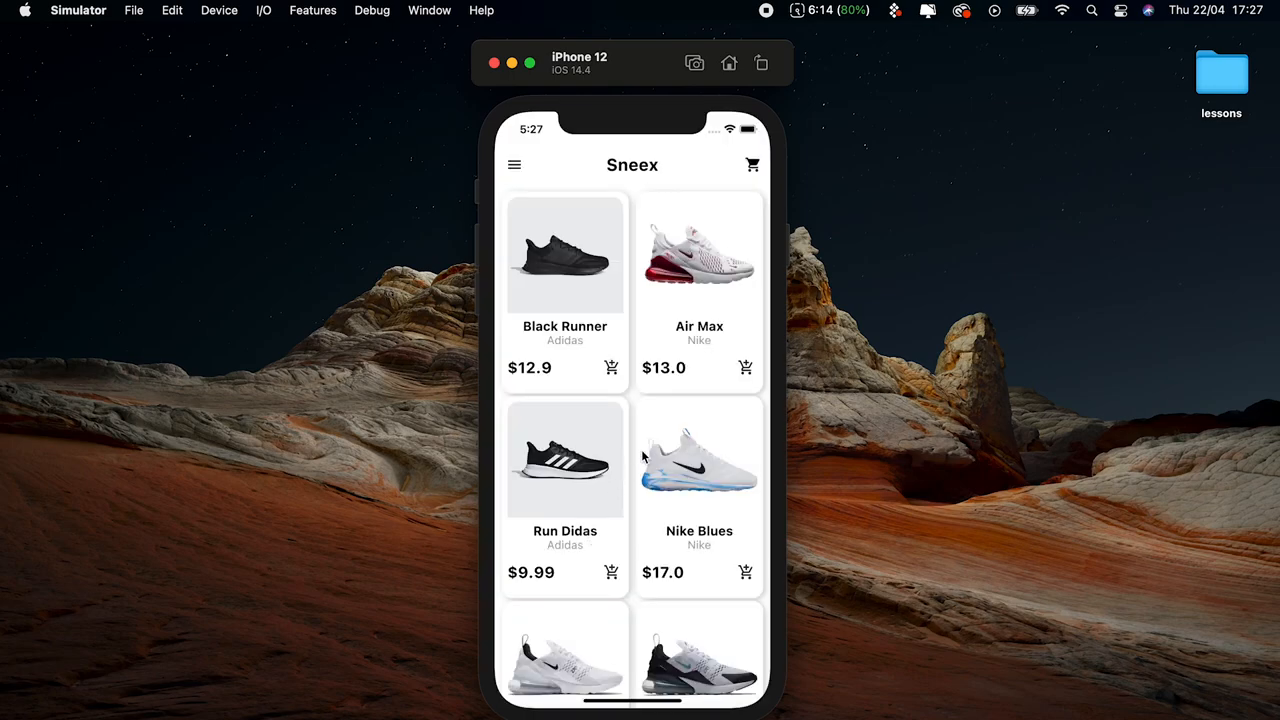
mouse_move(684, 352)
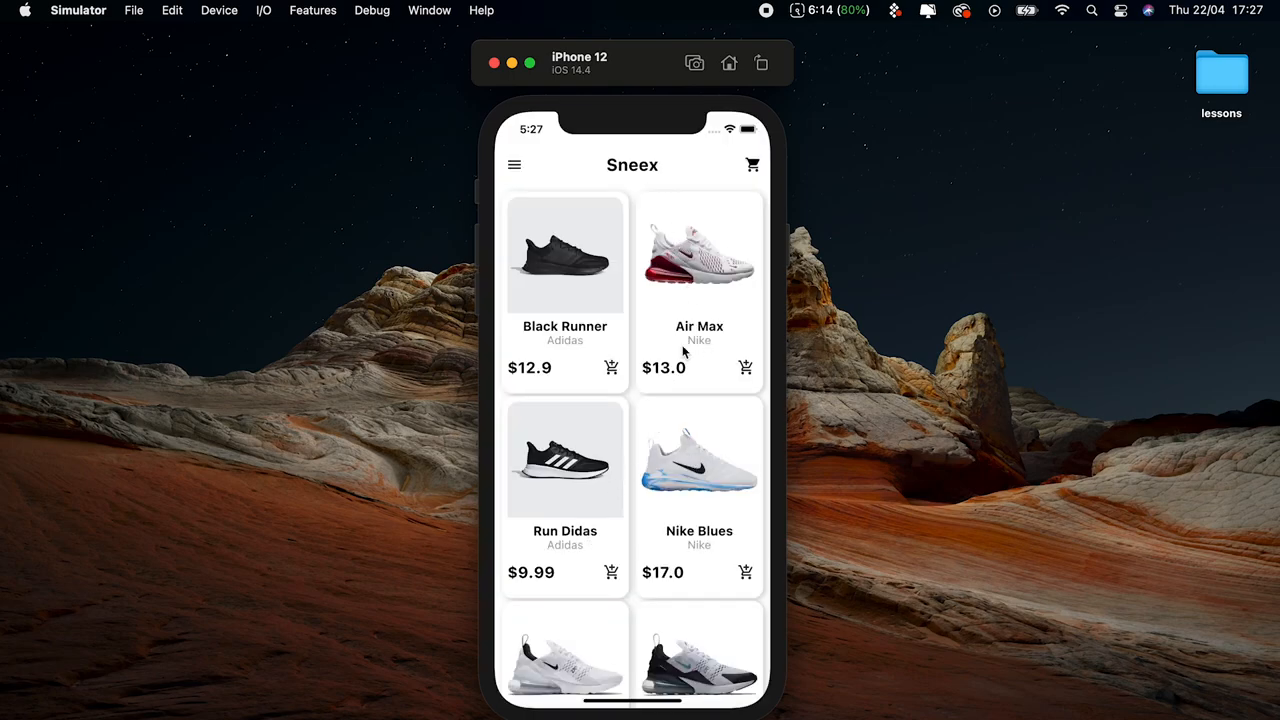
scroll(down, 3)
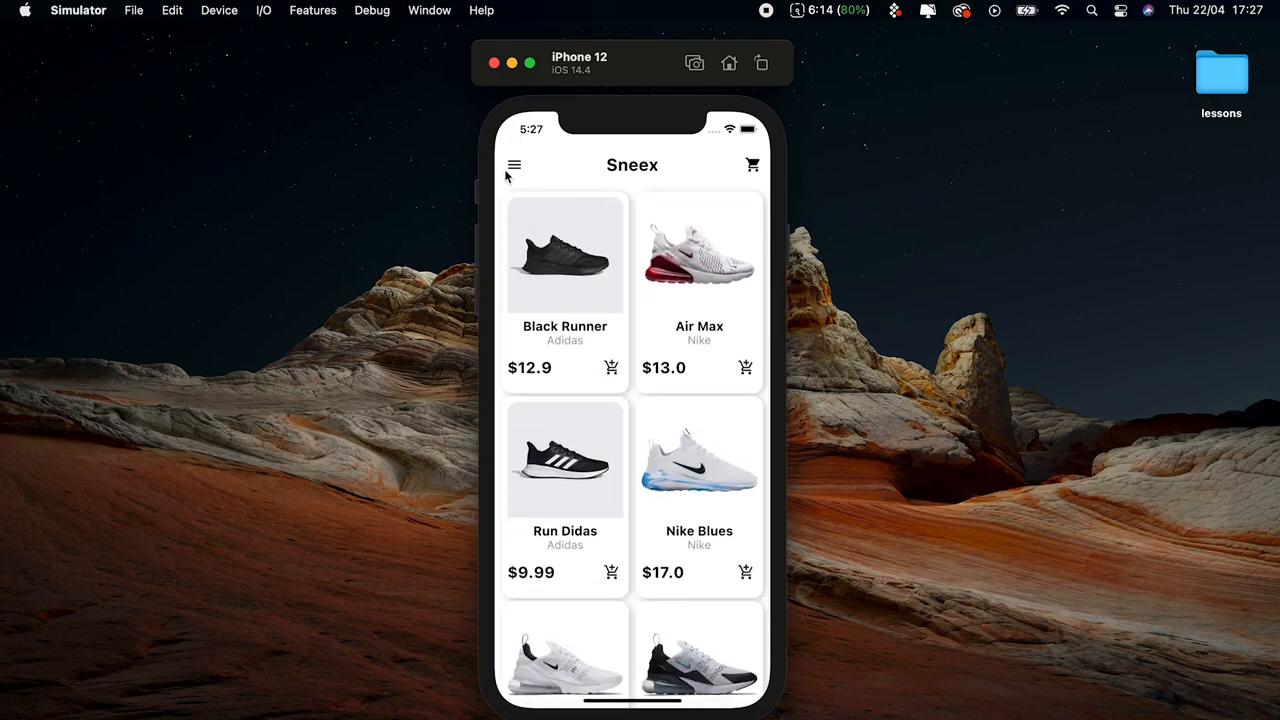
click(514, 164)
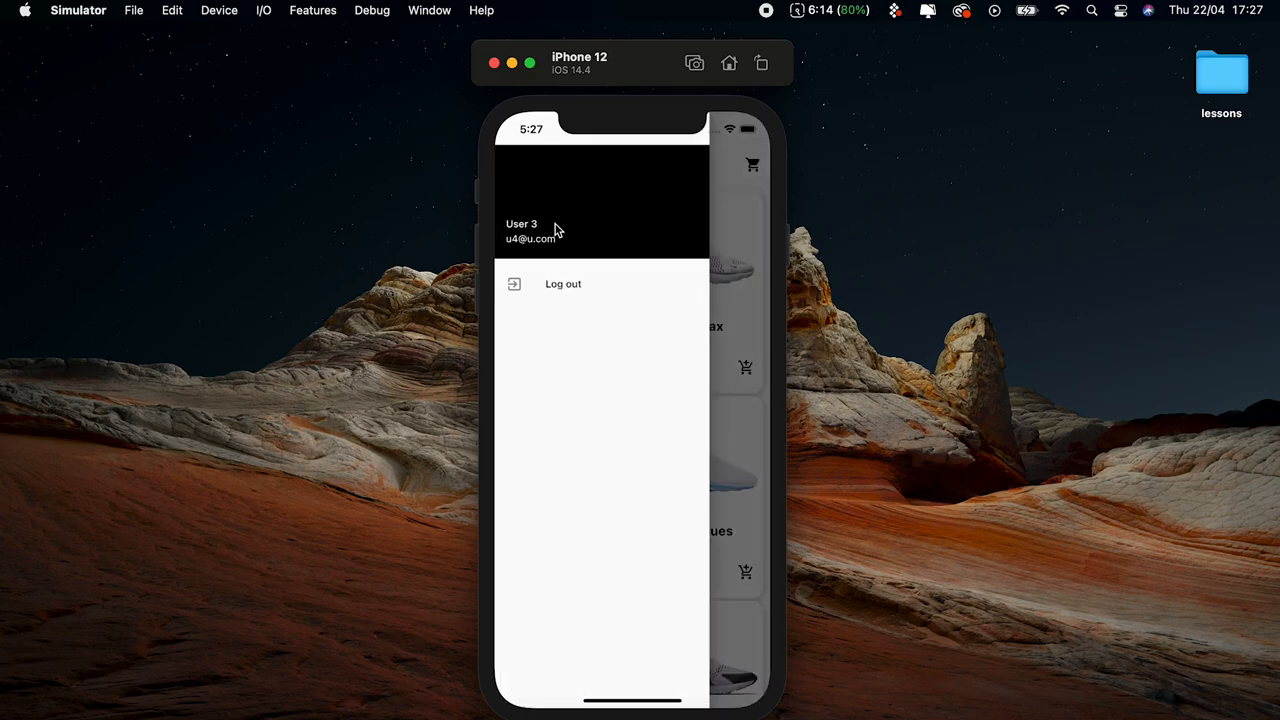
mouse_move(736, 292)
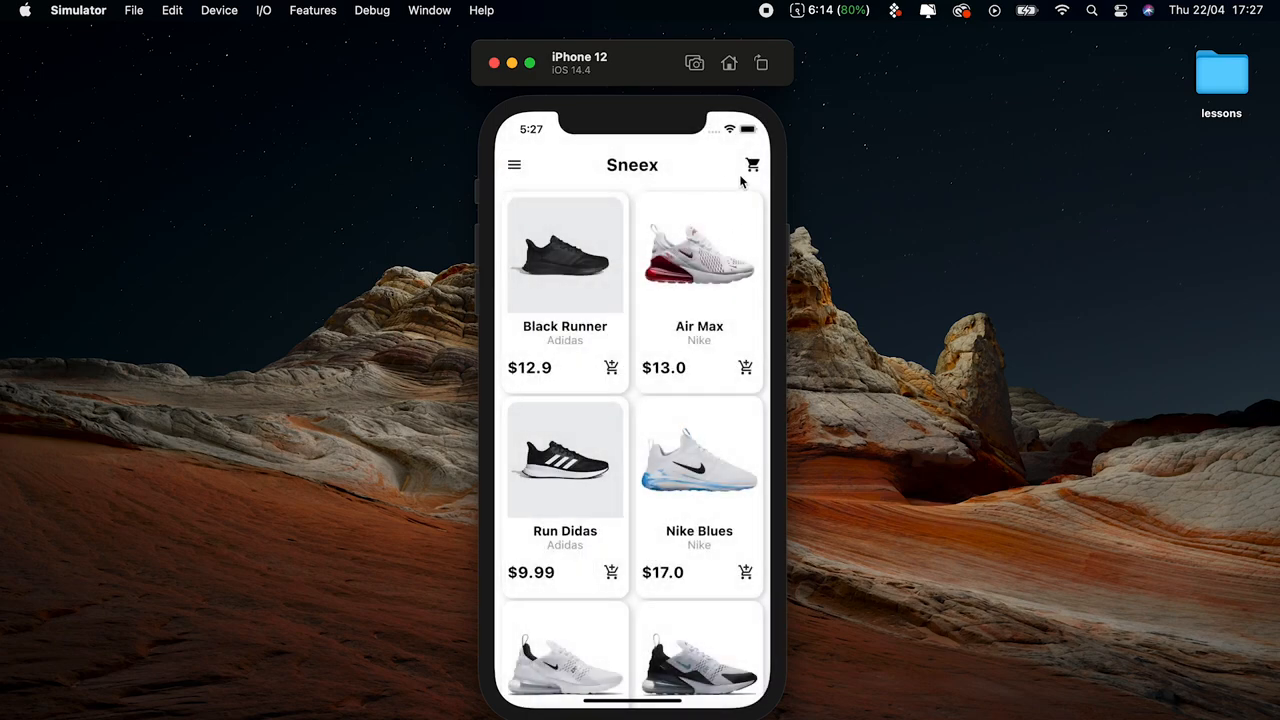
click(752, 164)
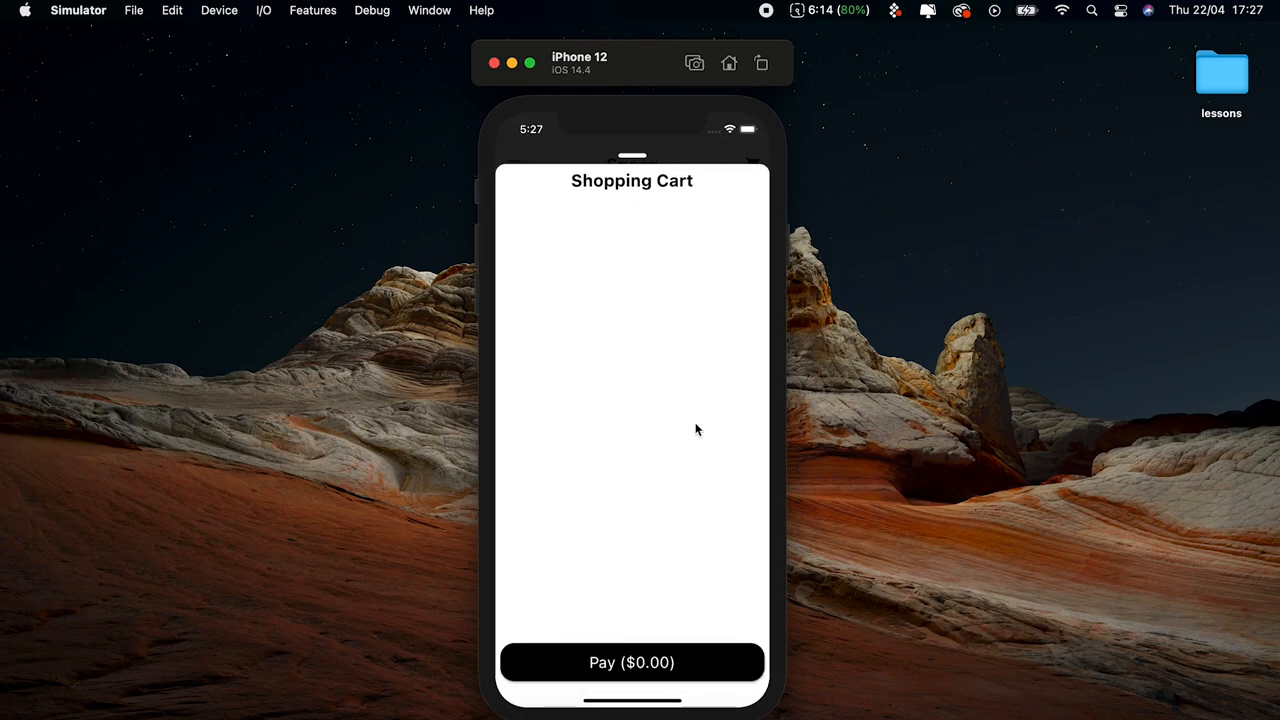
mouse_move(572, 160)
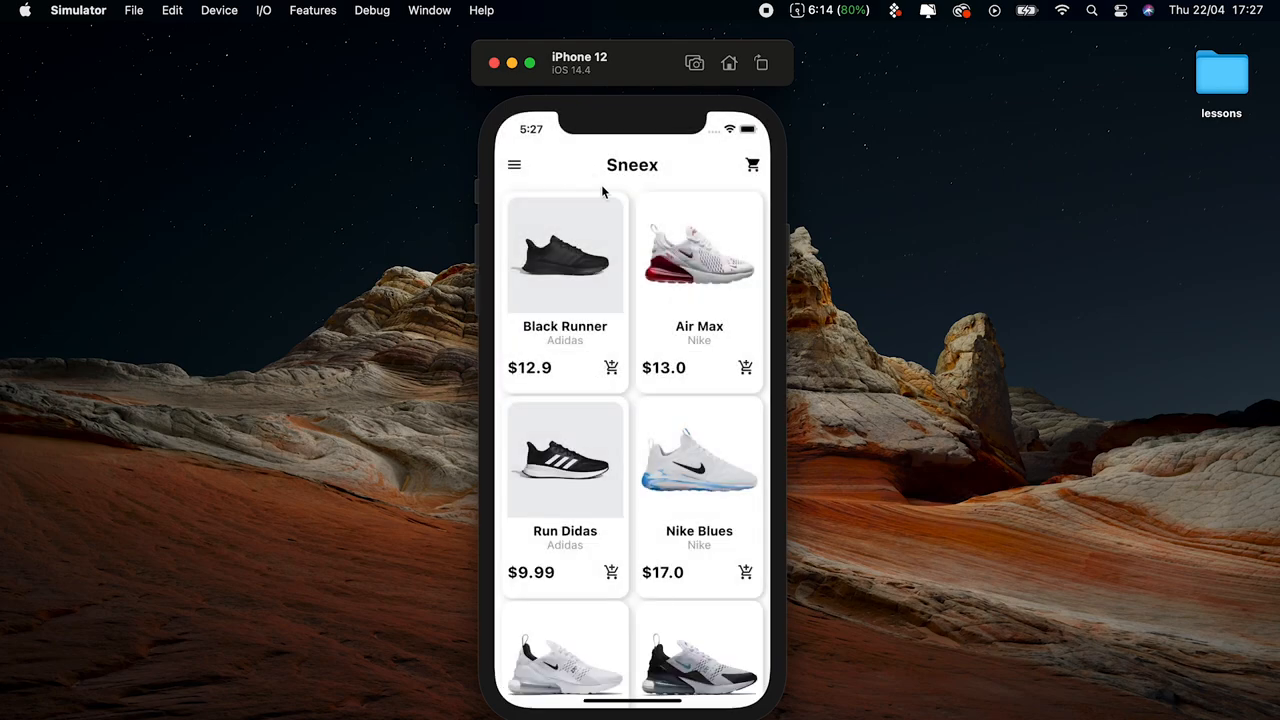
mouse_move(612, 374)
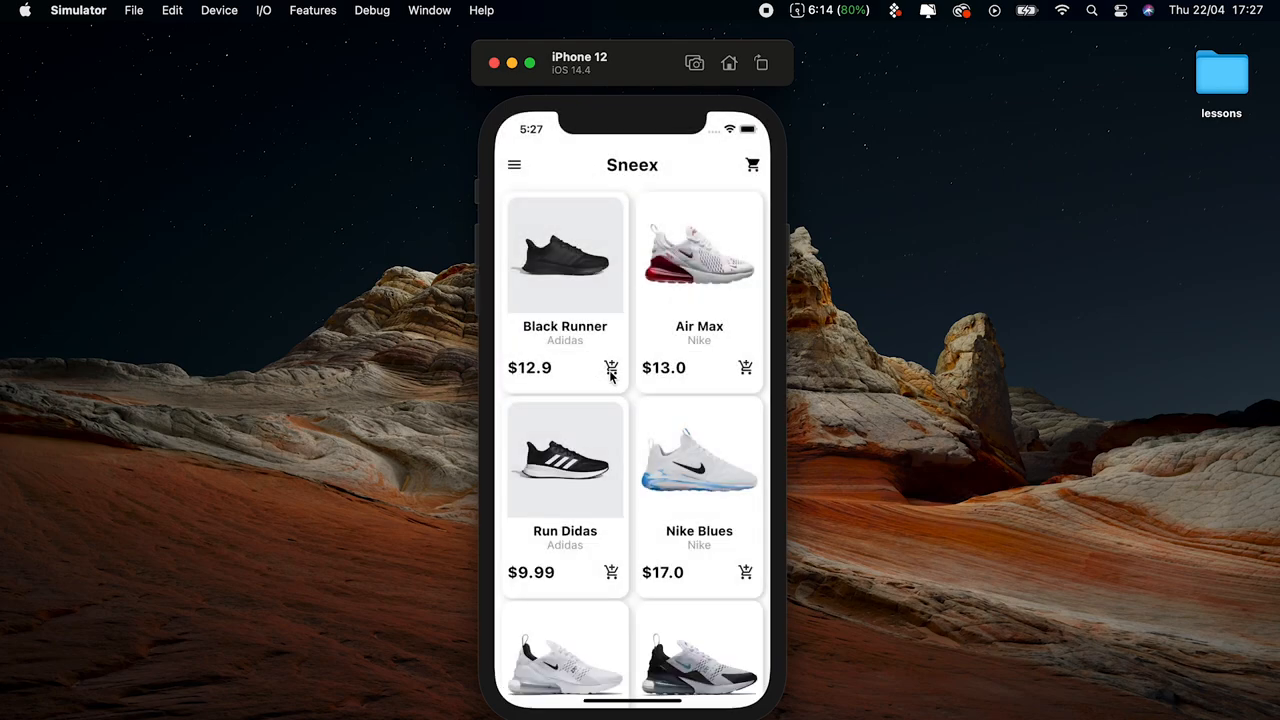
Add Black Runner and Air Max to the cart, checking the cart total reaches $25.90.
click(612, 368)
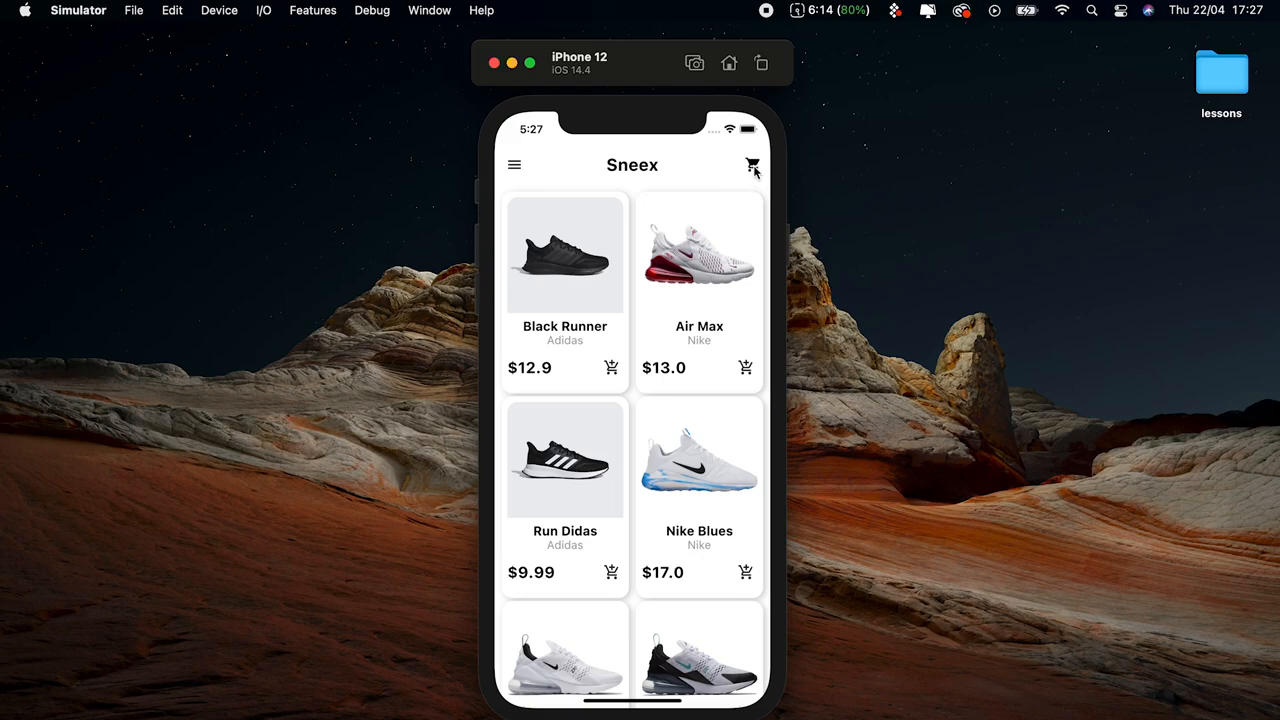
click(752, 164)
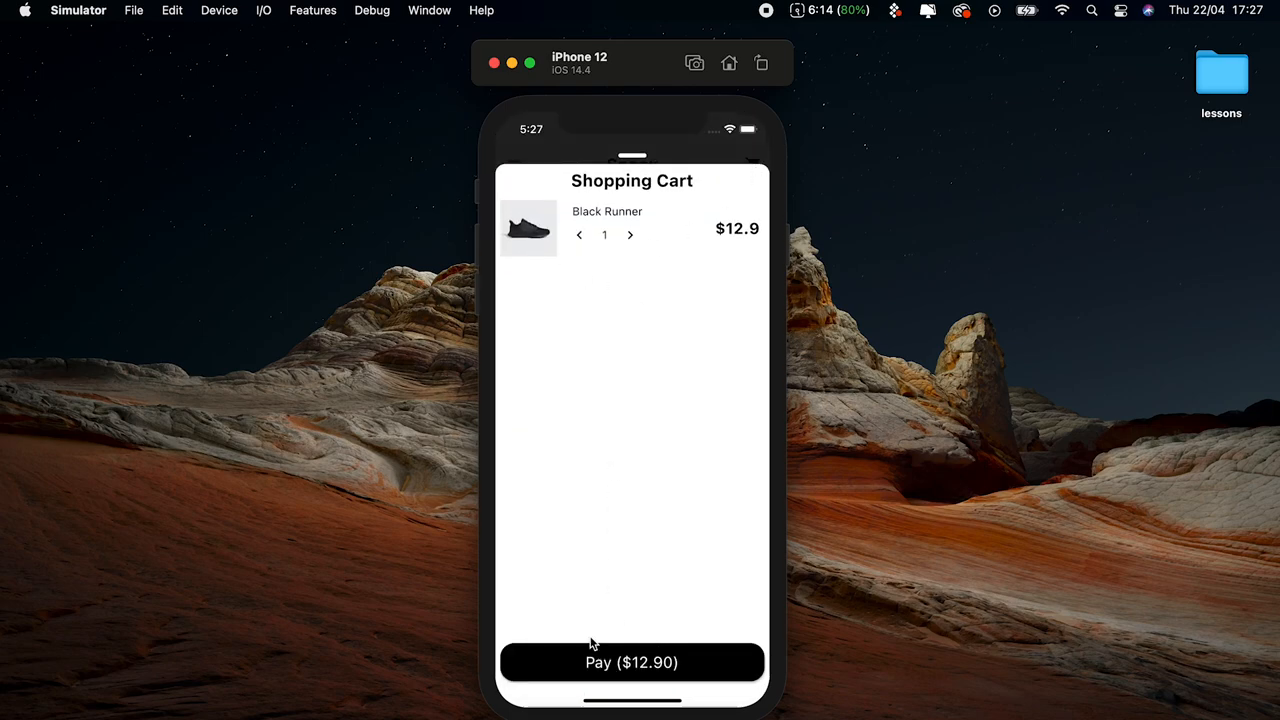
mouse_move(604, 208)
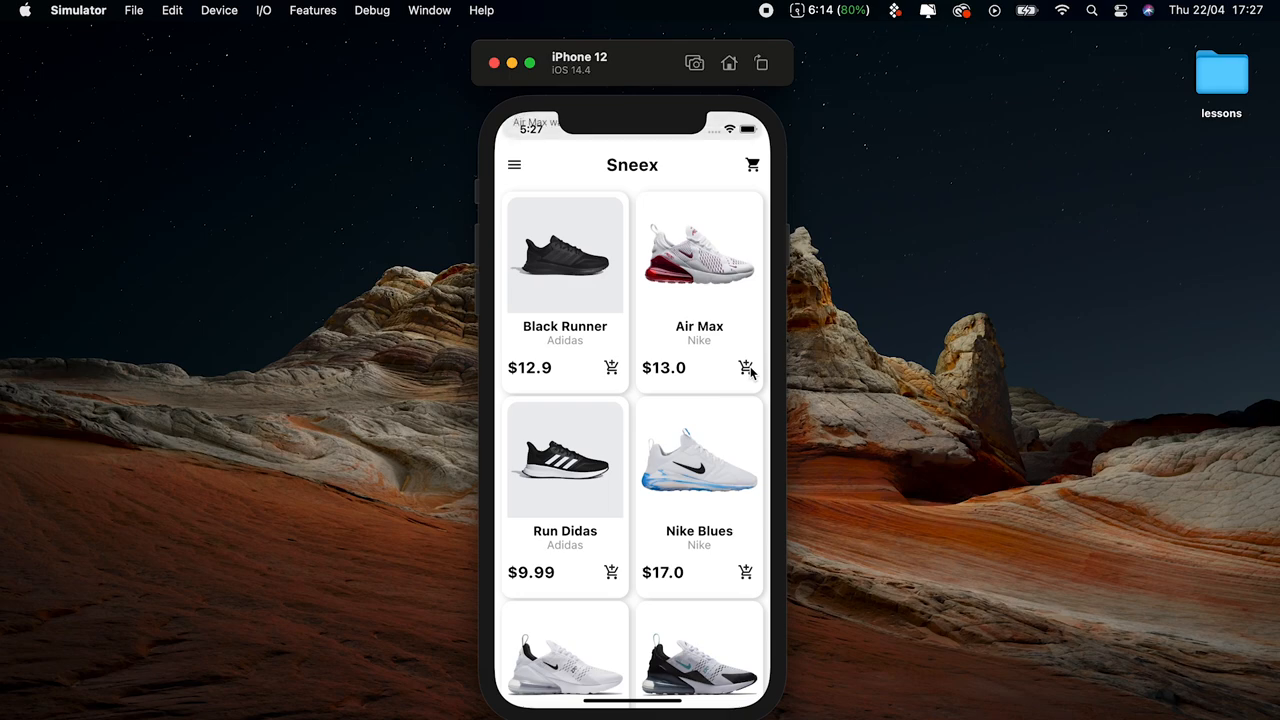
click(746, 368)
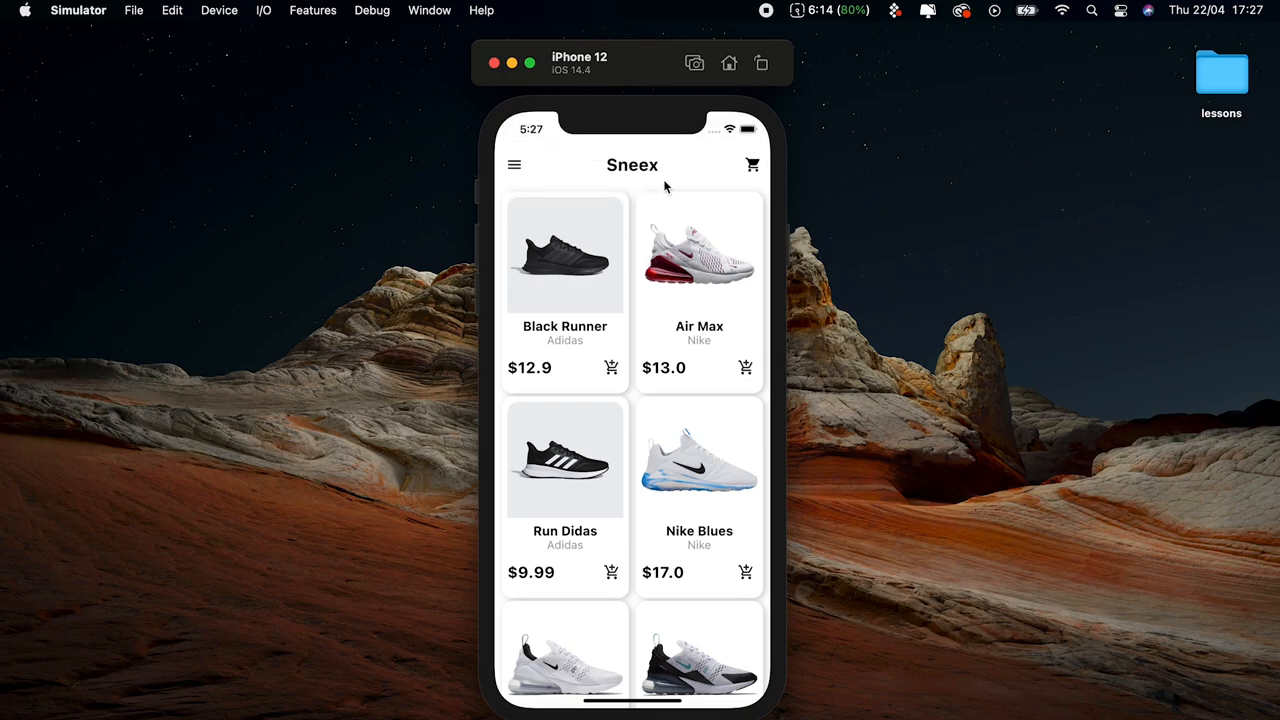
click(752, 164)
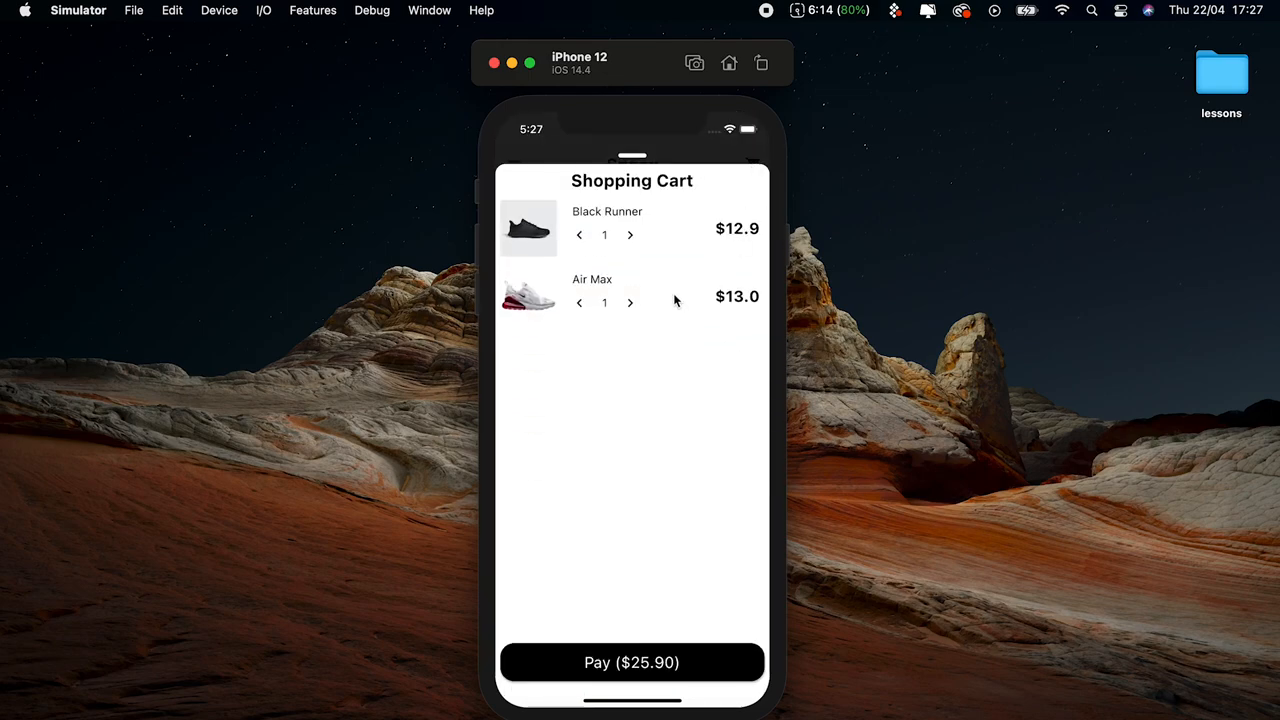
mouse_move(640, 332)
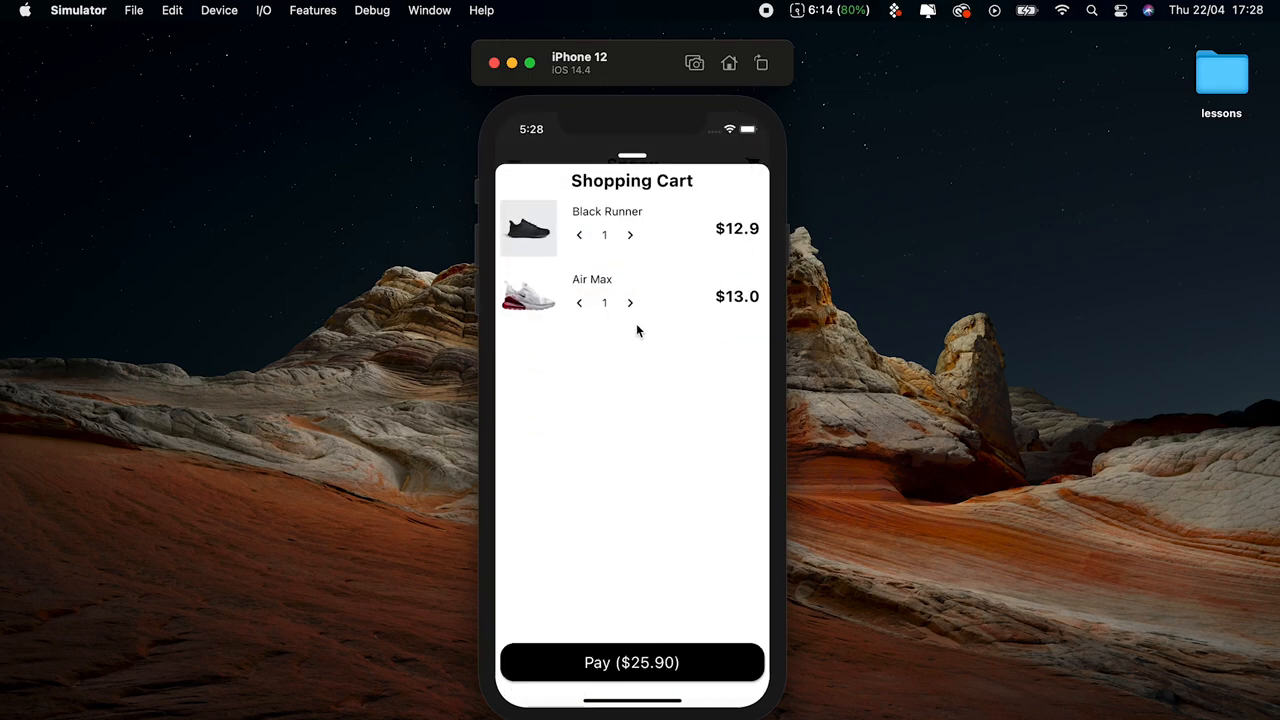
mouse_move(562, 164)
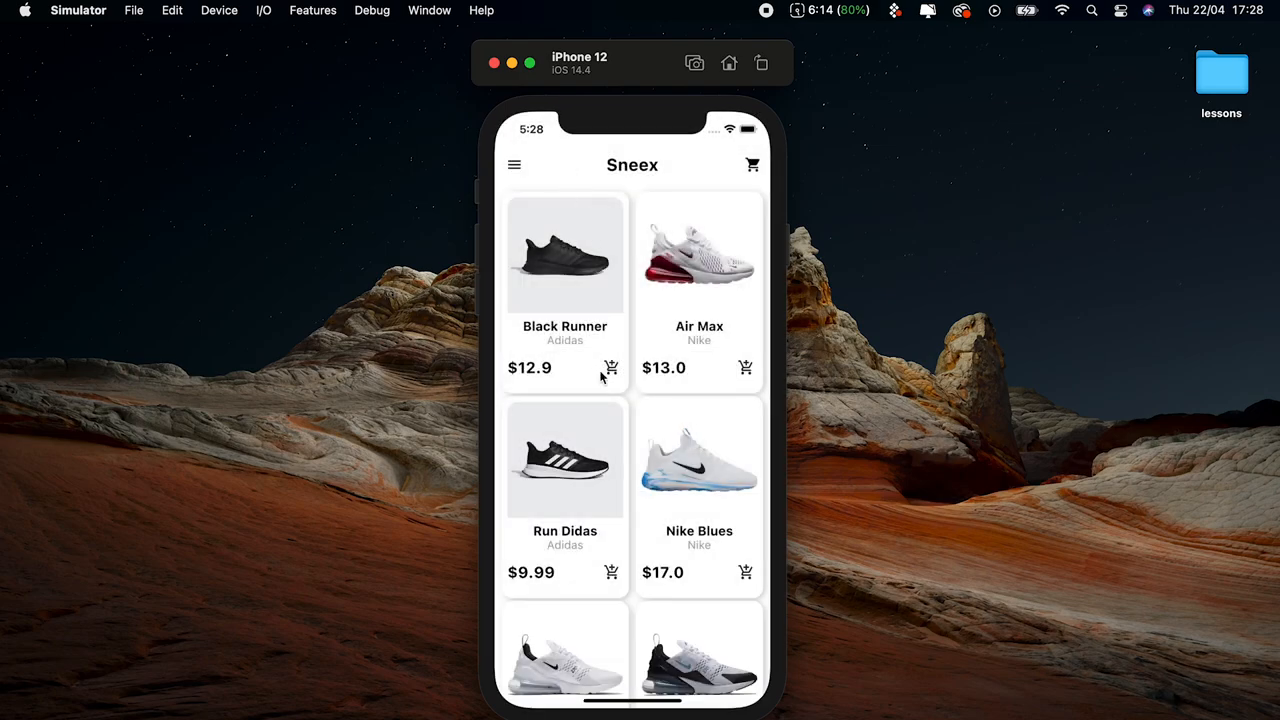
click(612, 368)
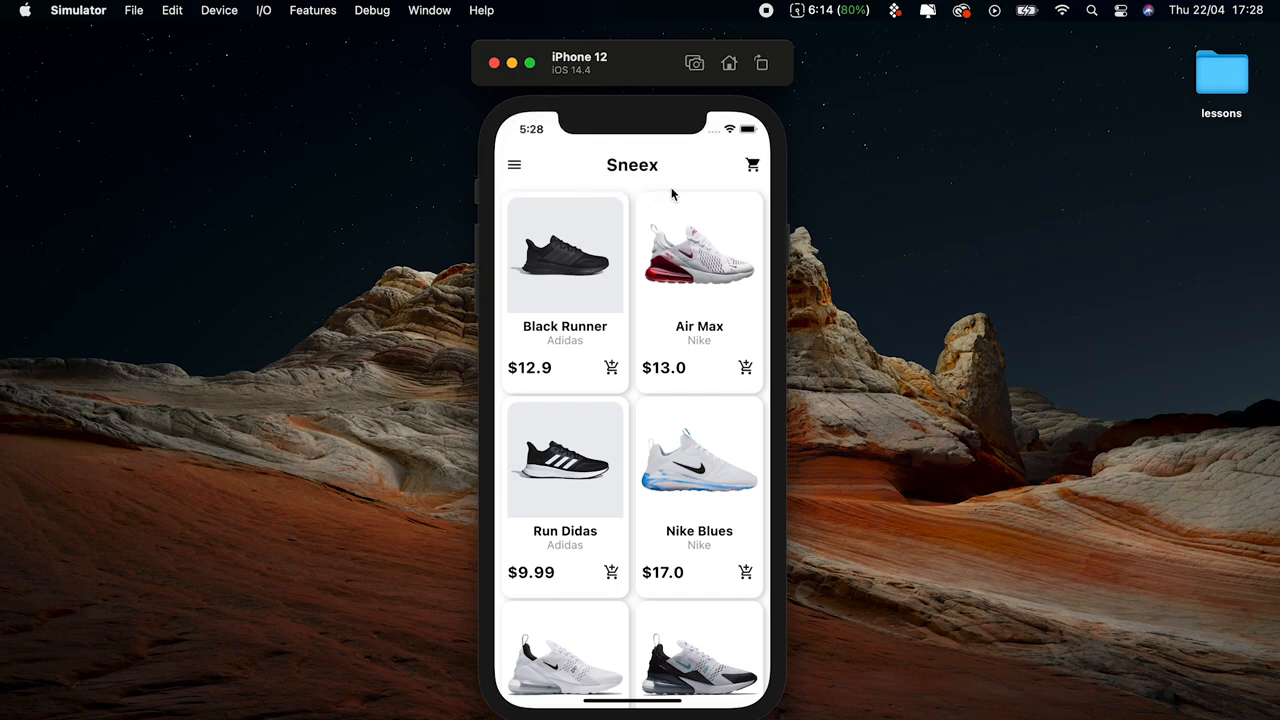
Show the Shopping Cart with Black Runner and Air Max totalling $25.90.
click(752, 164)
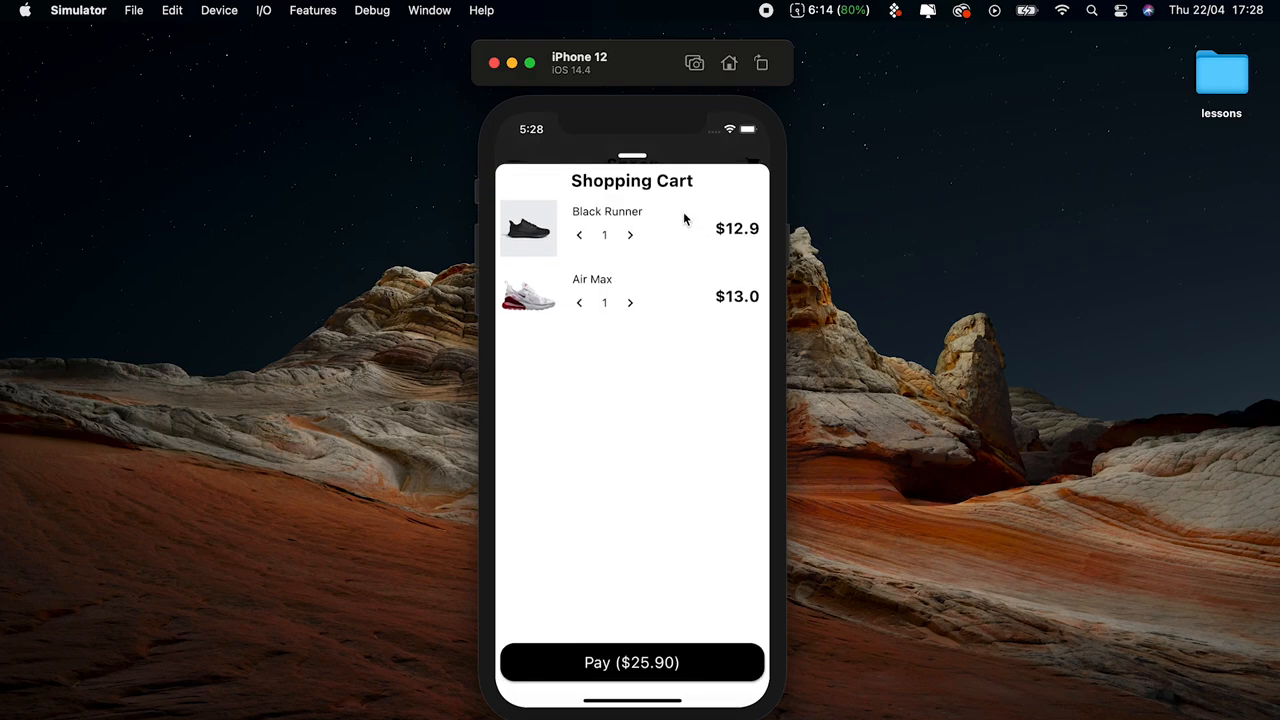
mouse_move(552, 162)
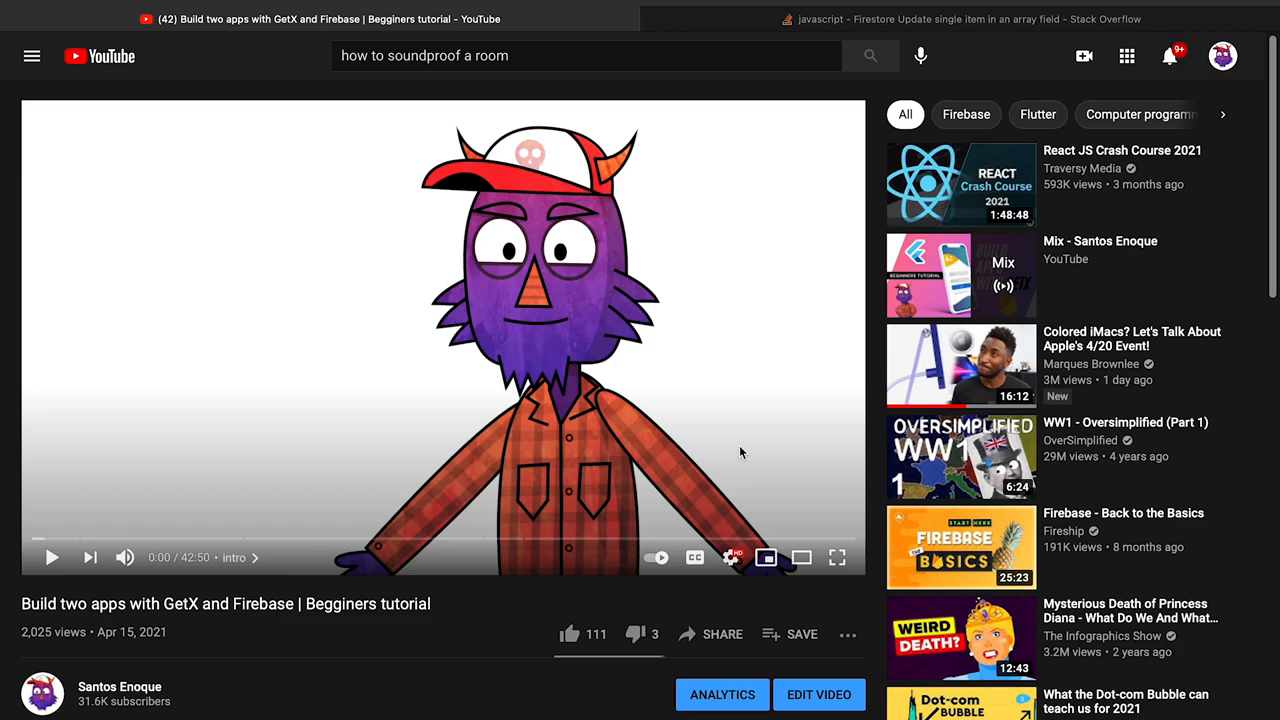
mouse_move(702, 380)
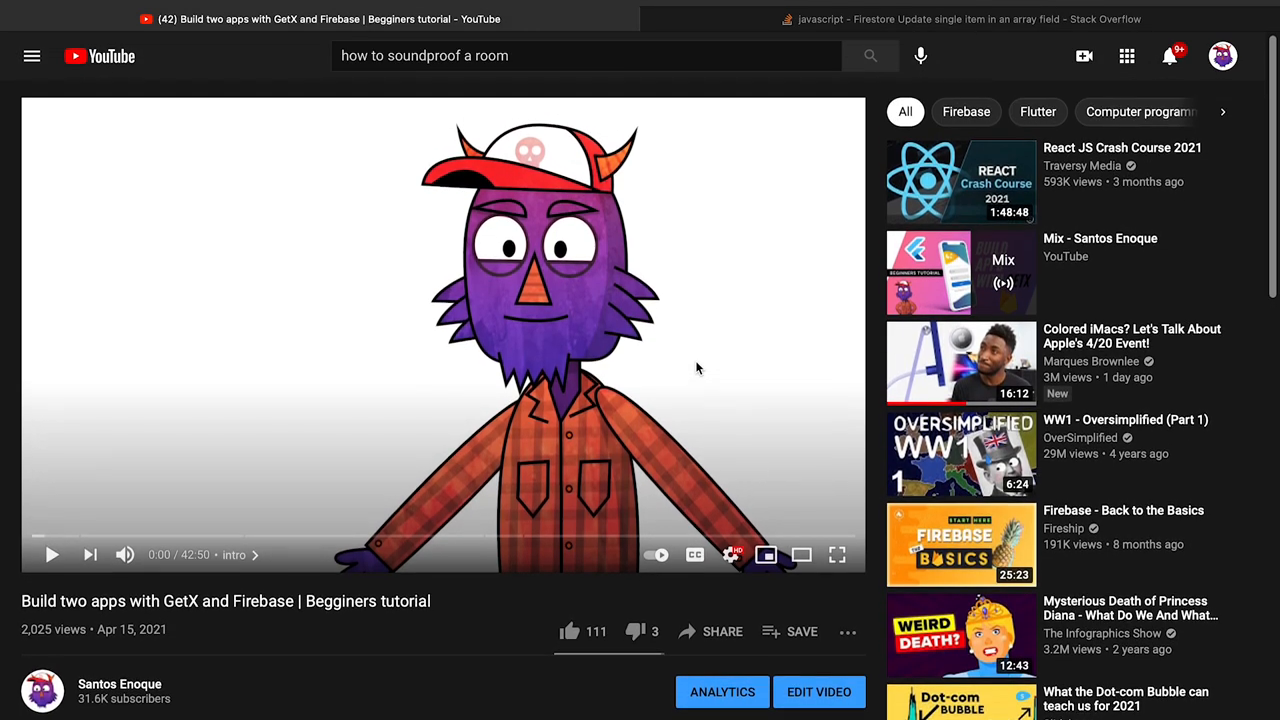
scroll(down, 3)
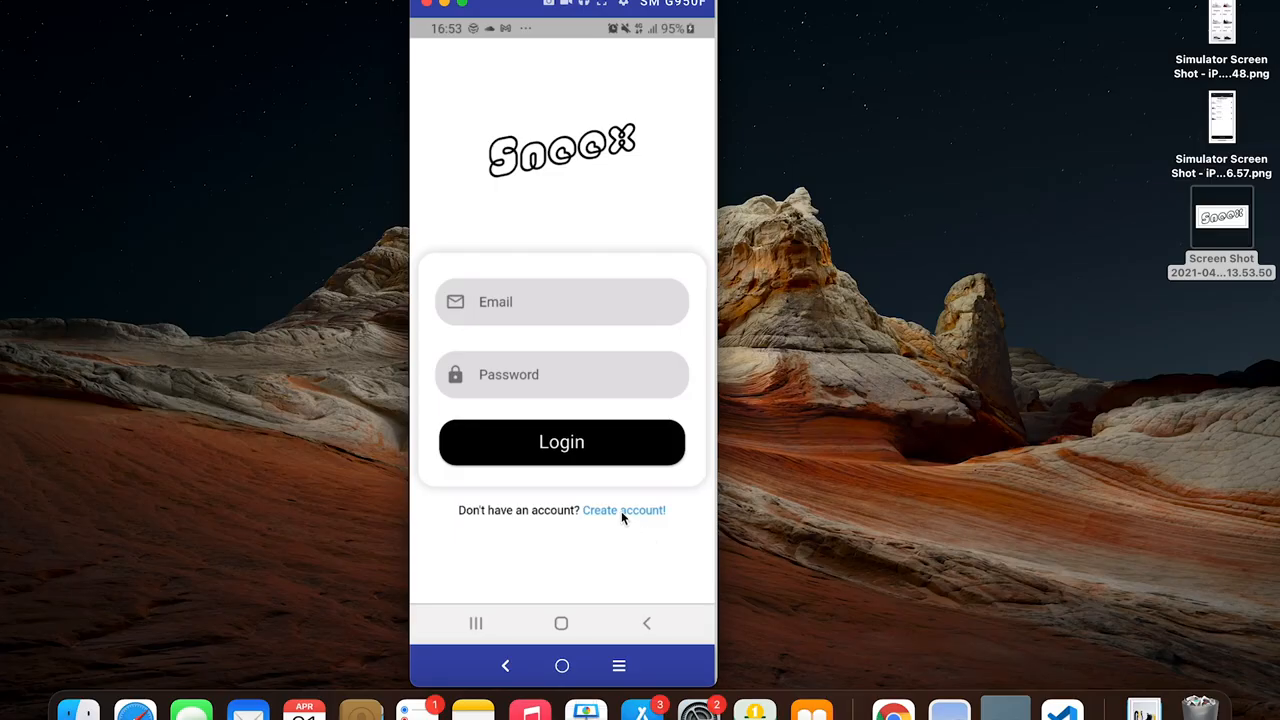
mouse_move(600, 520)
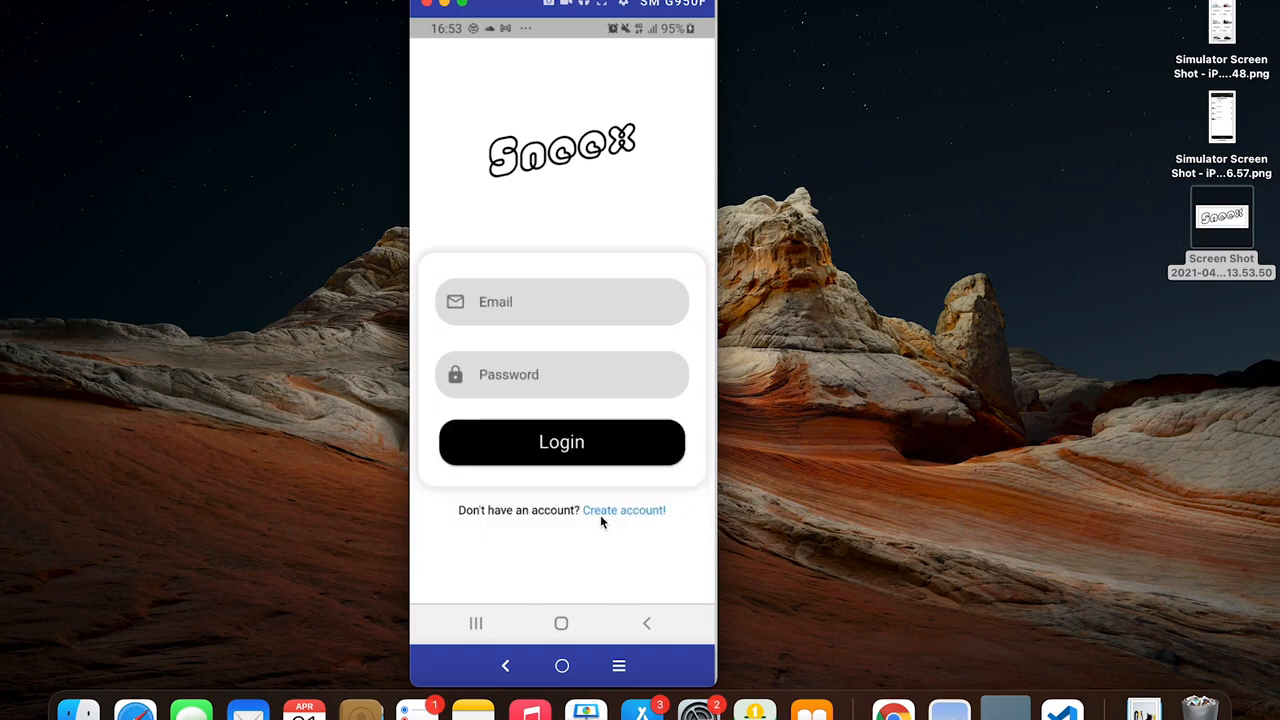
text(u1@u.com)
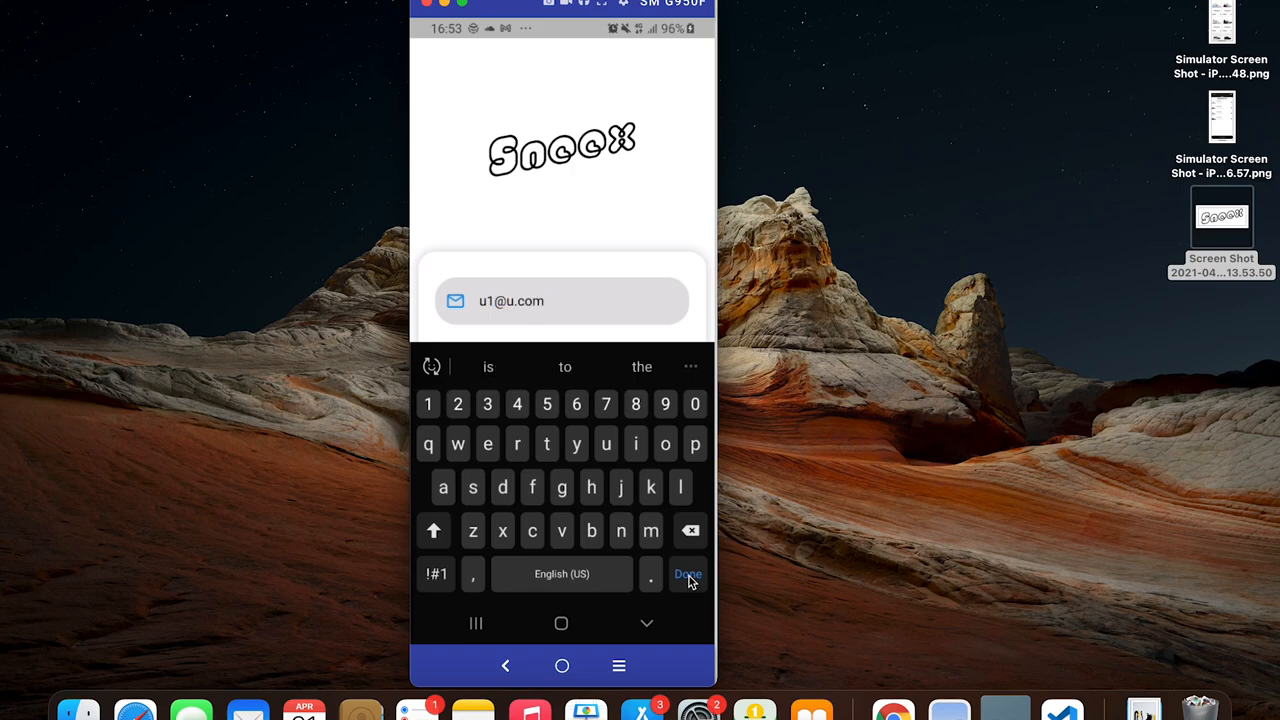
text(111111)
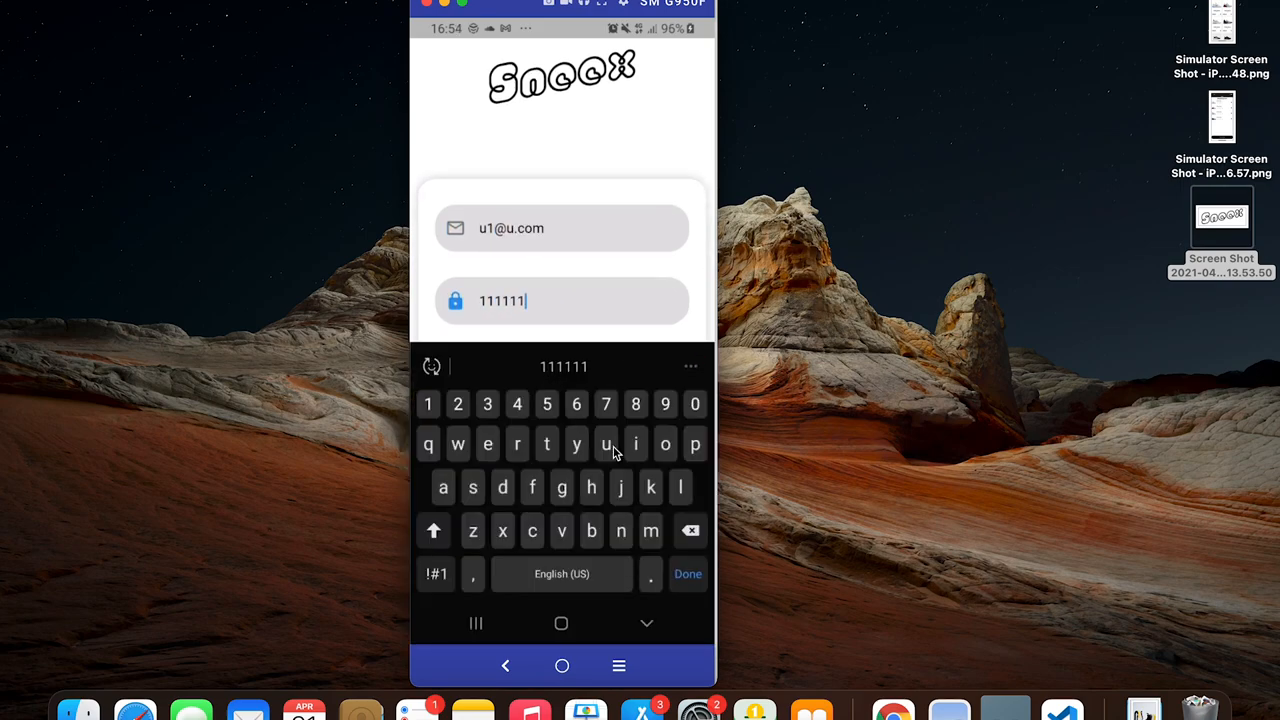
click(688, 572)
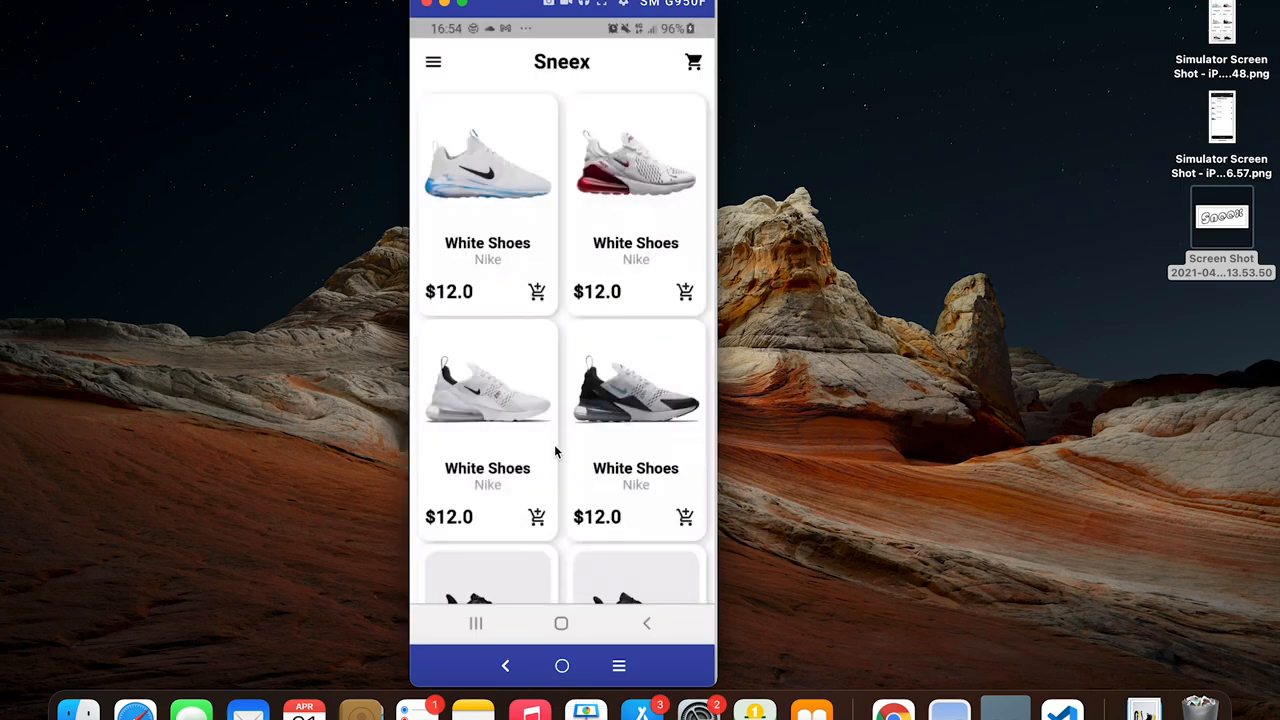
scroll(down, 3)
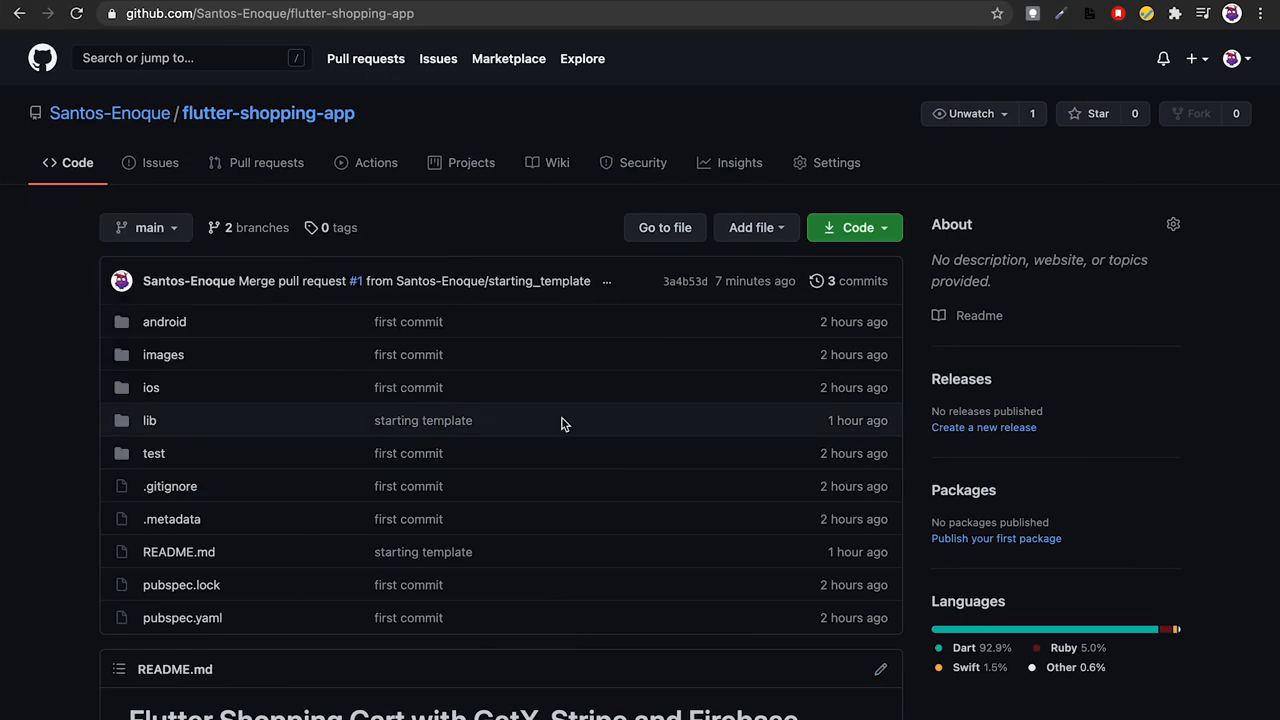
Switch flutter-shopping-app to the starting_template branch and show its clone/download options.
click(248, 228)
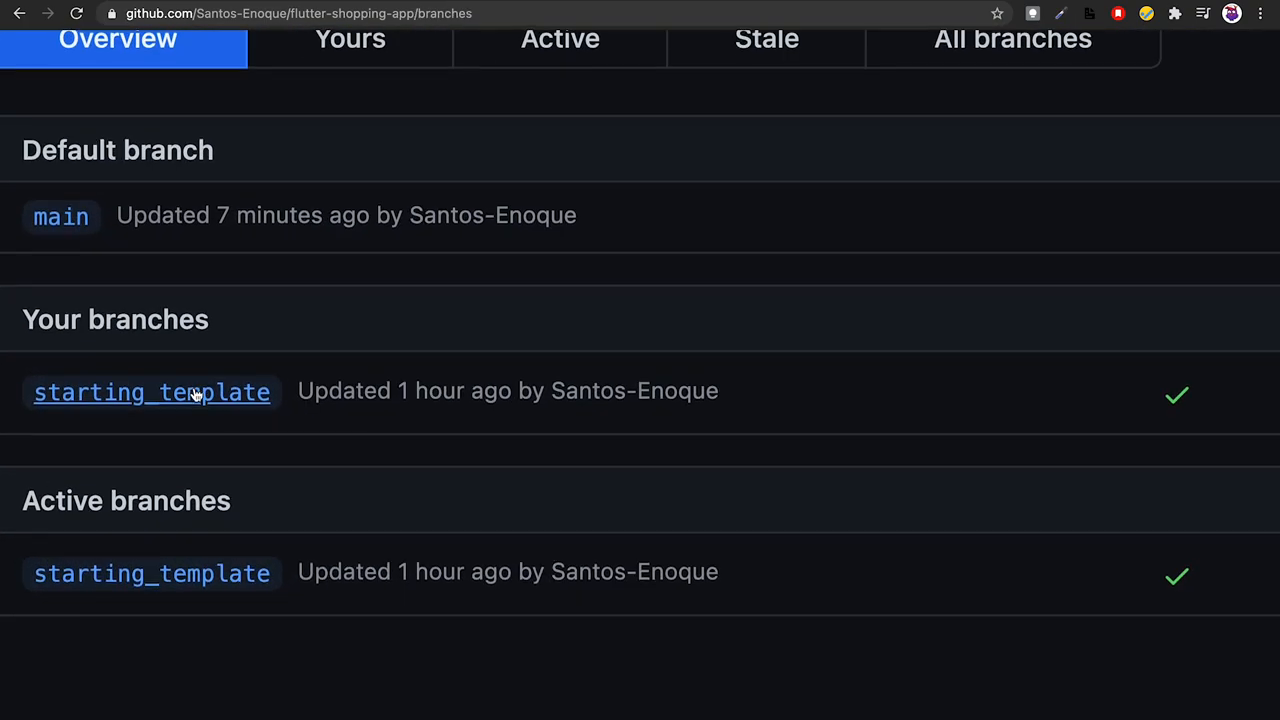
click(152, 390)
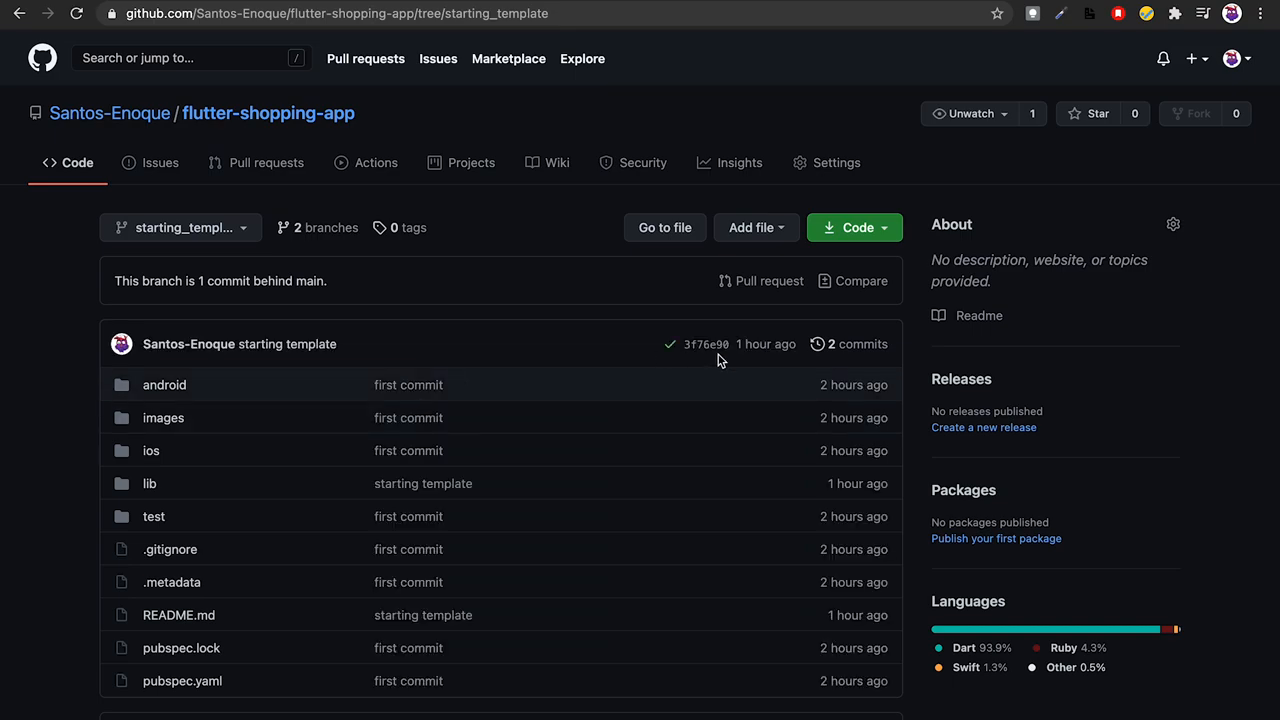
click(852, 228)
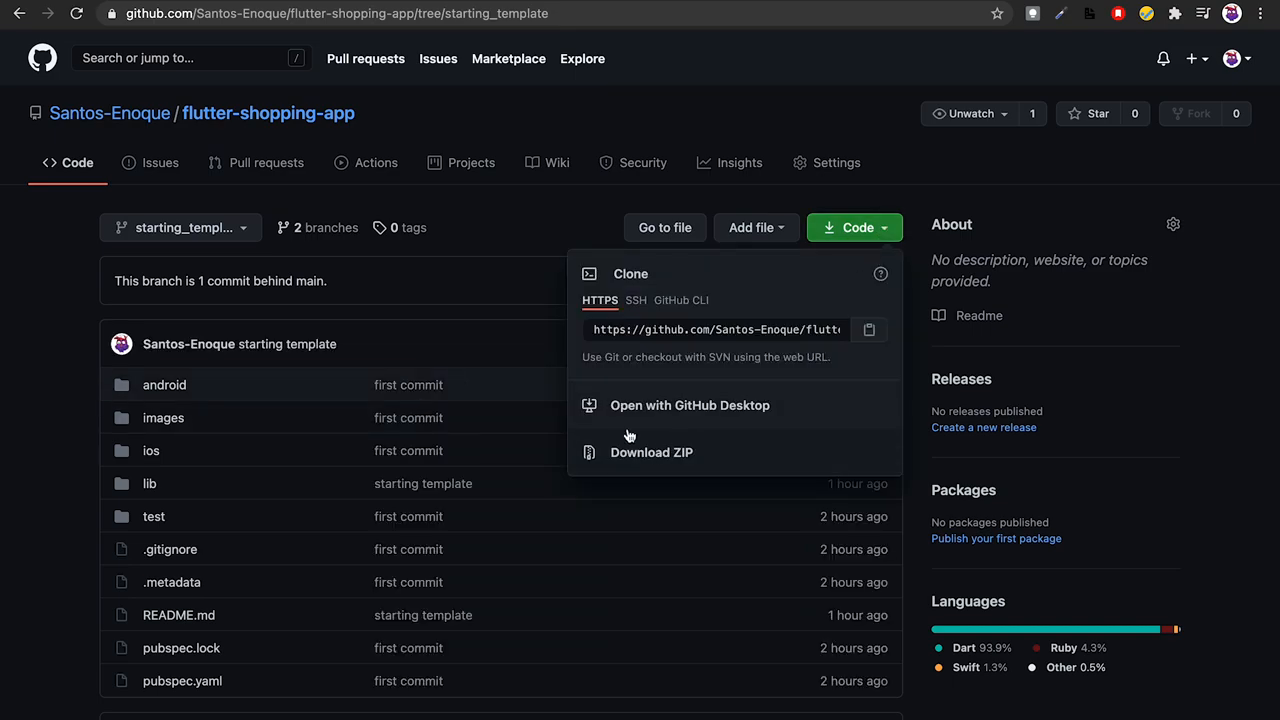
click(72, 300)
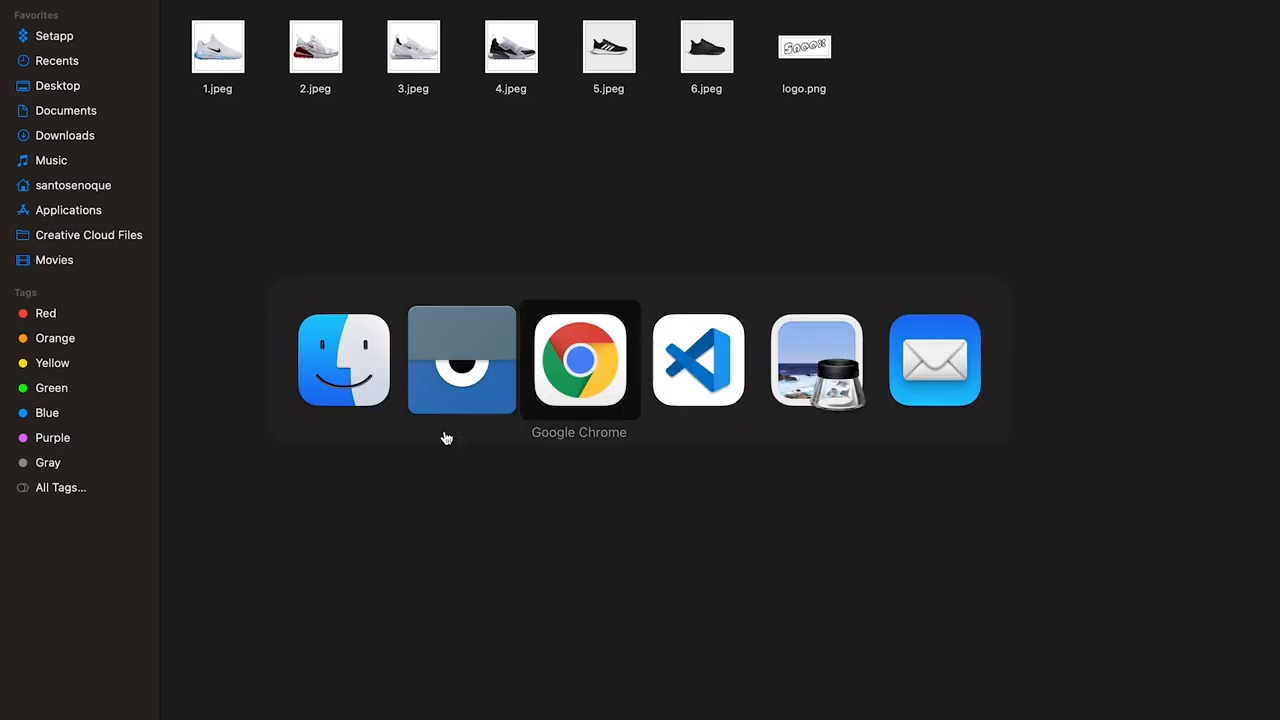
Bring VS Code forward and expand the android folder to its app files.
click(696, 360)
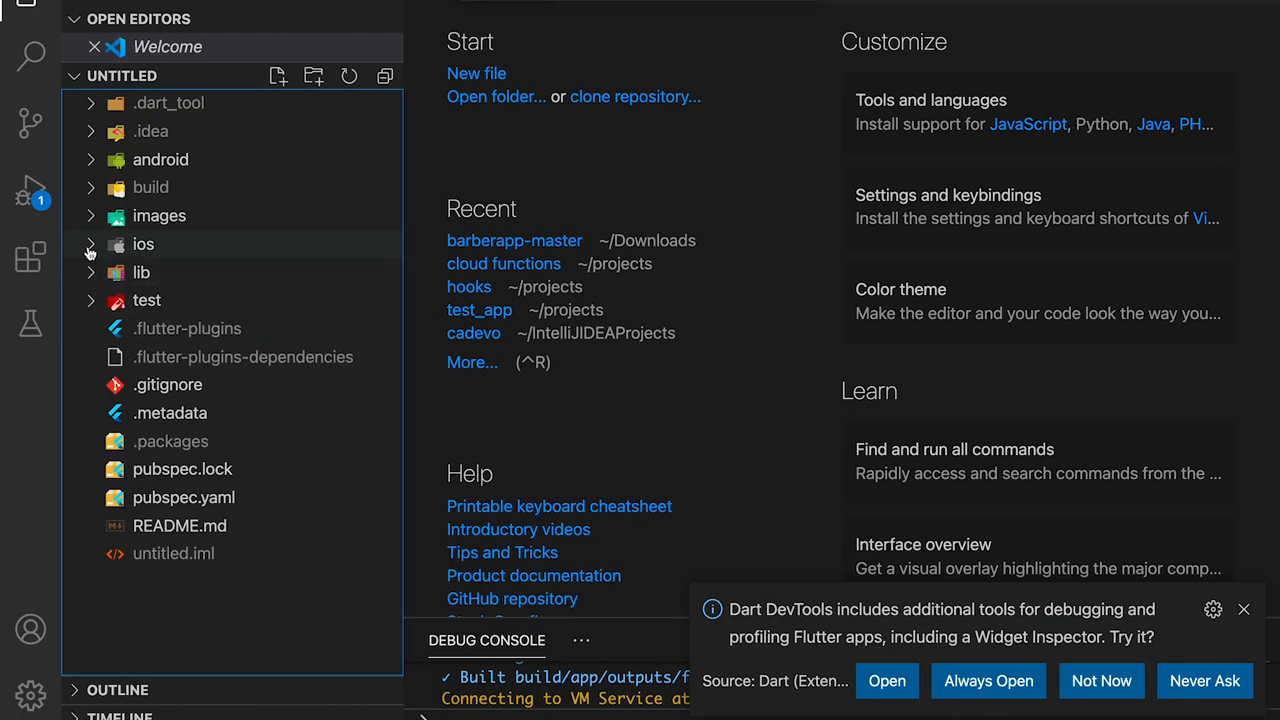
click(144, 244)
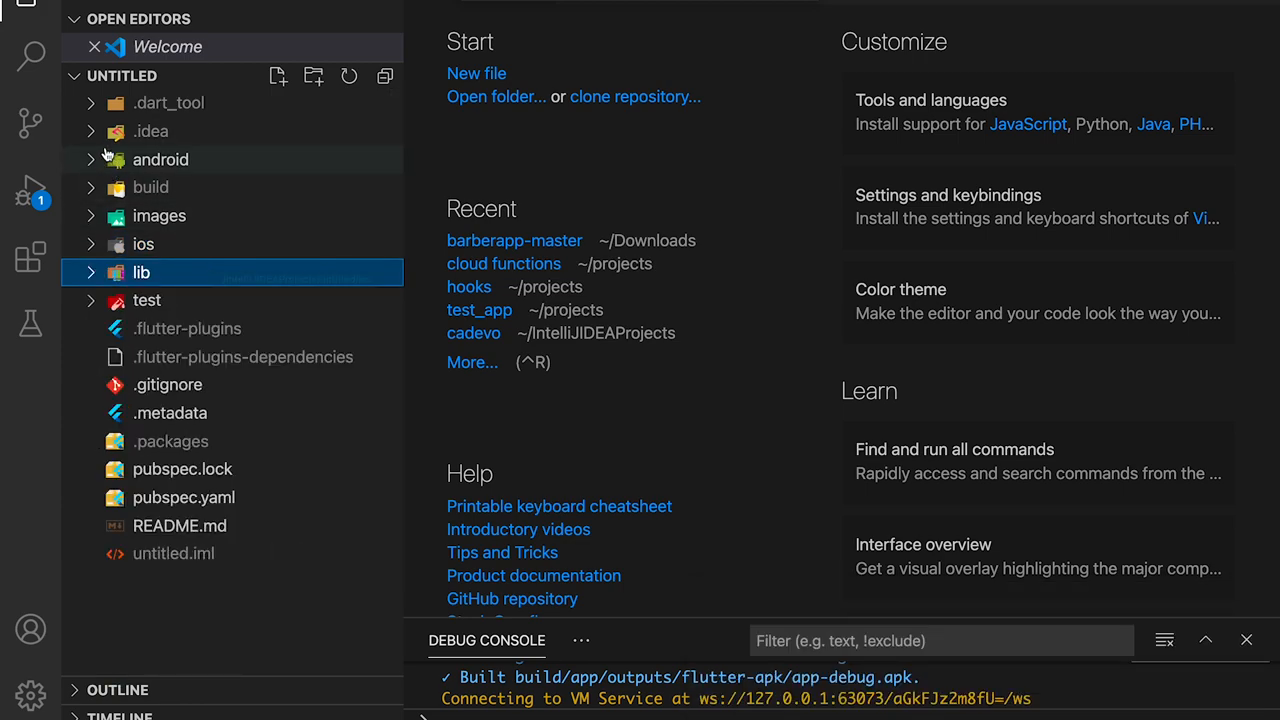
click(160, 160)
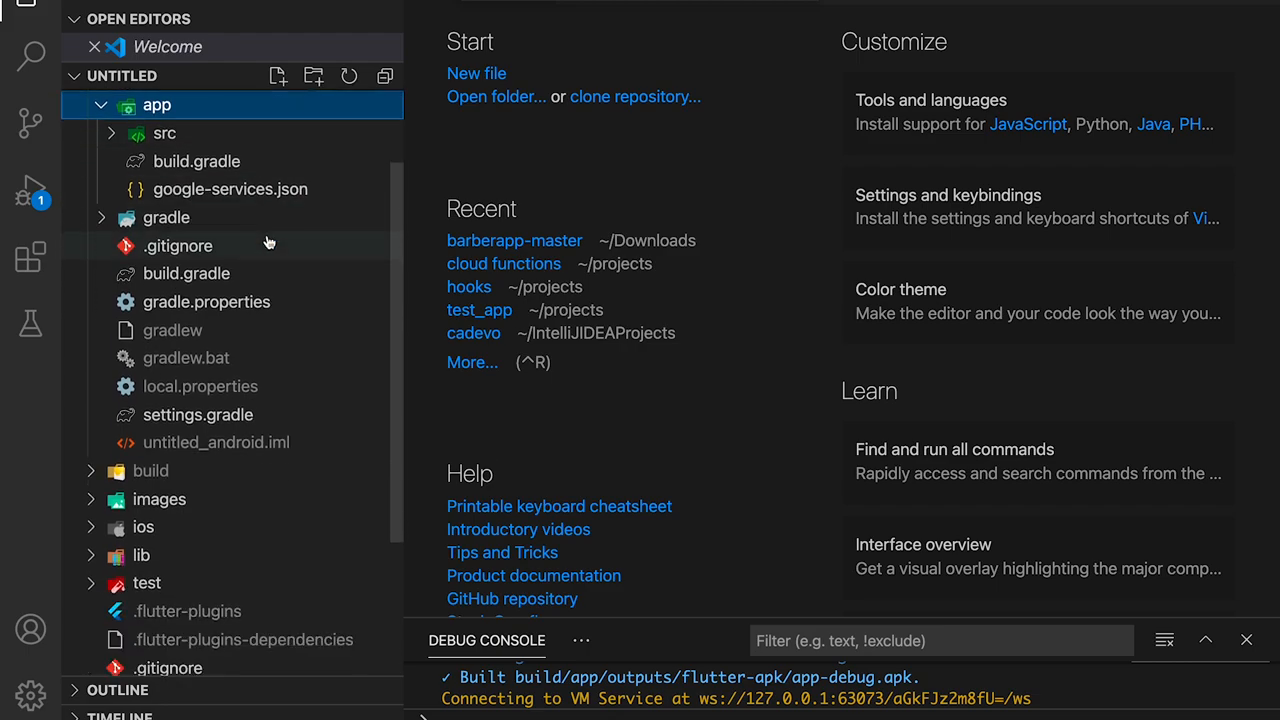
double_click(230, 188)
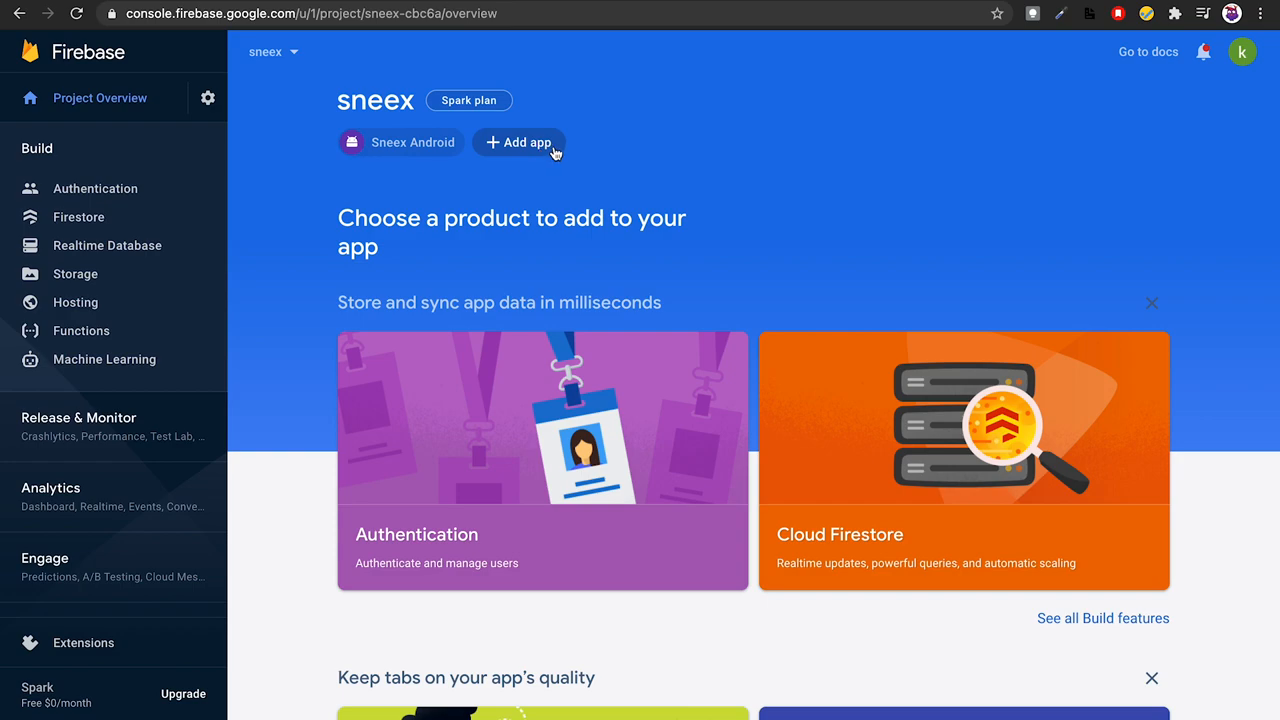
Add a new app to the sneex Firebase project, choosing the Android platform.
click(520, 142)
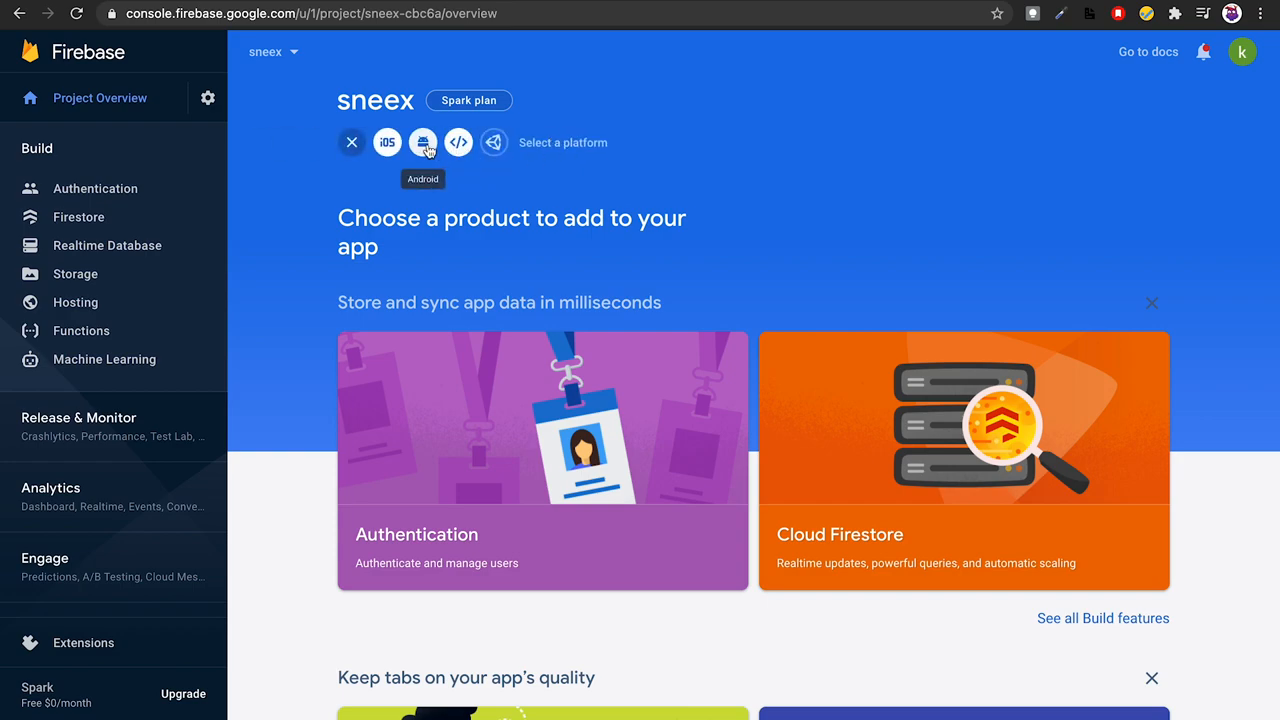
click(422, 142)
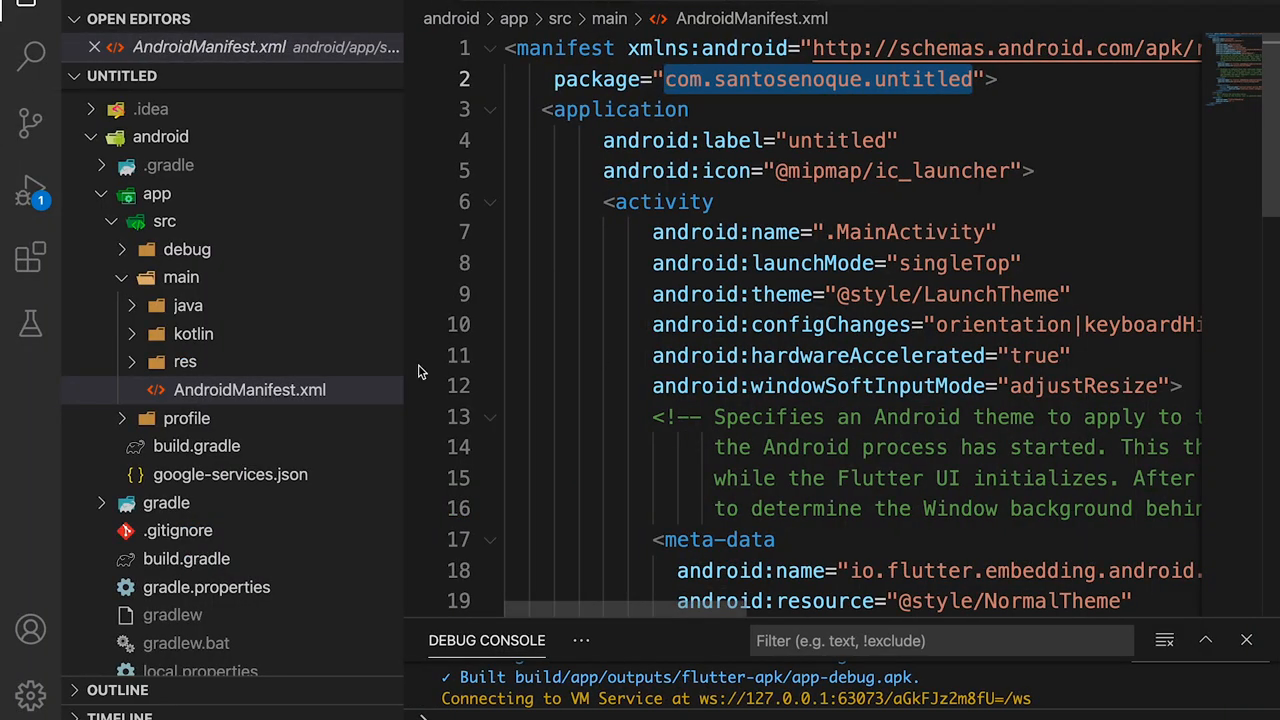
View google-services.json linking com.santosenoque.untitled to sneex-cbc6a, dismissing the app folder menu.
click(230, 276)
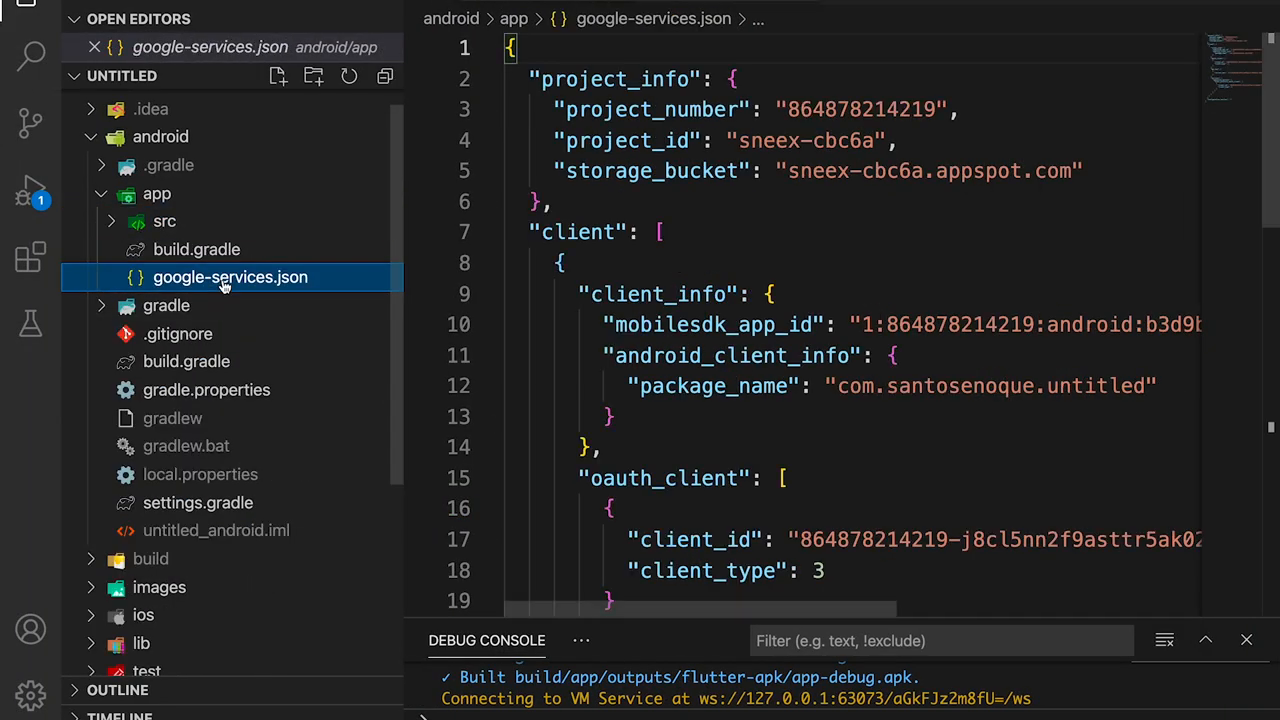
right_click(156, 192)
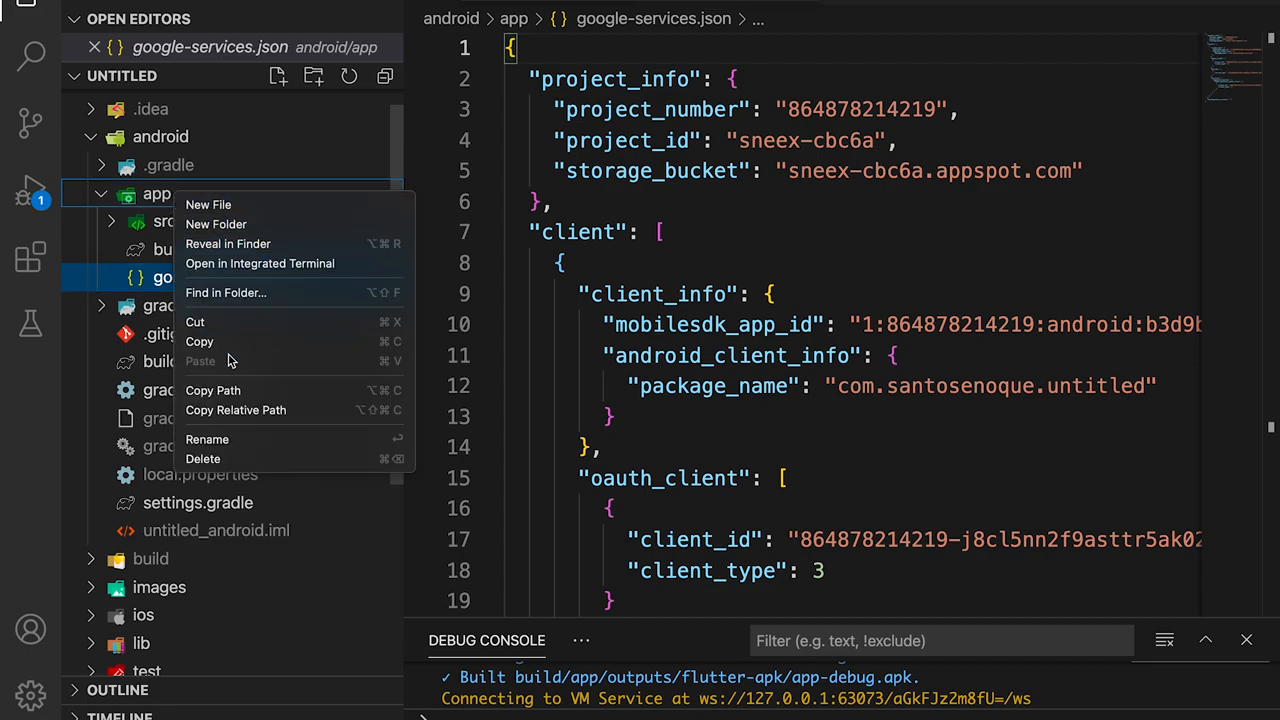
click(660, 336)
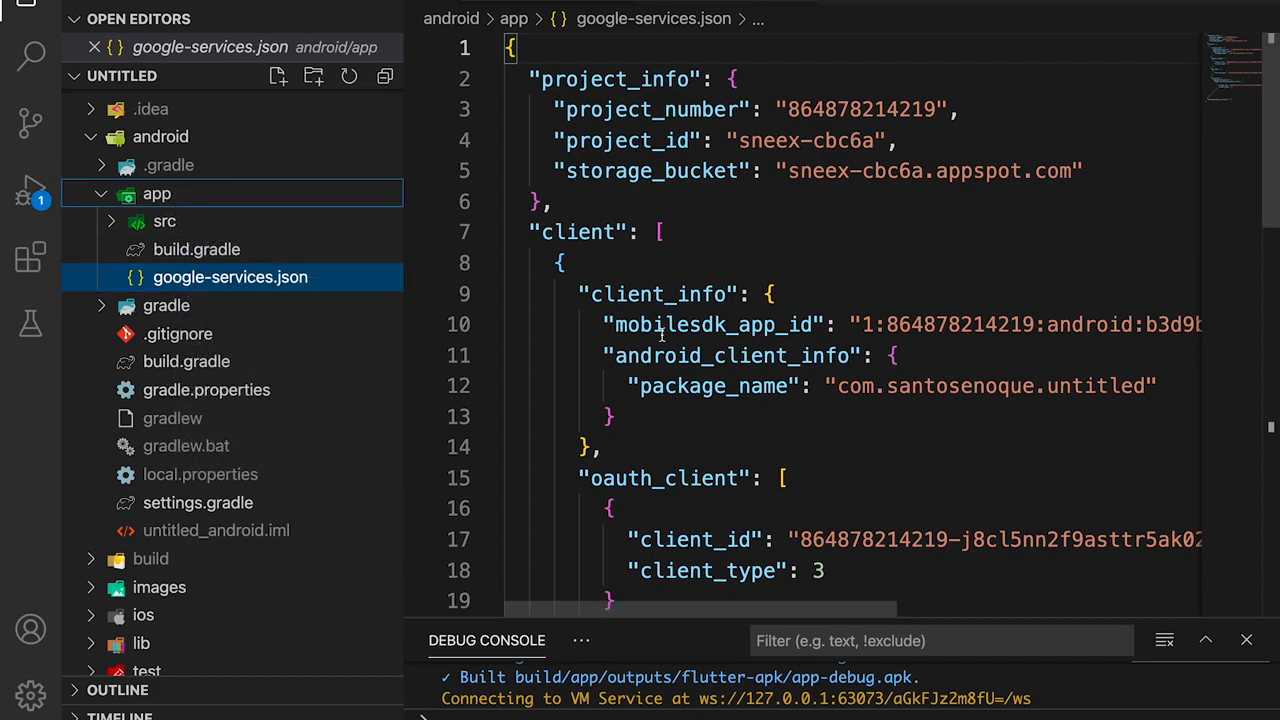
click(78, 216)
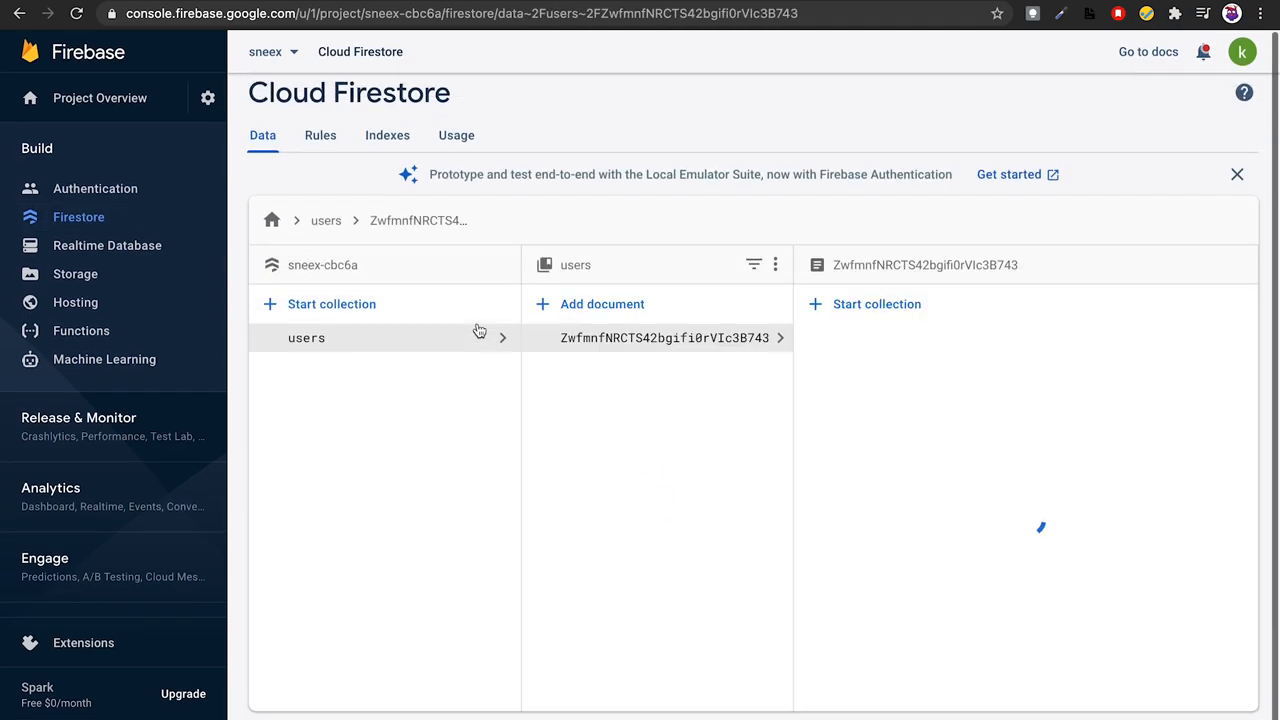
Review the registered user and the enabled Email/Password sign-in provider, leaving it unchanged.
click(96, 188)
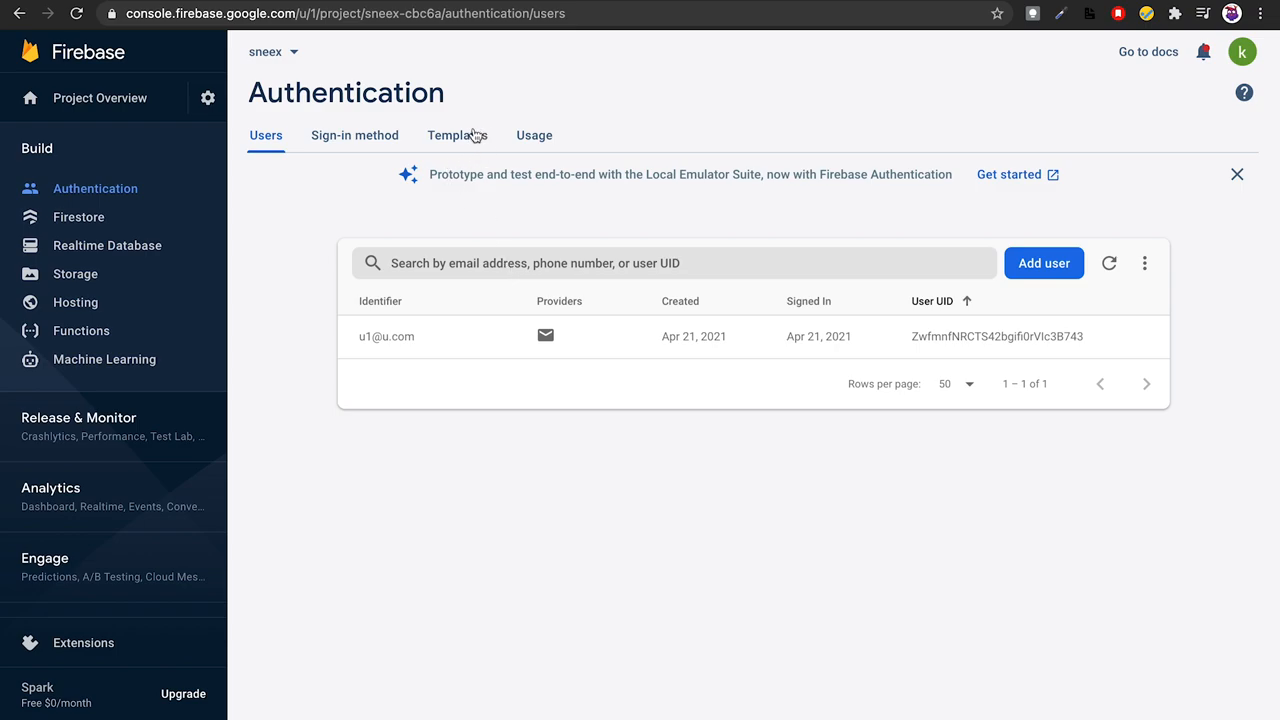
click(356, 136)
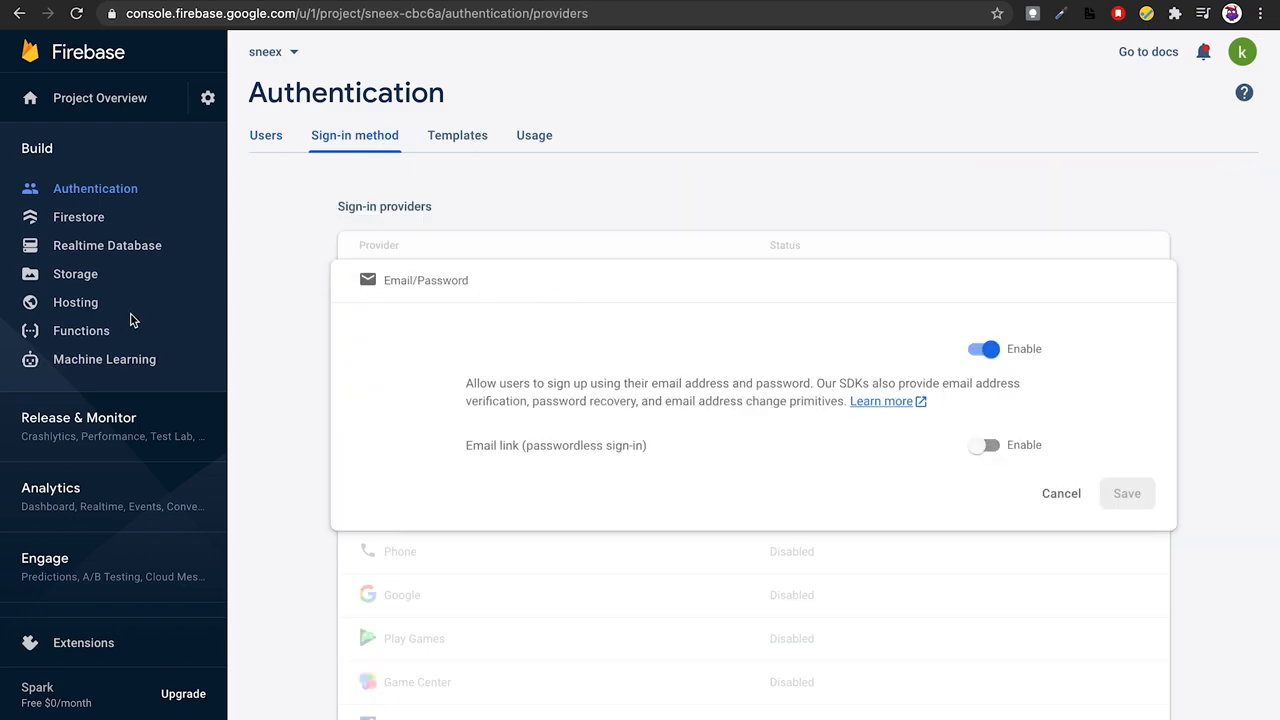
click(1126, 492)
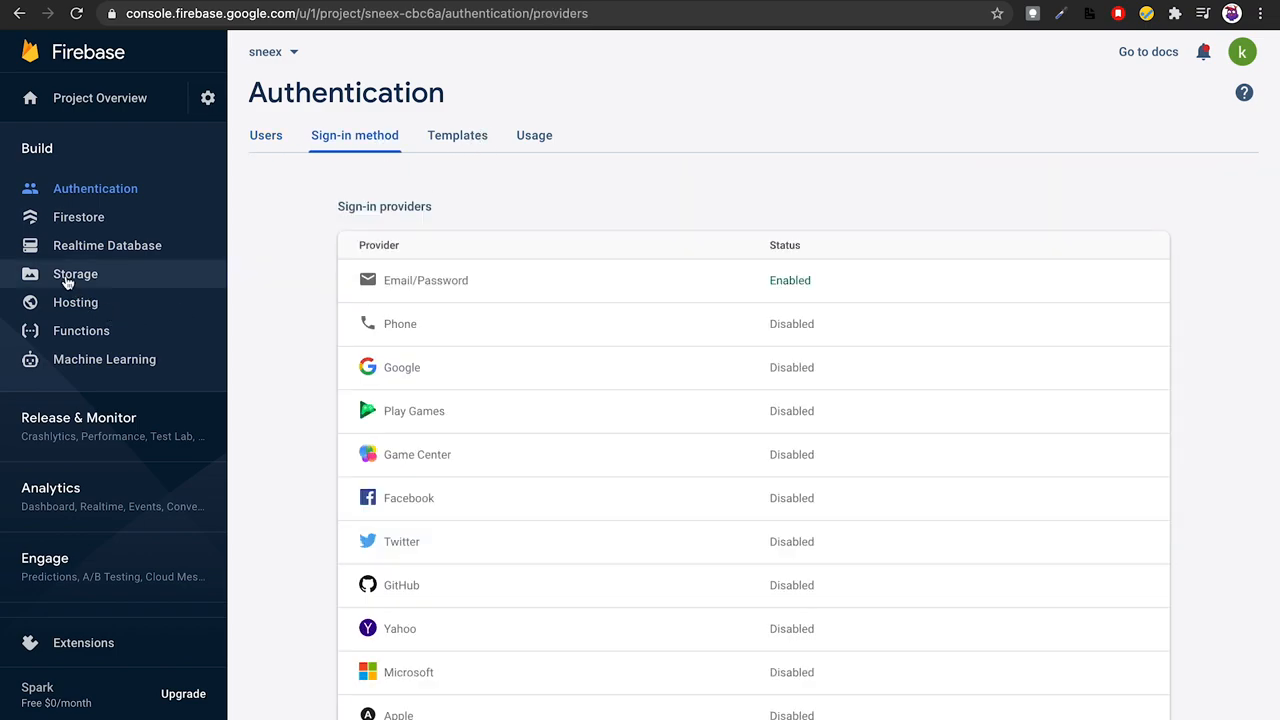
Go to the project's Storage section, whose sneex-cbc6a bucket is still empty.
click(76, 272)
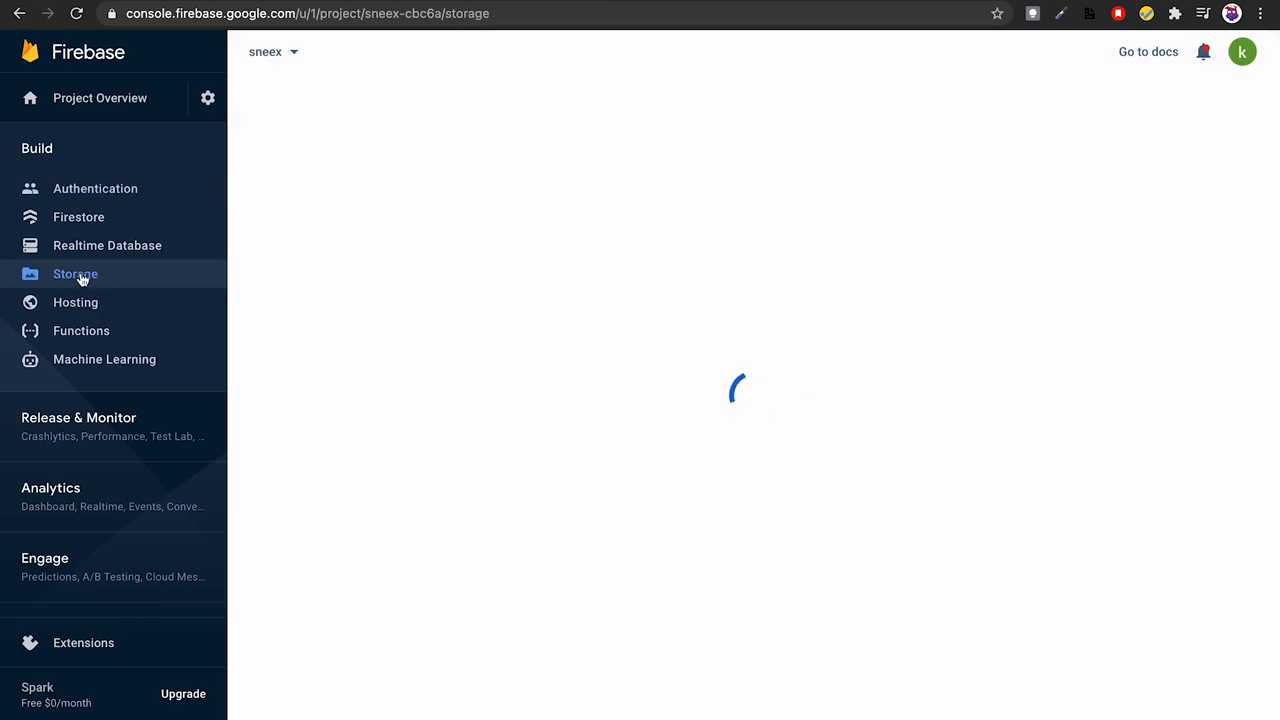
click(76, 274)
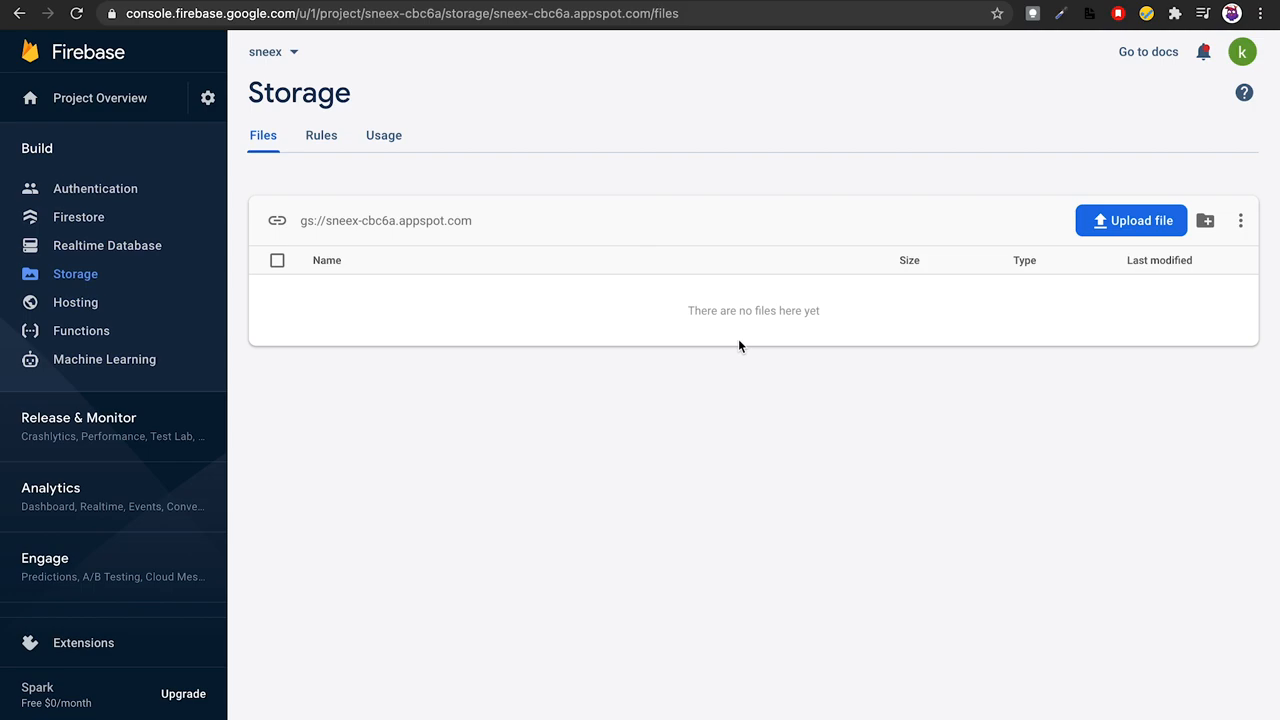
mouse_move(1104, 238)
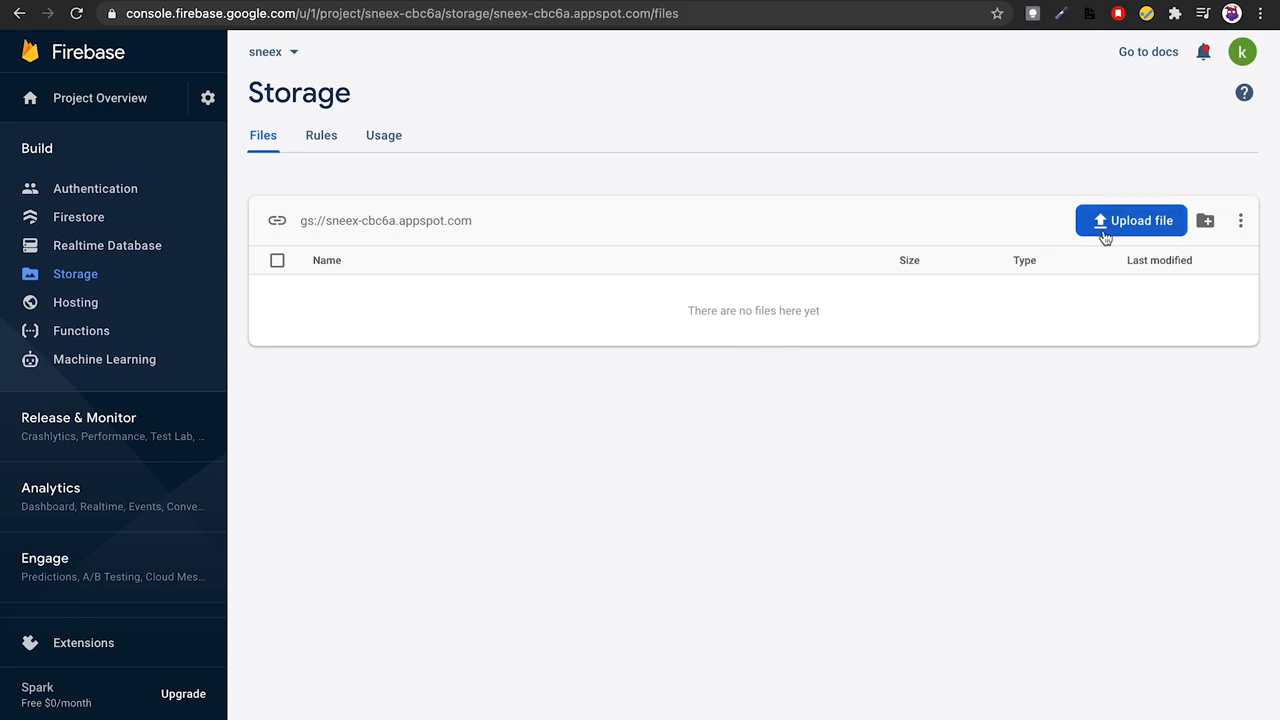
Upload the six shoe images 1.jpeg through 6.jpeg to the sneex-cbc6a Storage bucket.
click(1132, 220)
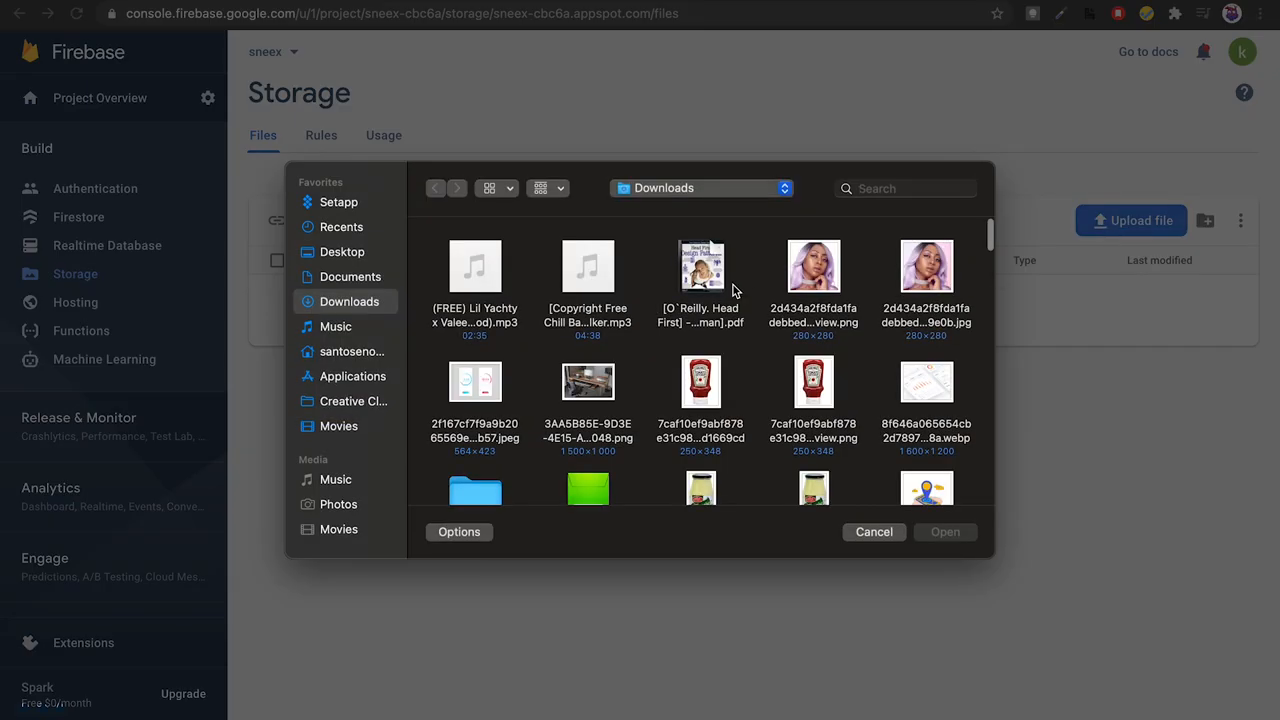
click(352, 352)
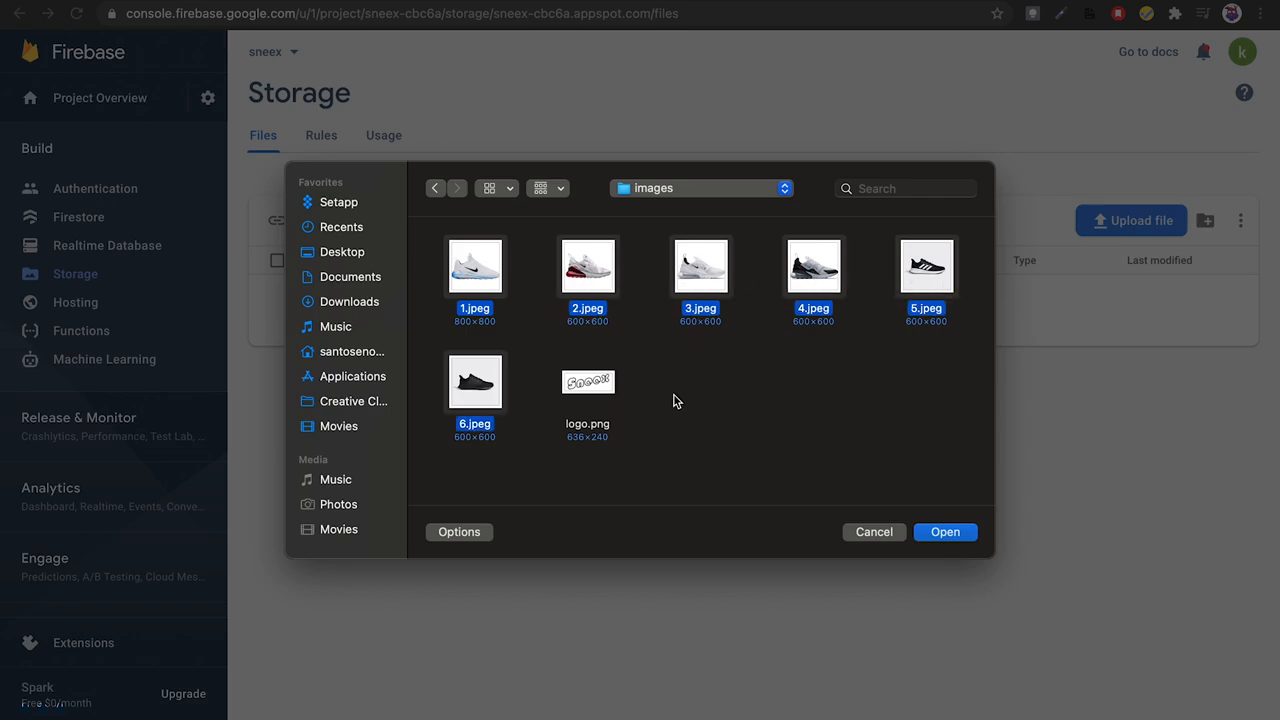
click(944, 532)
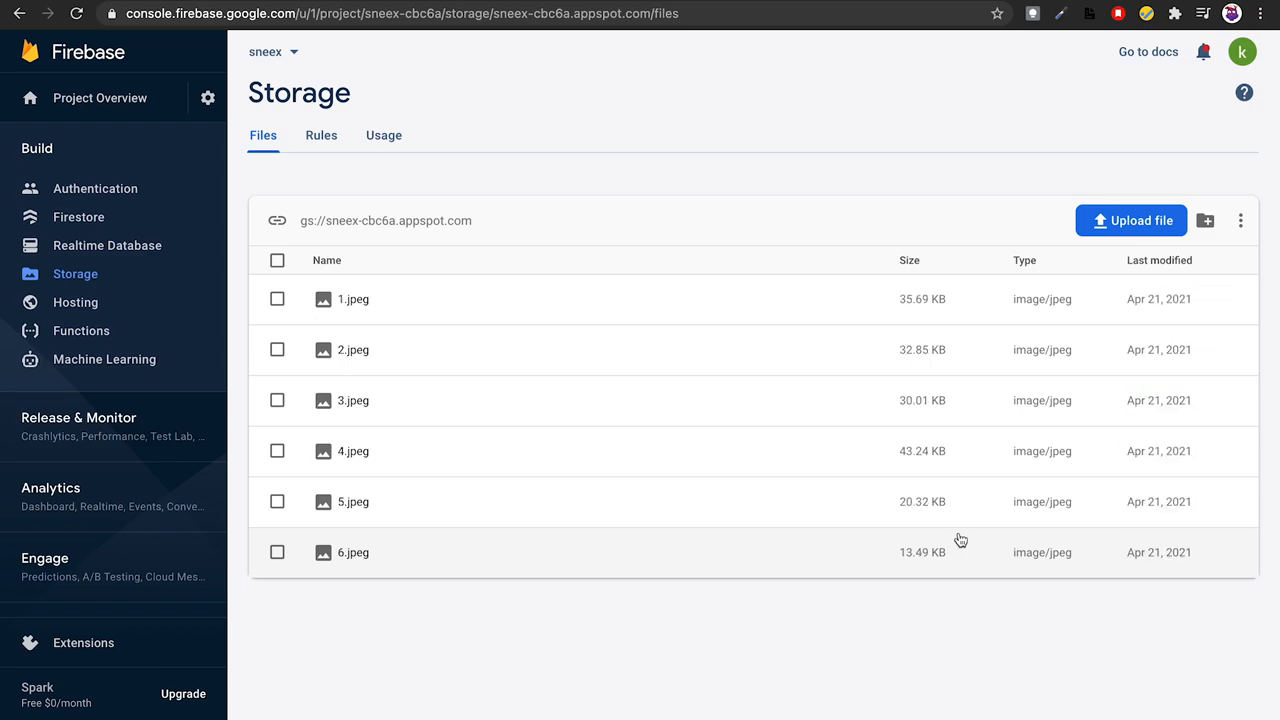
click(400, 12)
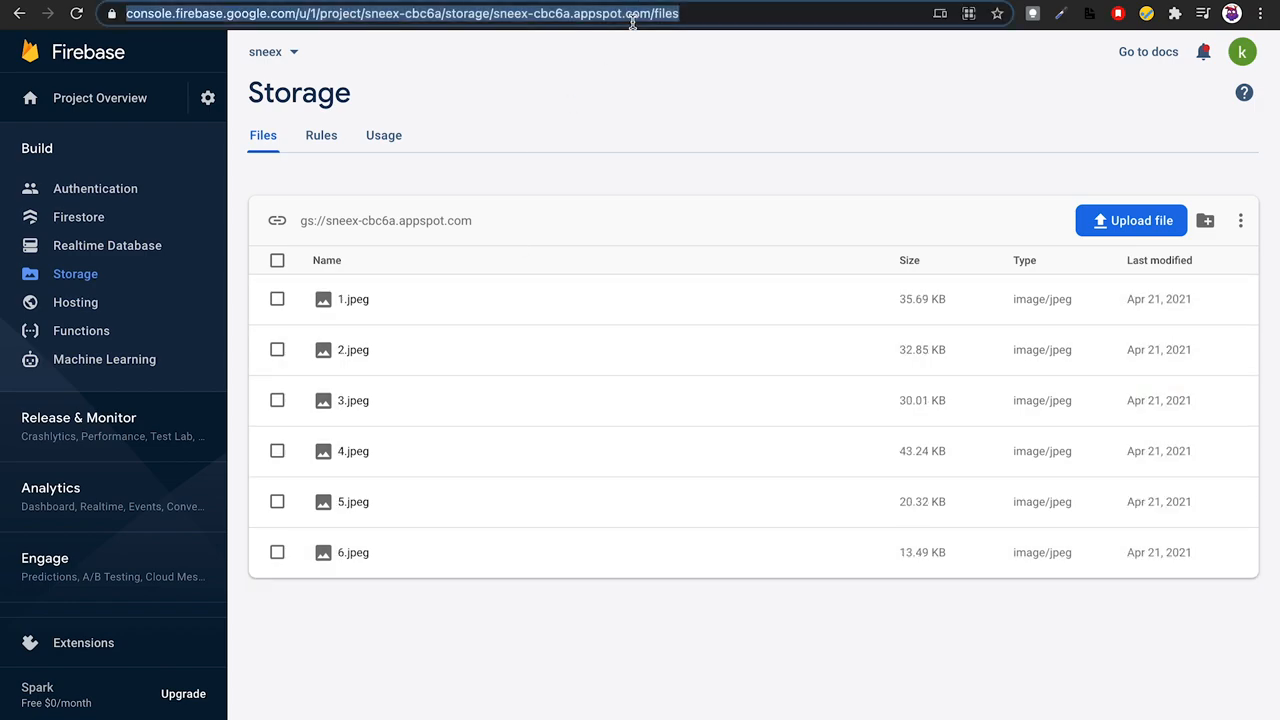
click(400, 12)
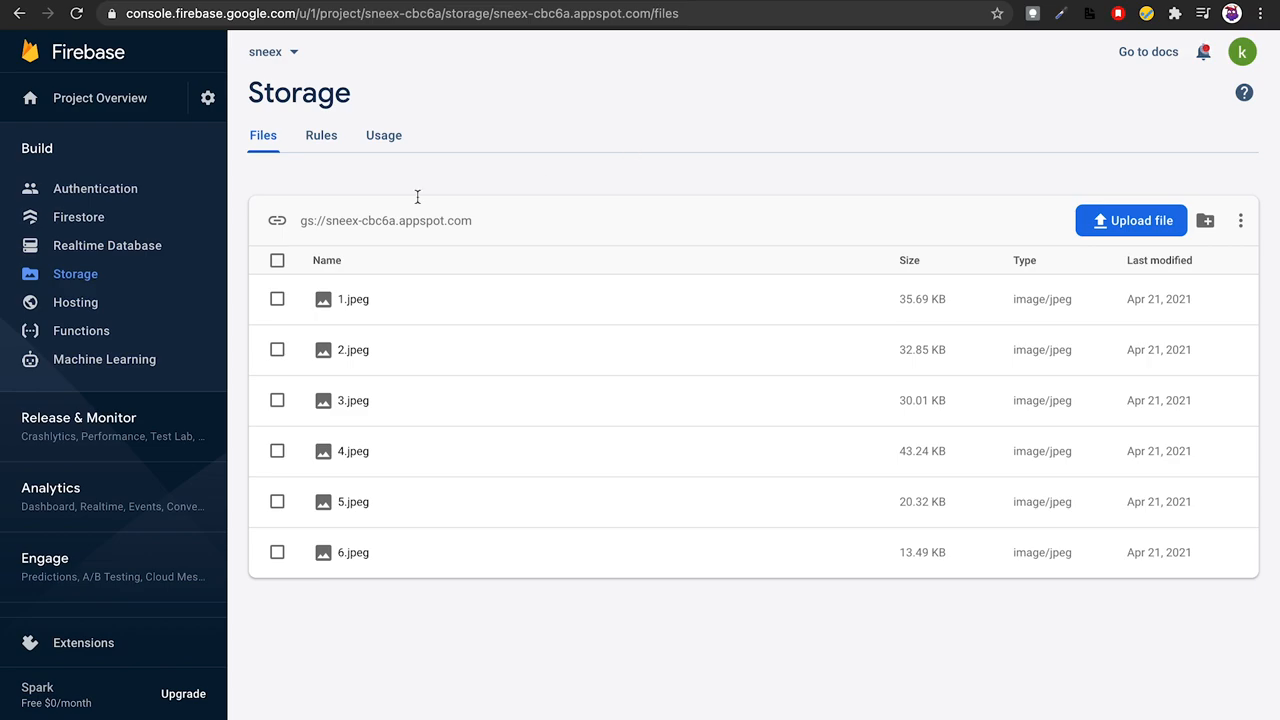
Start a Firestore collection named products and begin its first document with a name field.
click(78, 216)
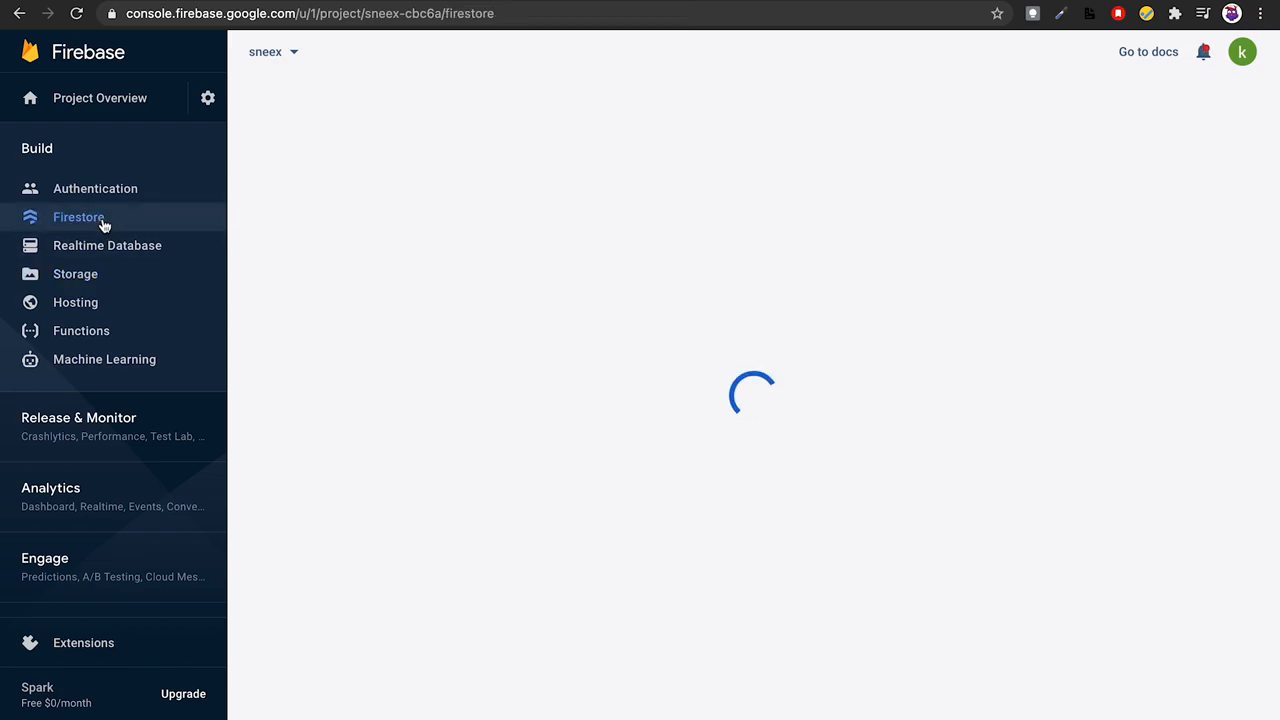
click(80, 216)
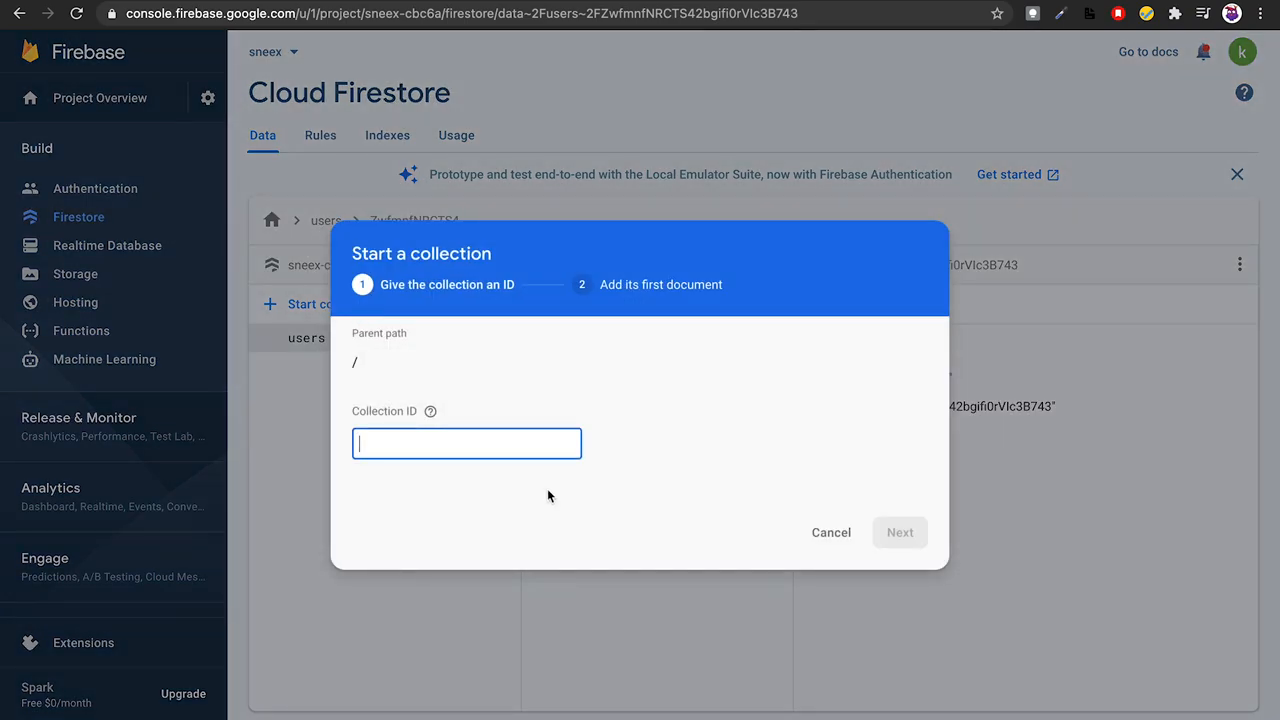
text(products)
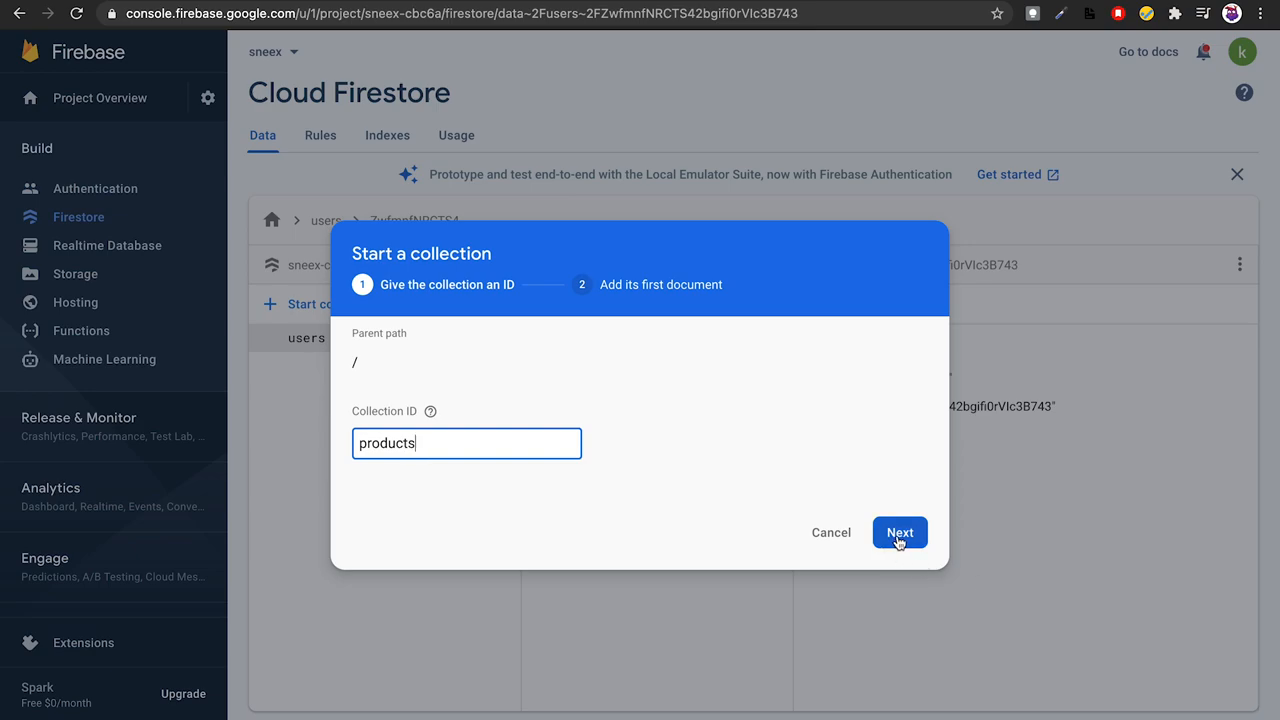
click(898, 532)
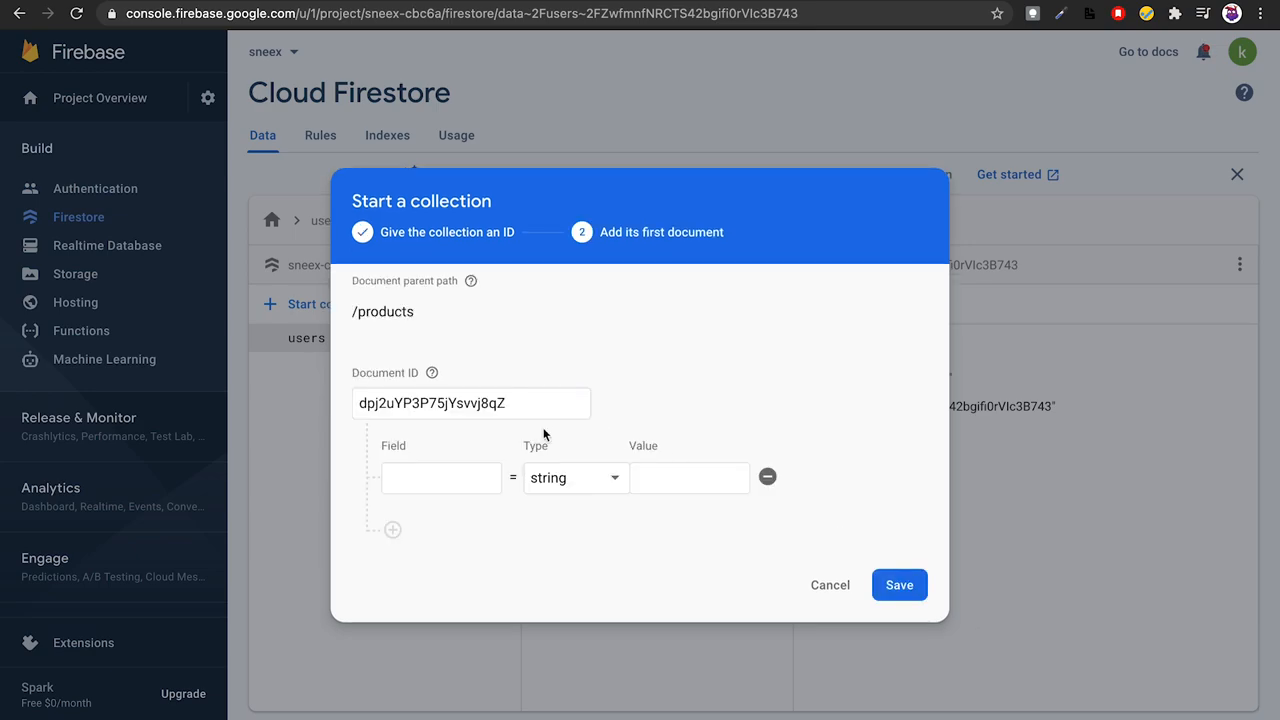
text(name)
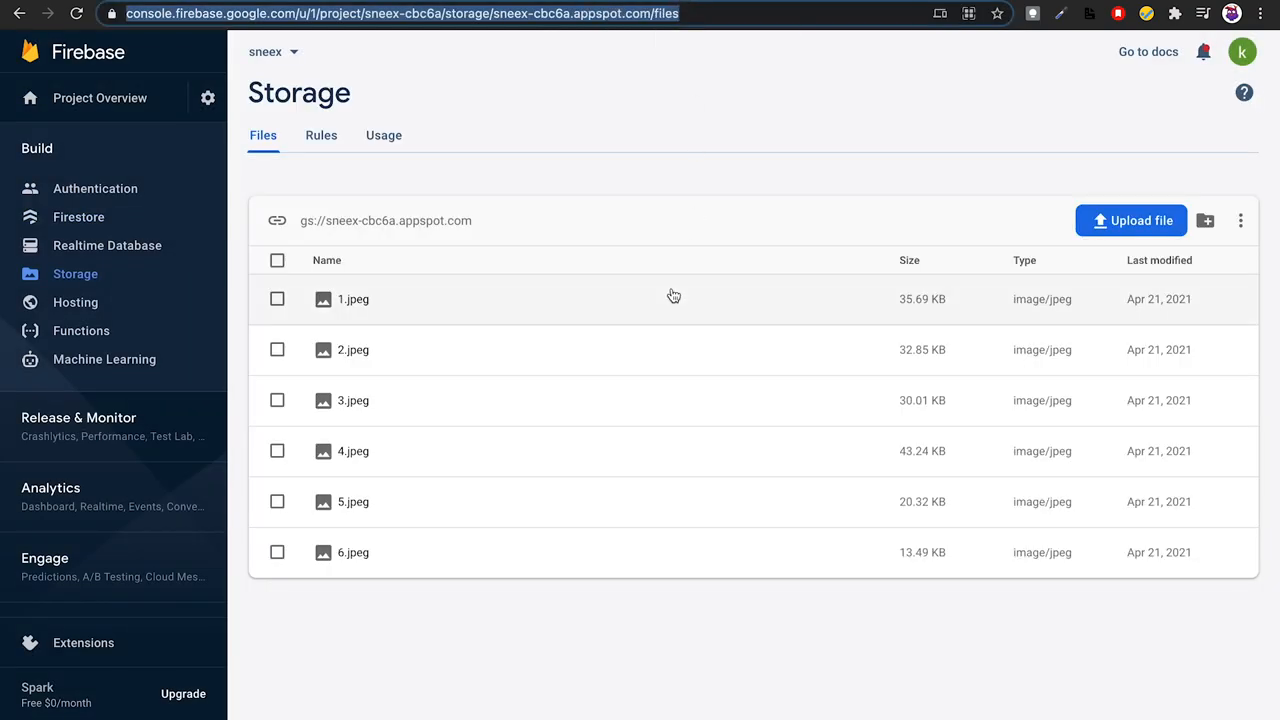
Copy 1.jpeg's download URL from Storage into the document's image and id fields.
click(352, 300)
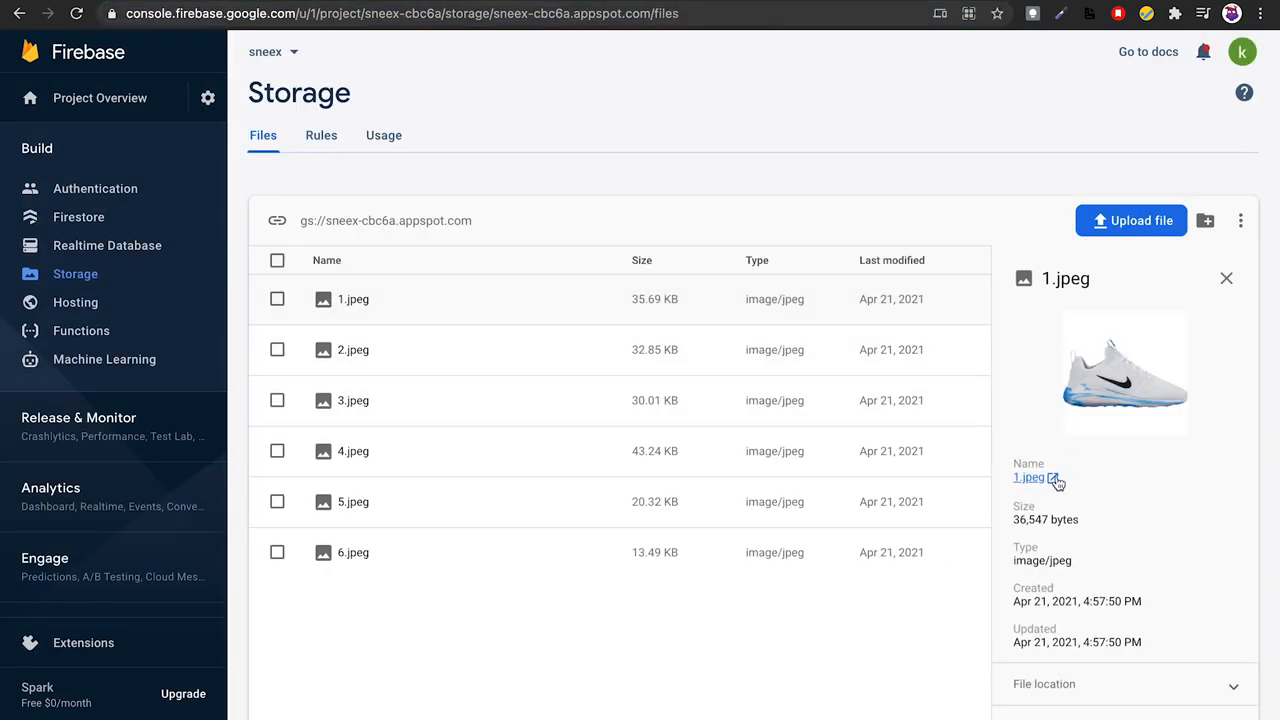
click(1032, 476)
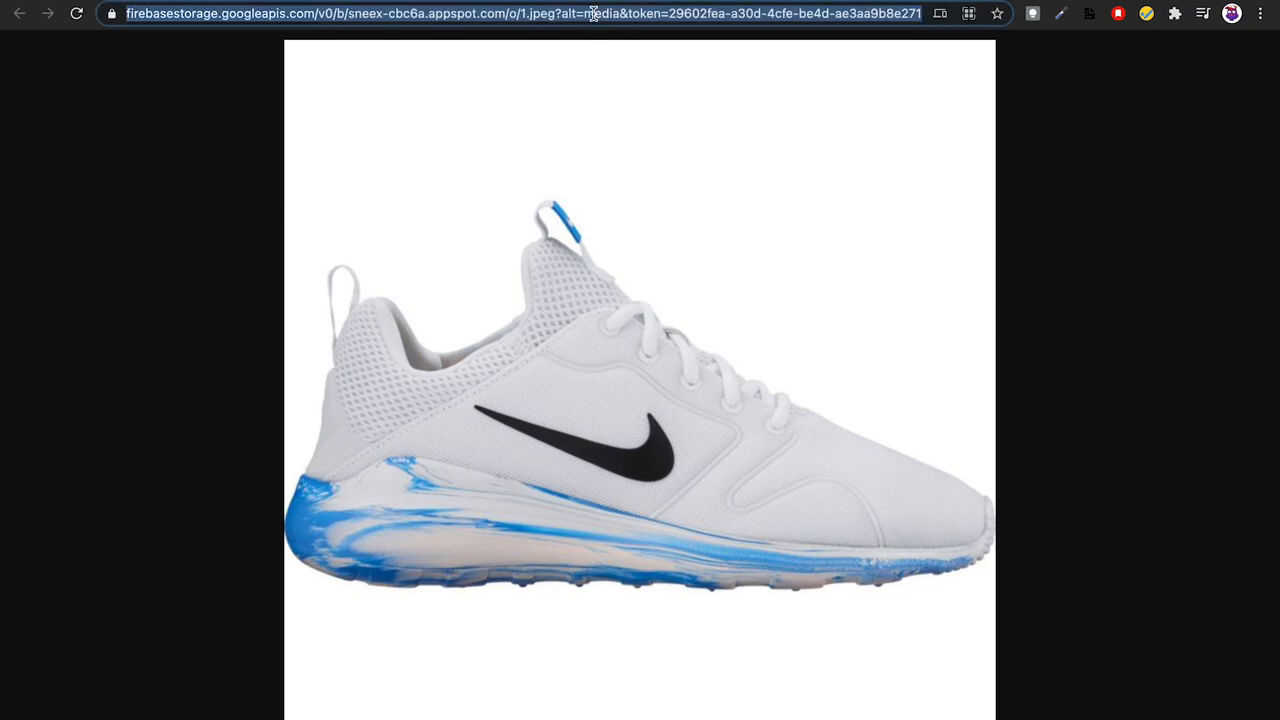
click(20, 12)
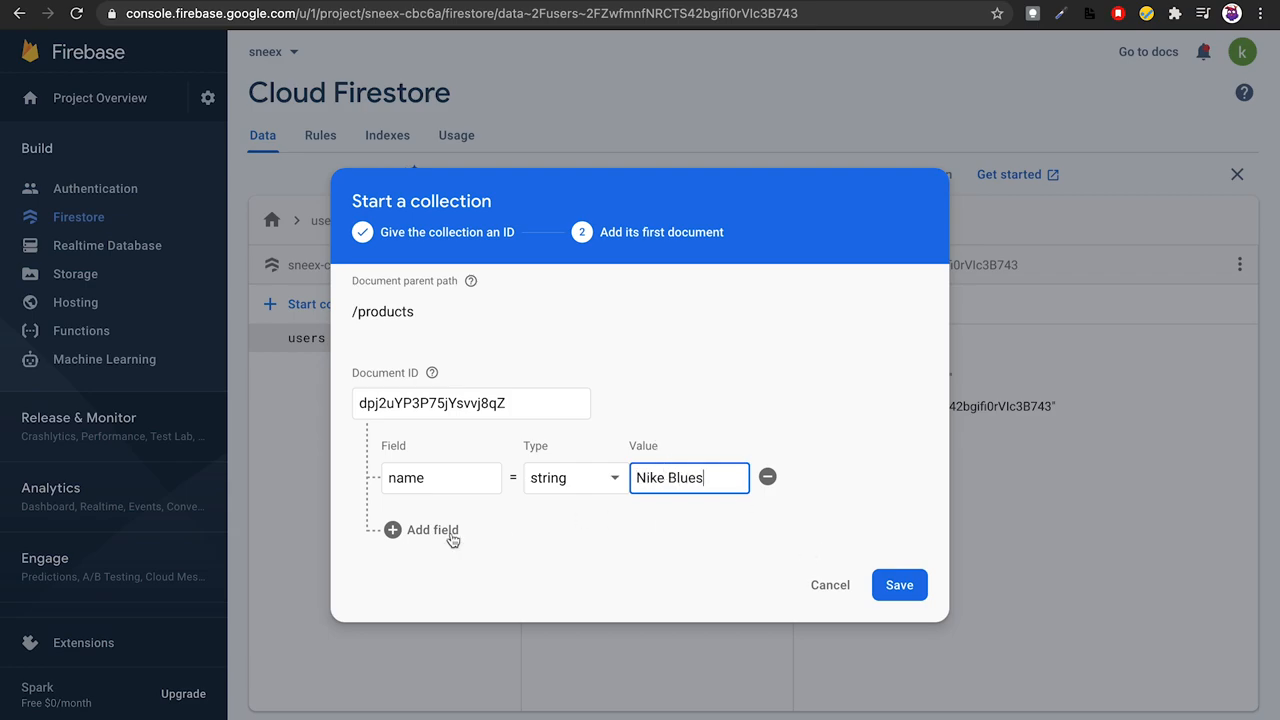
click(420, 530)
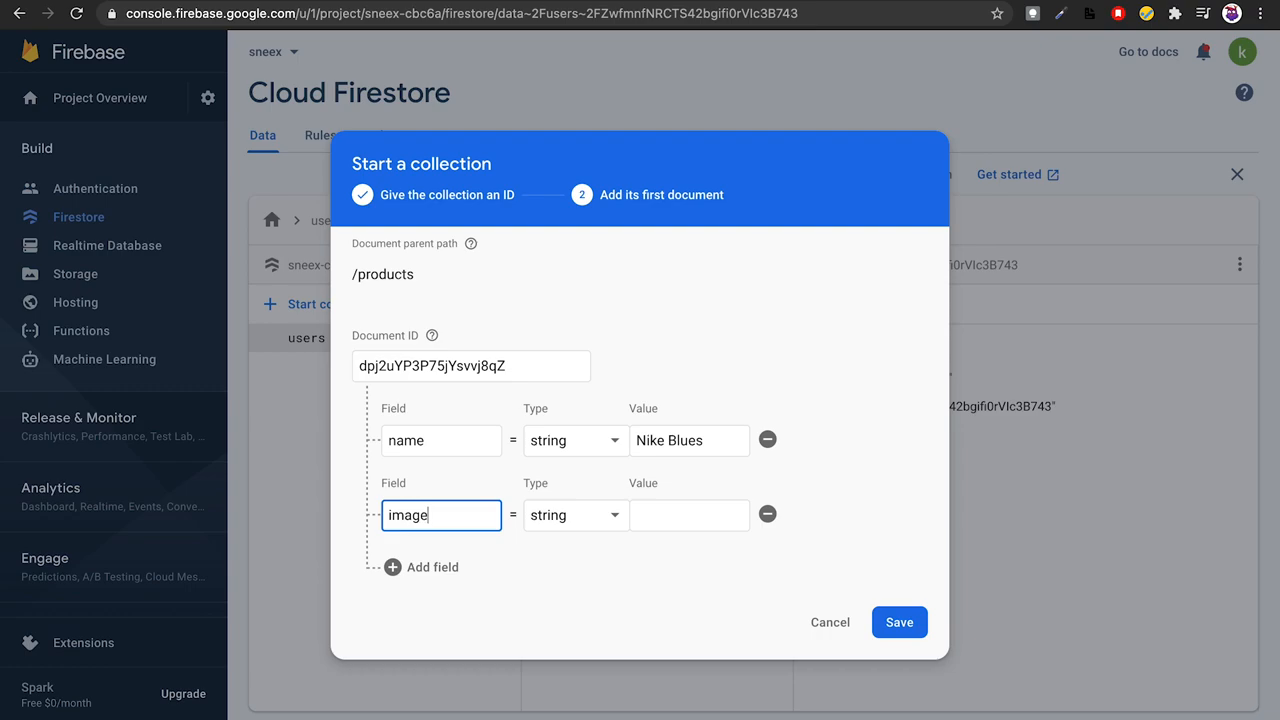
text(d-ae3aa9b8e271)
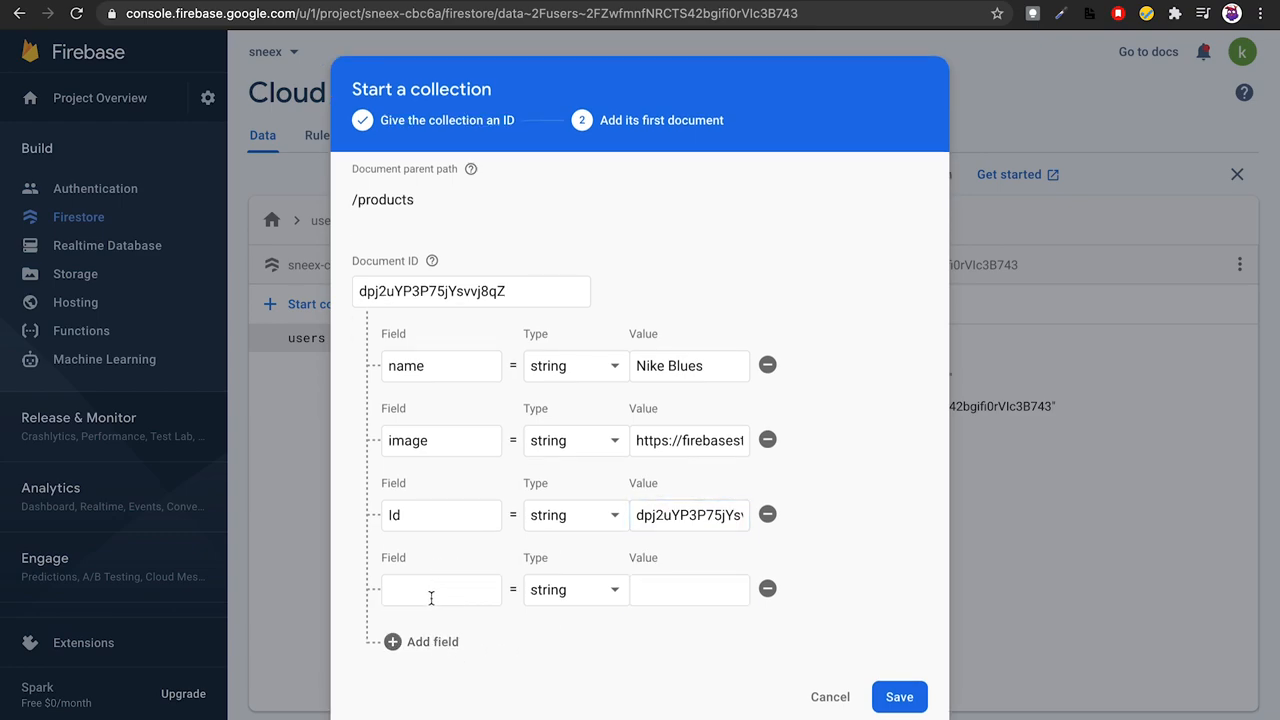
Add brand Nike and price 12.0, then save the Nike Blues product document.
text(brand)
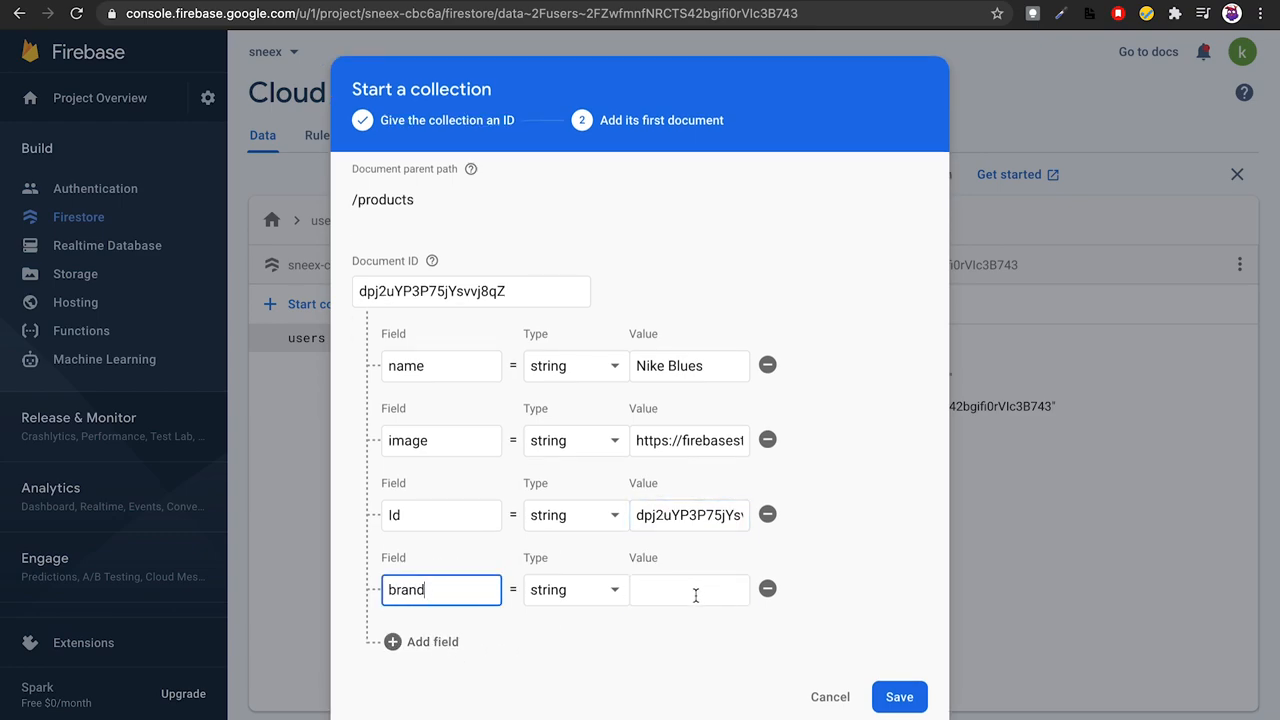
text(Nike)
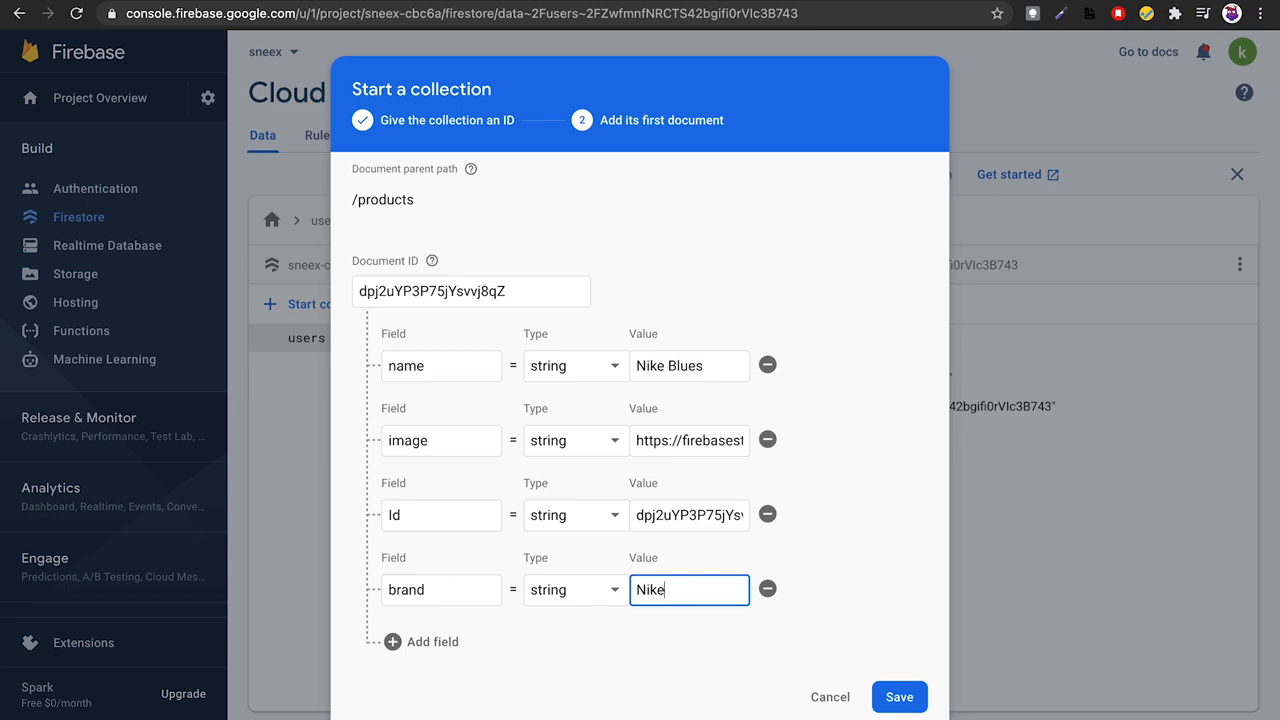
text(p)
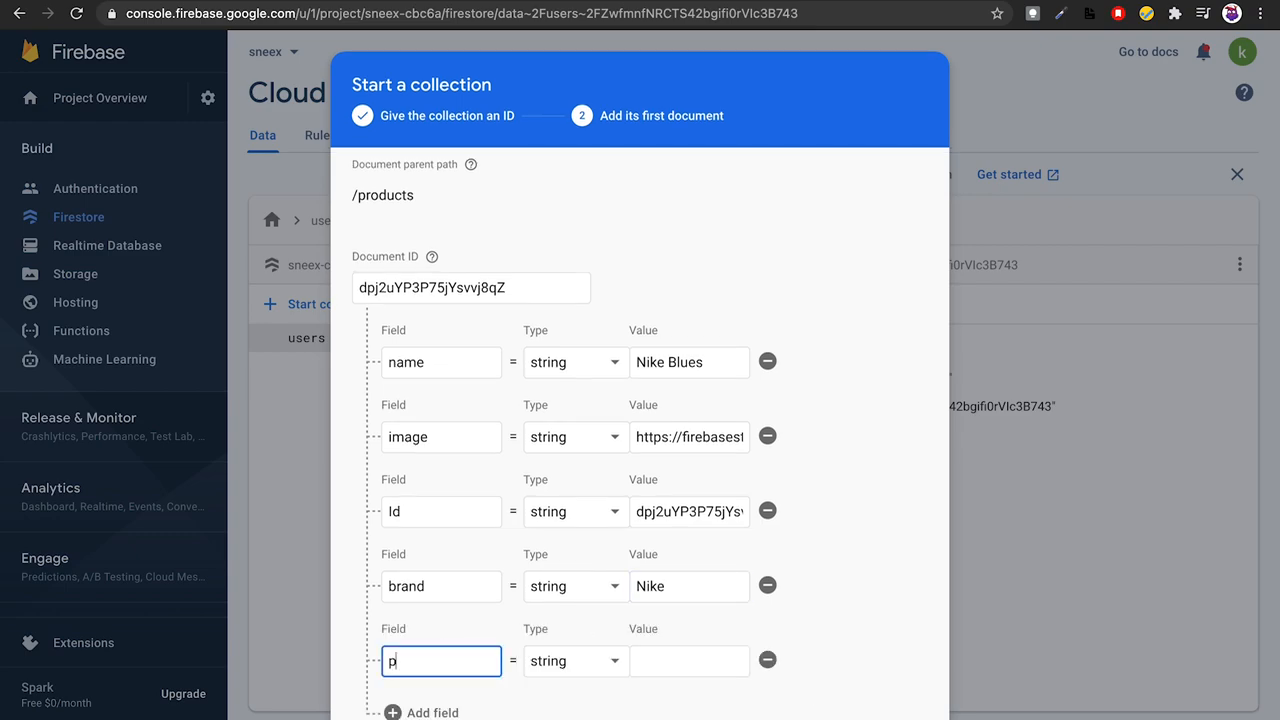
text(rice)
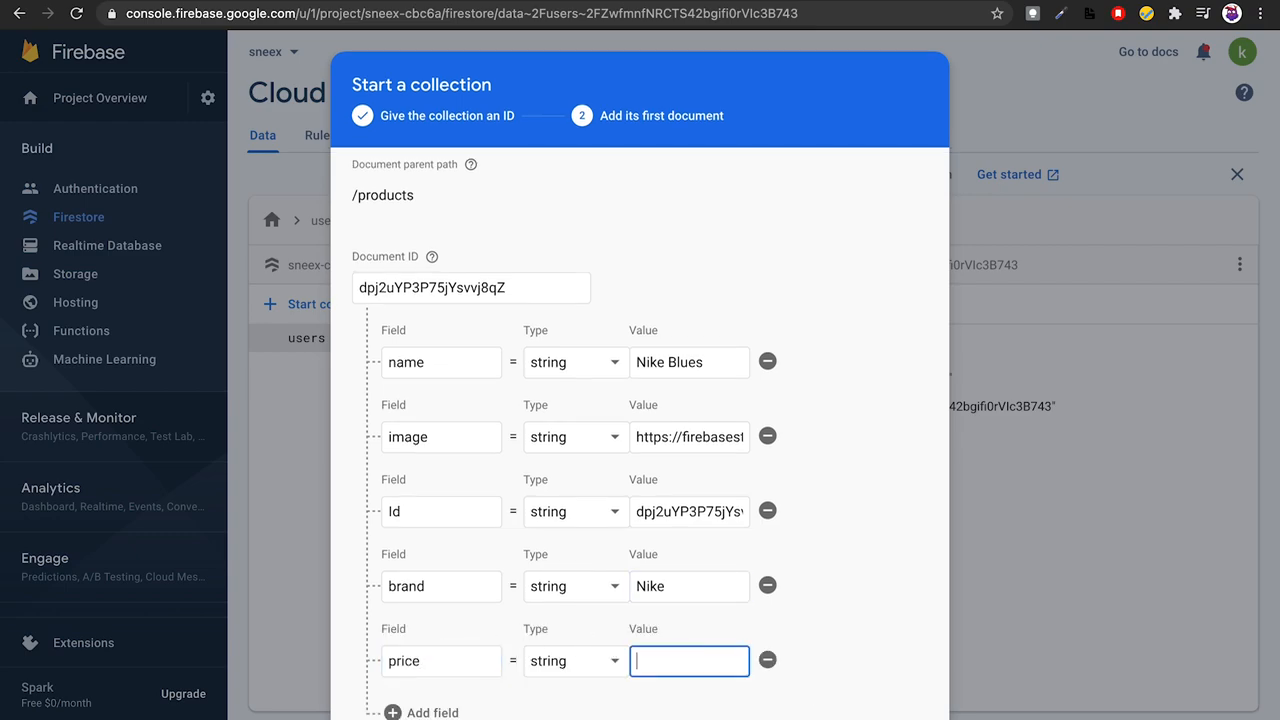
text(12.0)
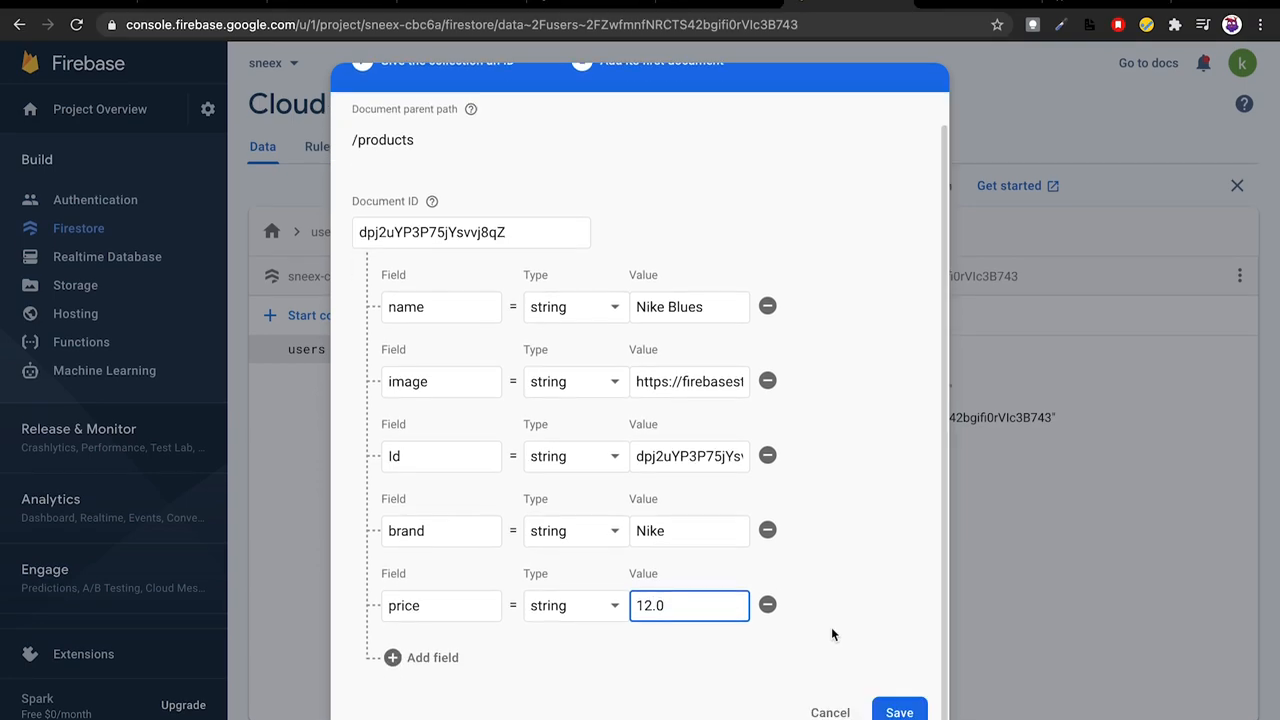
click(898, 712)
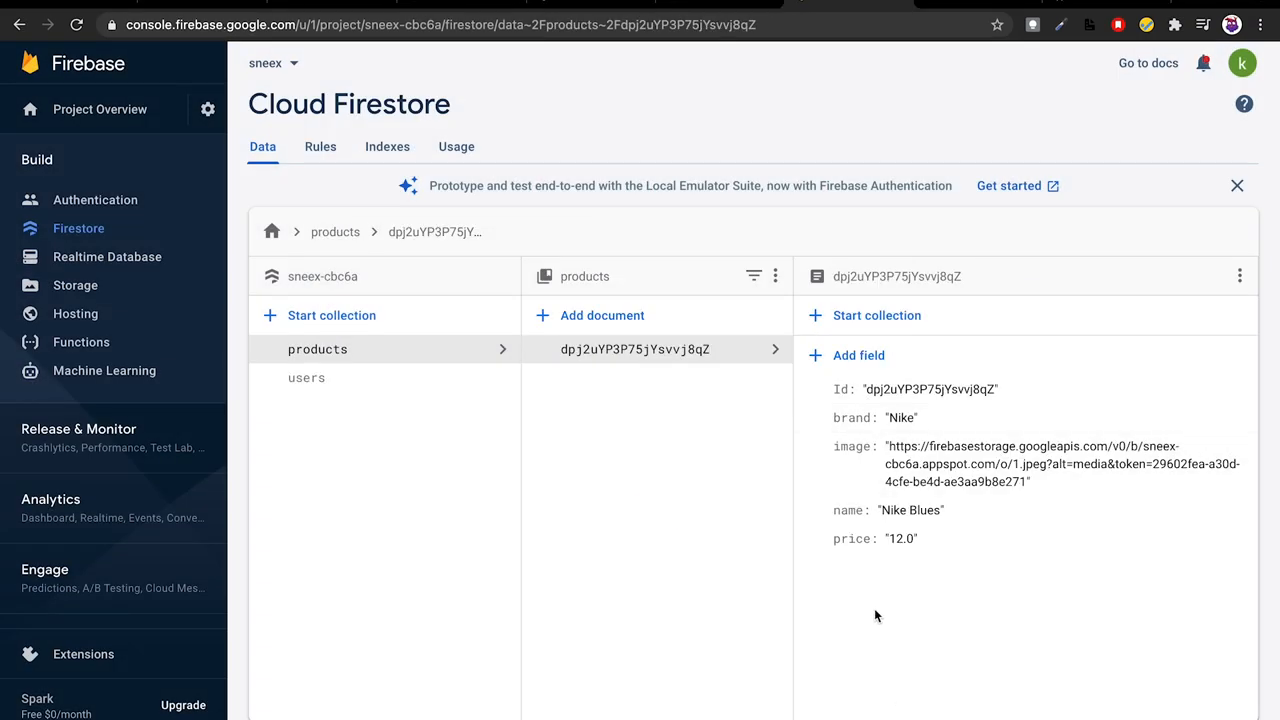
Add the Air Max and Max 270c product documents using the next Storage image URLs.
click(600, 316)
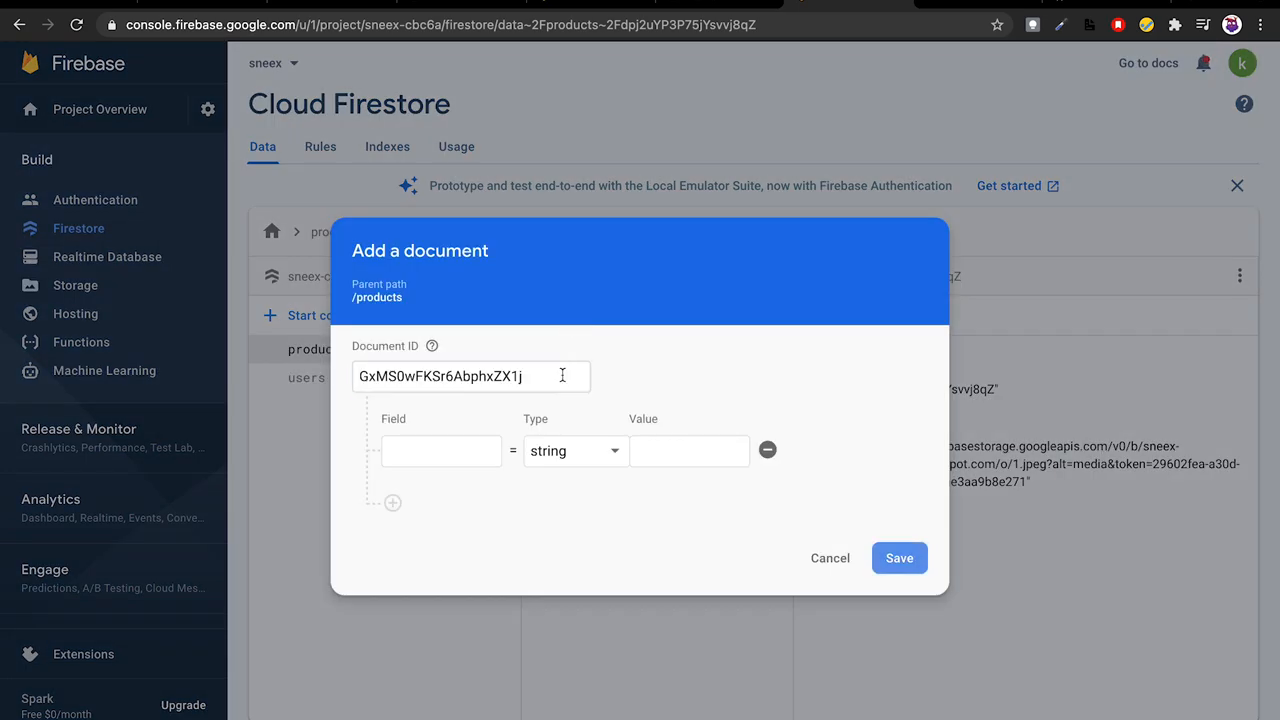
click(76, 284)
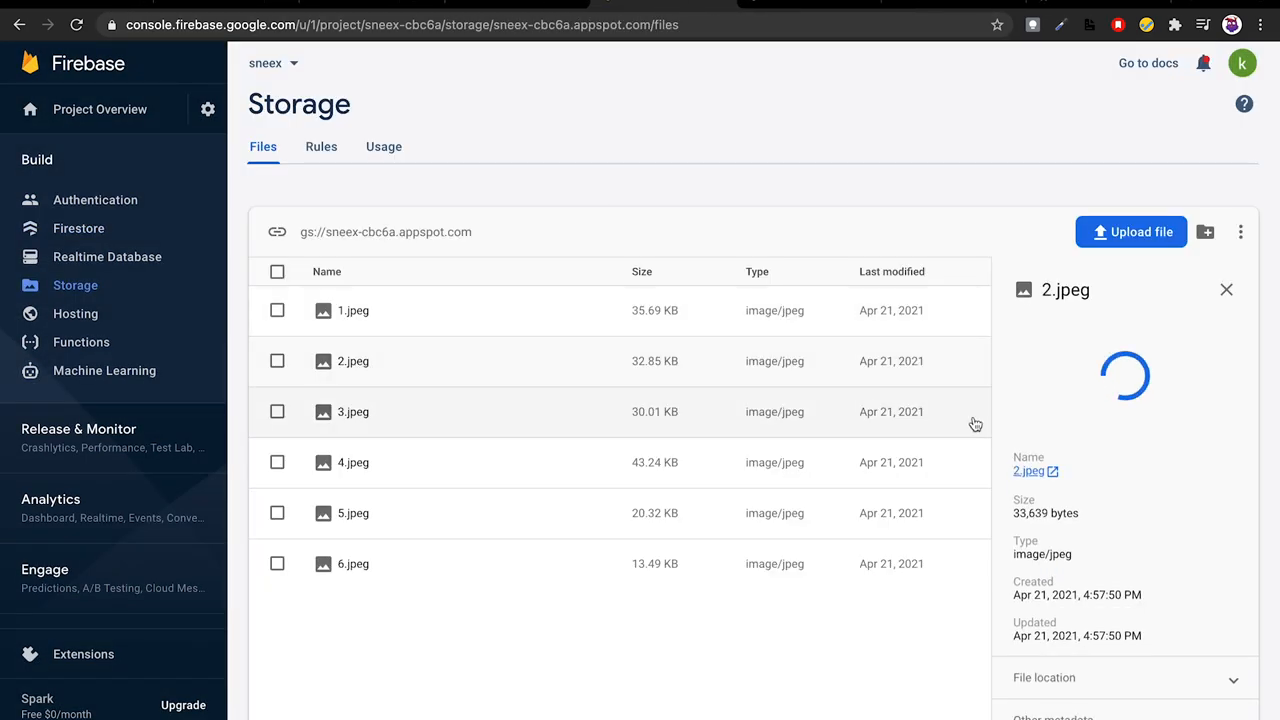
text(Air Max)
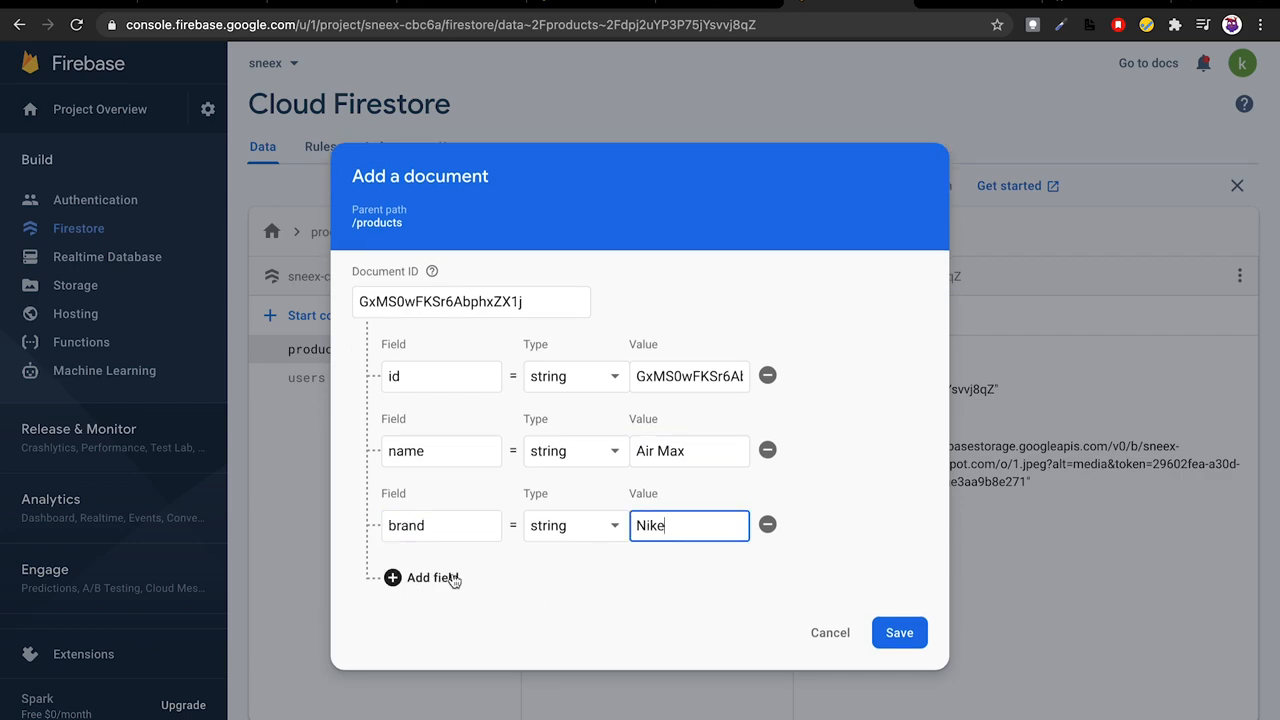
click(898, 632)
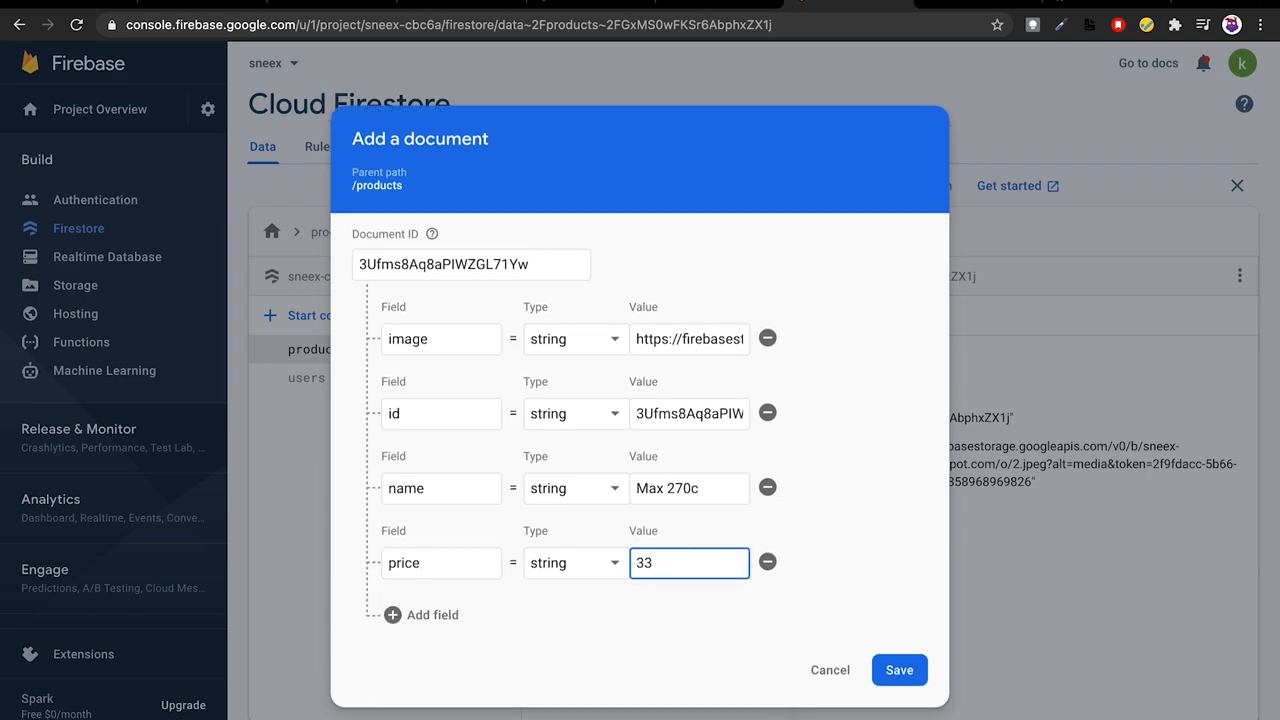
click(898, 670)
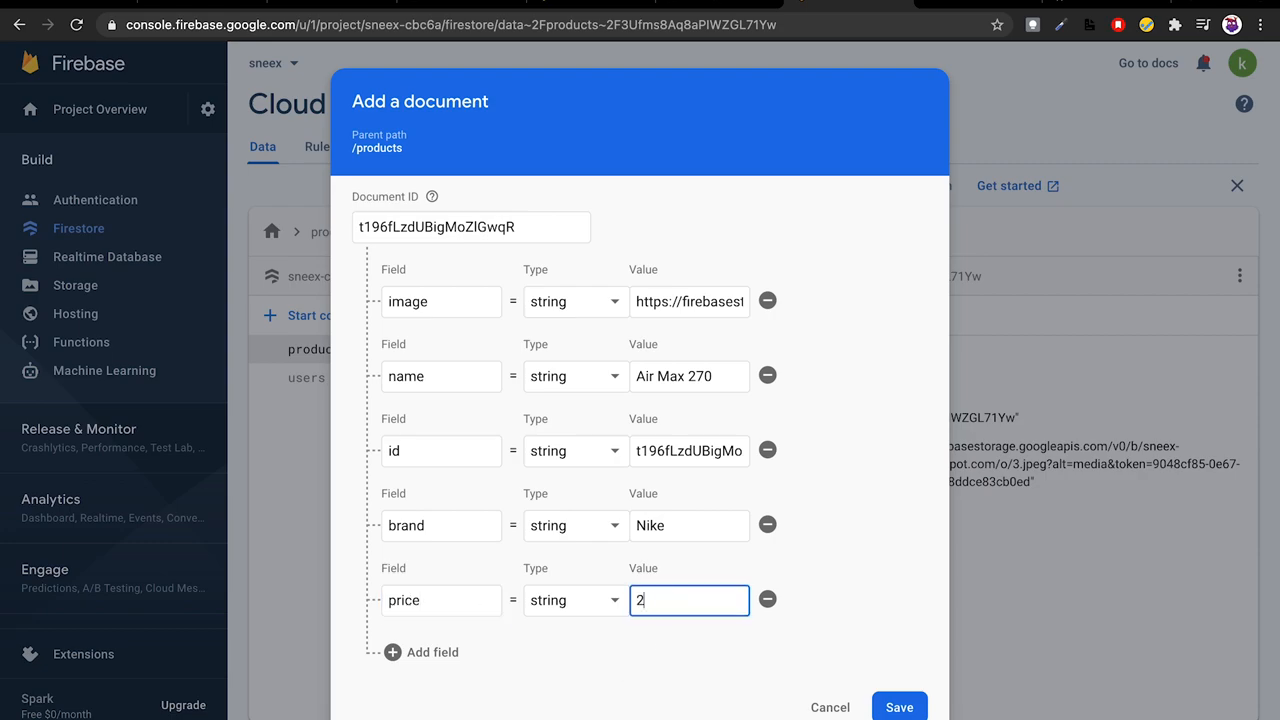
Add the Air Max 270 and Adidas Black Runner documents, bringing products to six shoes.
click(898, 706)
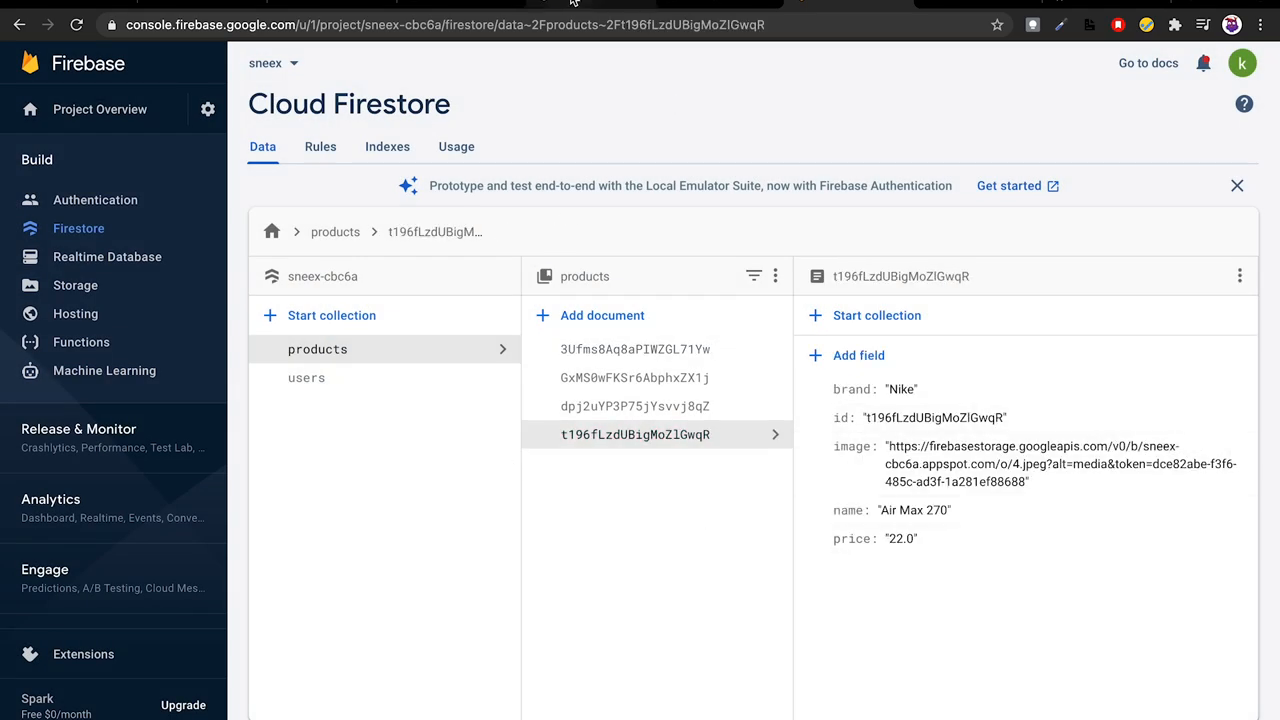
click(602, 316)
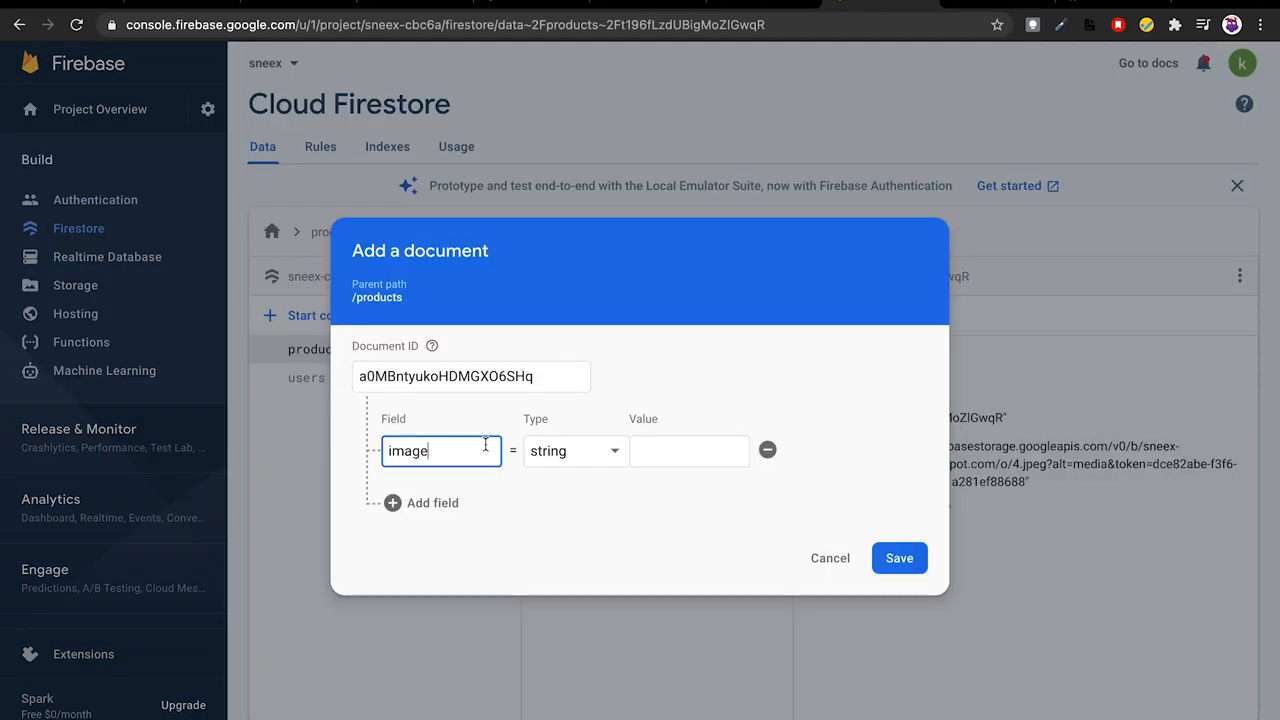
text(Run)
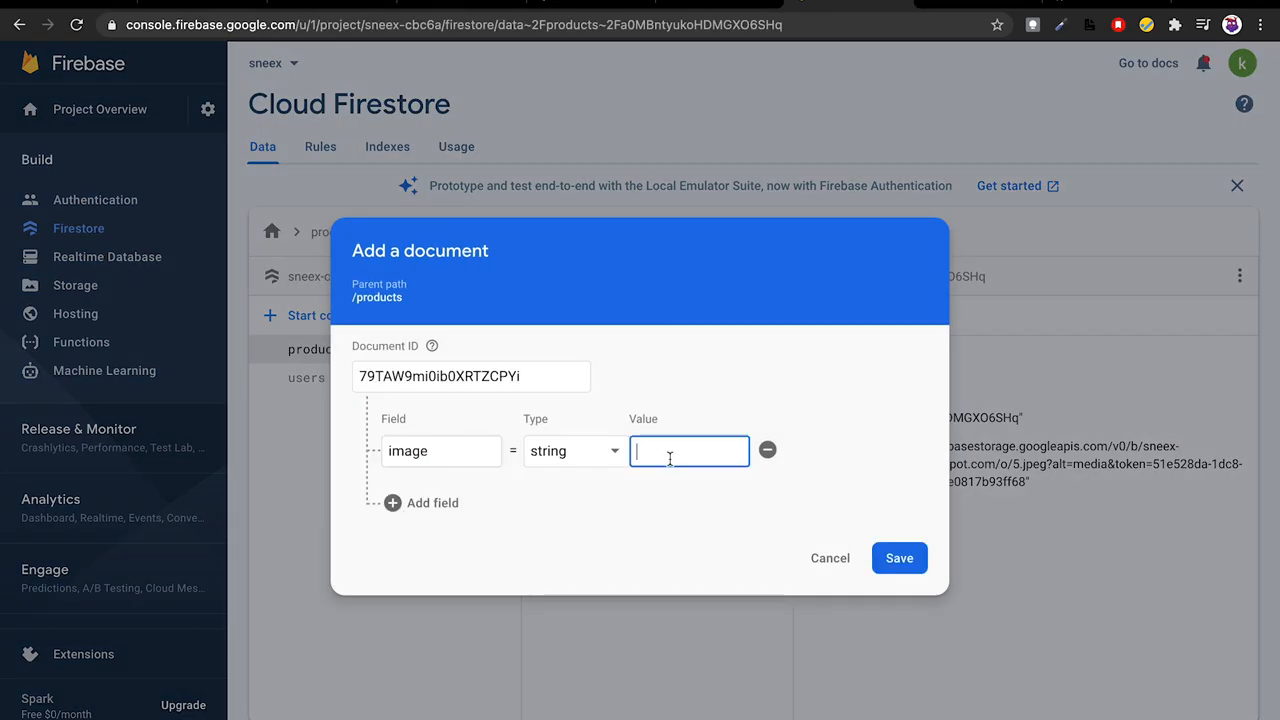
click(898, 558)
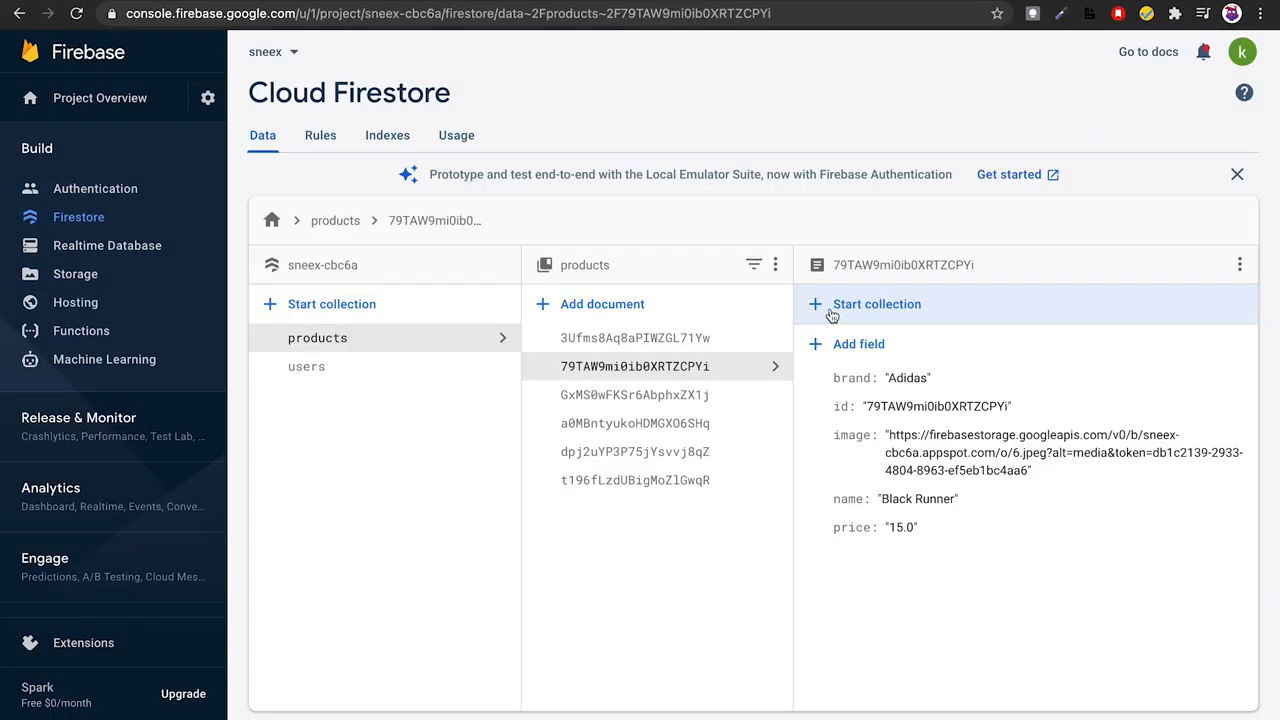
mouse_move(708, 452)
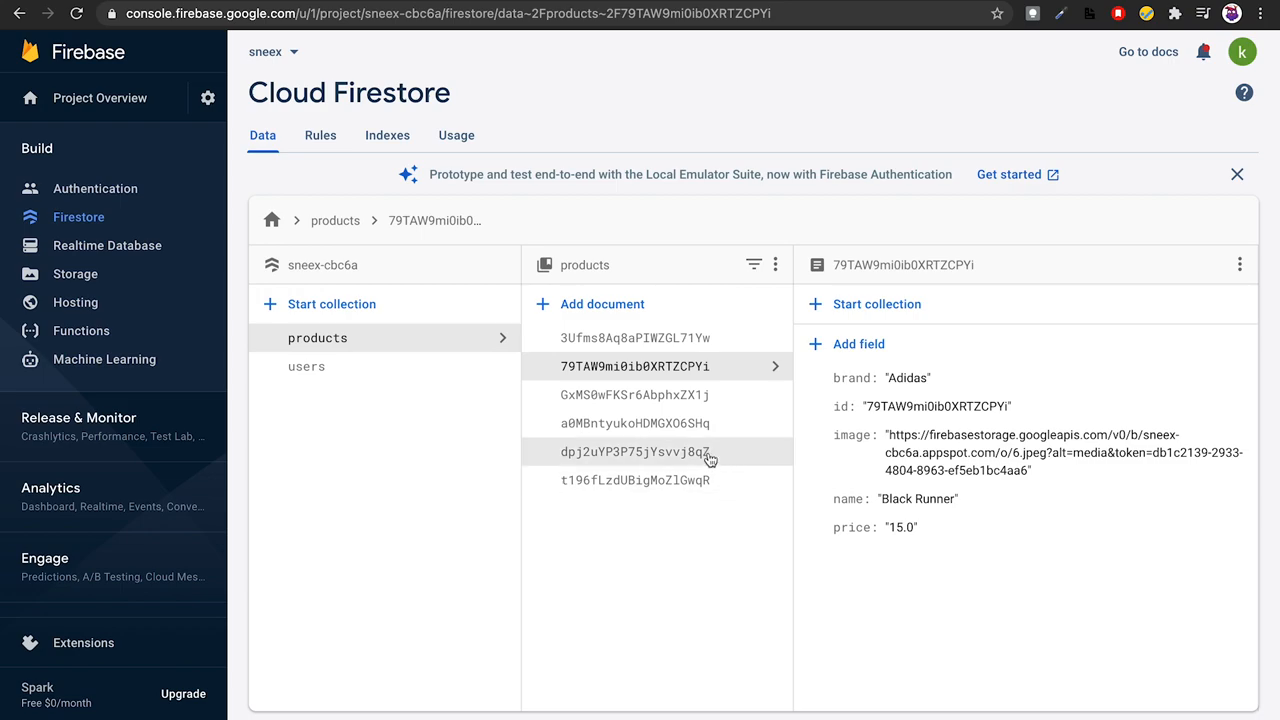
scroll(down, 3)
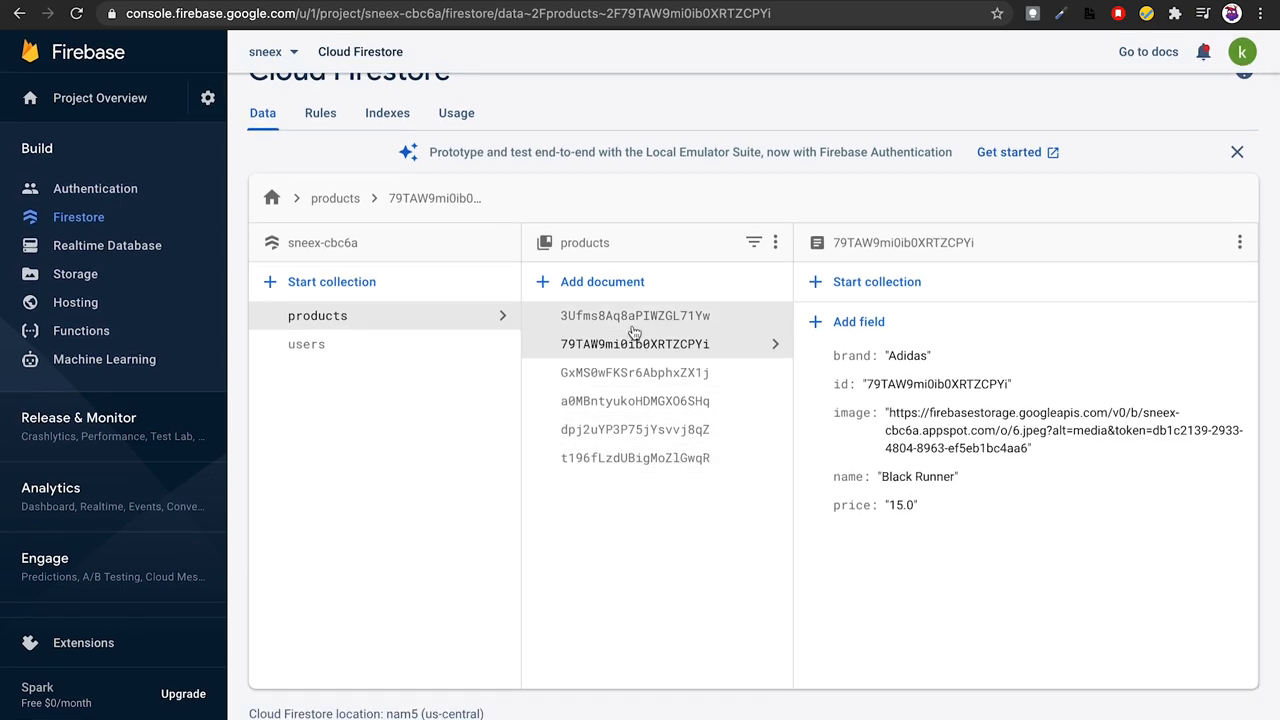
click(636, 316)
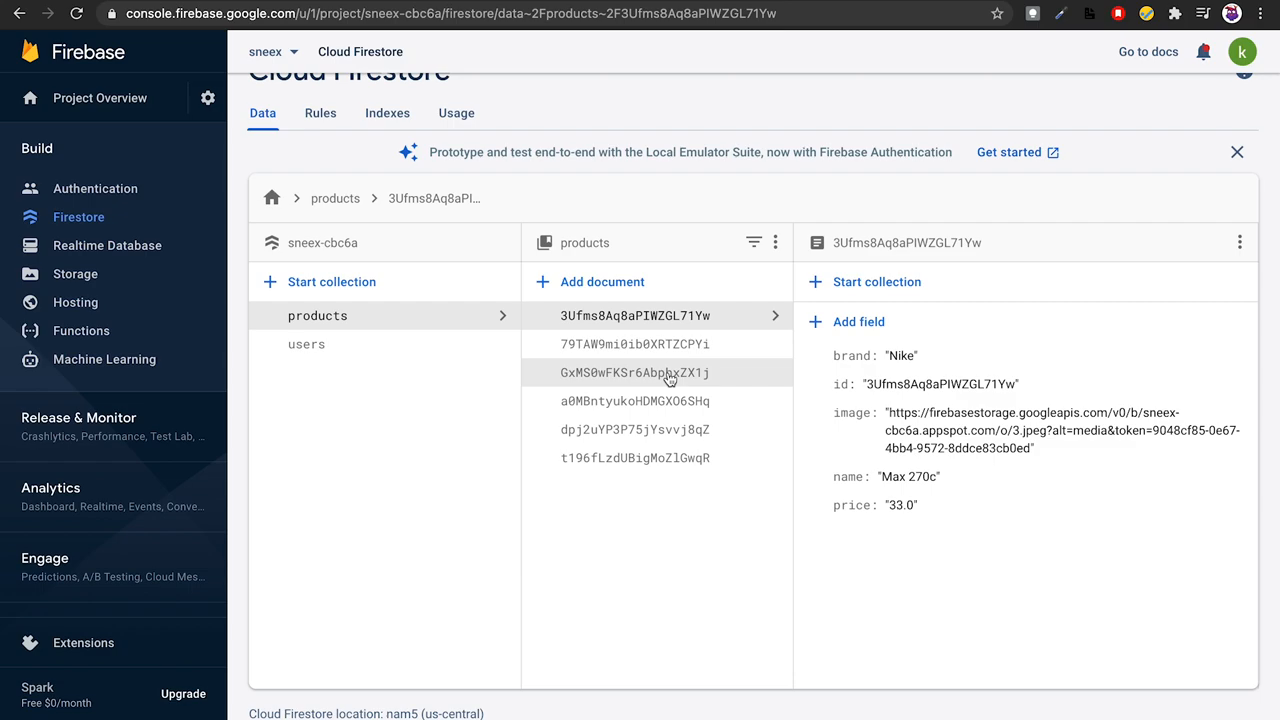
mouse_move(460, 310)
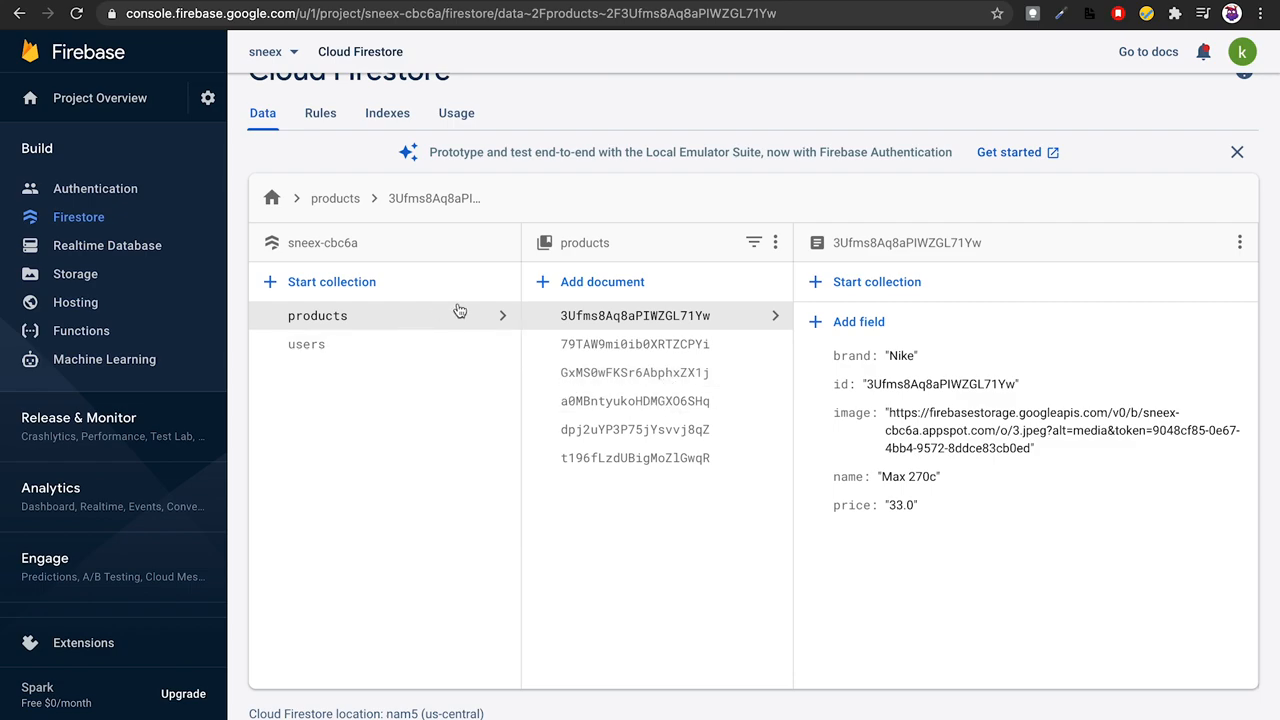
mouse_move(728, 428)
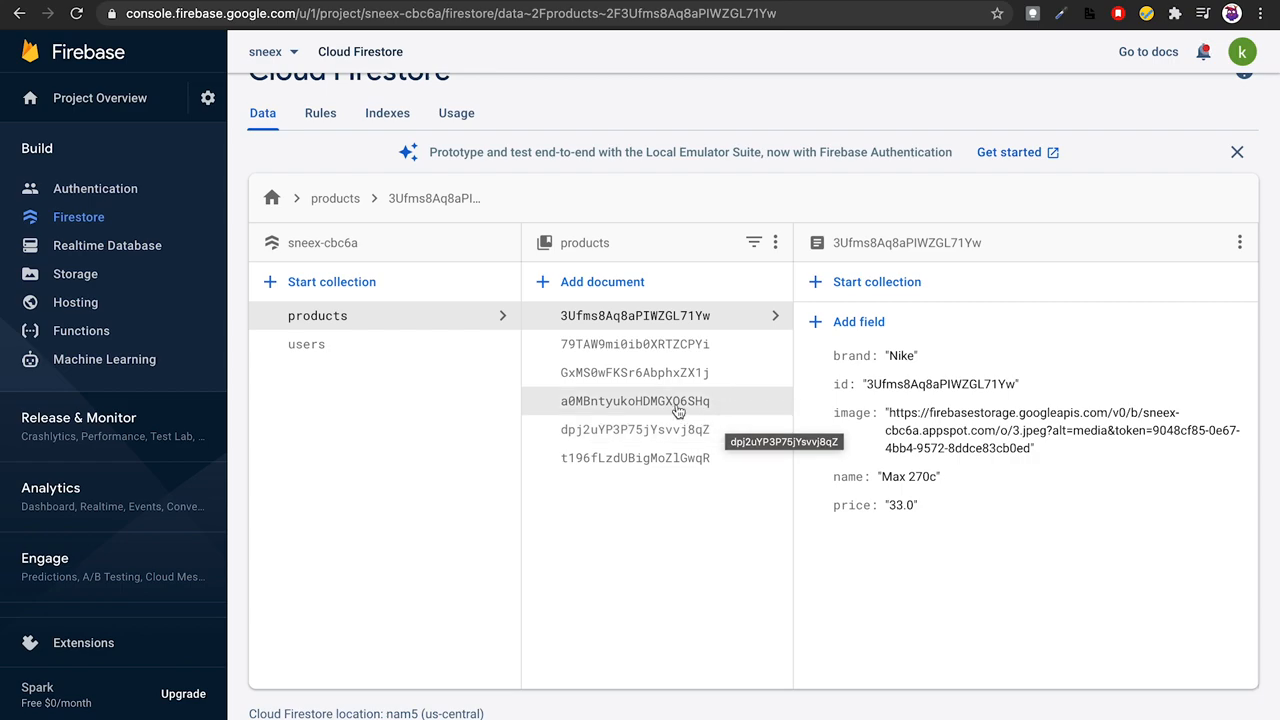
mouse_move(678, 400)
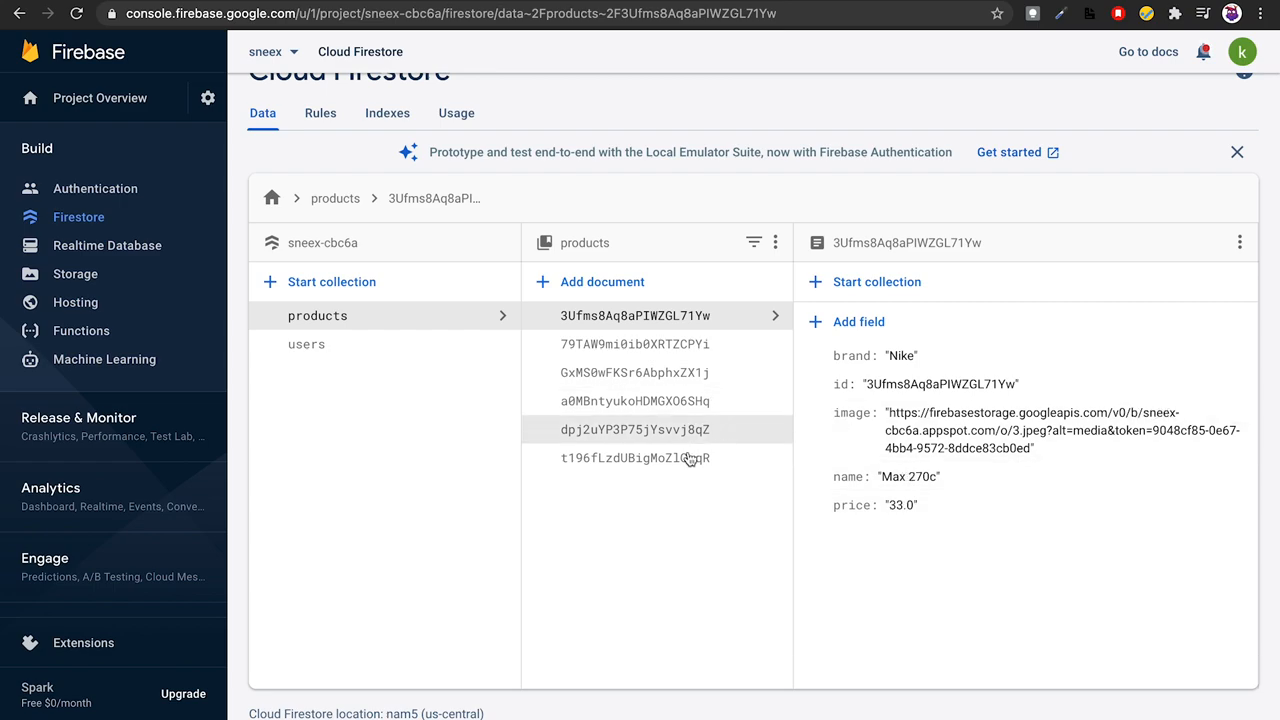
mouse_move(688, 458)
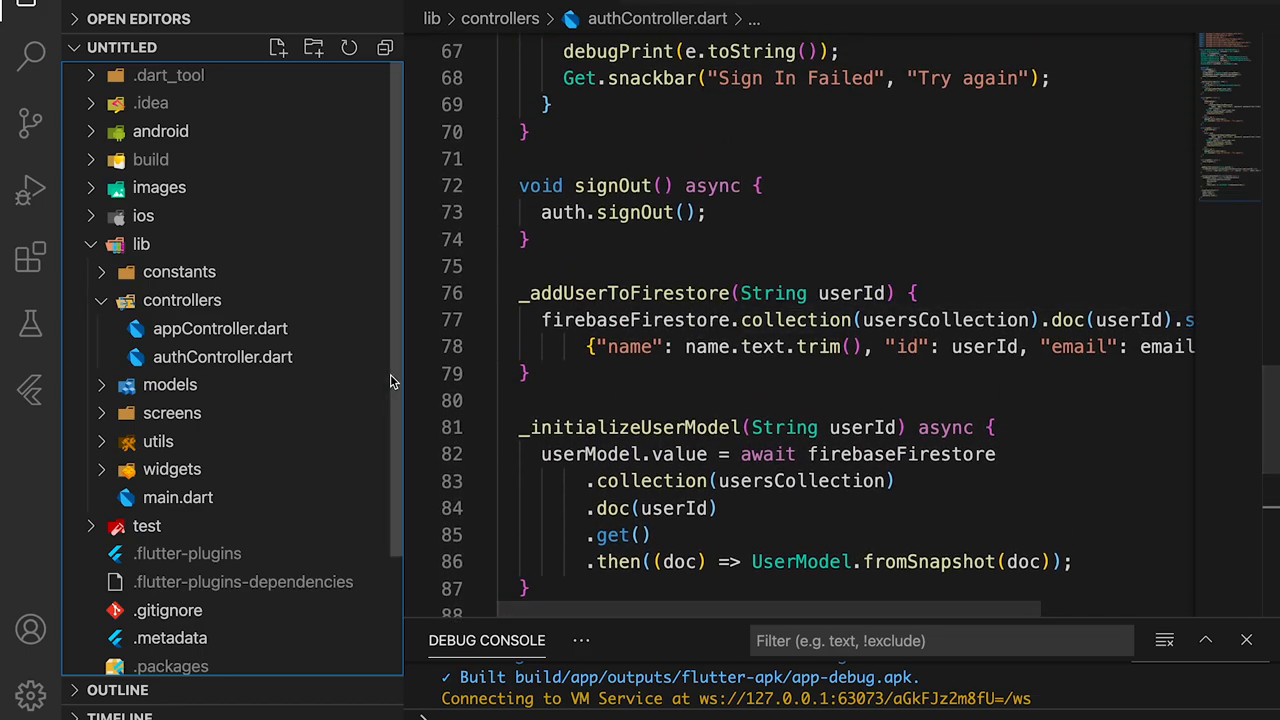
mouse_move(684, 320)
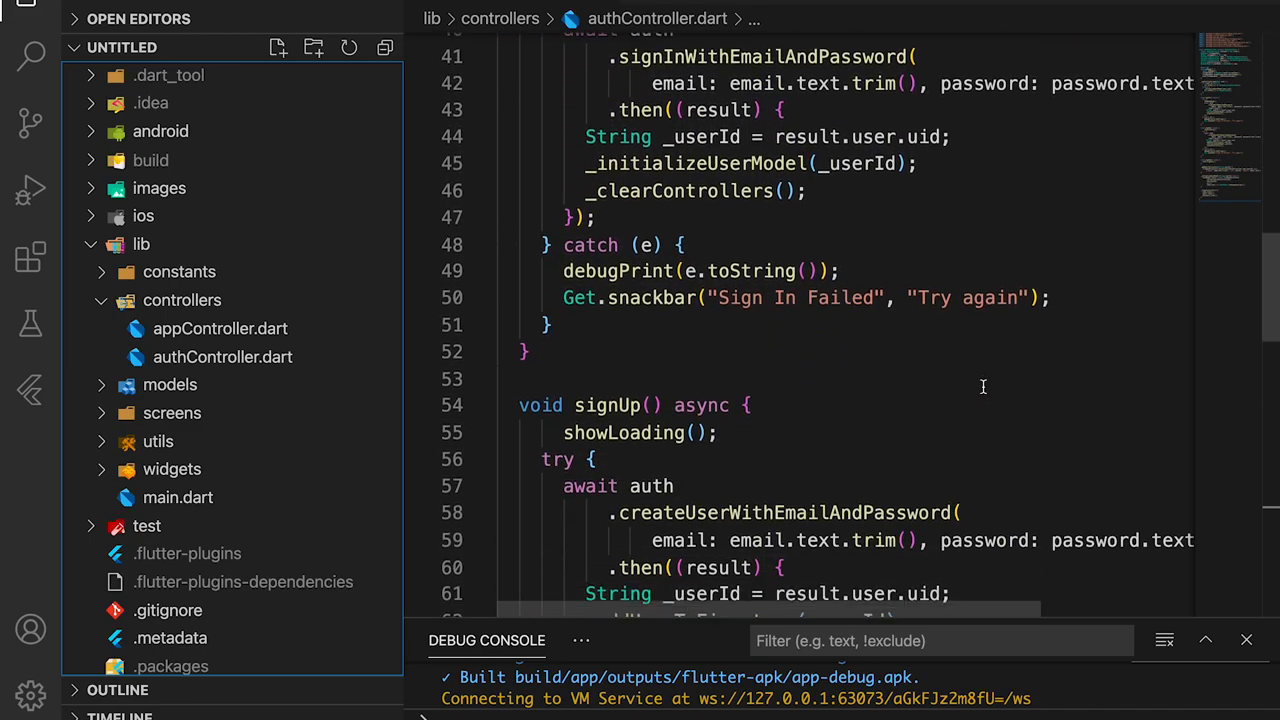
scroll(down, 3)
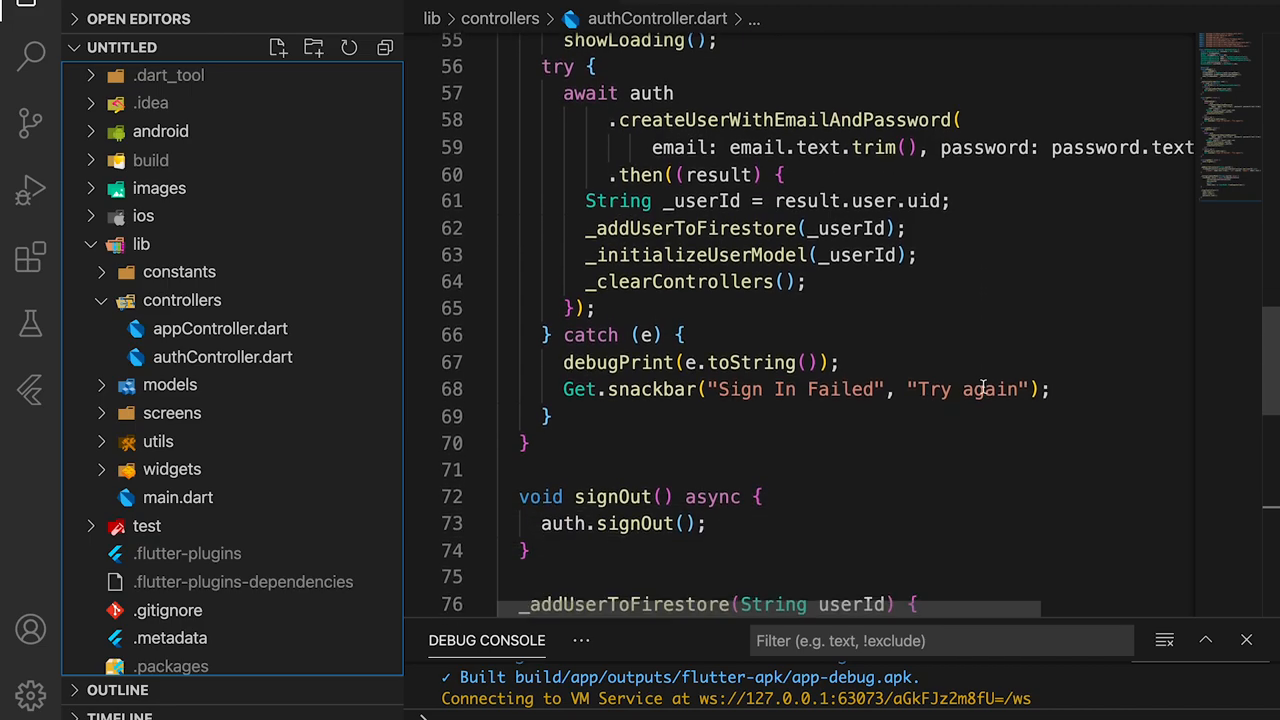
scroll(down, 3)
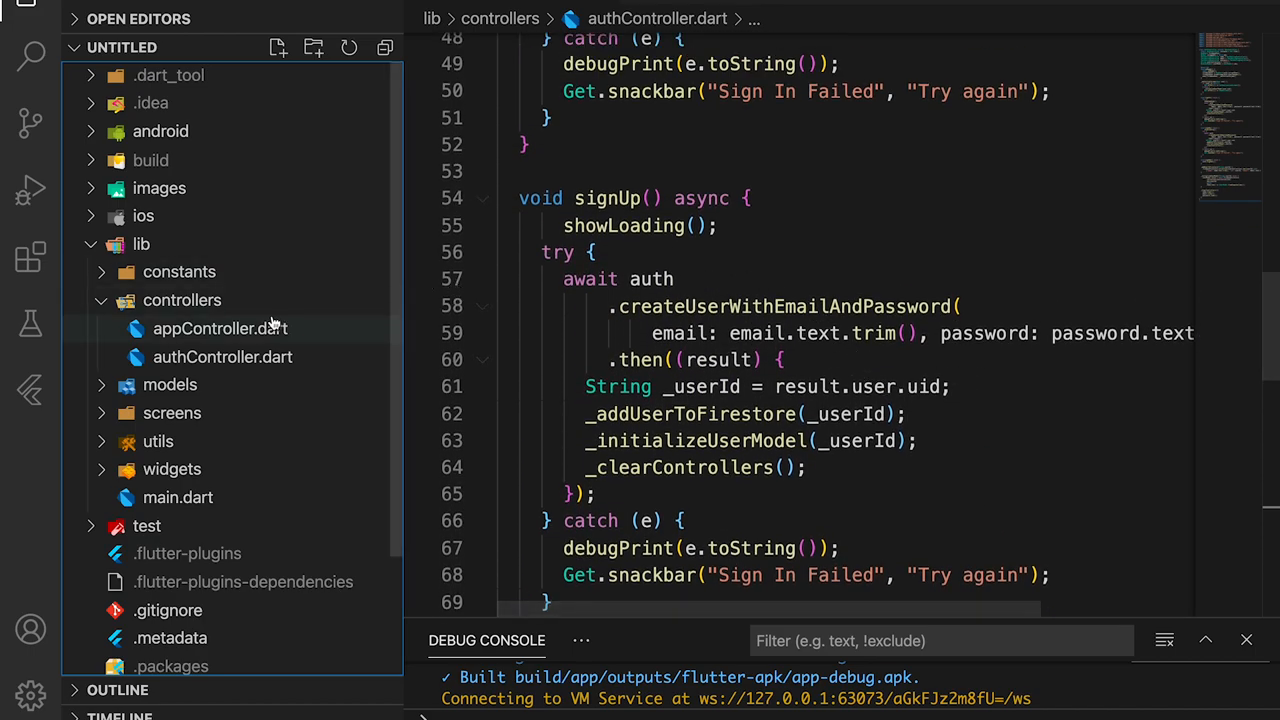
scroll(down, 3)
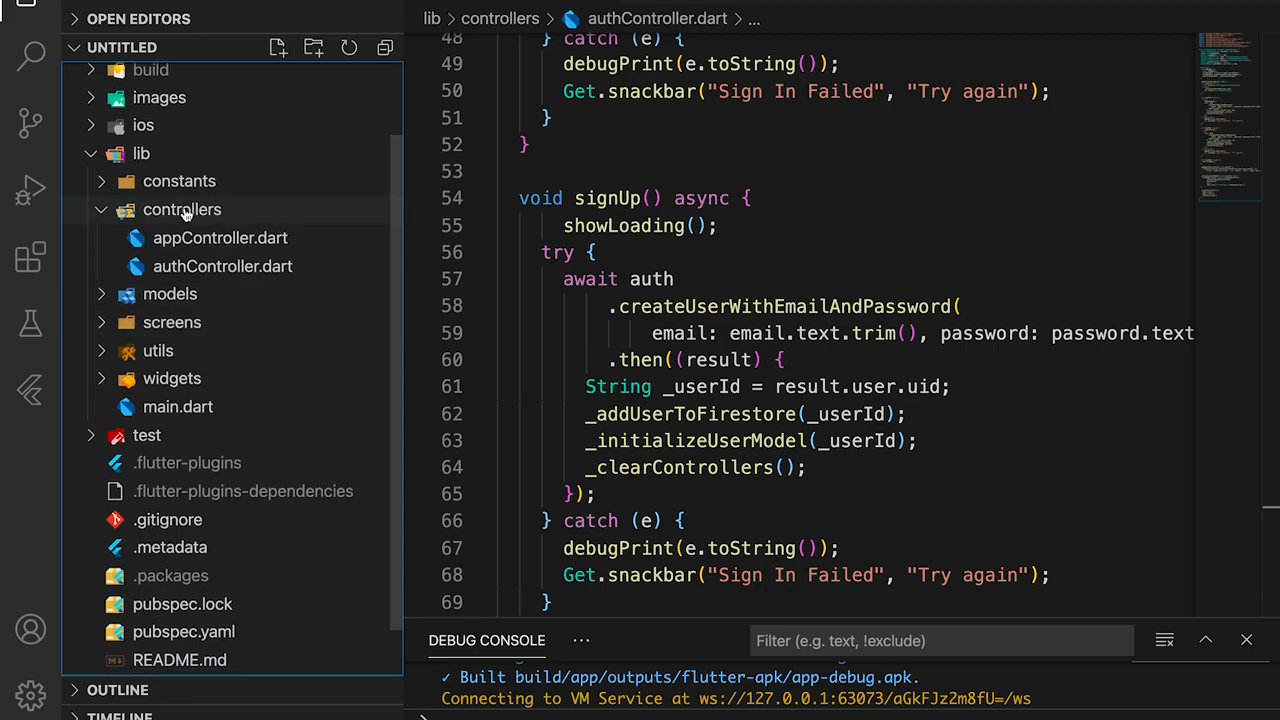
Create a new product_controller.dart file inside the controllers folder.
right_click(182, 210)
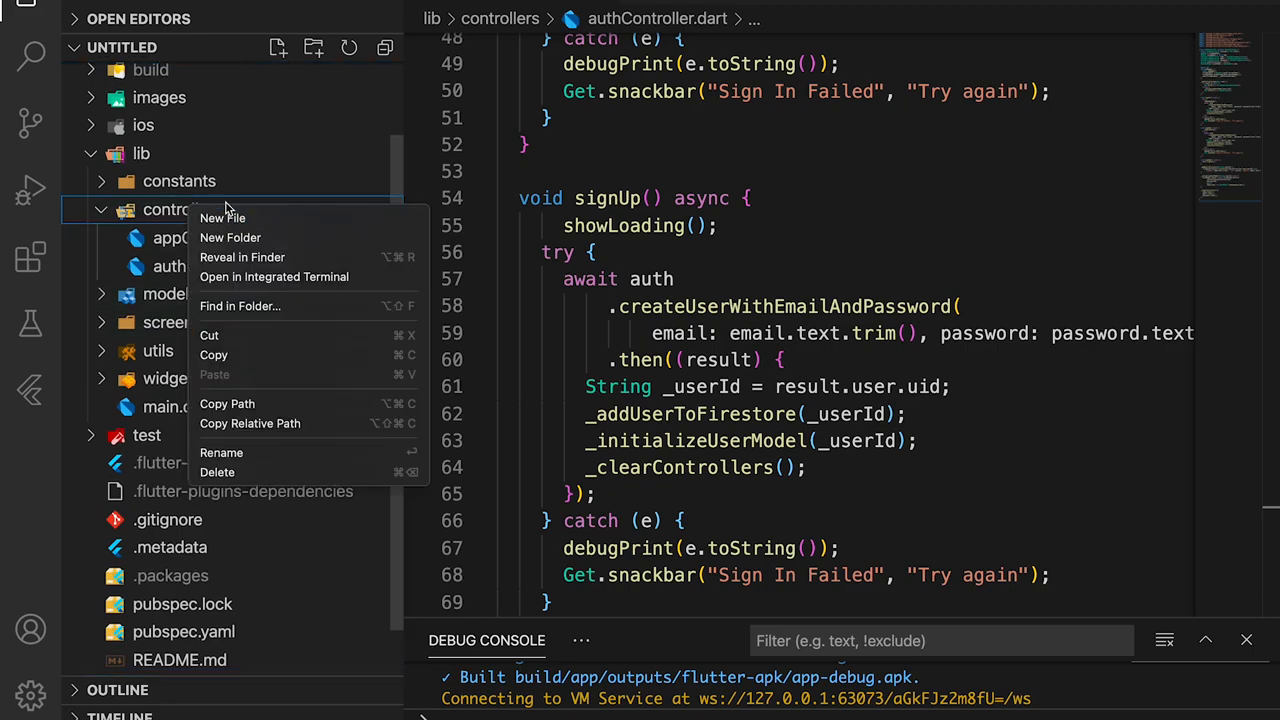
click(222, 216)
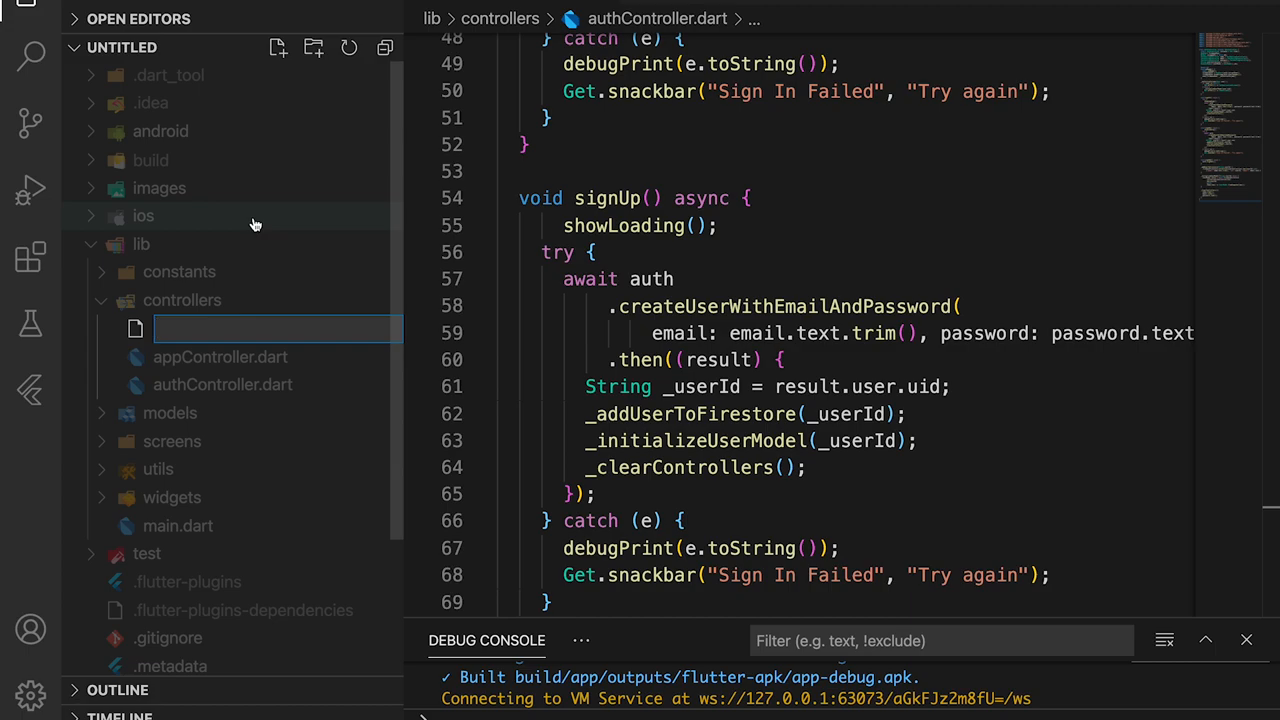
text(product_)
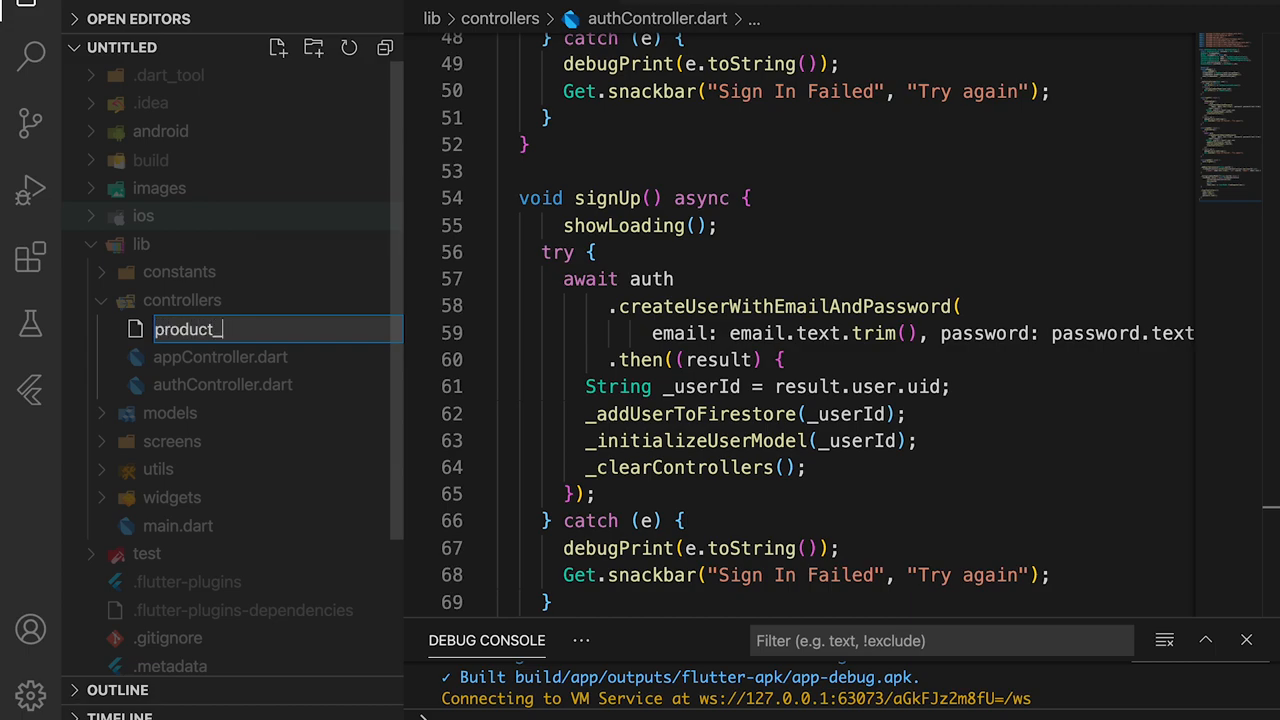
text(controller.das)
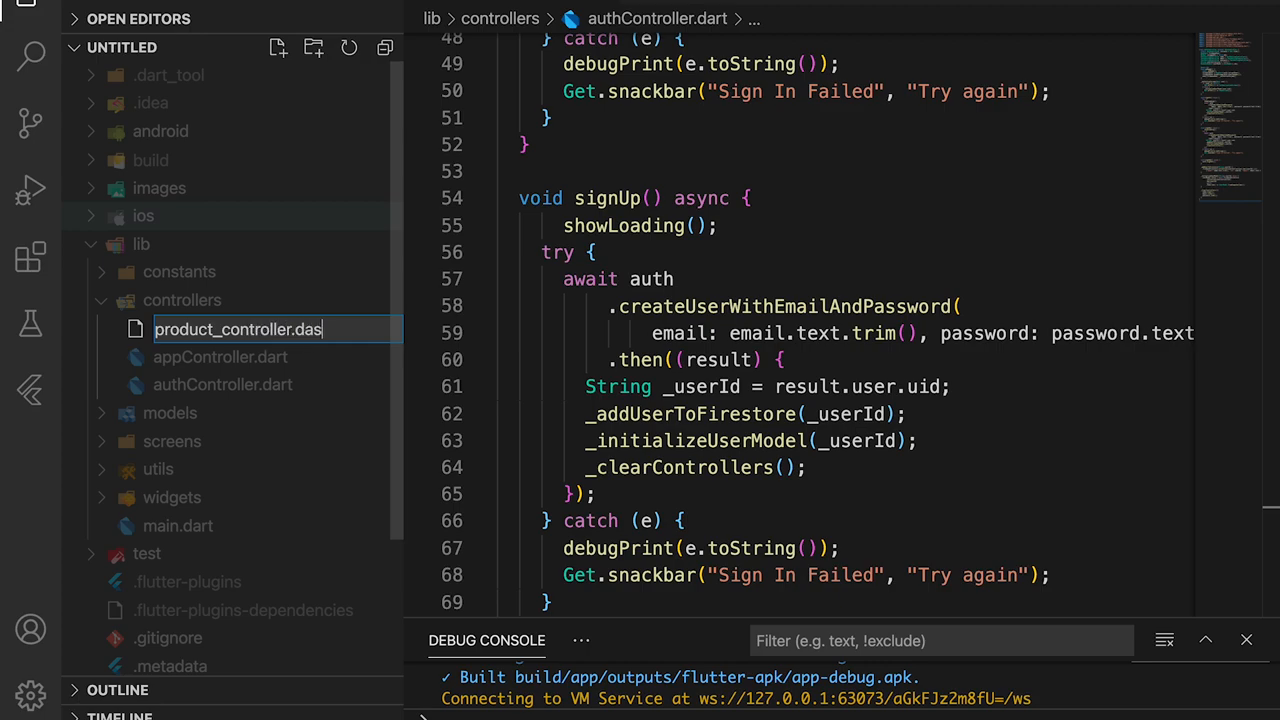
key(BackSpace)
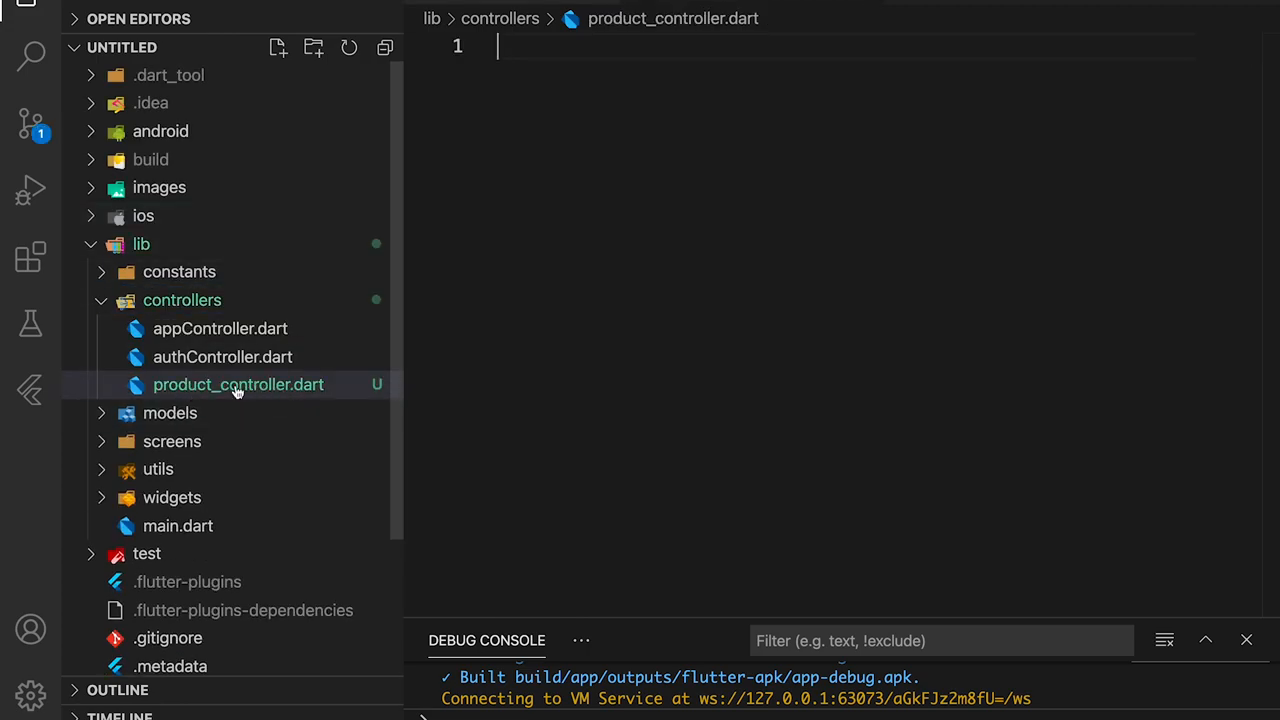
mouse_move(376, 324)
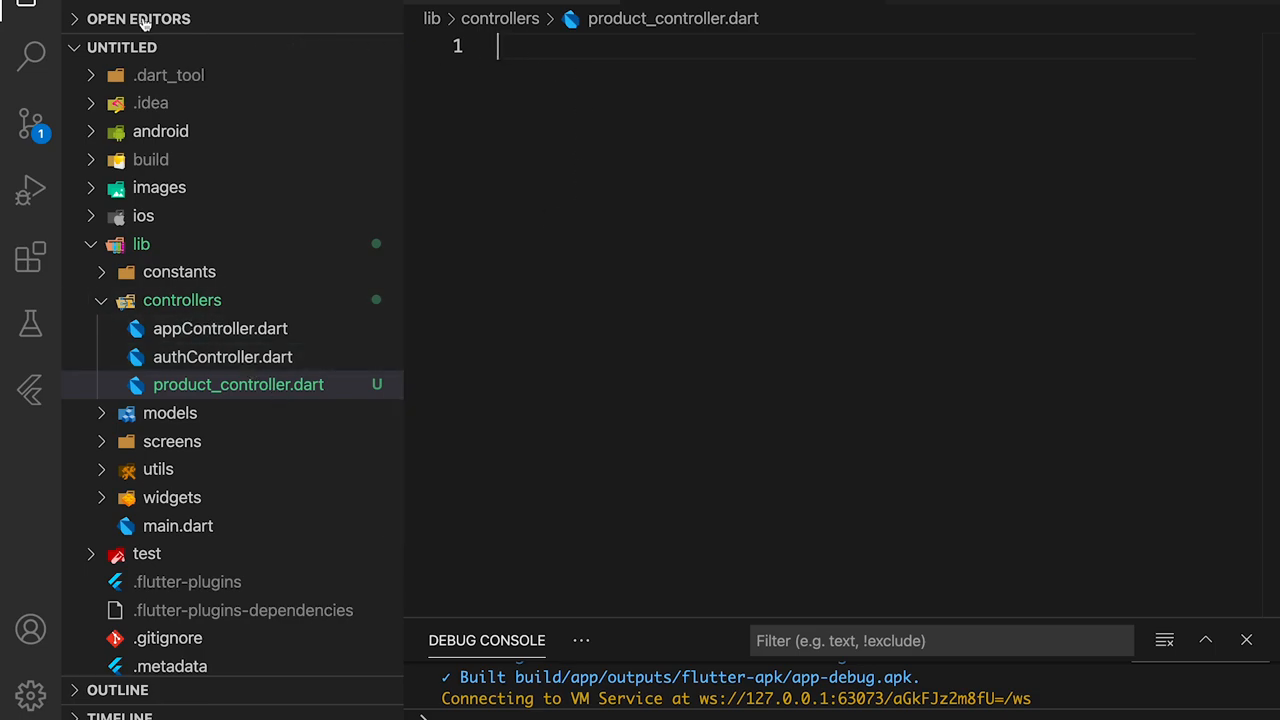
Import package:get/get.dart at the top of product_controller.dart.
click(30, 20)
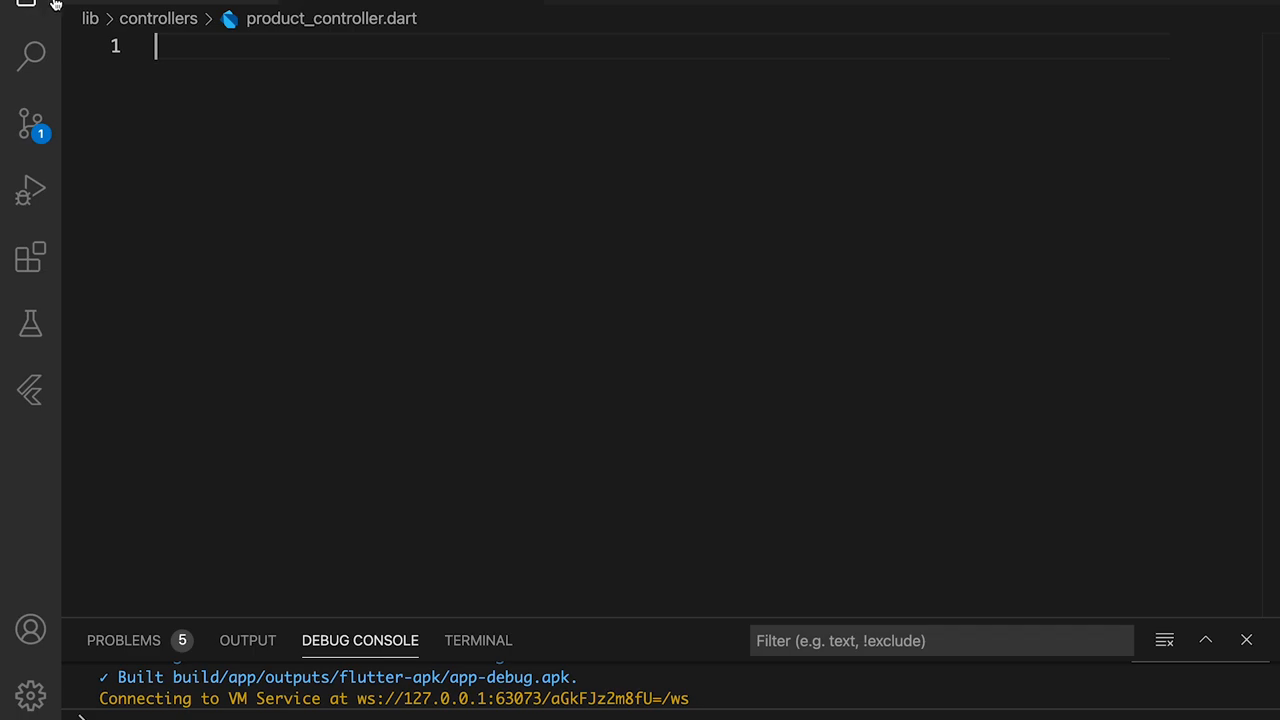
text(import 'ge';)
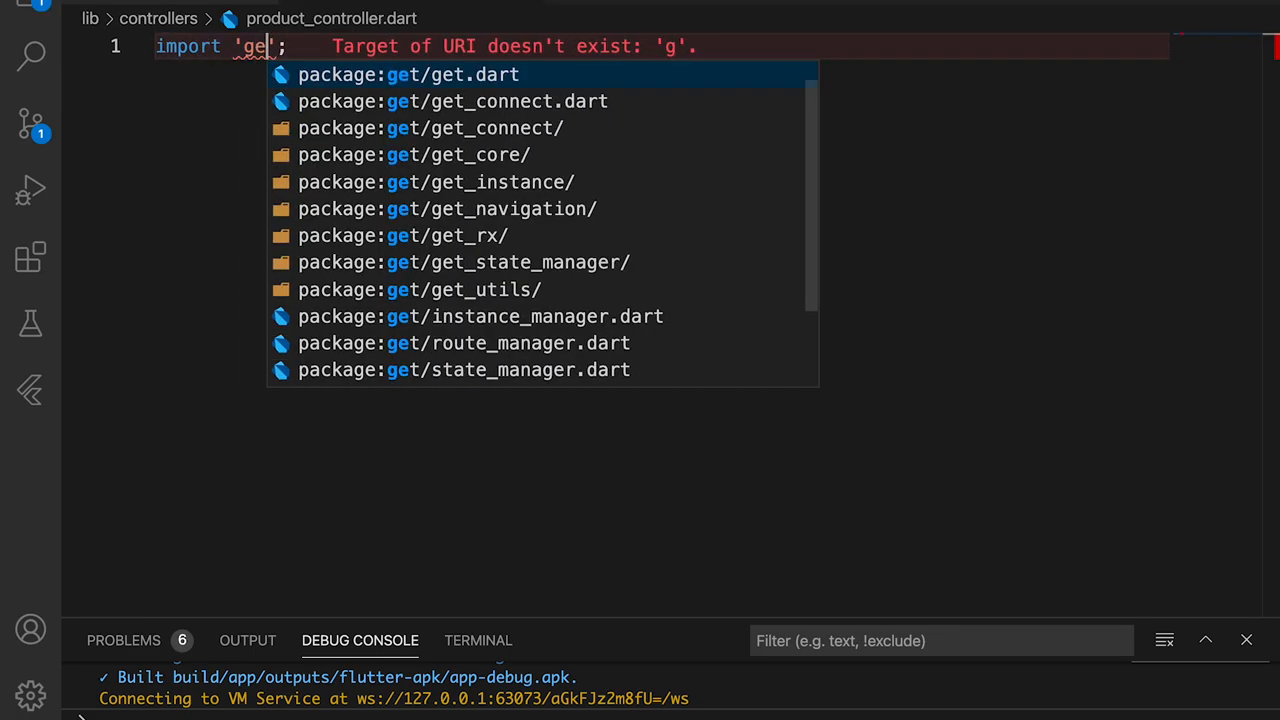
click(408, 74)
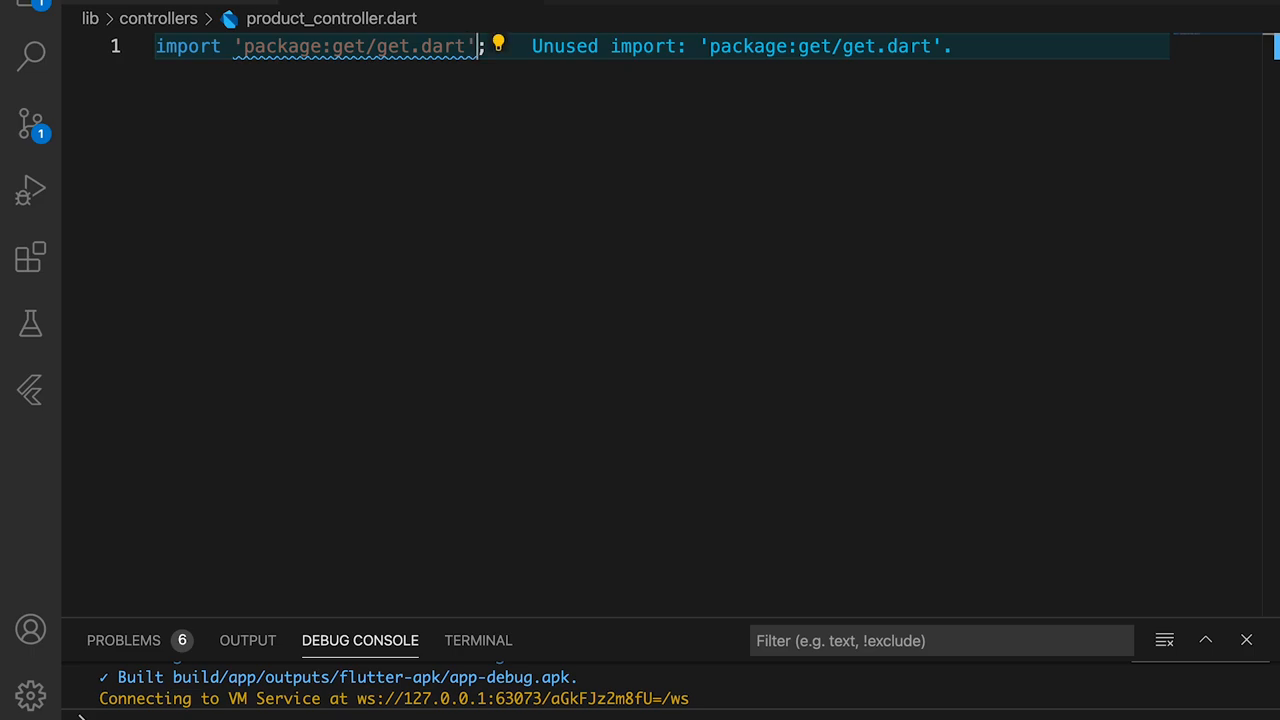
key(Enter)
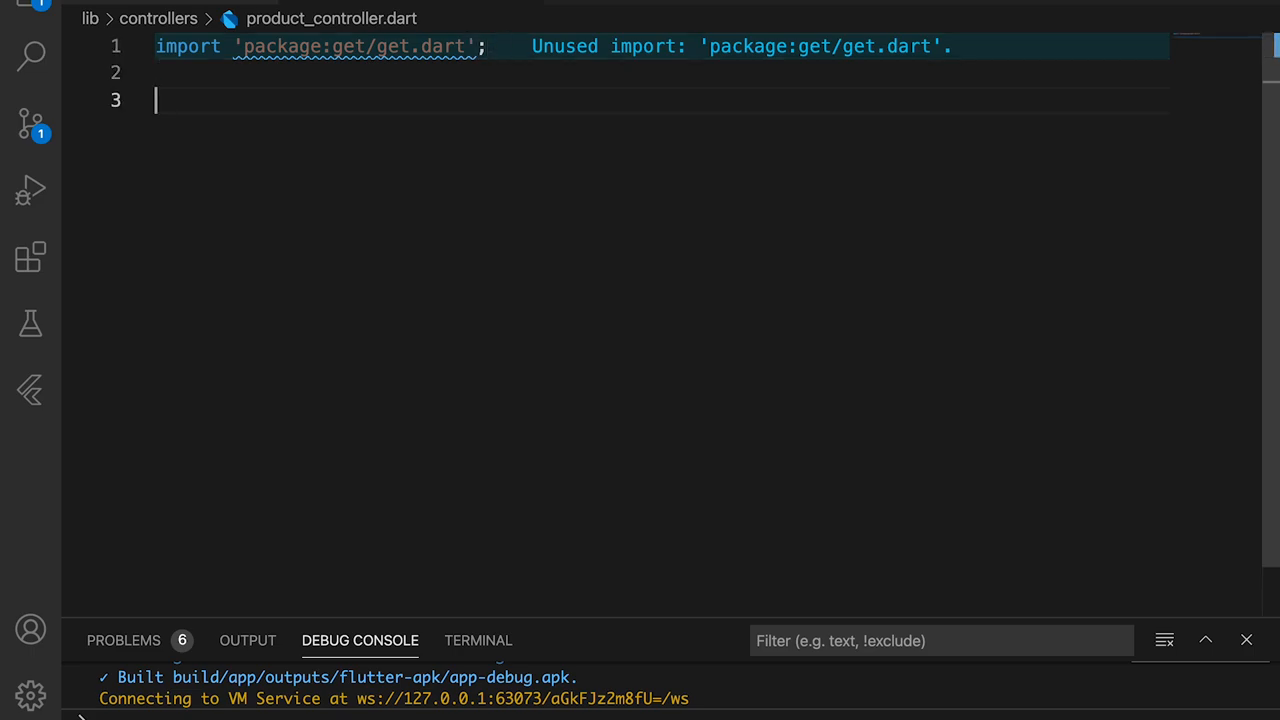
Declare class ProducsController extends GetxController.
text(class)
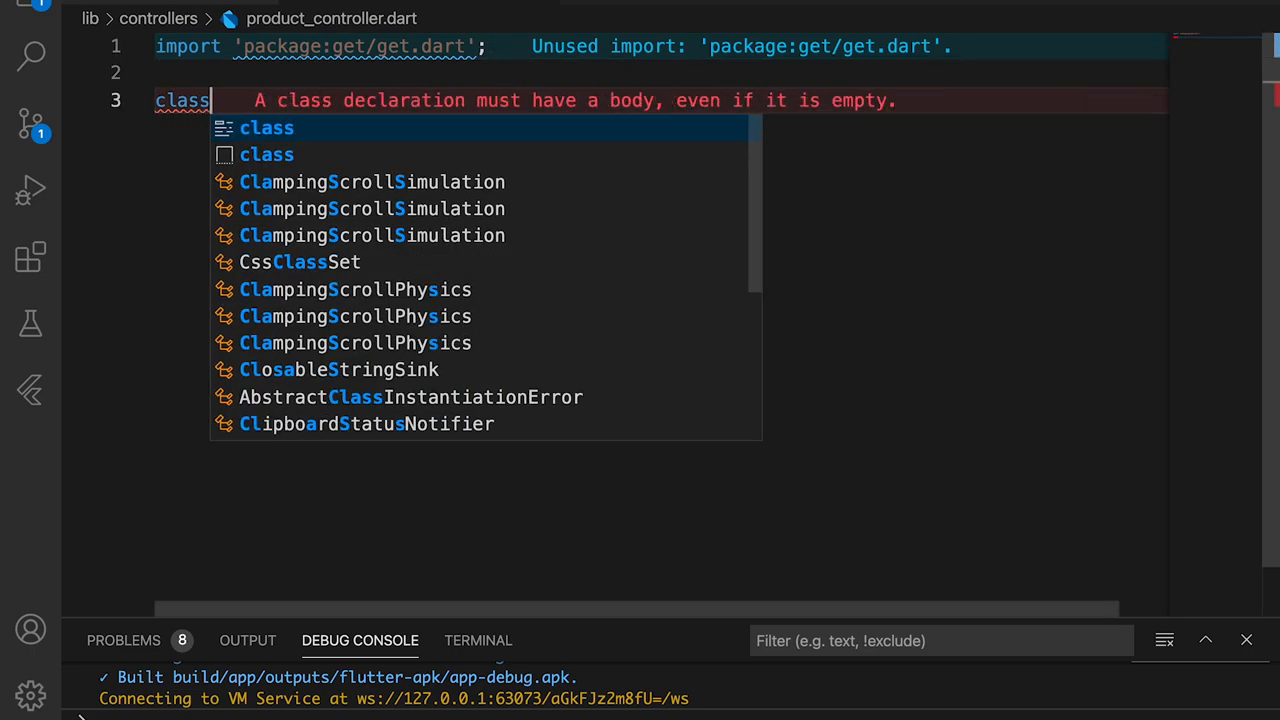
text(ProducCon)
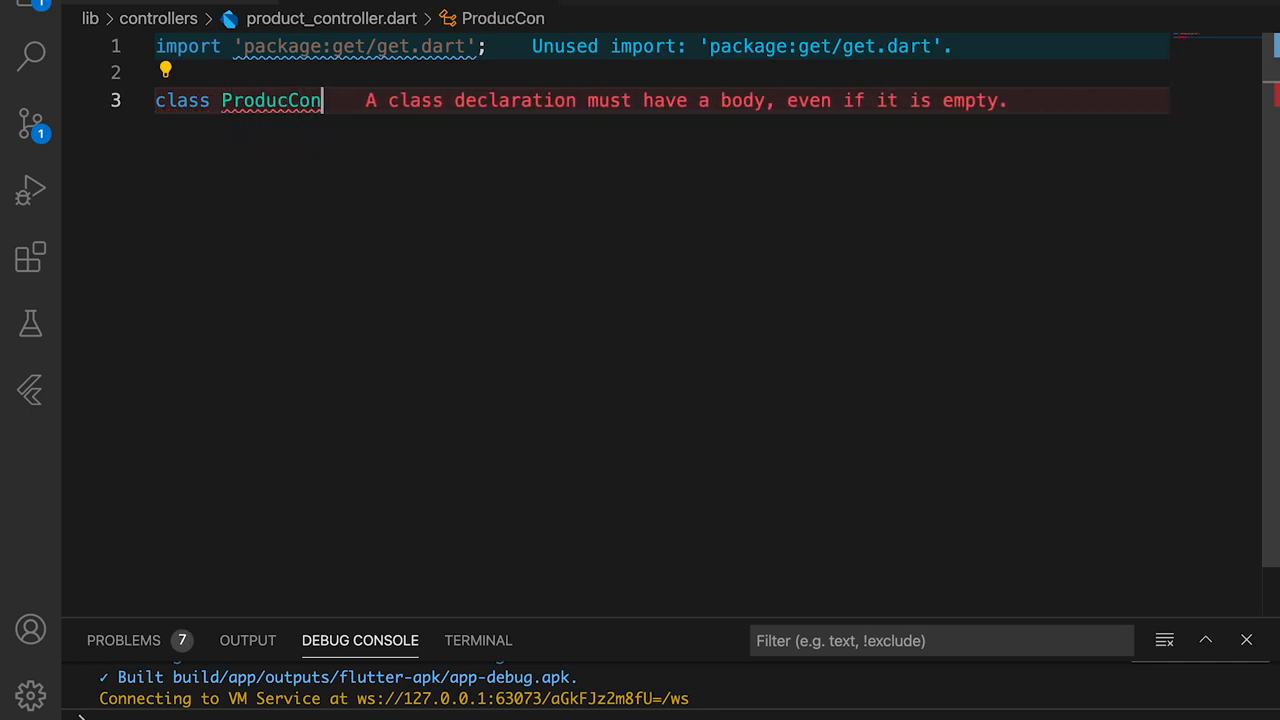
text(Controller)
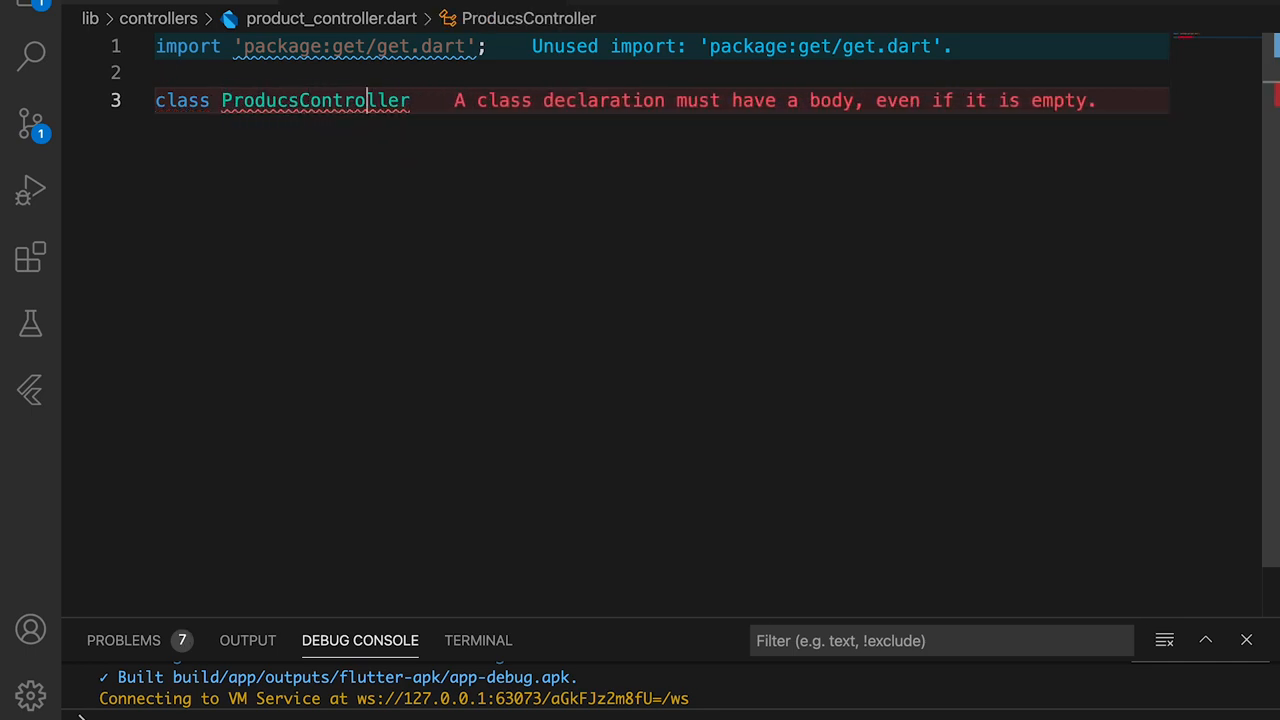
text(extends GetxController {)
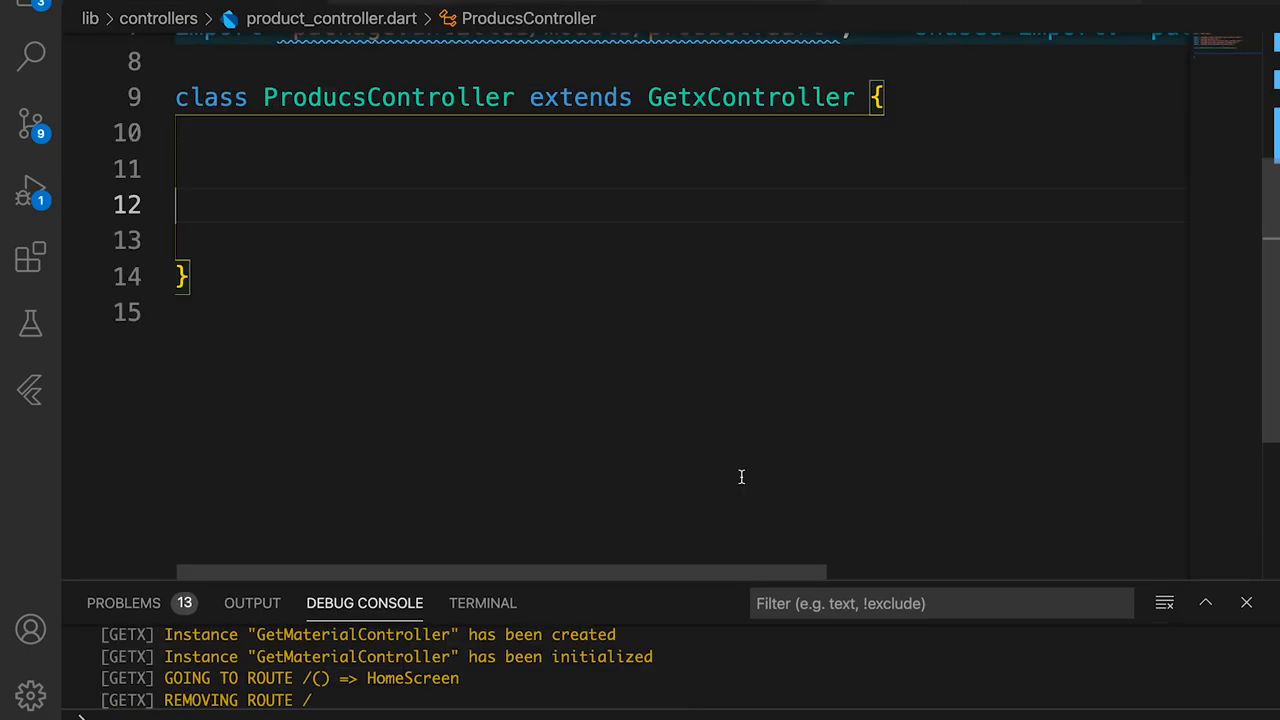
Add a static Get.find instance, an RxList<ProductModel> products list and collection = "products".
text(static ProducsController instance = Get.find();)
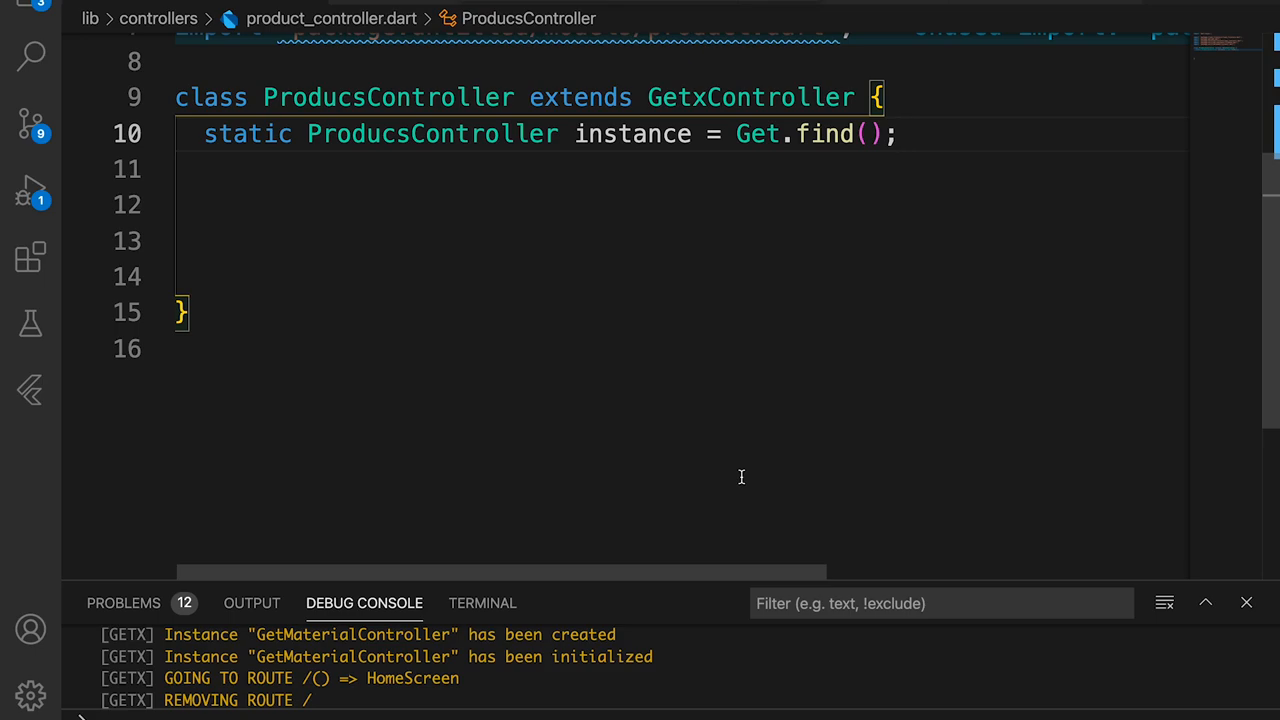
mouse_move(848, 240)
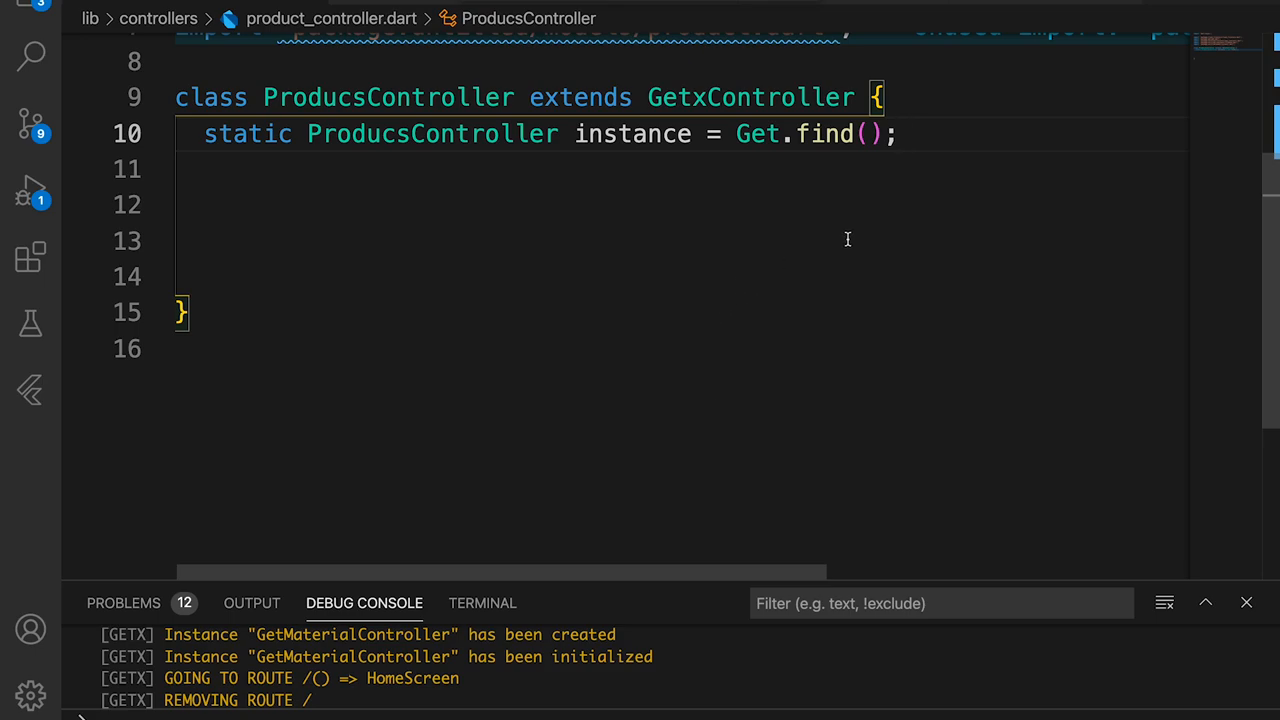
mouse_move(816, 200)
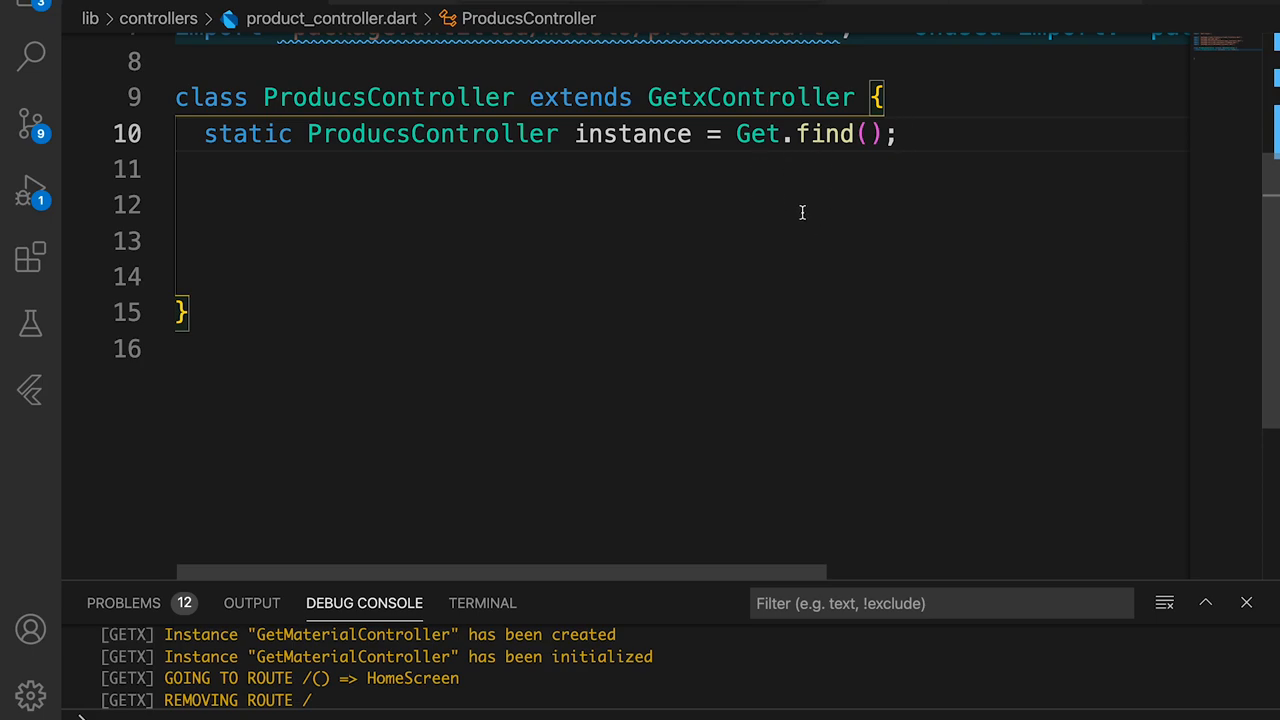
text(RxList<ProductModel> products = RxList<ProductModel>([]);)
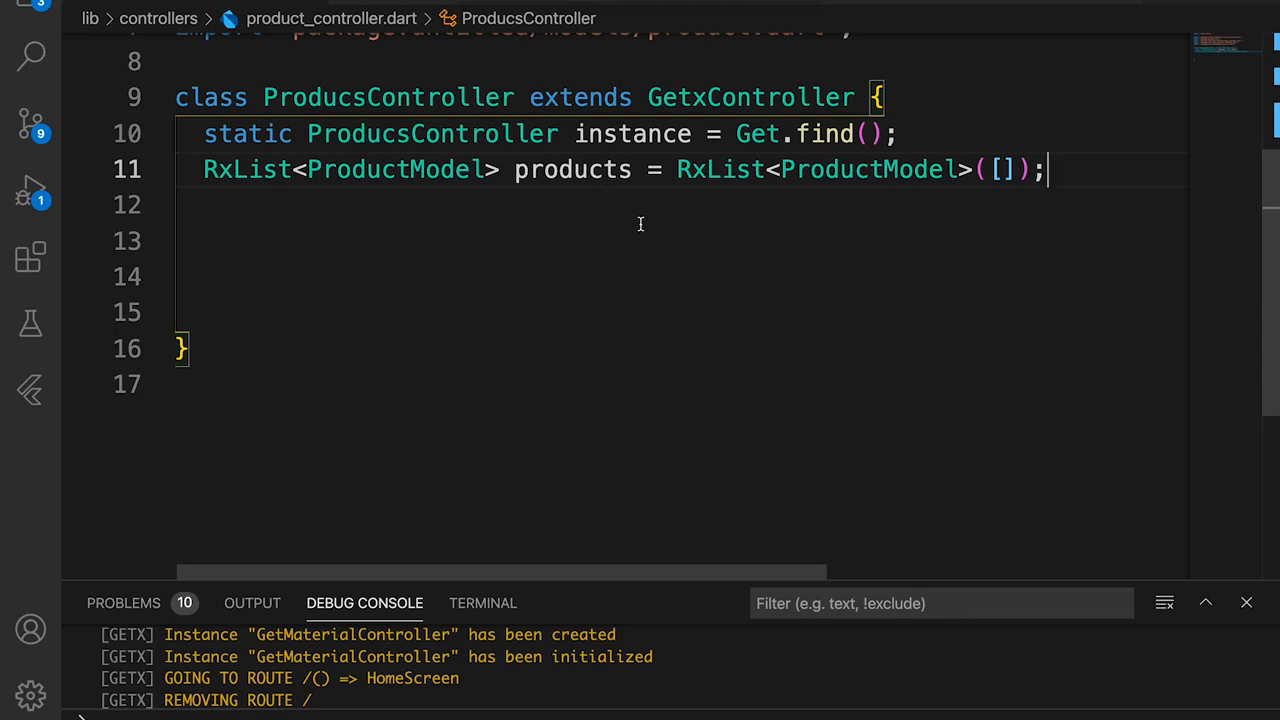
mouse_move(270, 204)
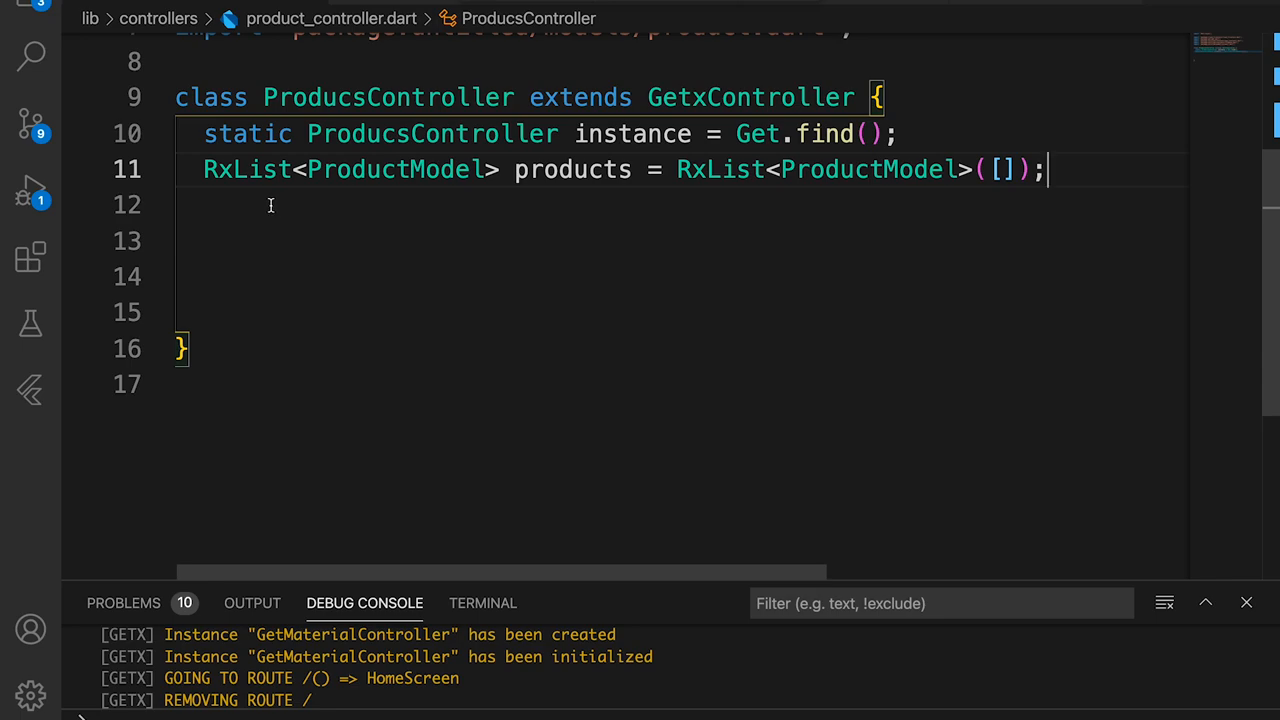
mouse_move(584, 212)
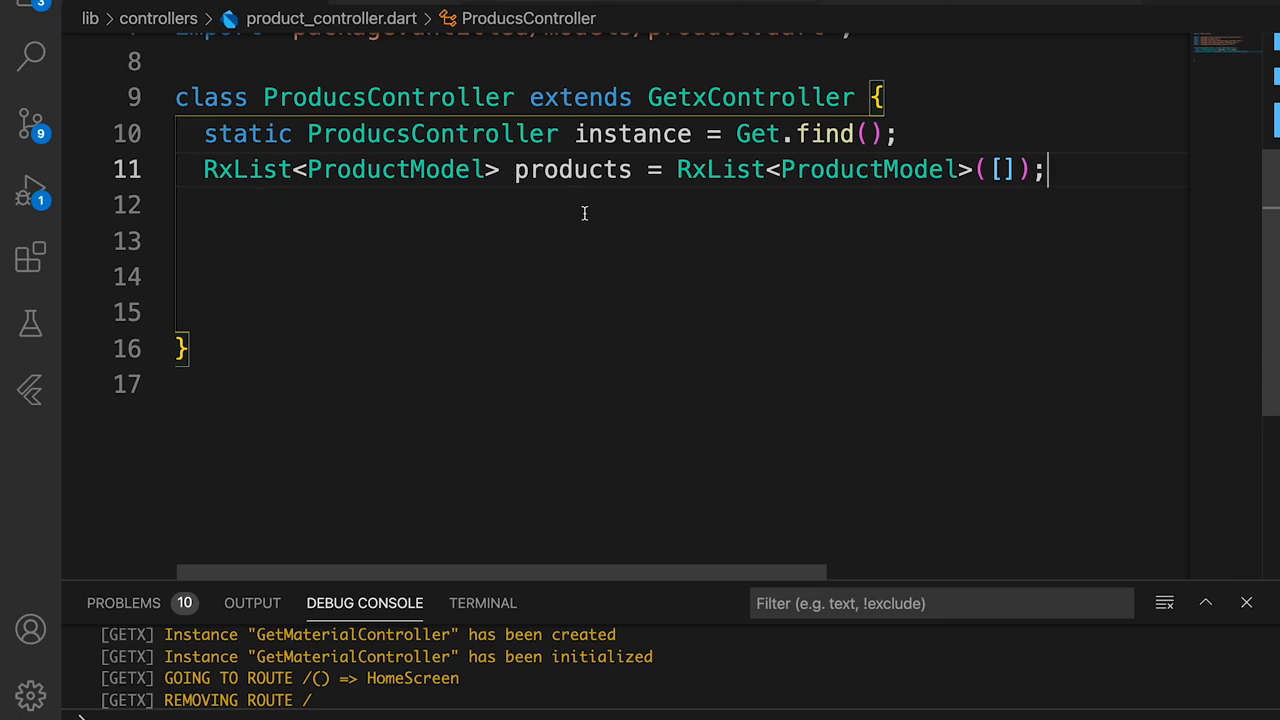
mouse_move(646, 224)
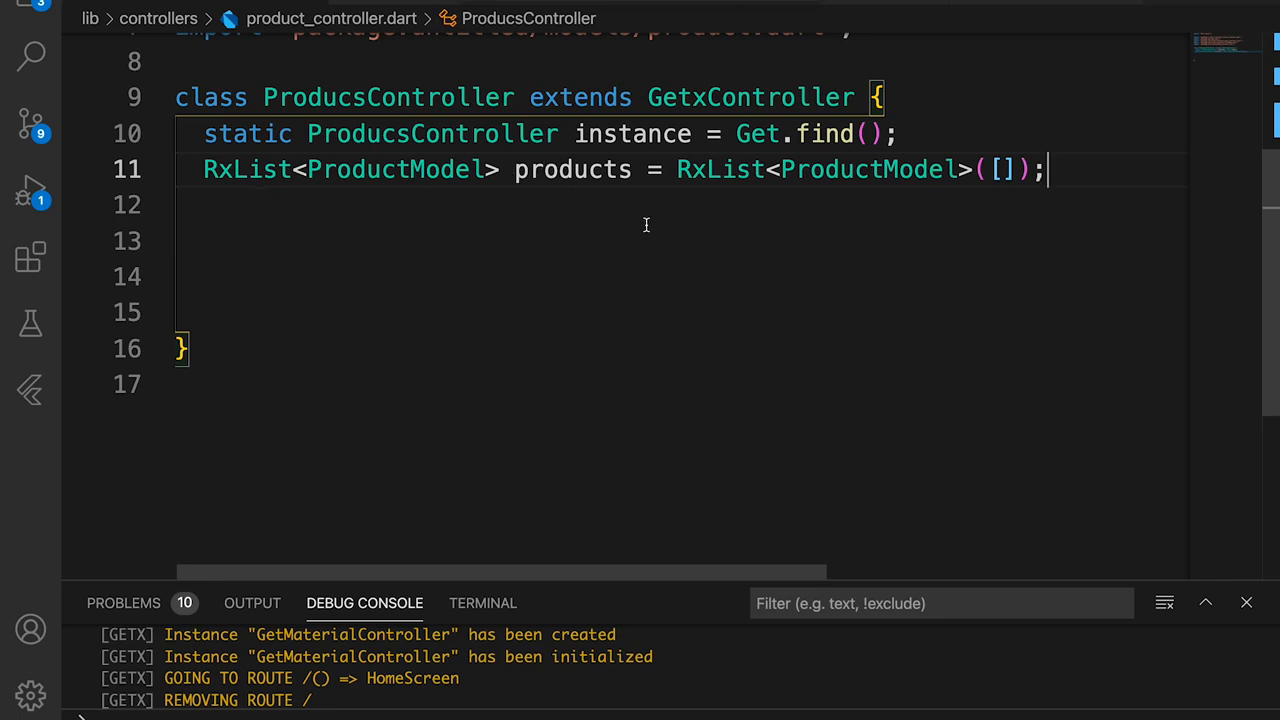
mouse_move(772, 256)
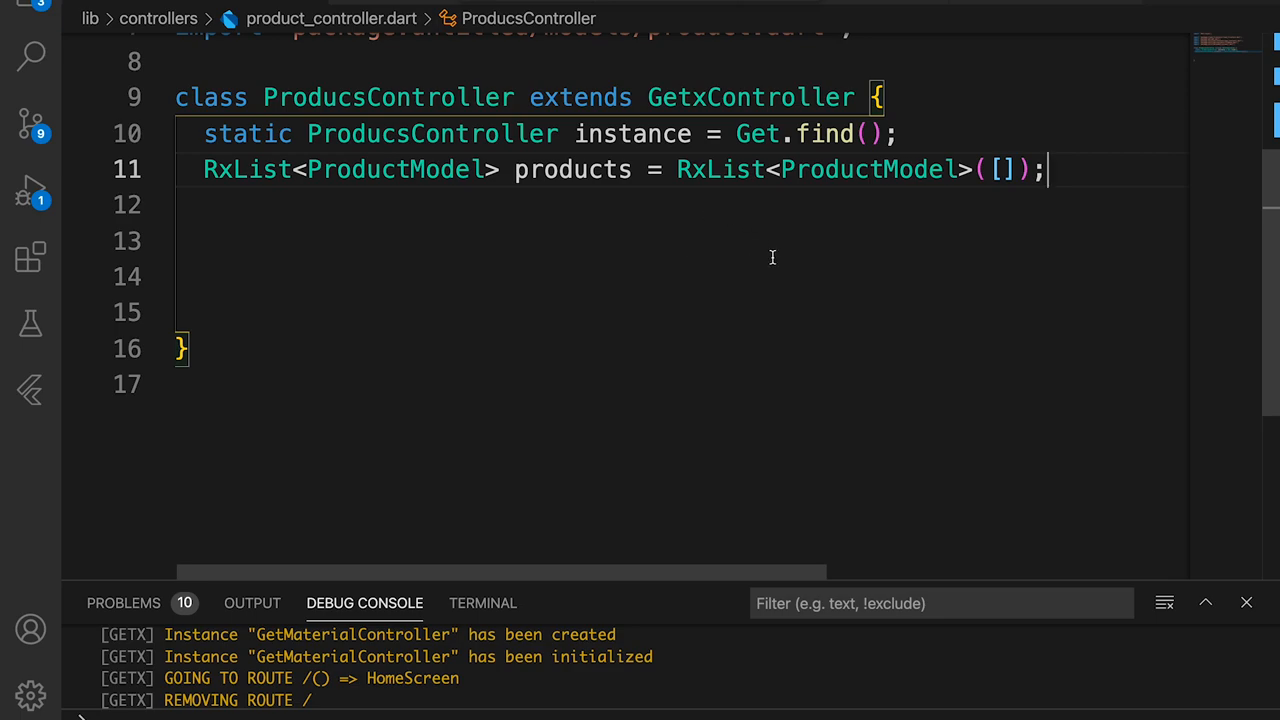
text(String collection = "products";)
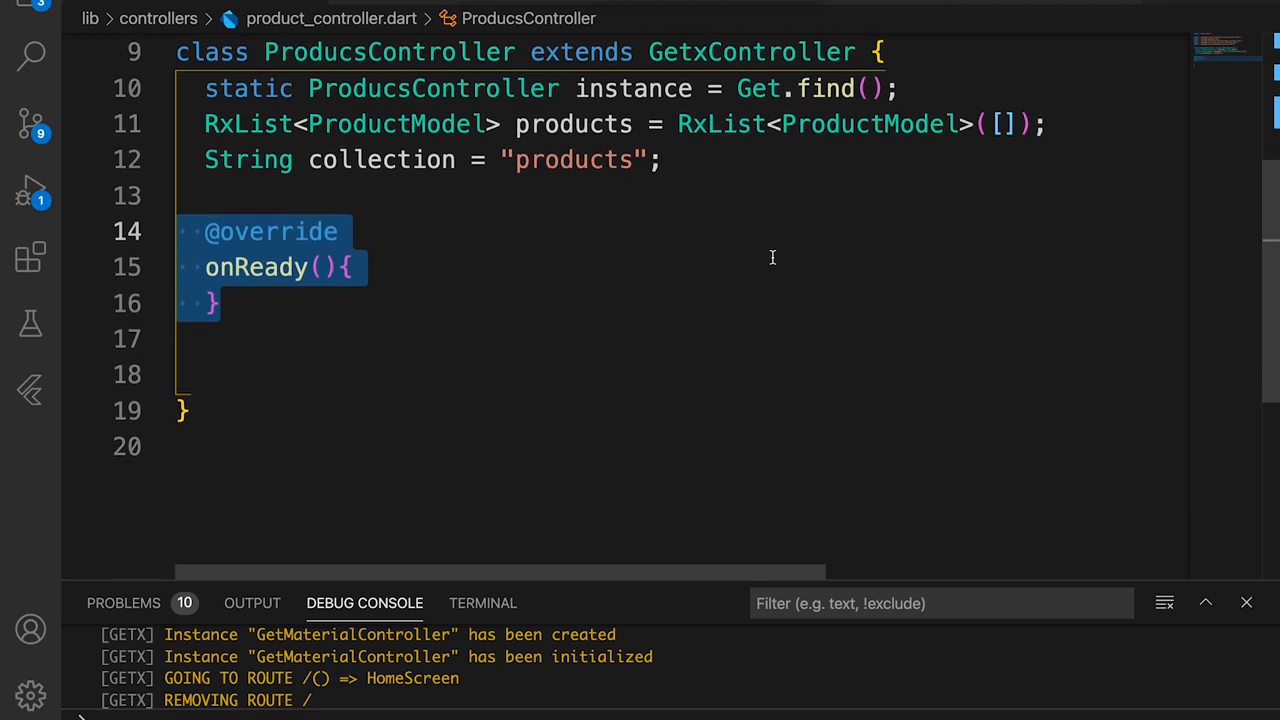
mouse_move(544, 218)
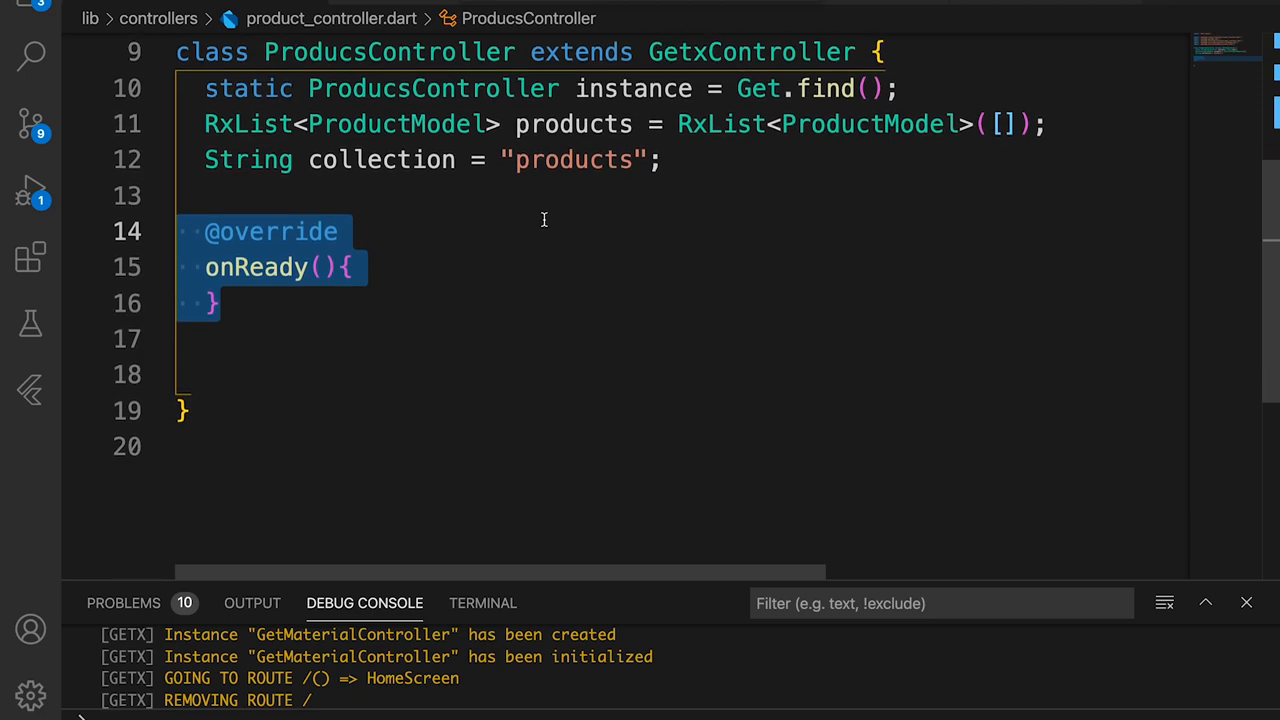
mouse_move(514, 236)
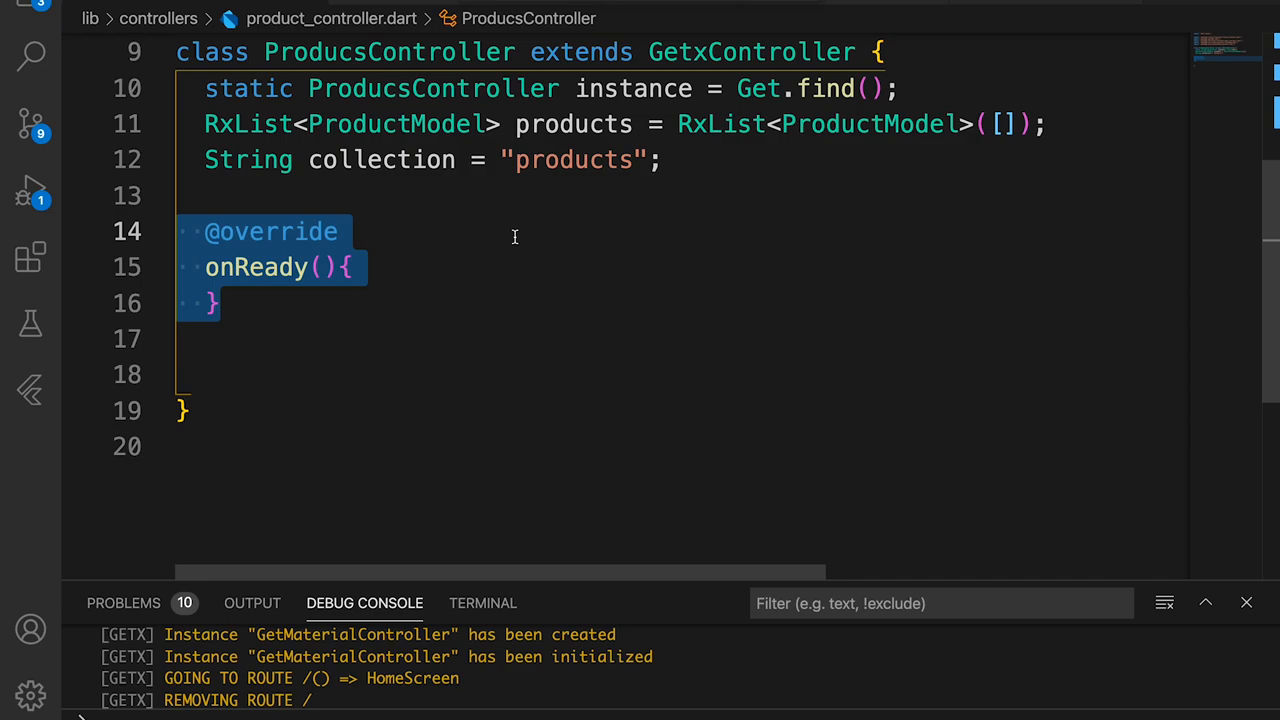
mouse_move(572, 236)
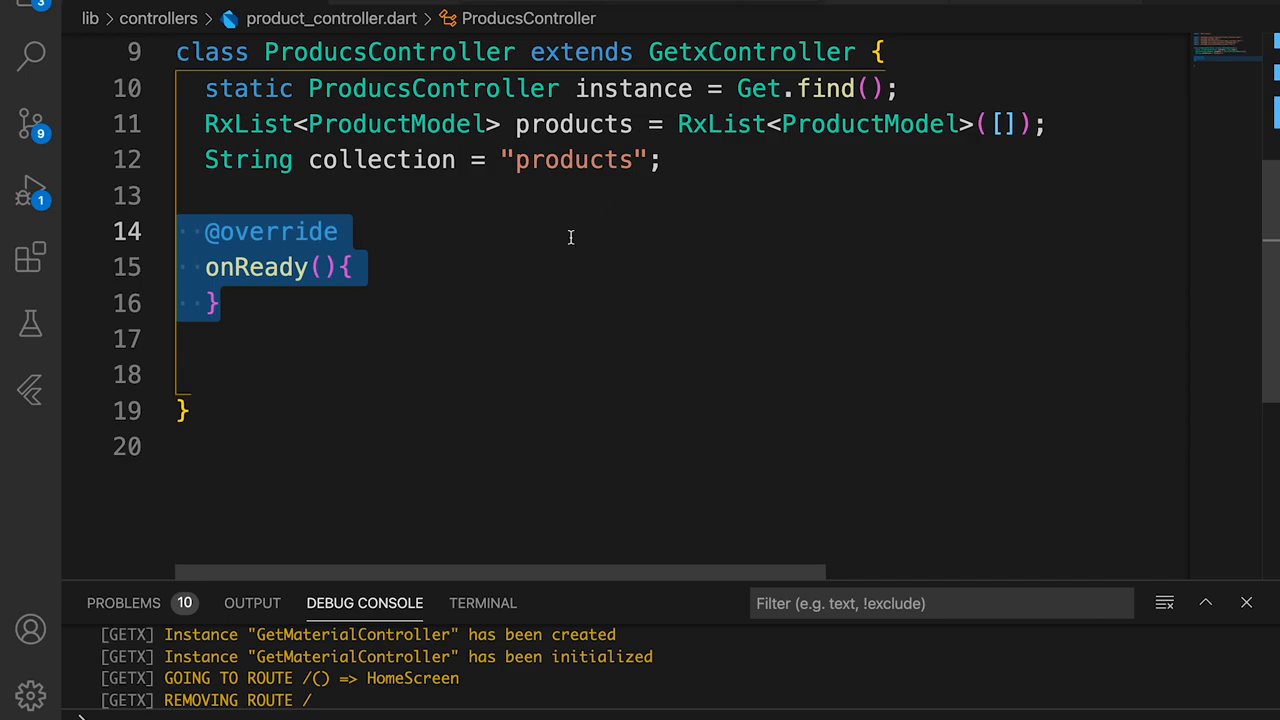
mouse_move(560, 244)
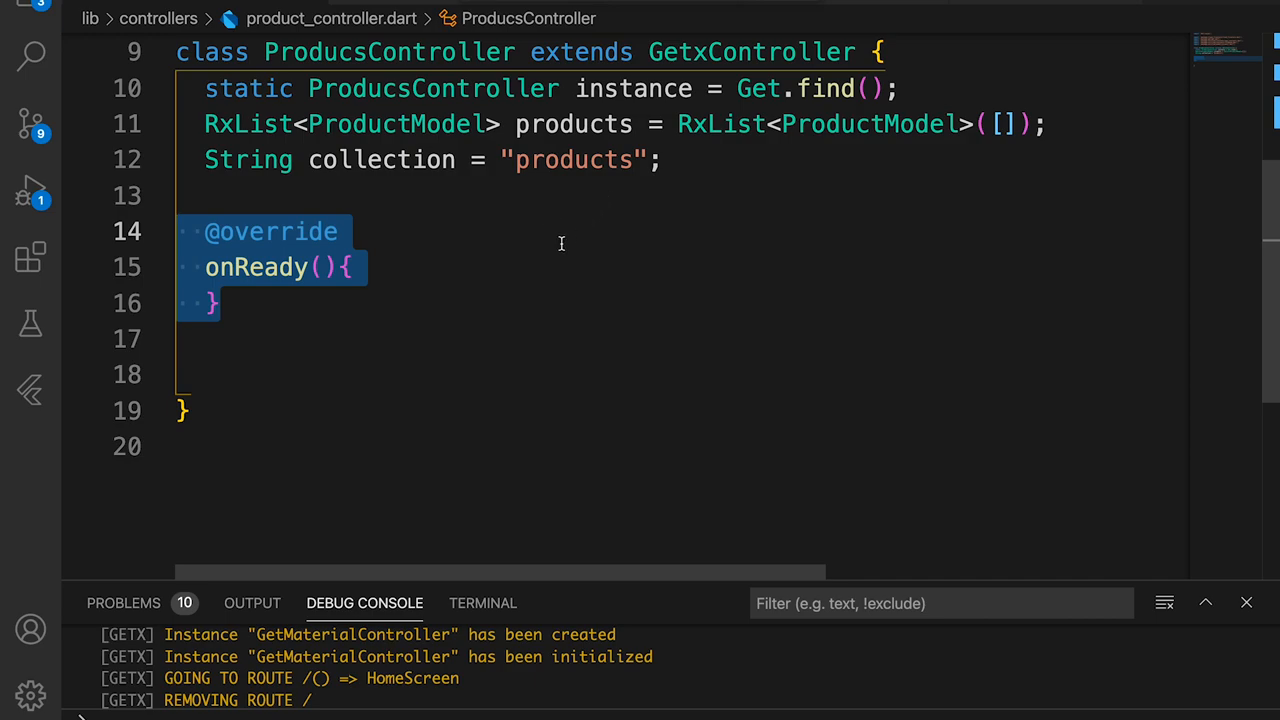
mouse_move(508, 256)
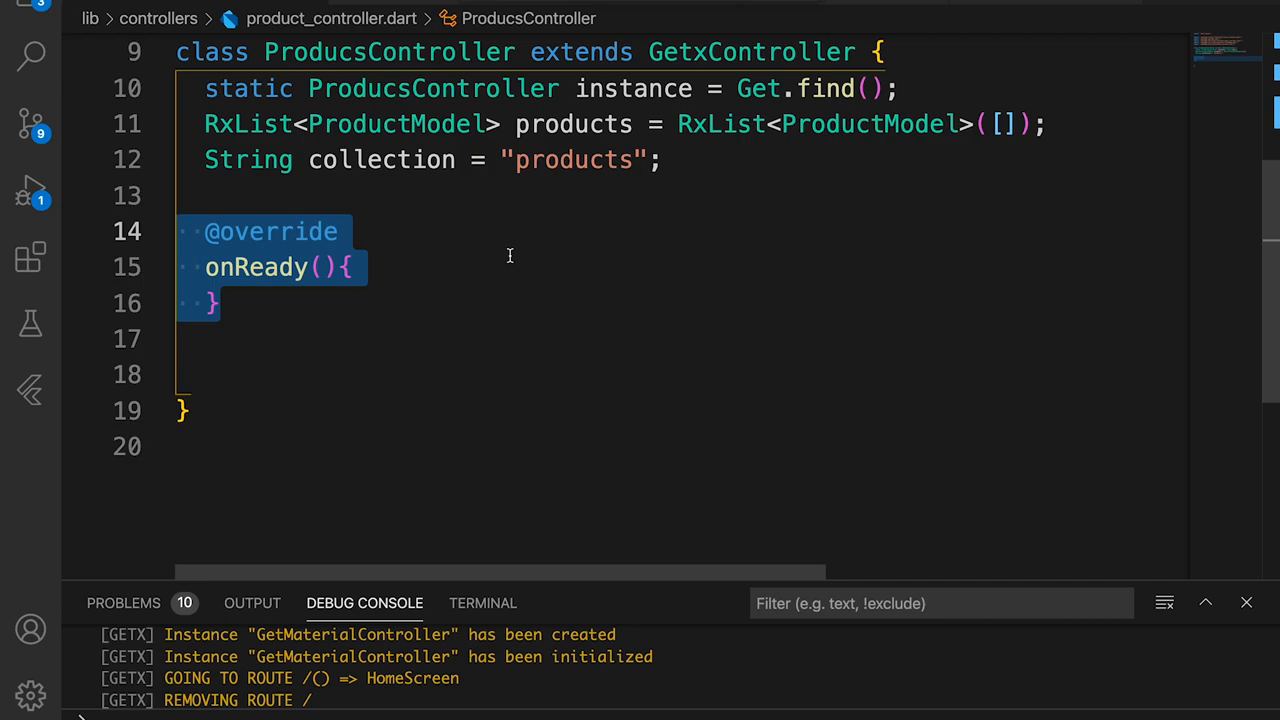
In onReady, call super.onReady() and bind products to the getAllProducts() stream.
text(super.onReady();)
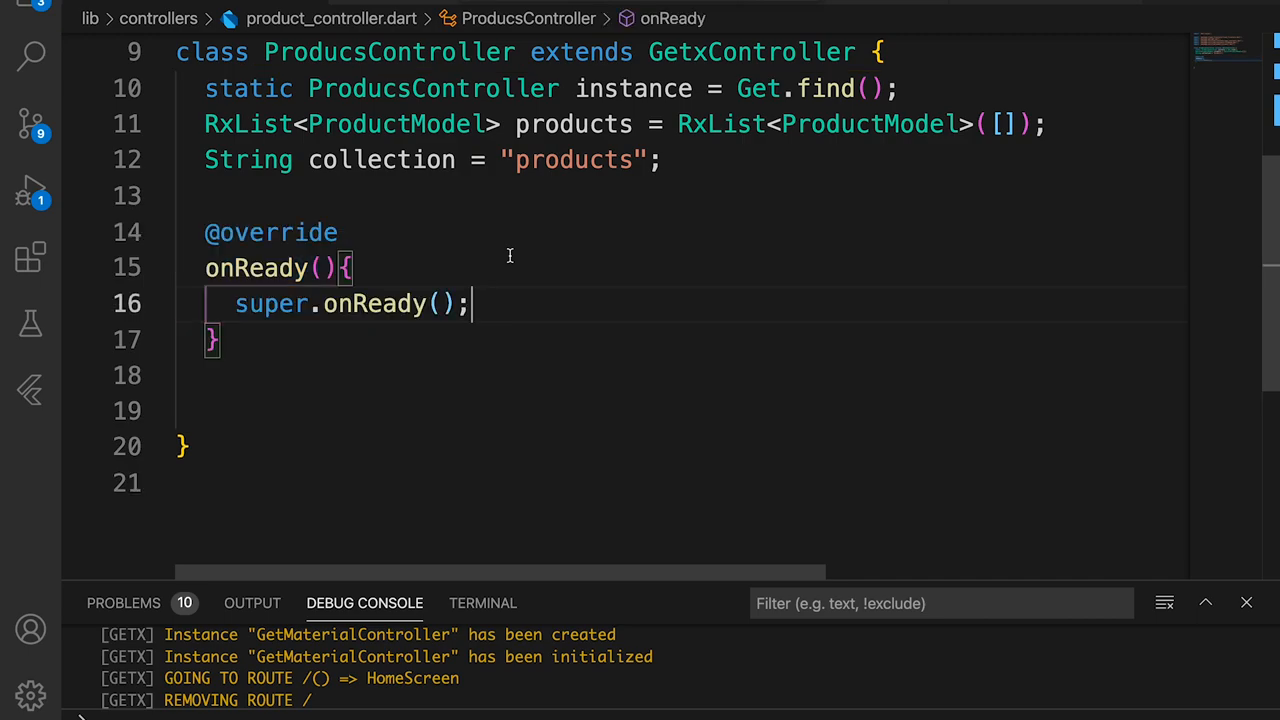
text(products.bindStream();)
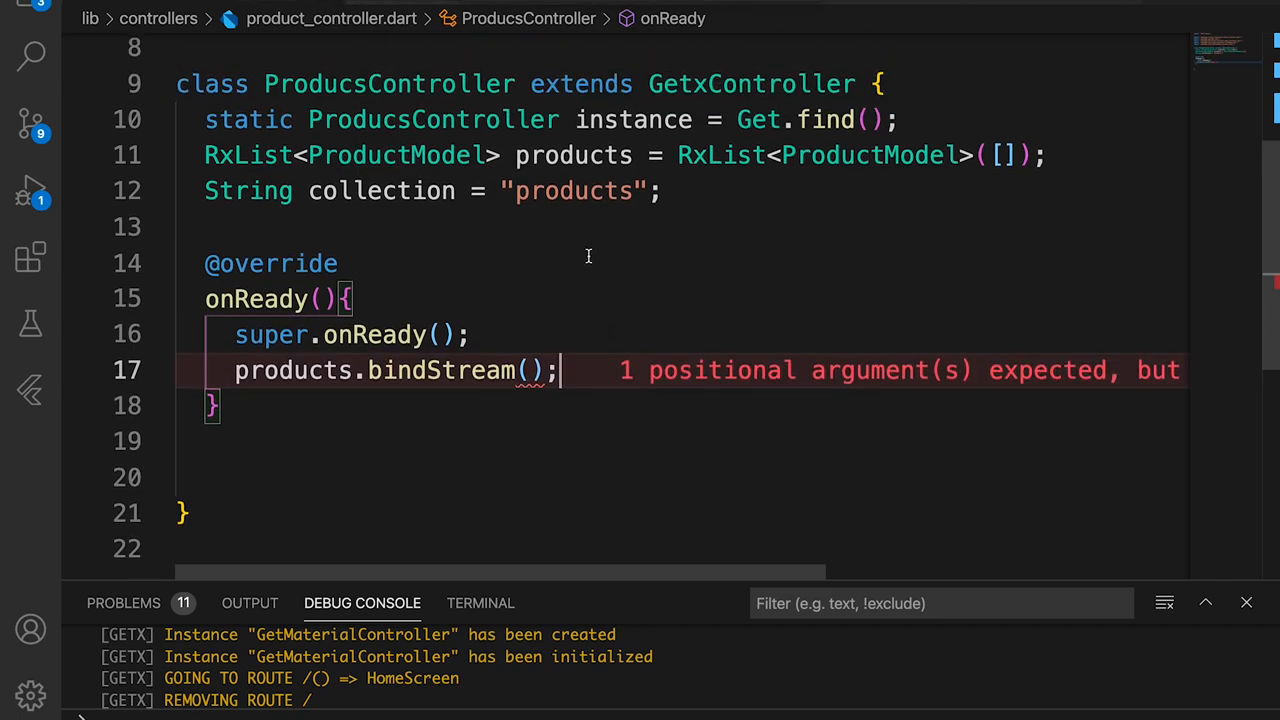
mouse_move(504, 288)
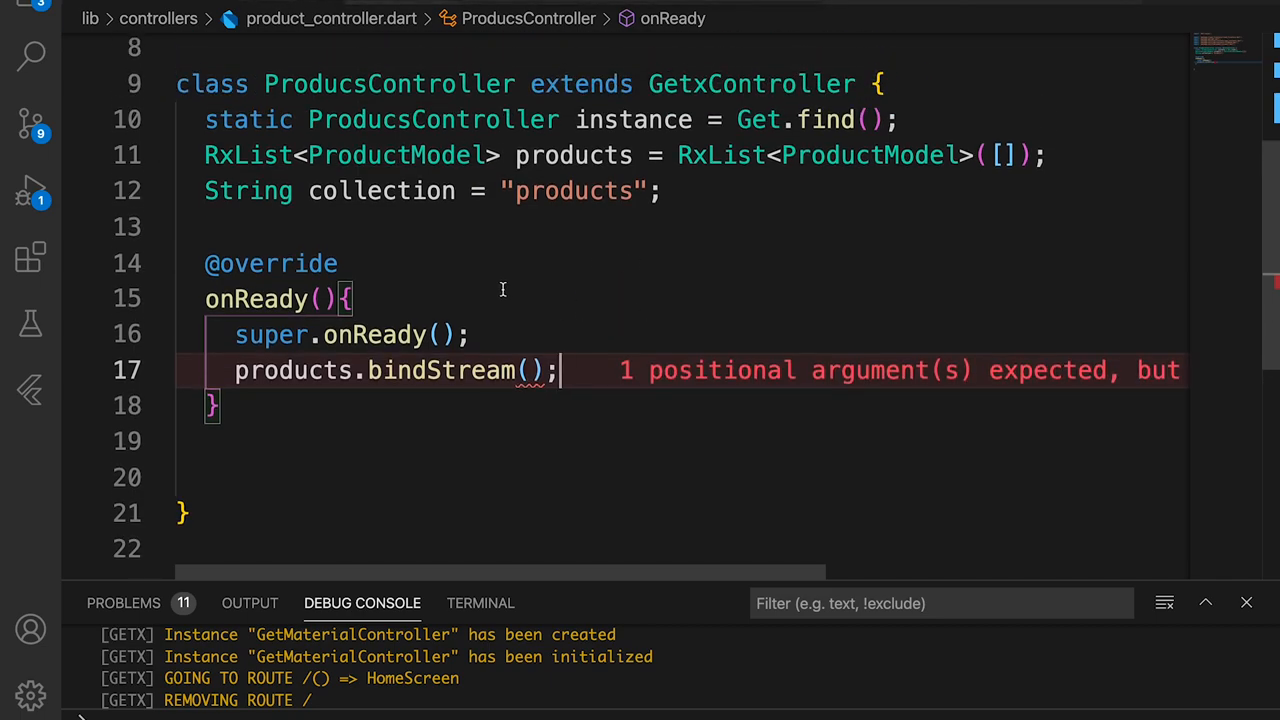
mouse_move(530, 344)
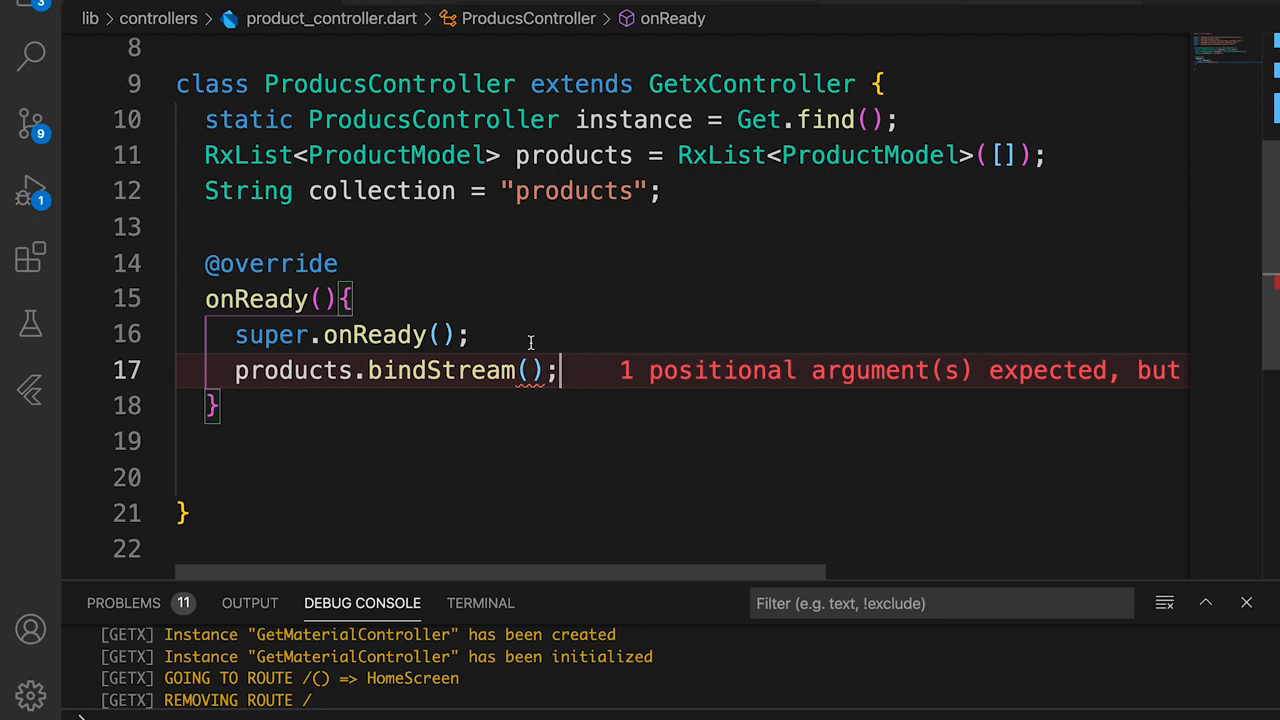
mouse_move(606, 306)
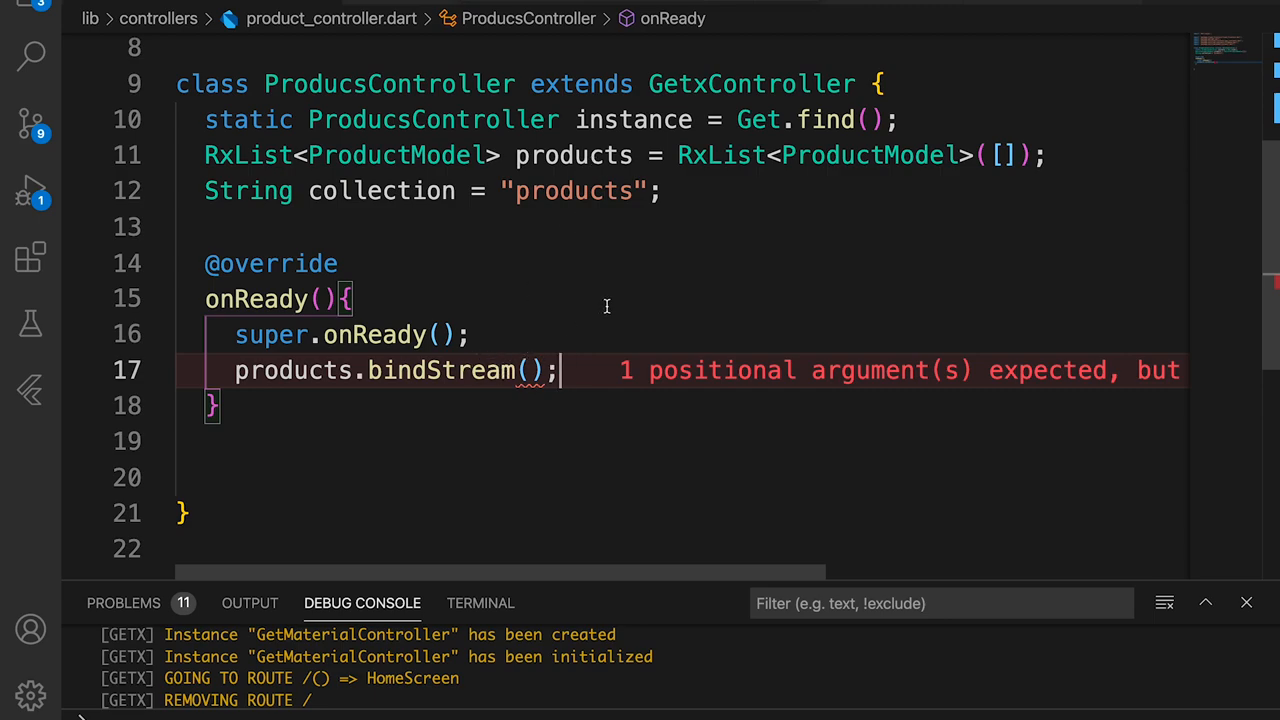
text(getAllProducts())
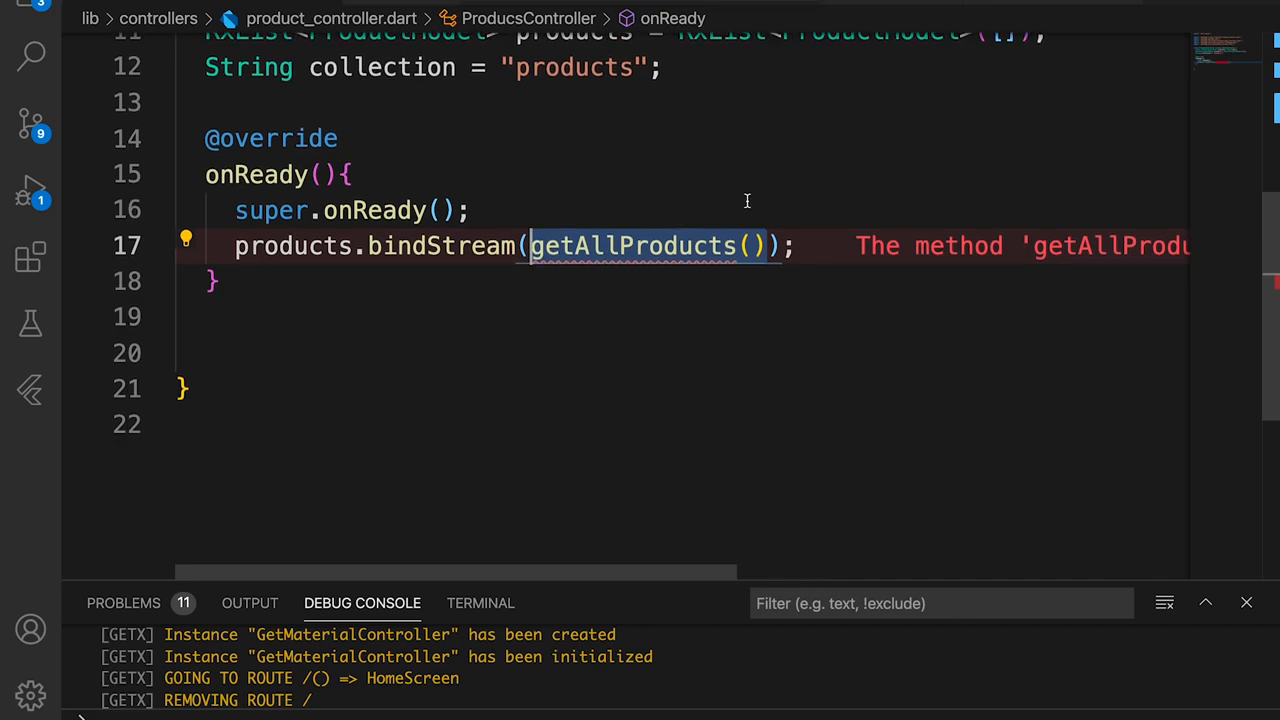
mouse_move(812, 210)
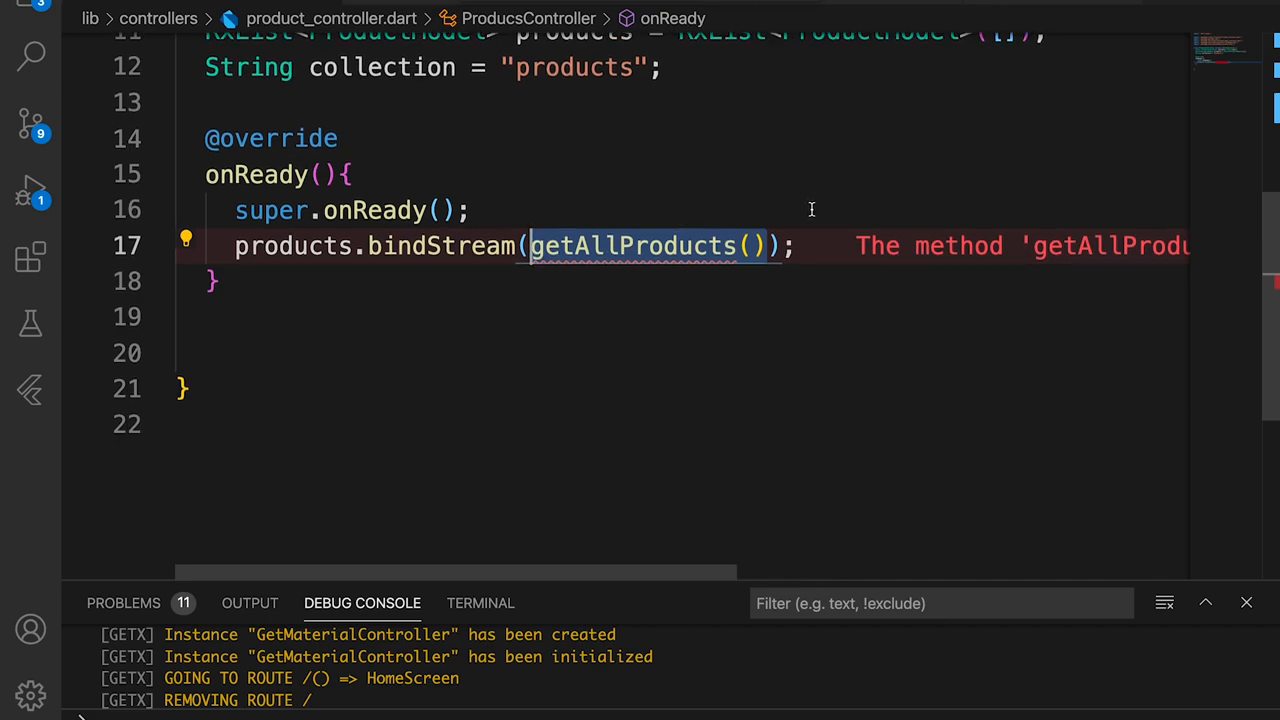
Declare Stream<List<ProductModel>> getAllProducts() reading firebaseFirestore.collection(collection).snapshots().
text(Stream<List<ProductModel>> getAllProducts() =>)
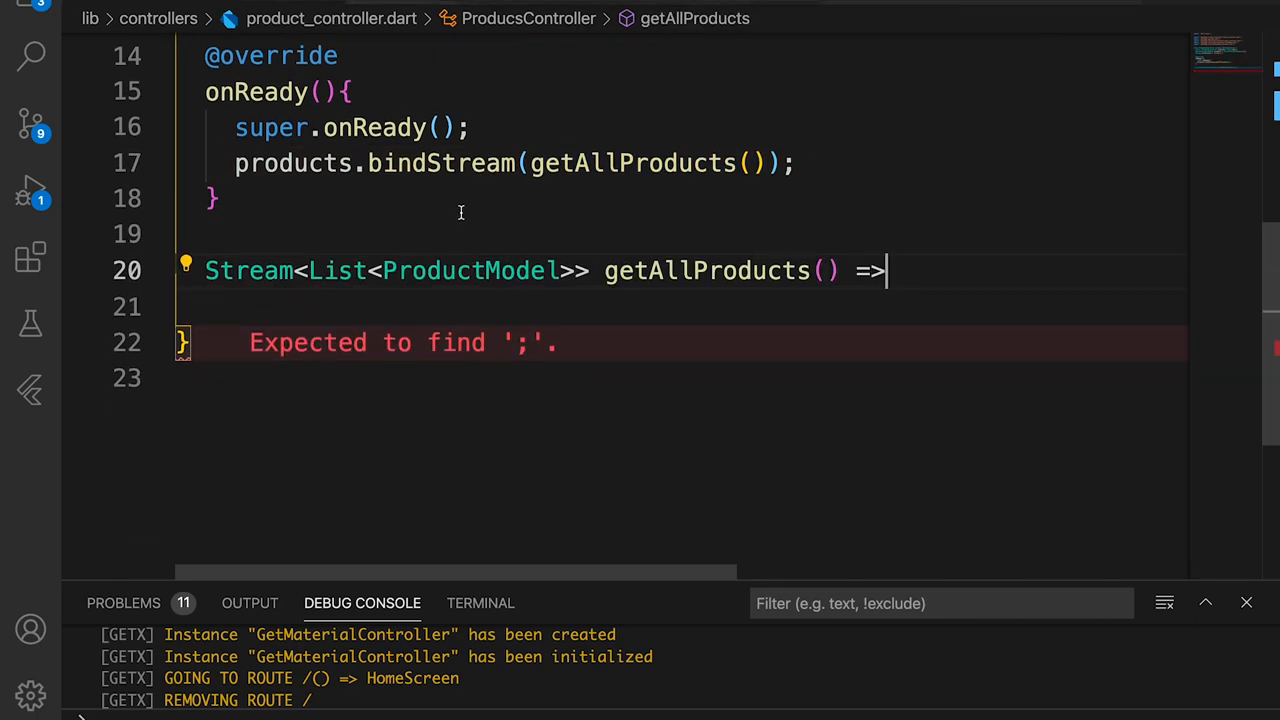
mouse_move(368, 204)
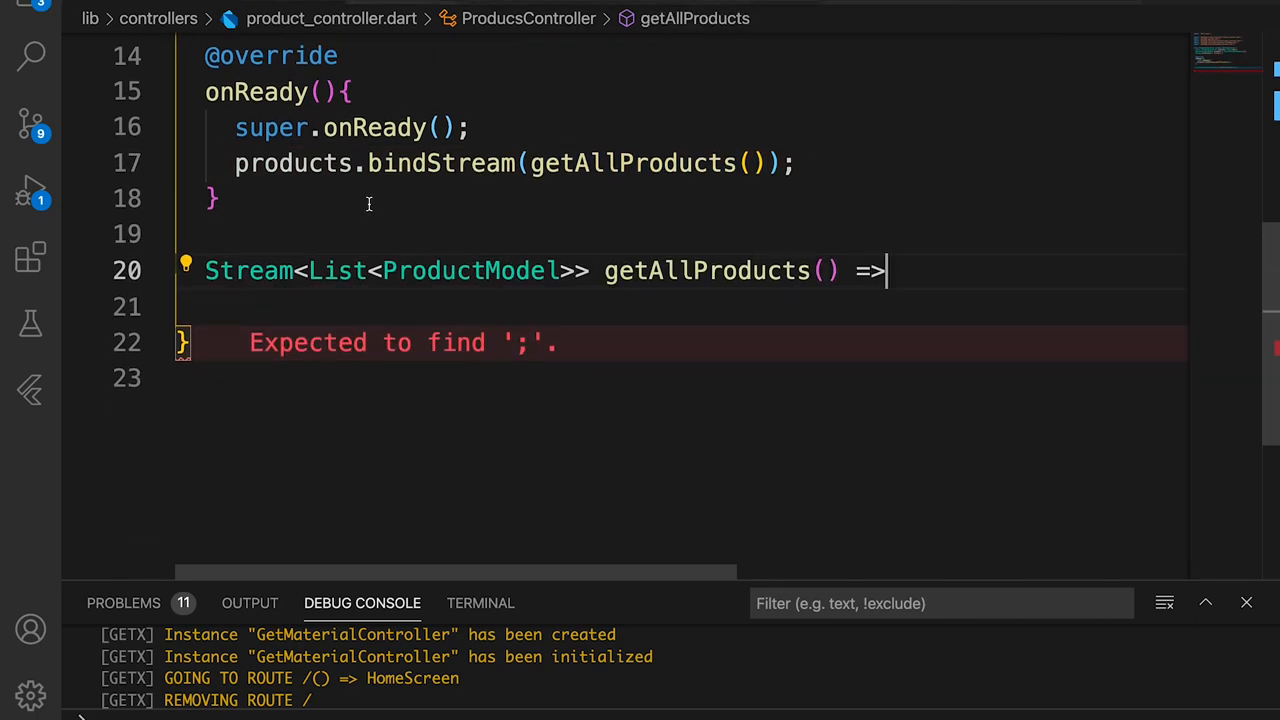
mouse_move(518, 232)
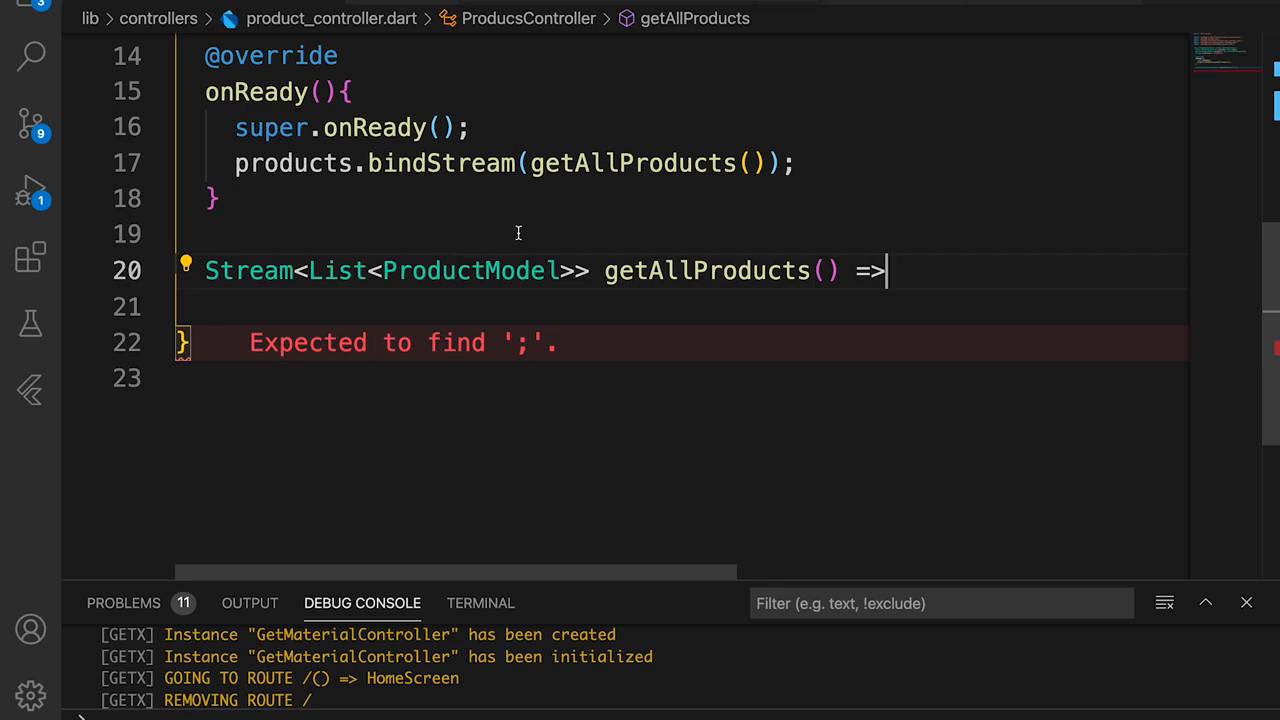
text(firebaseFirestore)
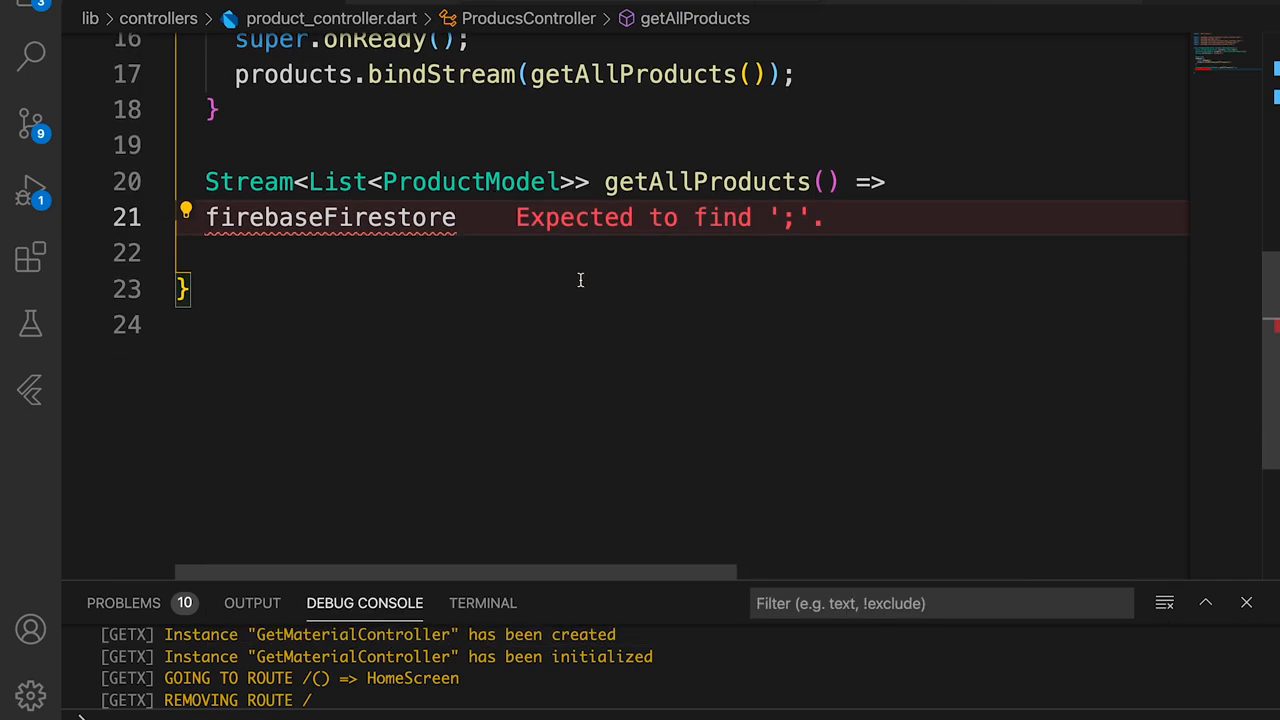
text(.collection(collection))
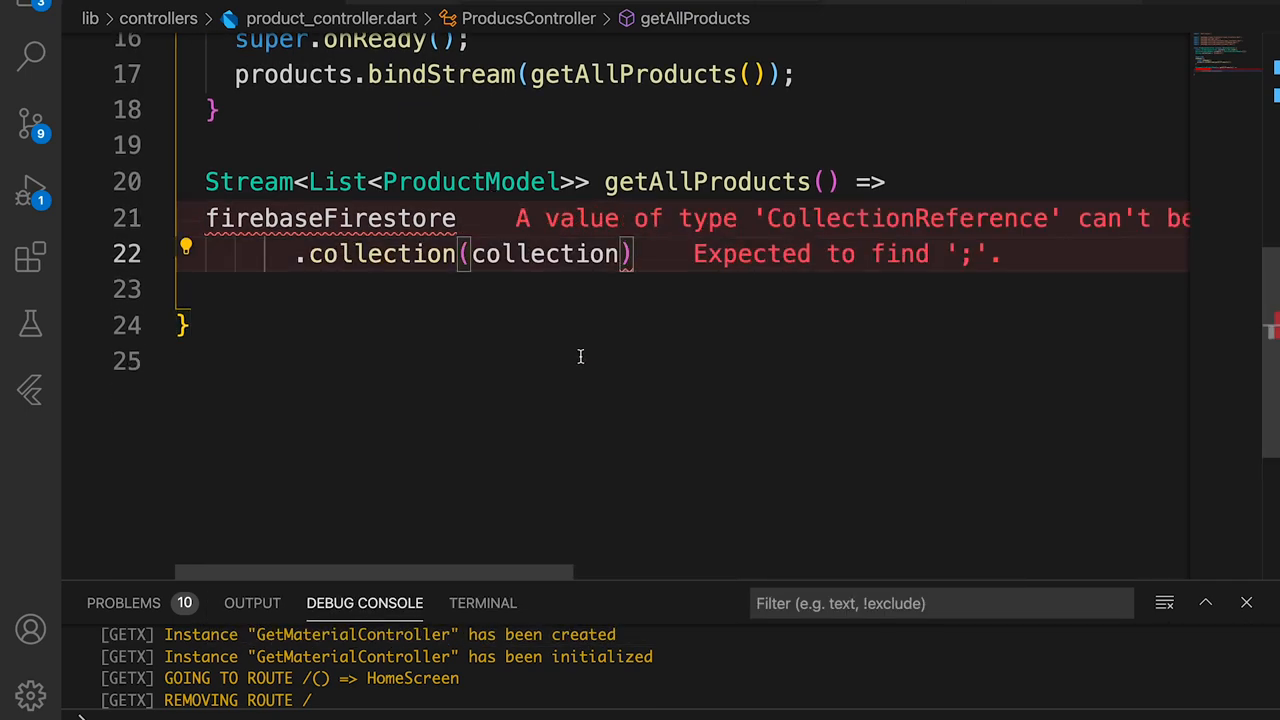
mouse_move(568, 358)
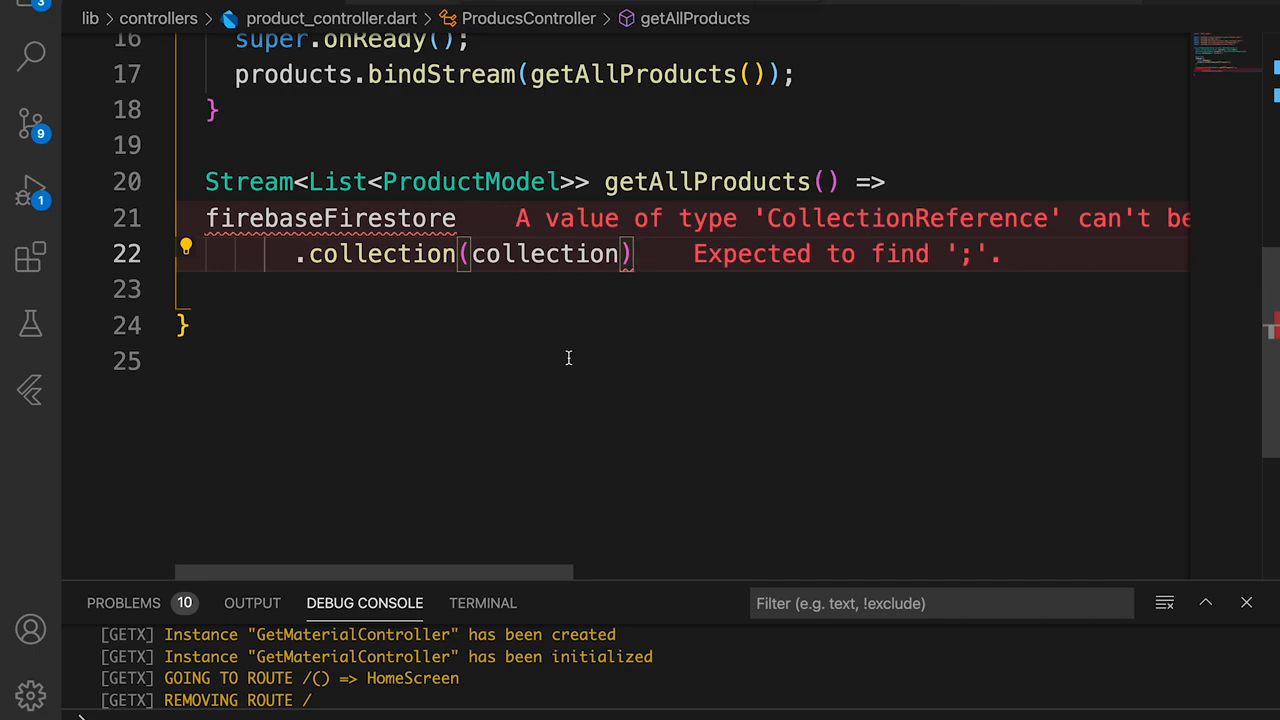
text(.snapshots())
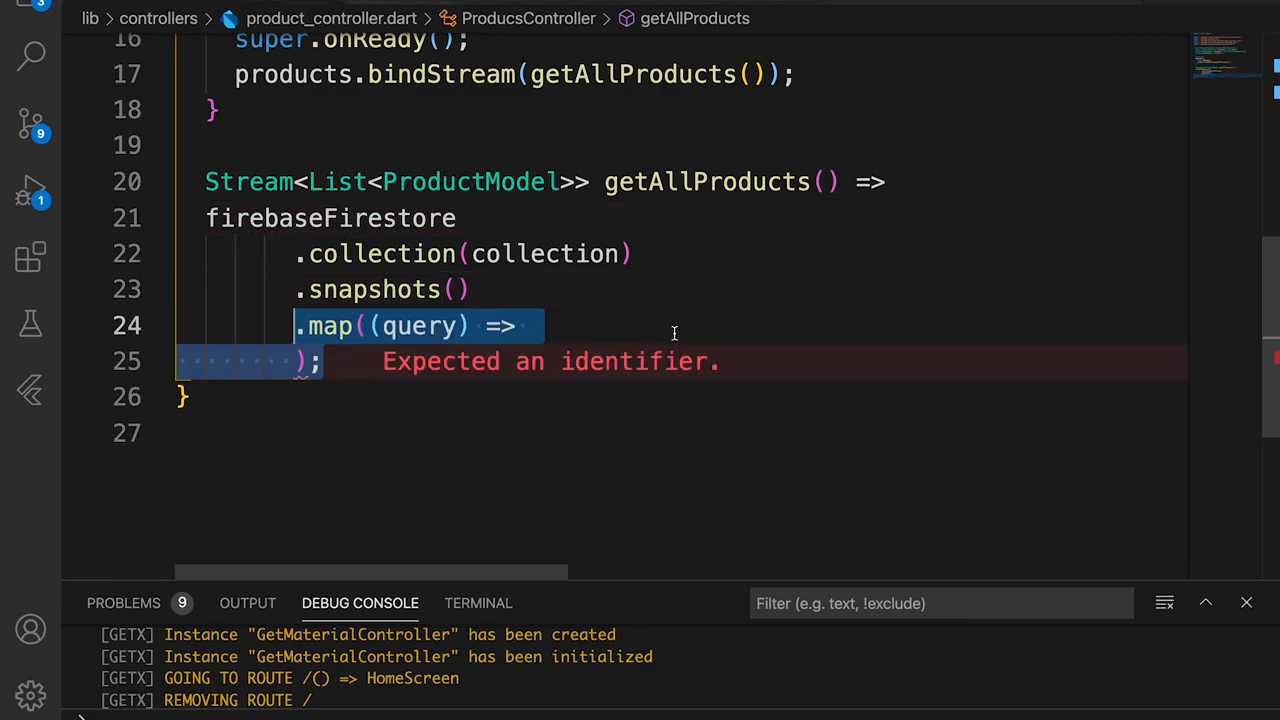
mouse_move(620, 332)
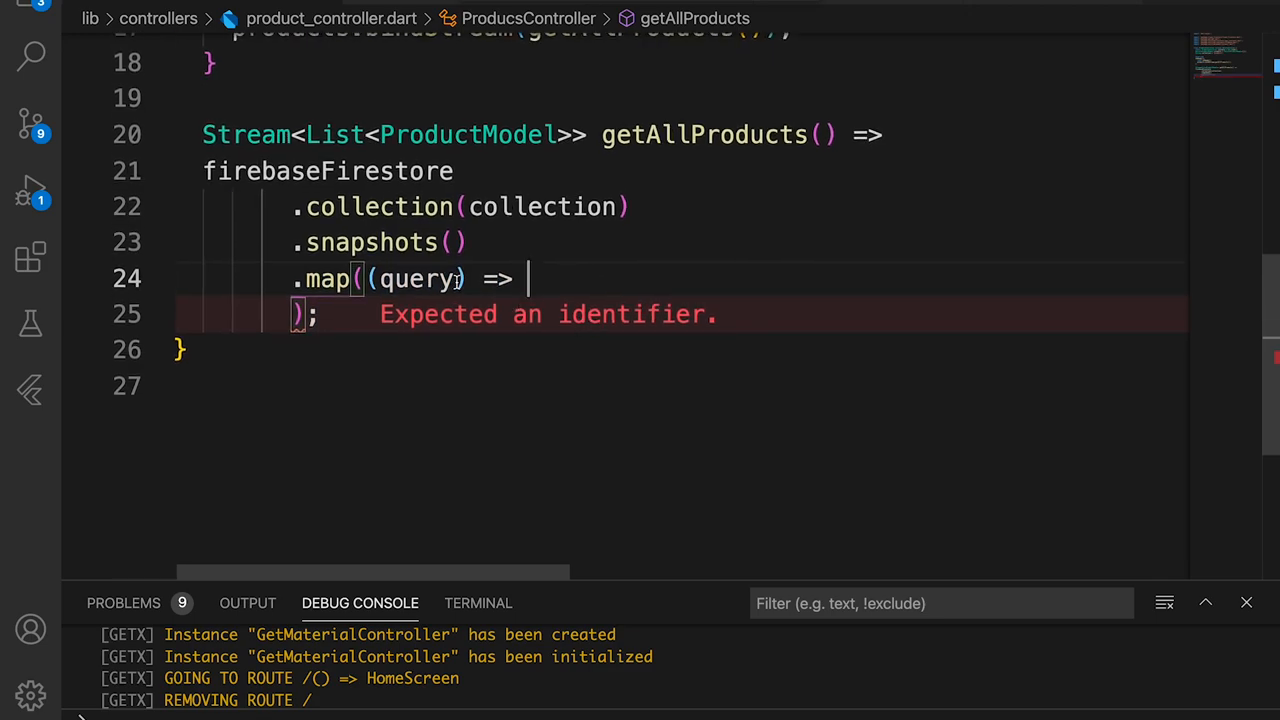
mouse_move(412, 278)
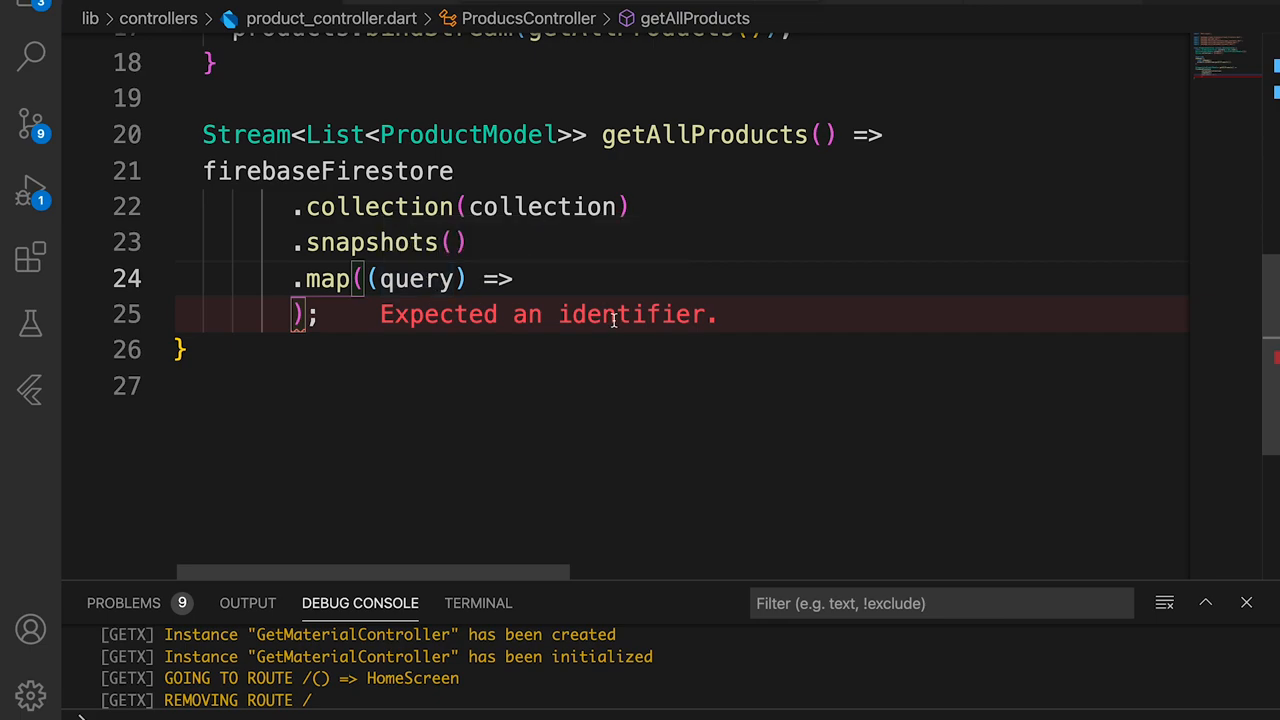
Map each snapshot's docs through ProductModel.fromMap(item.data()) into a list.
text(query)
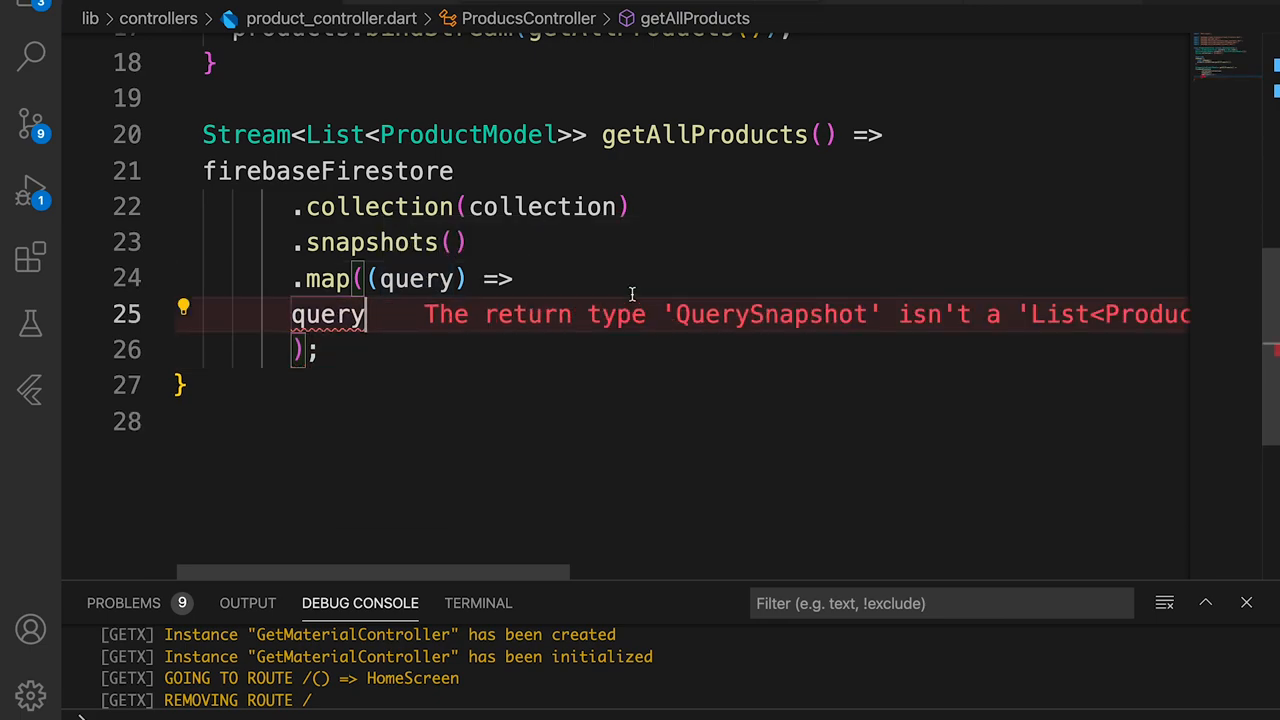
text(.docs)
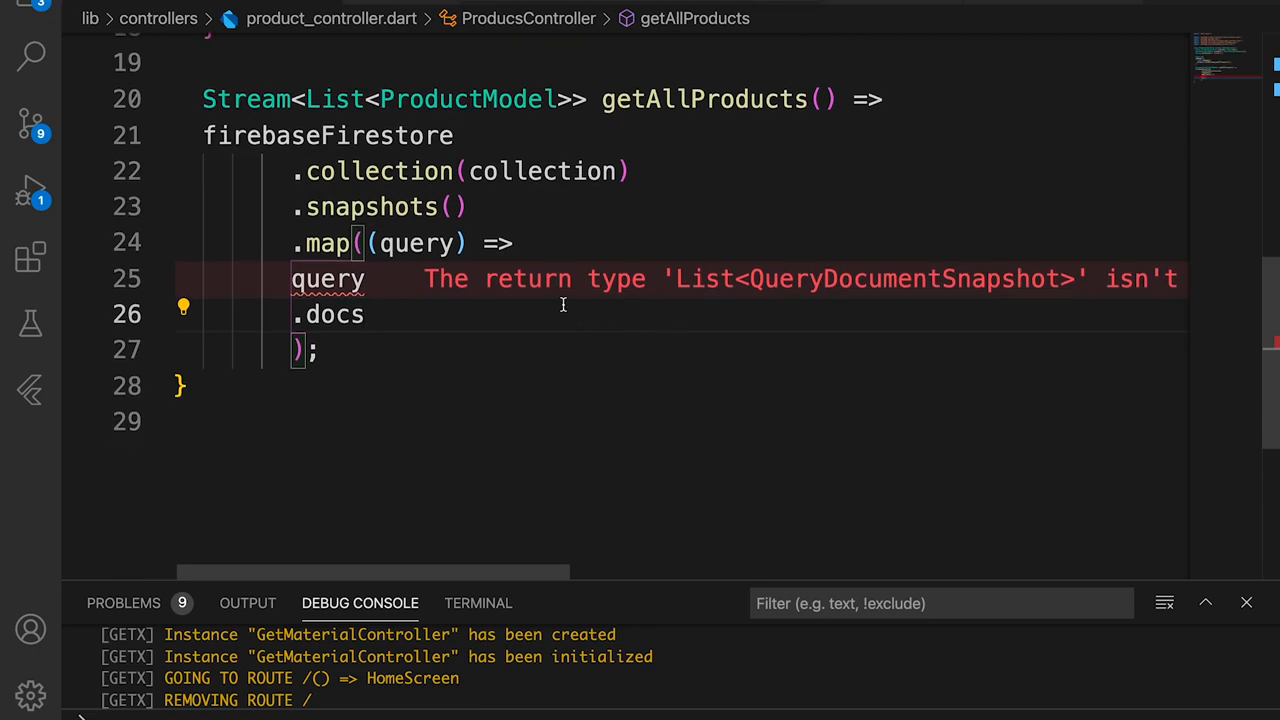
text(.map((item) => ProductModel.fromMap(item.data())))
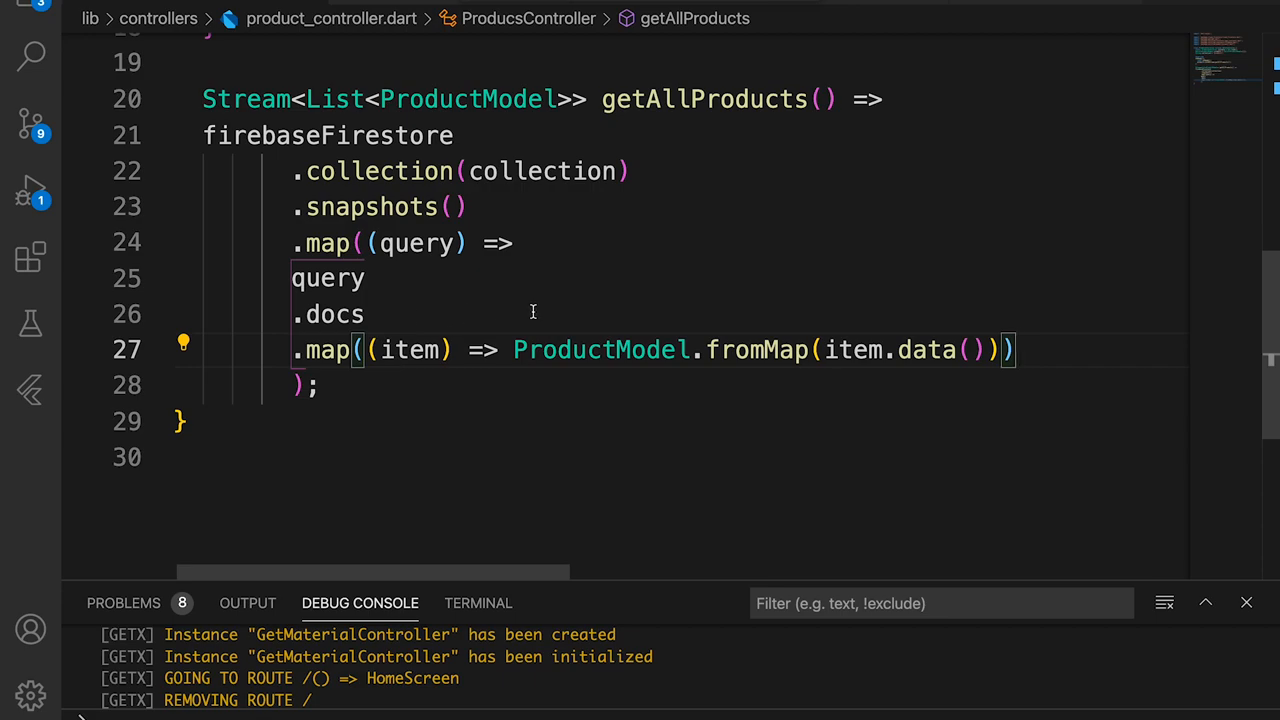
scroll(down, 3)
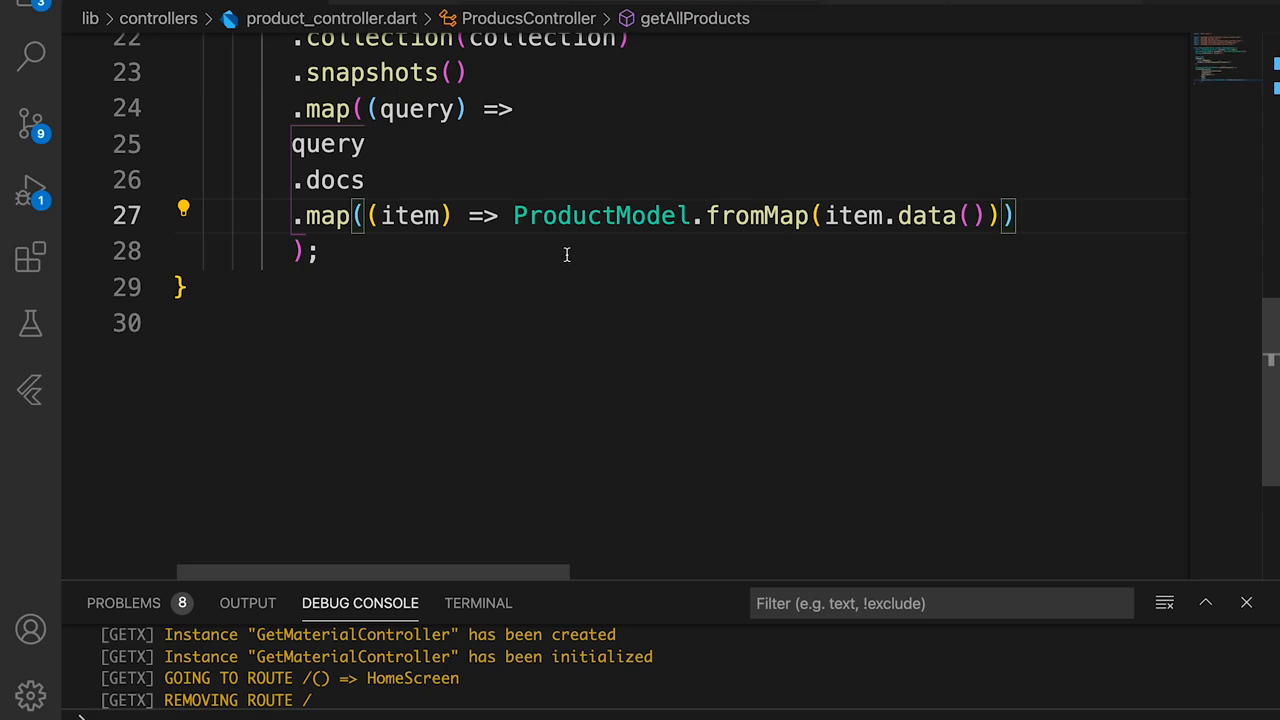
mouse_move(574, 262)
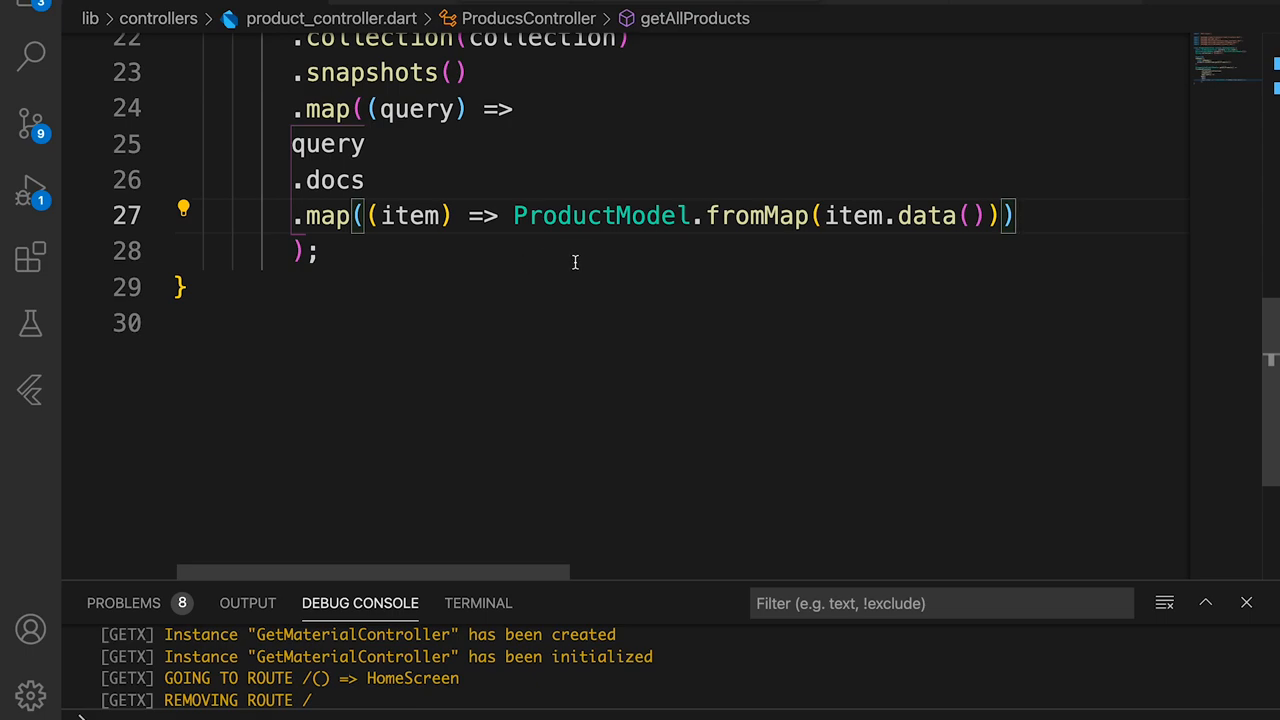
mouse_move(588, 252)
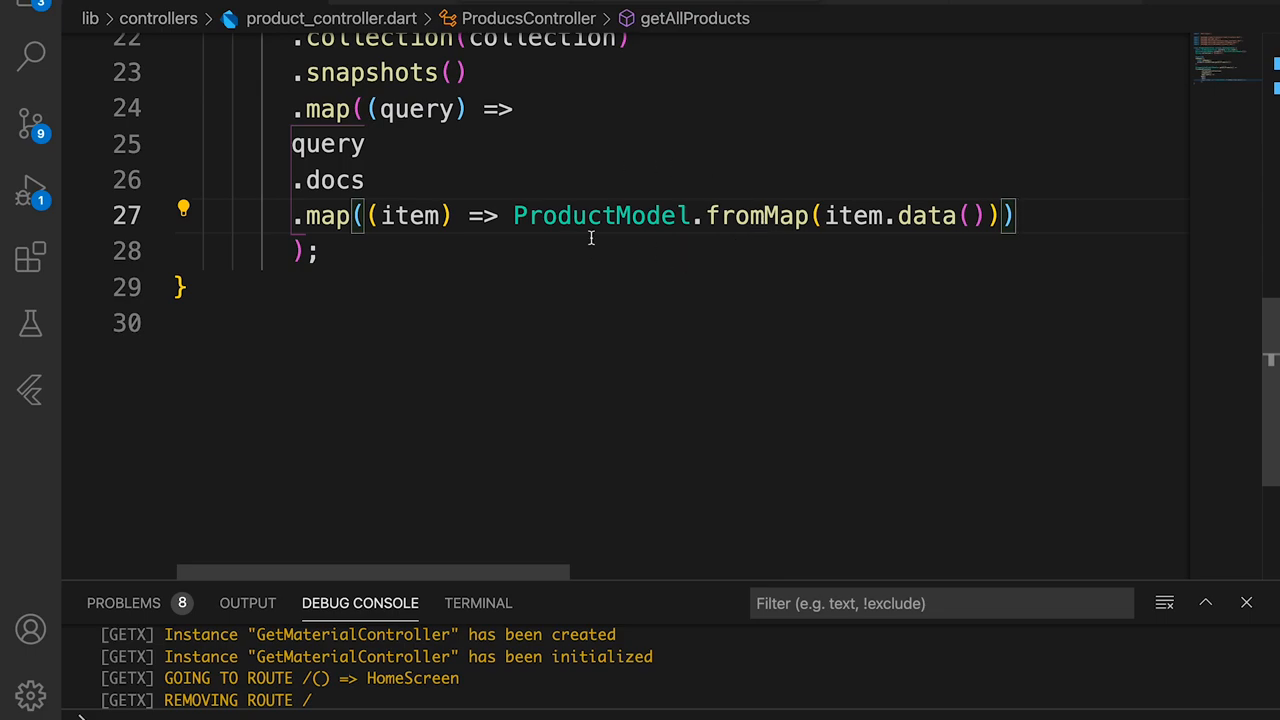
mouse_move(910, 238)
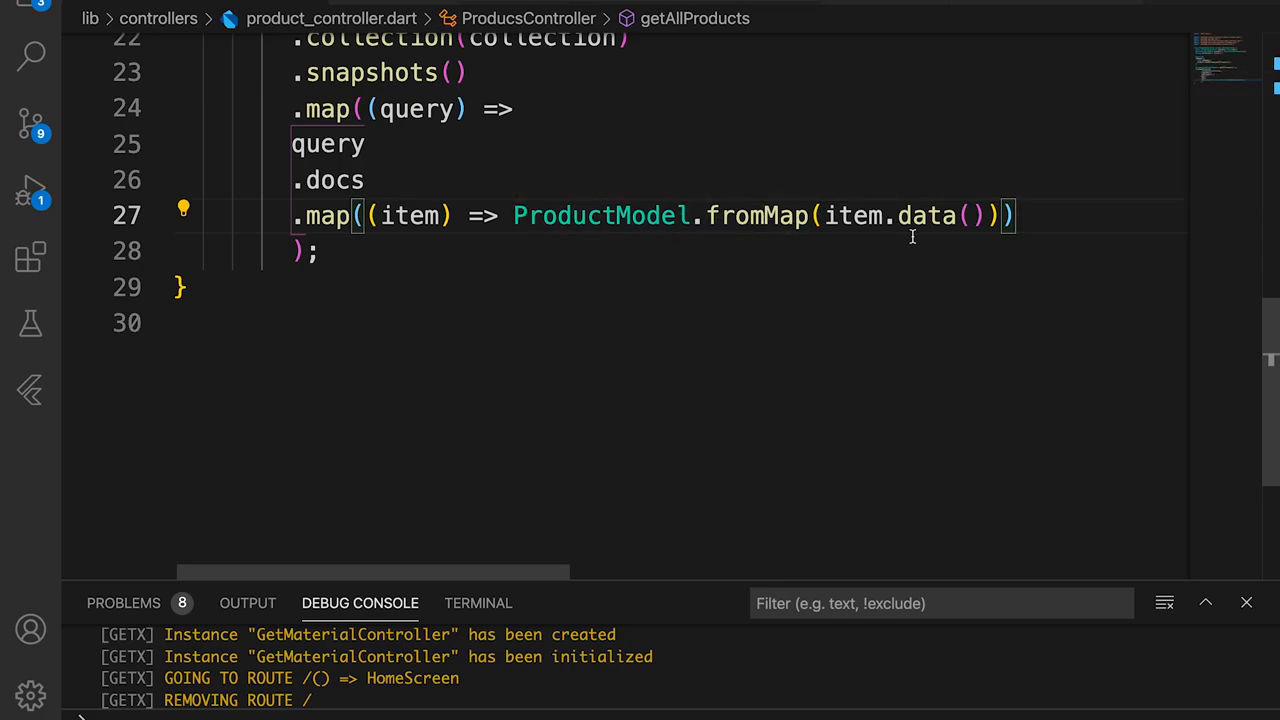
mouse_move(840, 292)
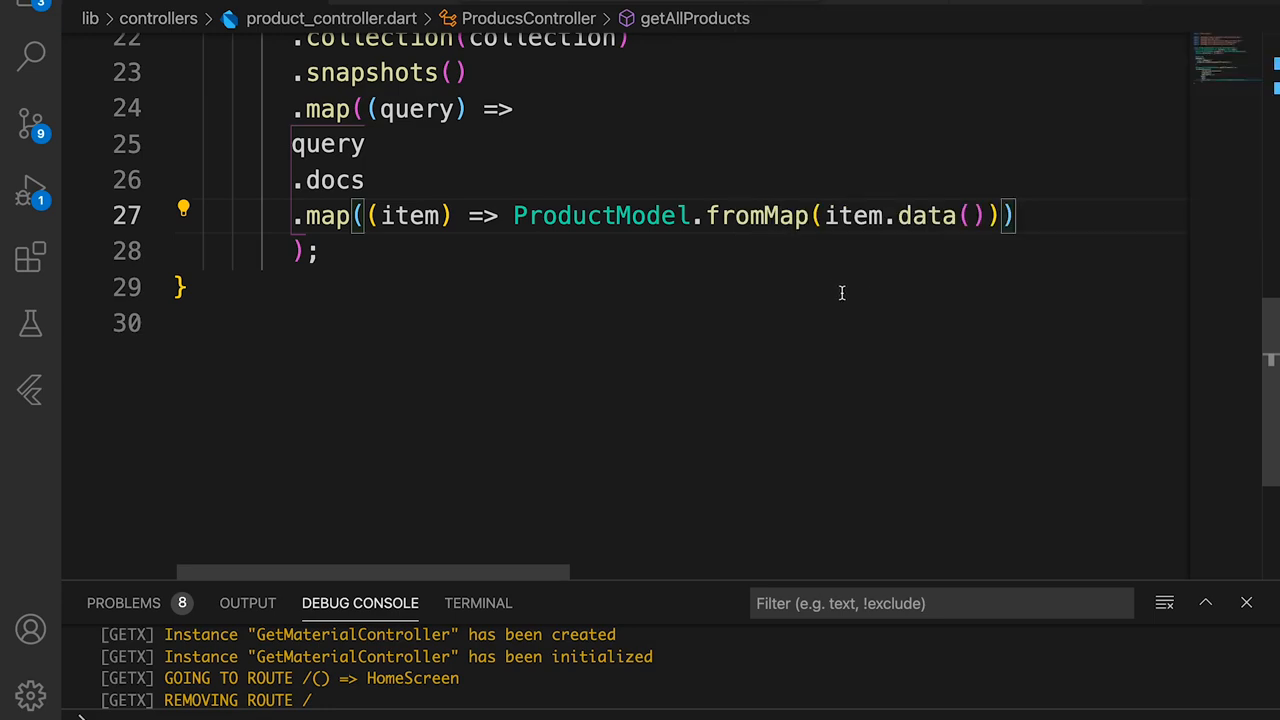
mouse_move(784, 304)
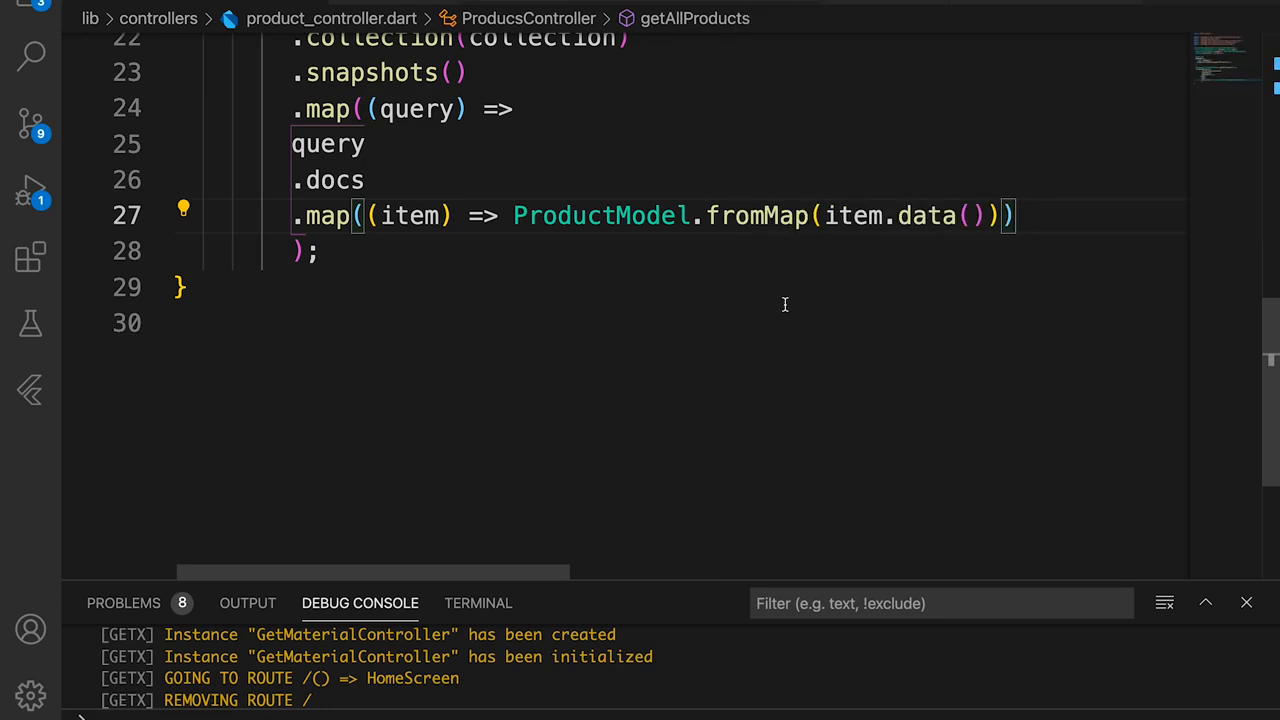
text(.toList())
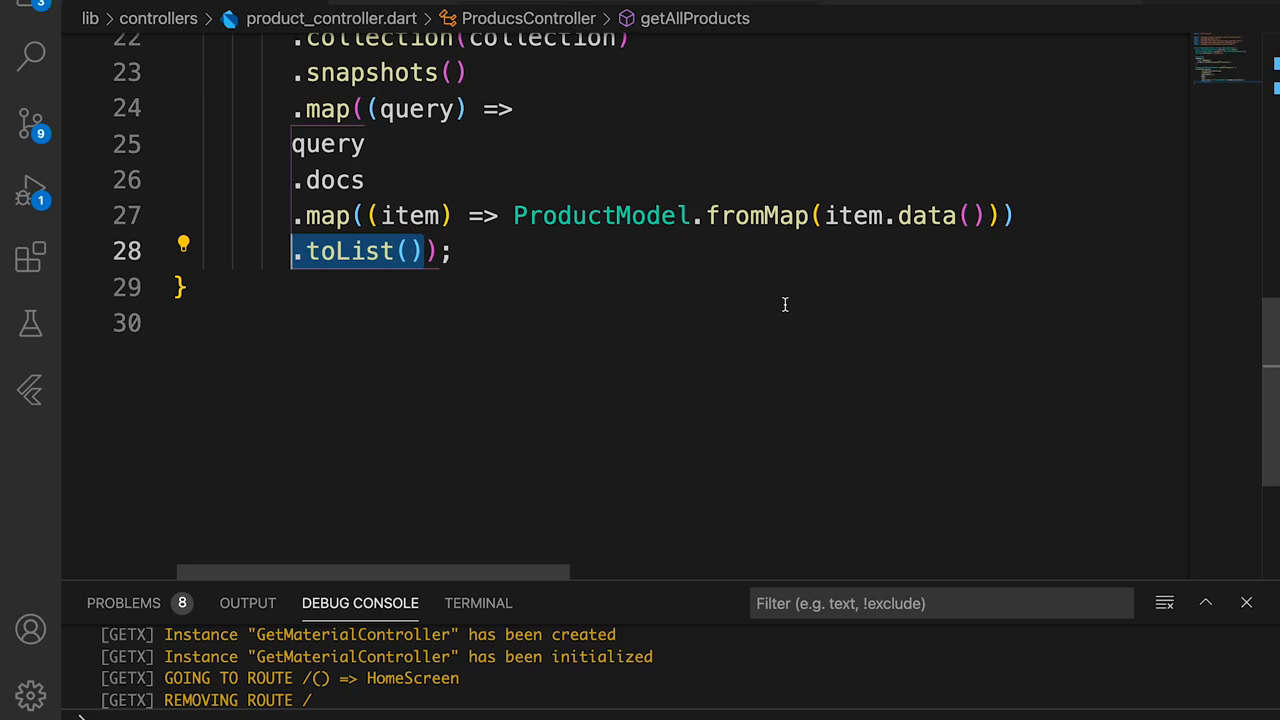
mouse_move(724, 280)
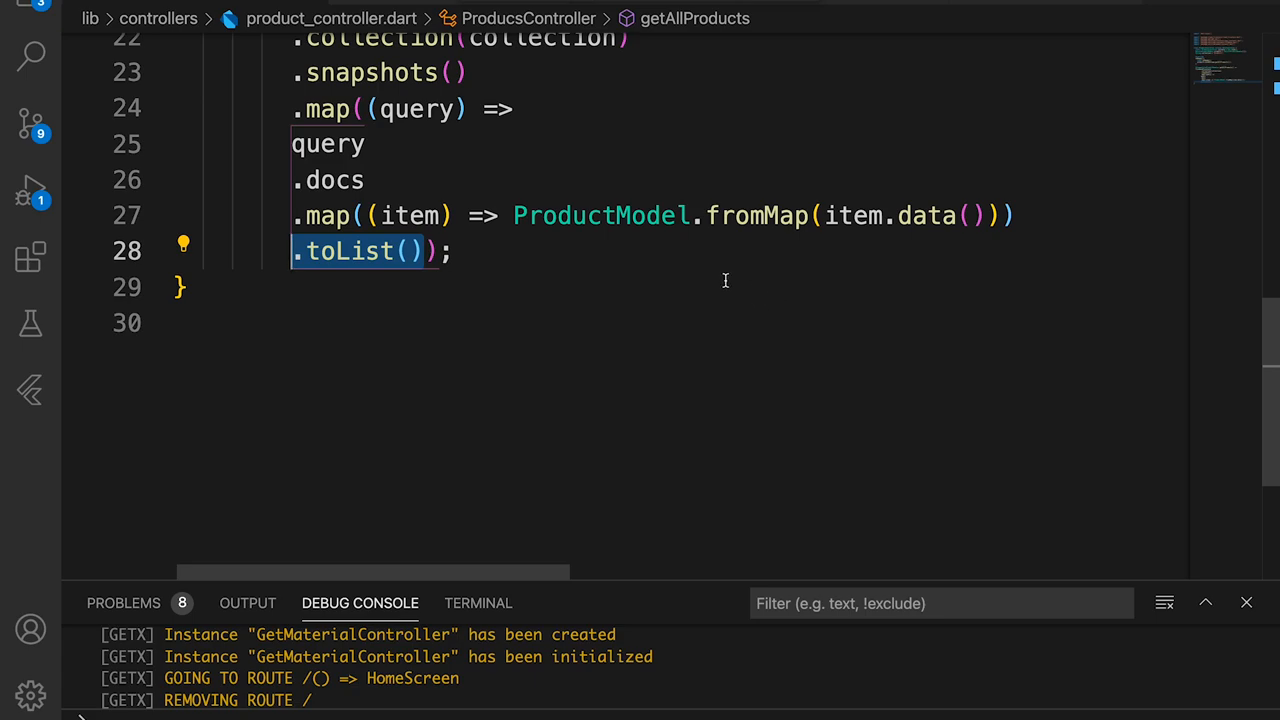
scroll(up, 3)
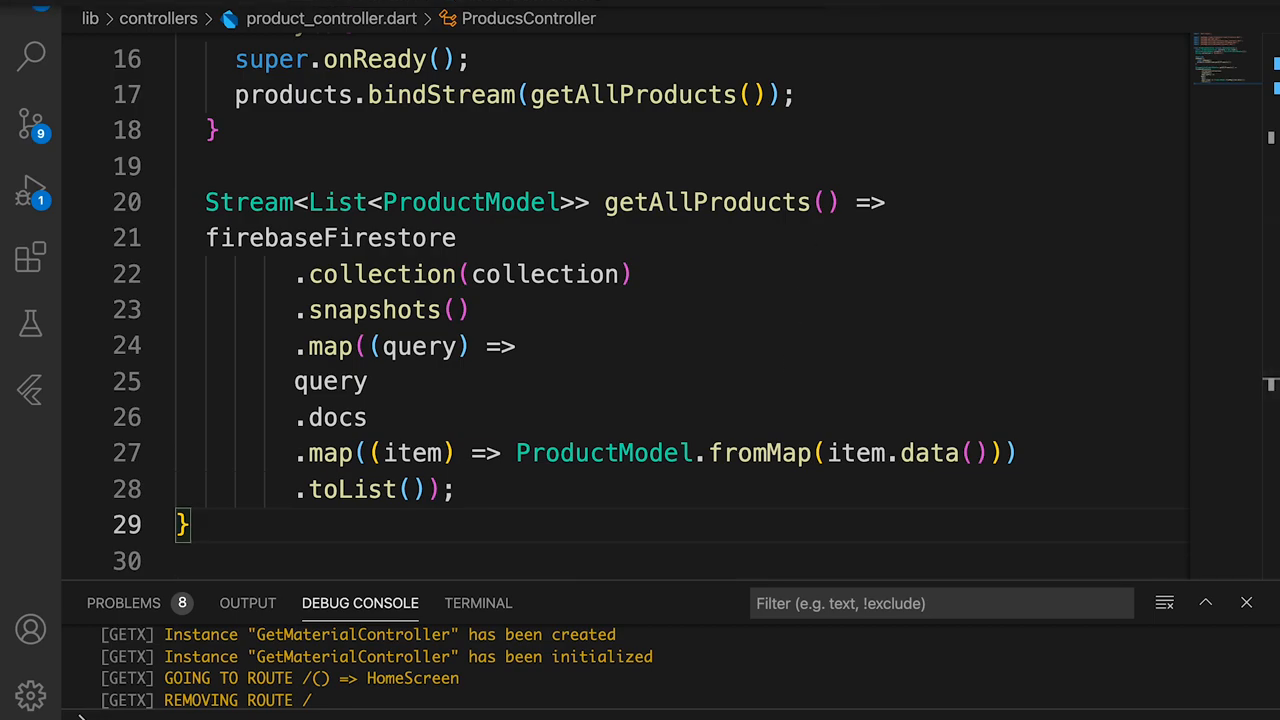
Register Get.put(ProducsController()); in main.dart after the AuthController line.
click(620, 22)
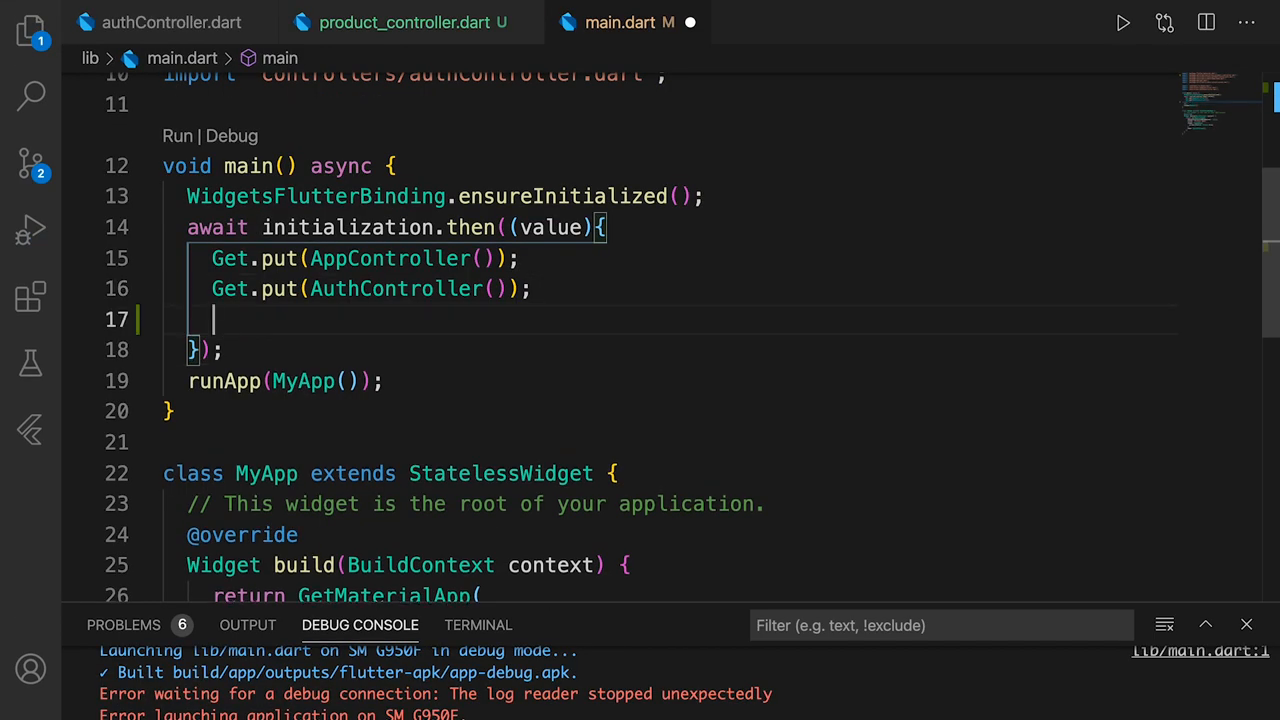
text(Get.p)
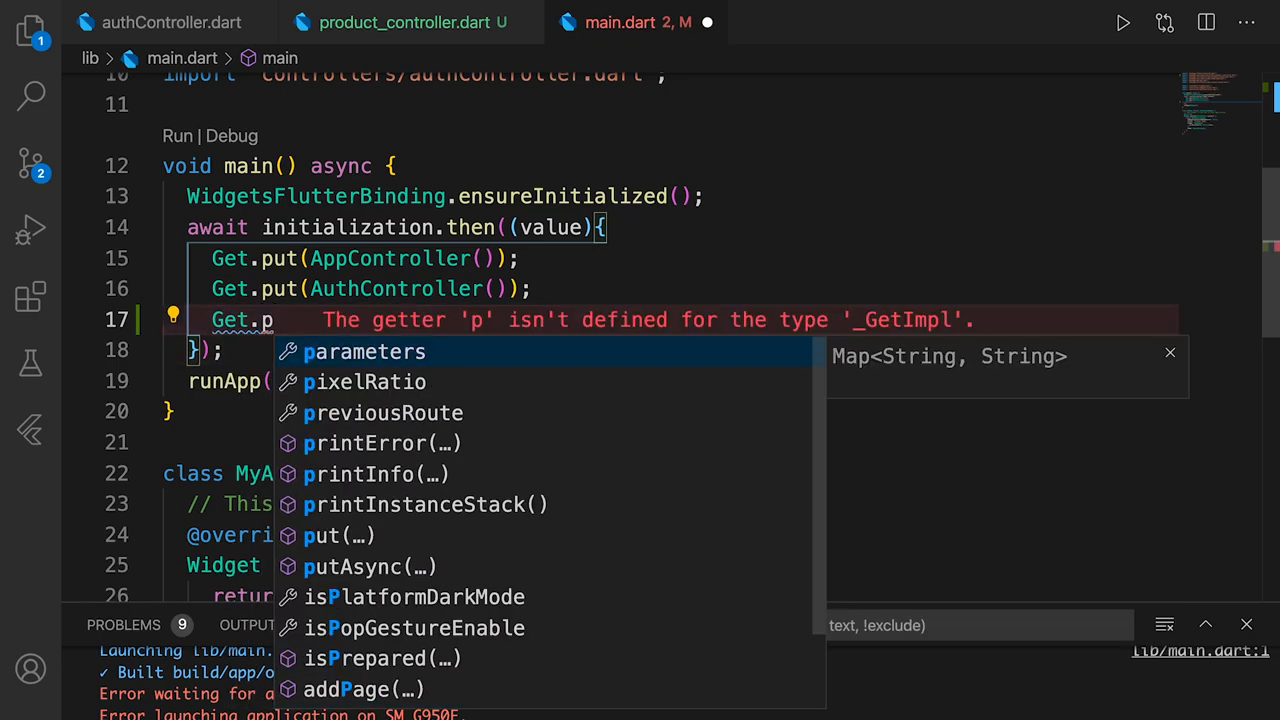
text(ut(Products)
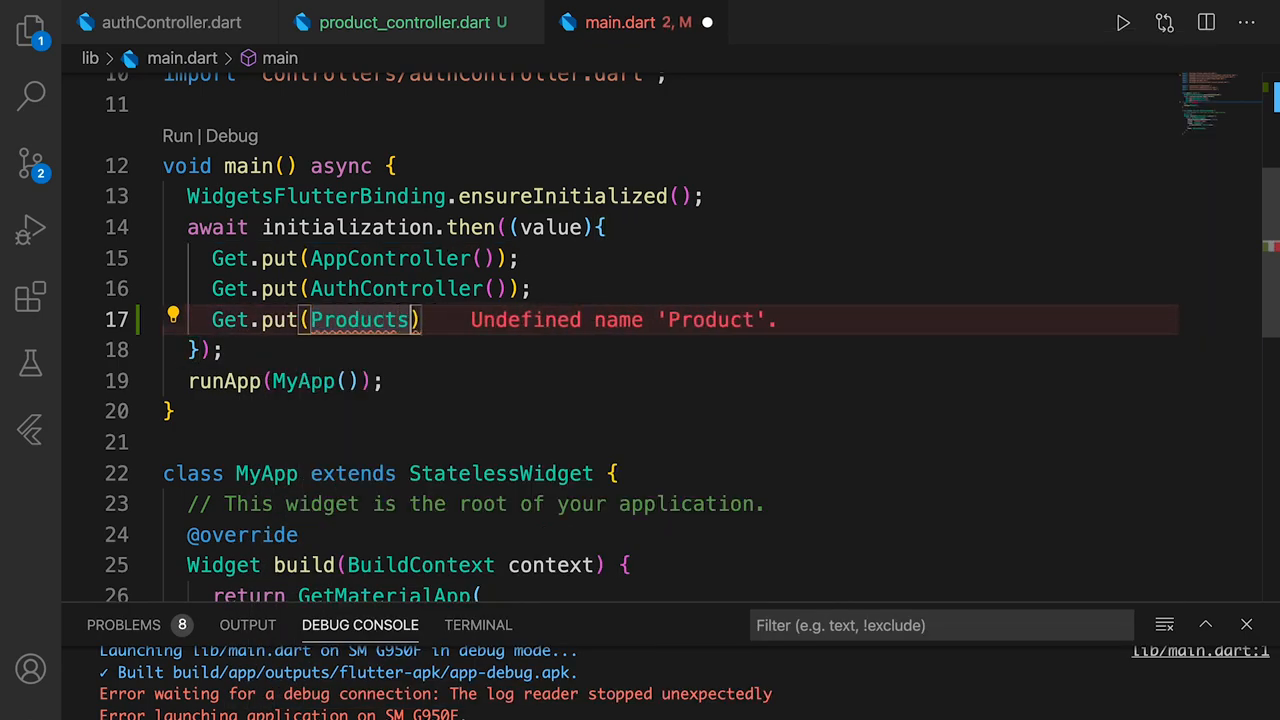
text(Controller())
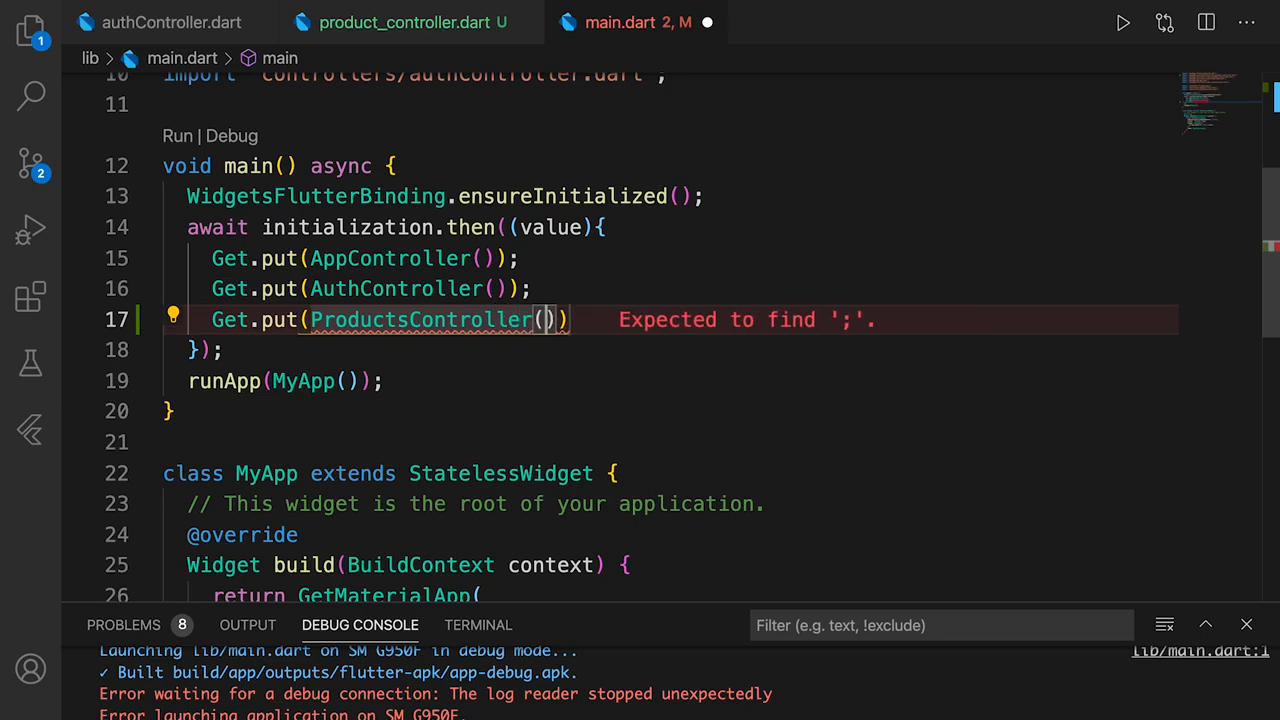
text(;)
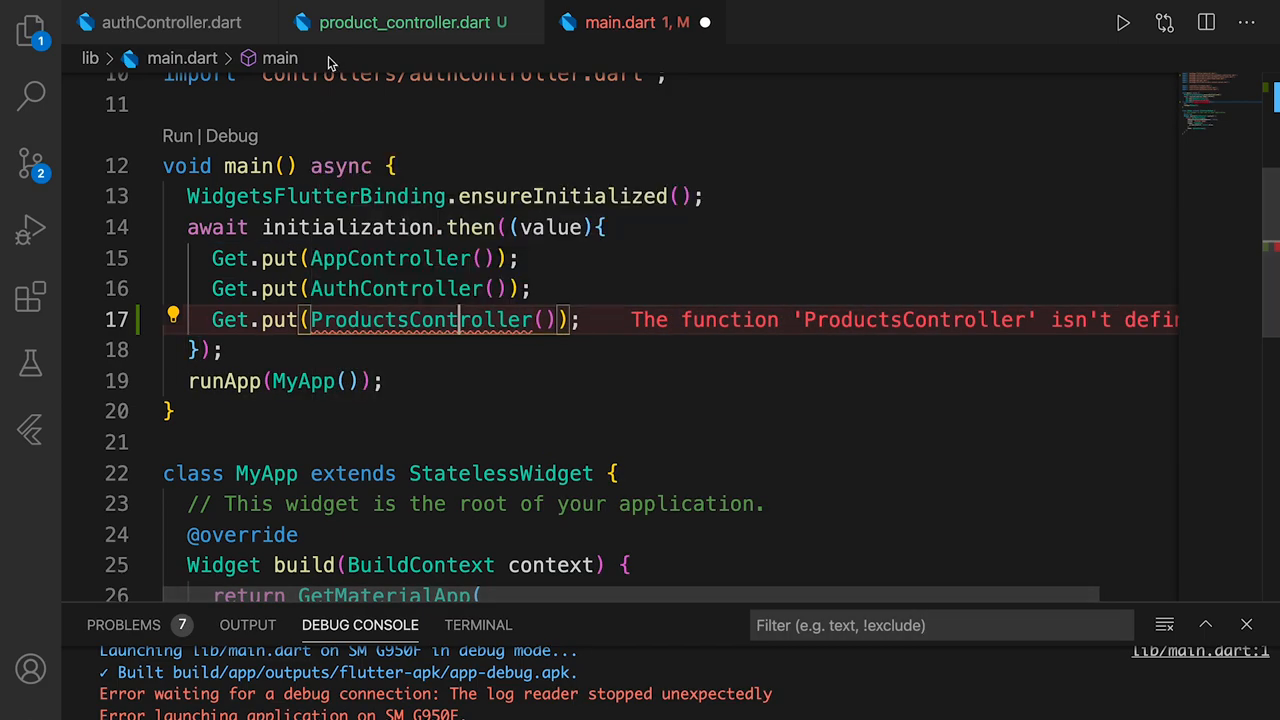
click(404, 22)
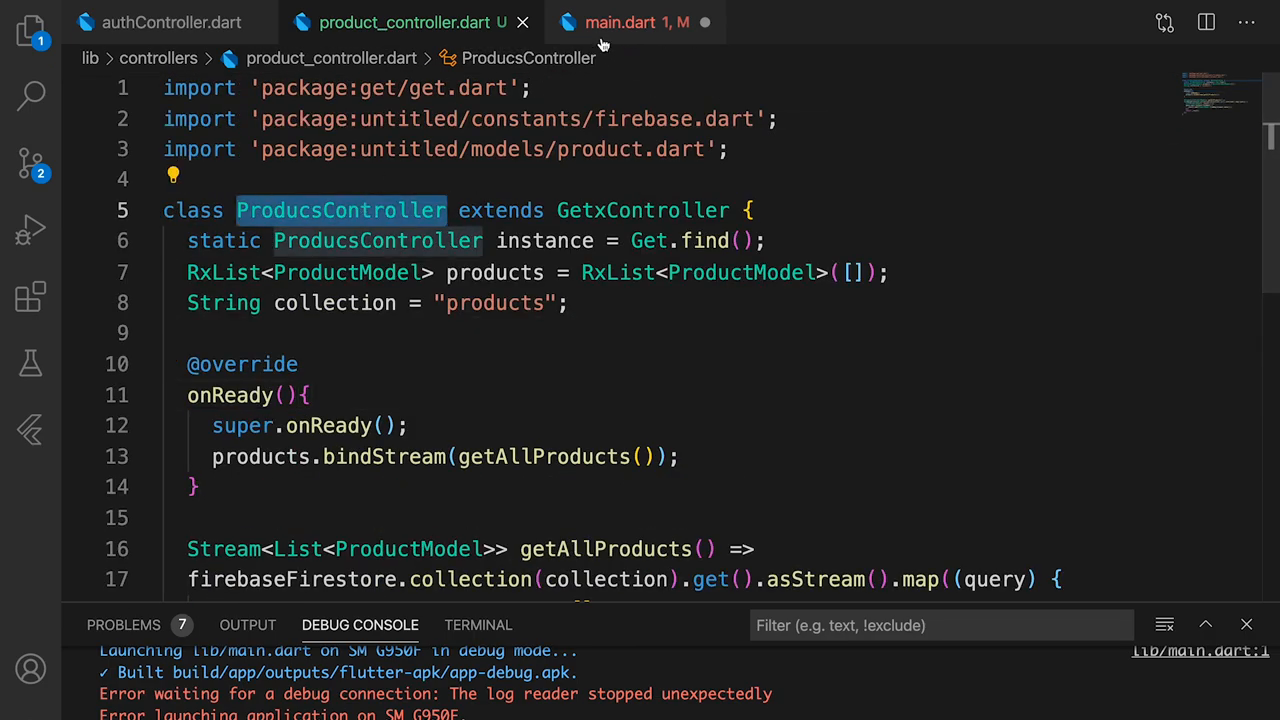
click(620, 22)
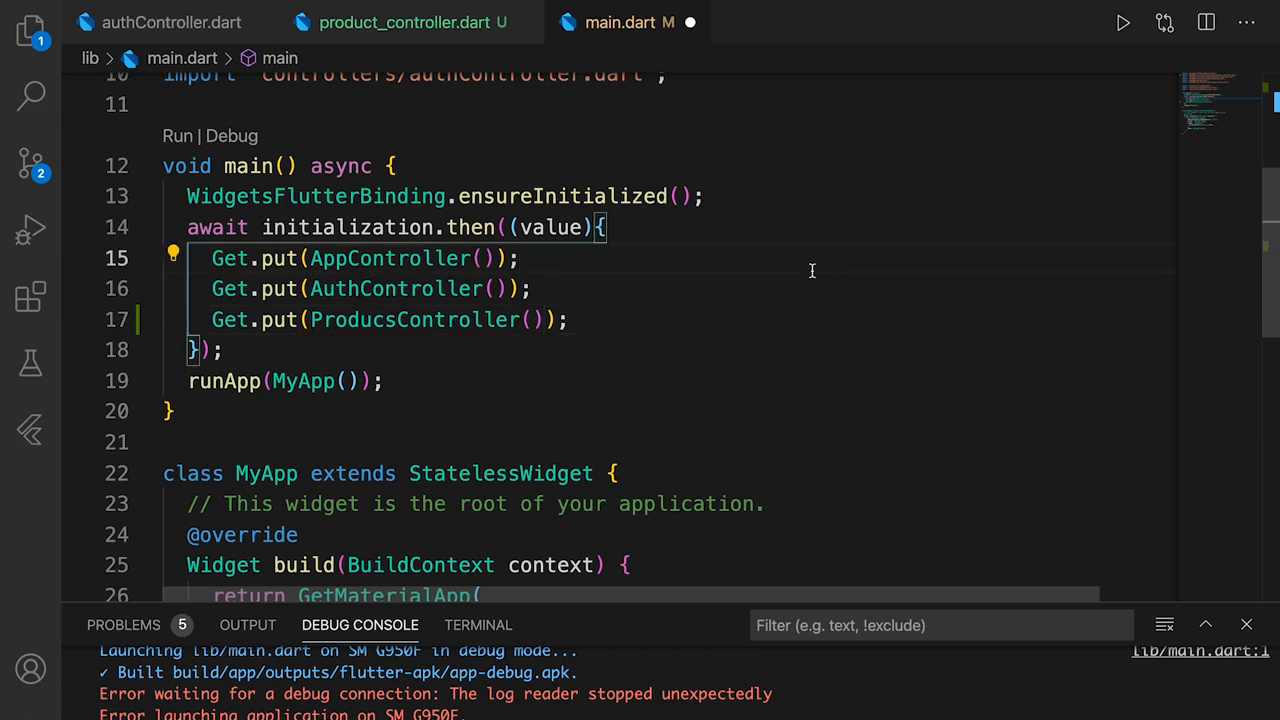
mouse_move(768, 296)
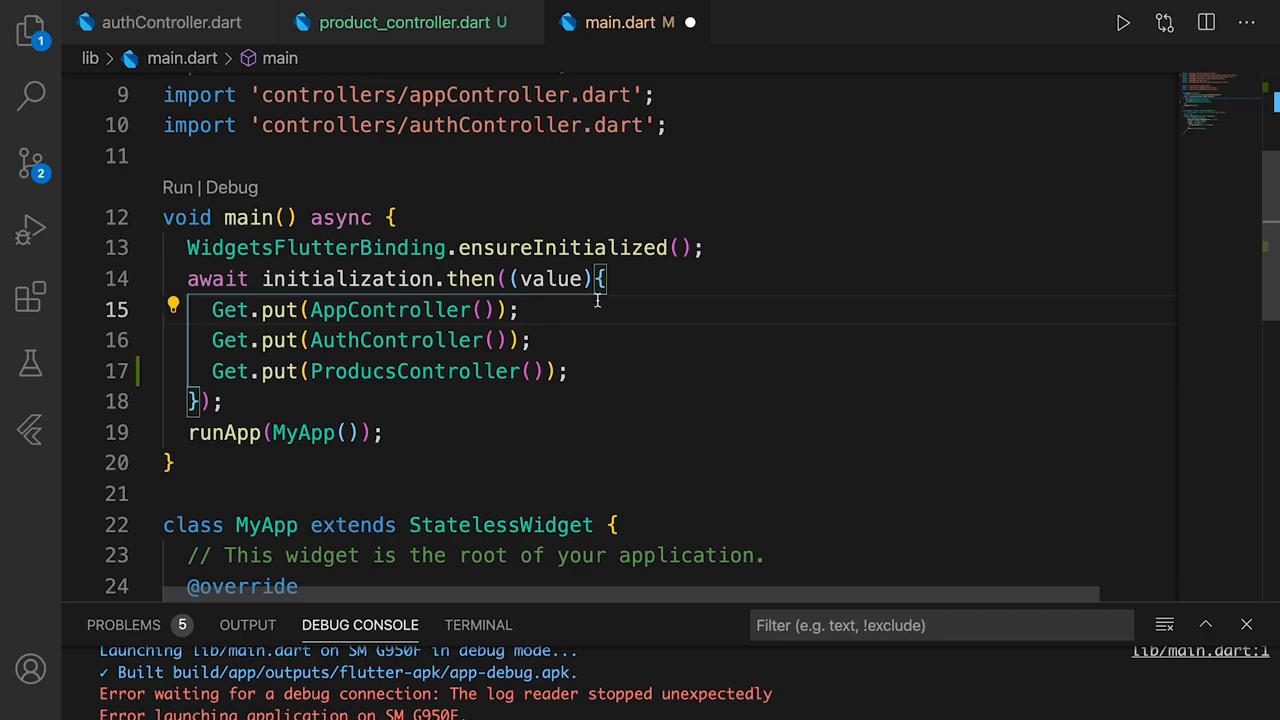
mouse_move(30, 30)
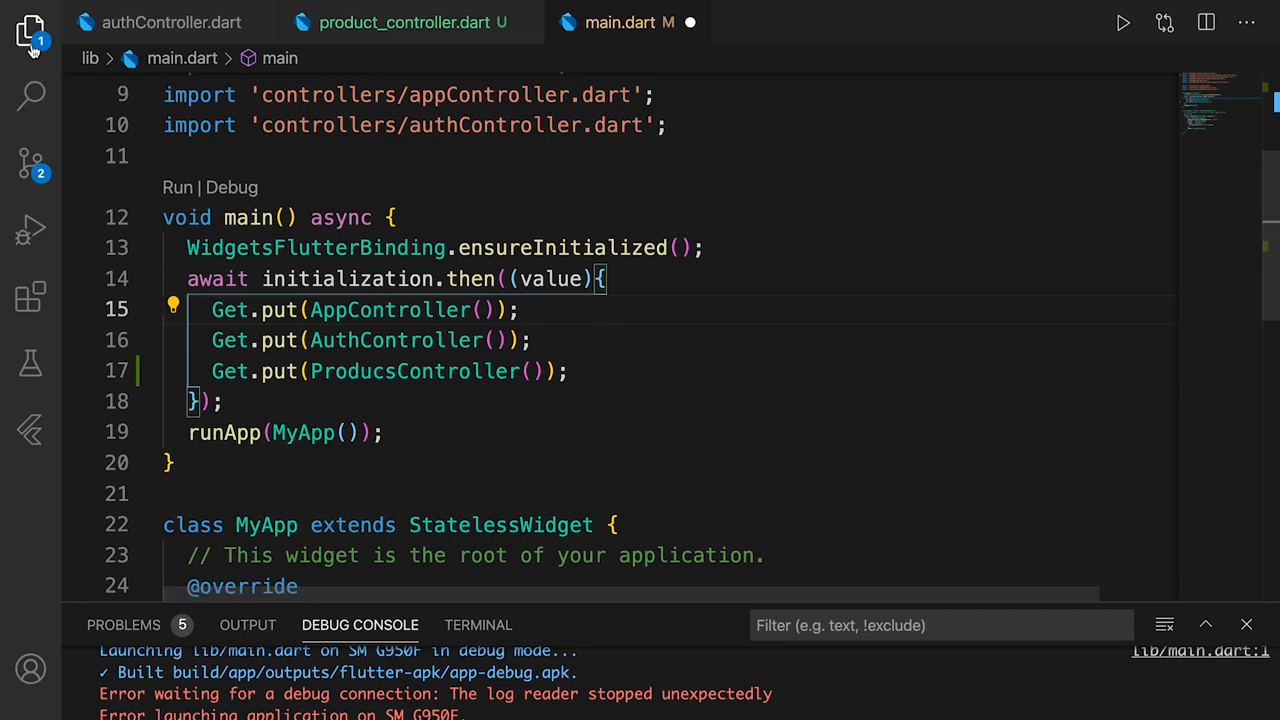
Reveal the home screen's widgets folder in the Explorer tree (lib > screens > home > widgets).
click(30, 32)
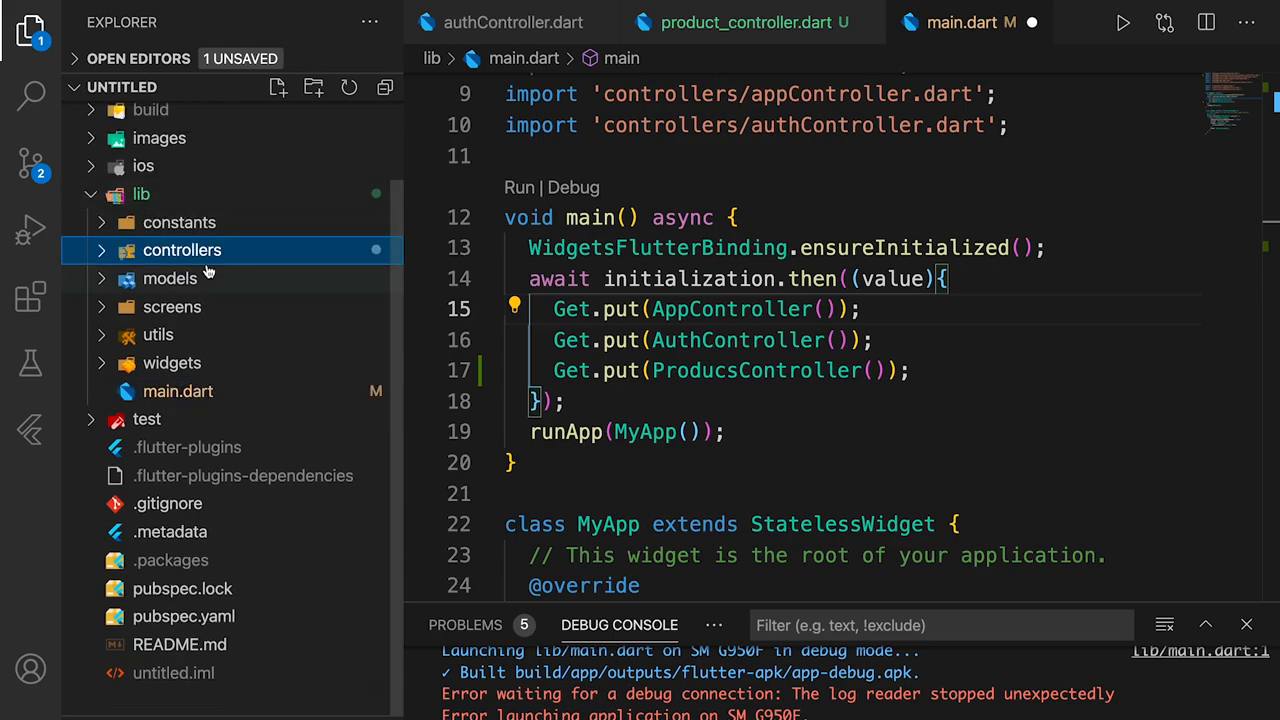
mouse_move(172, 308)
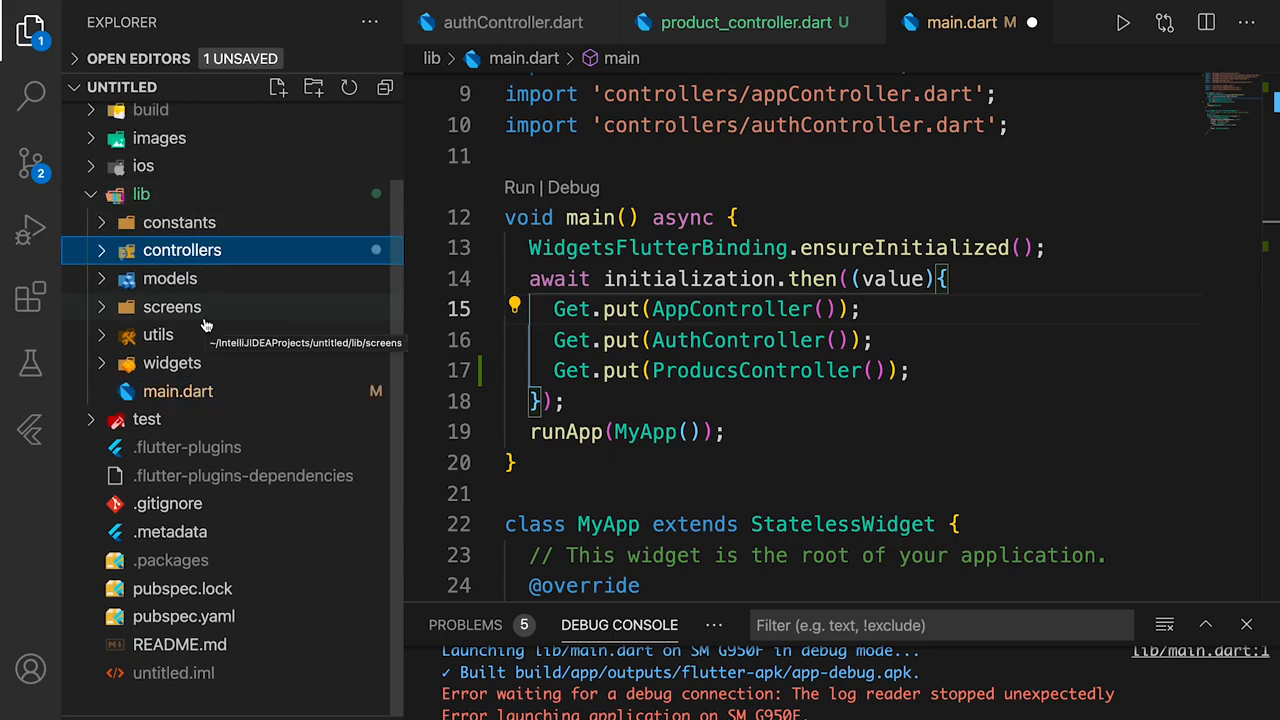
click(172, 306)
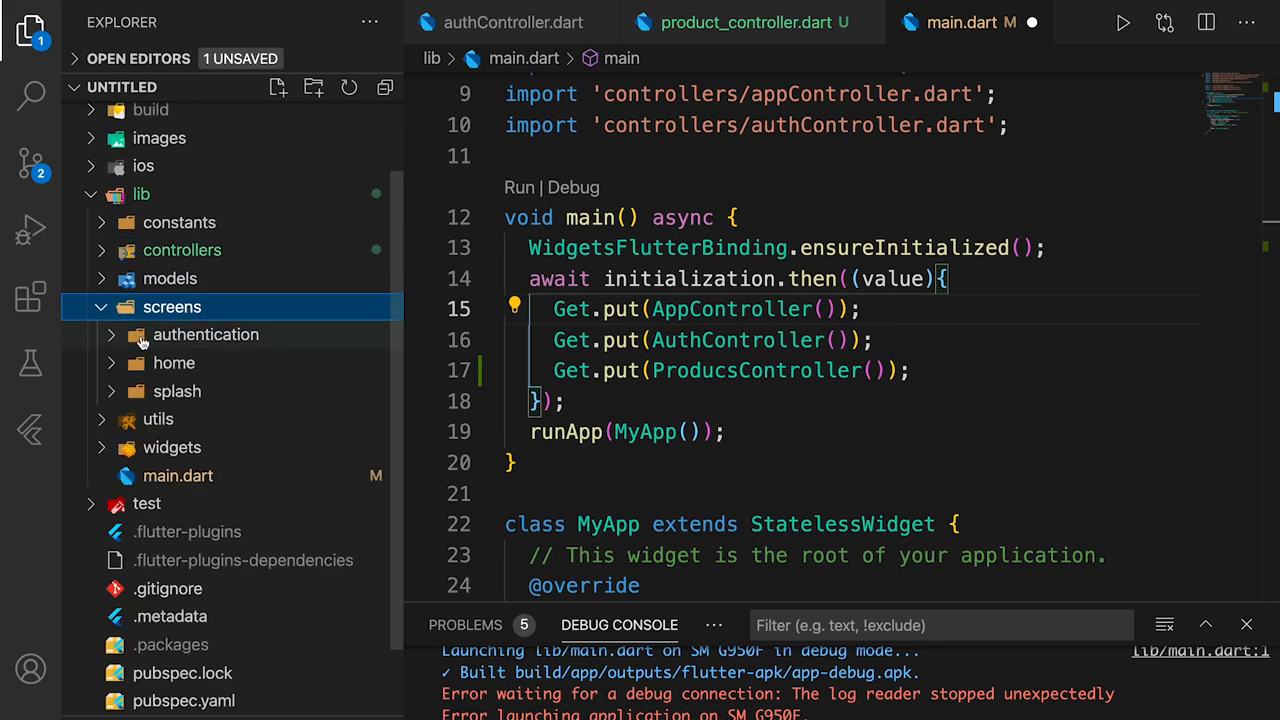
click(174, 362)
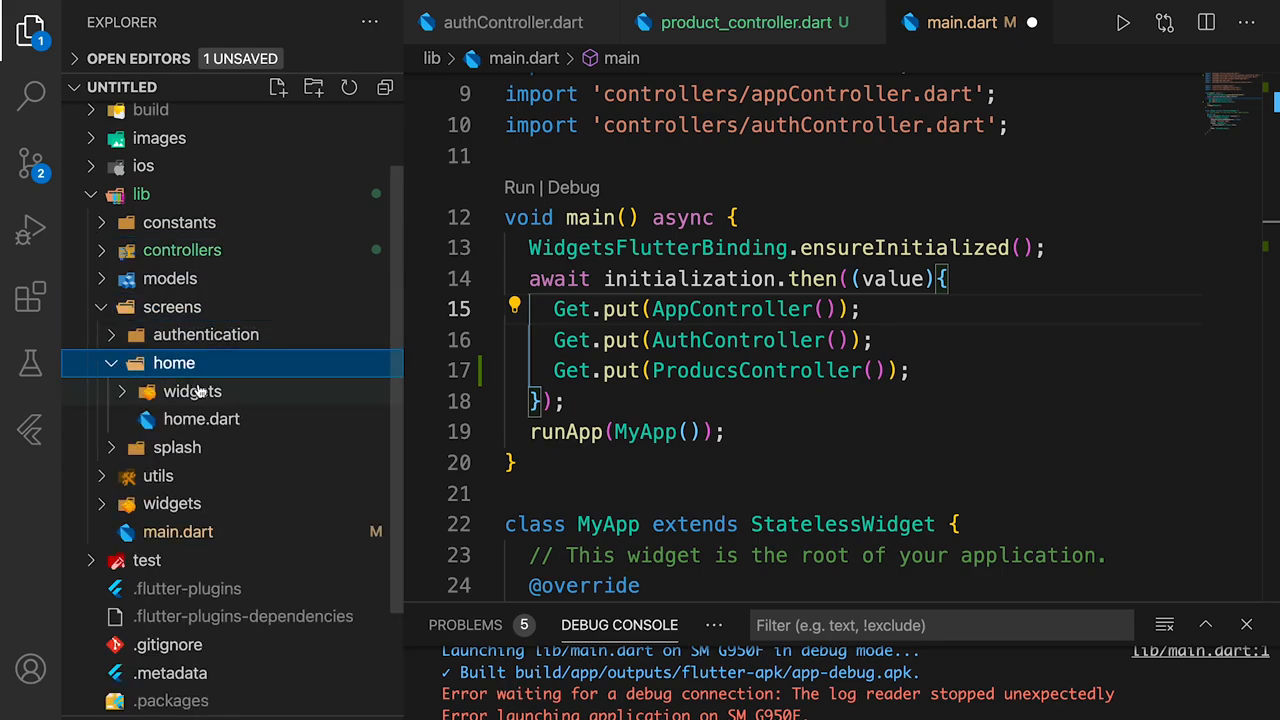
click(192, 390)
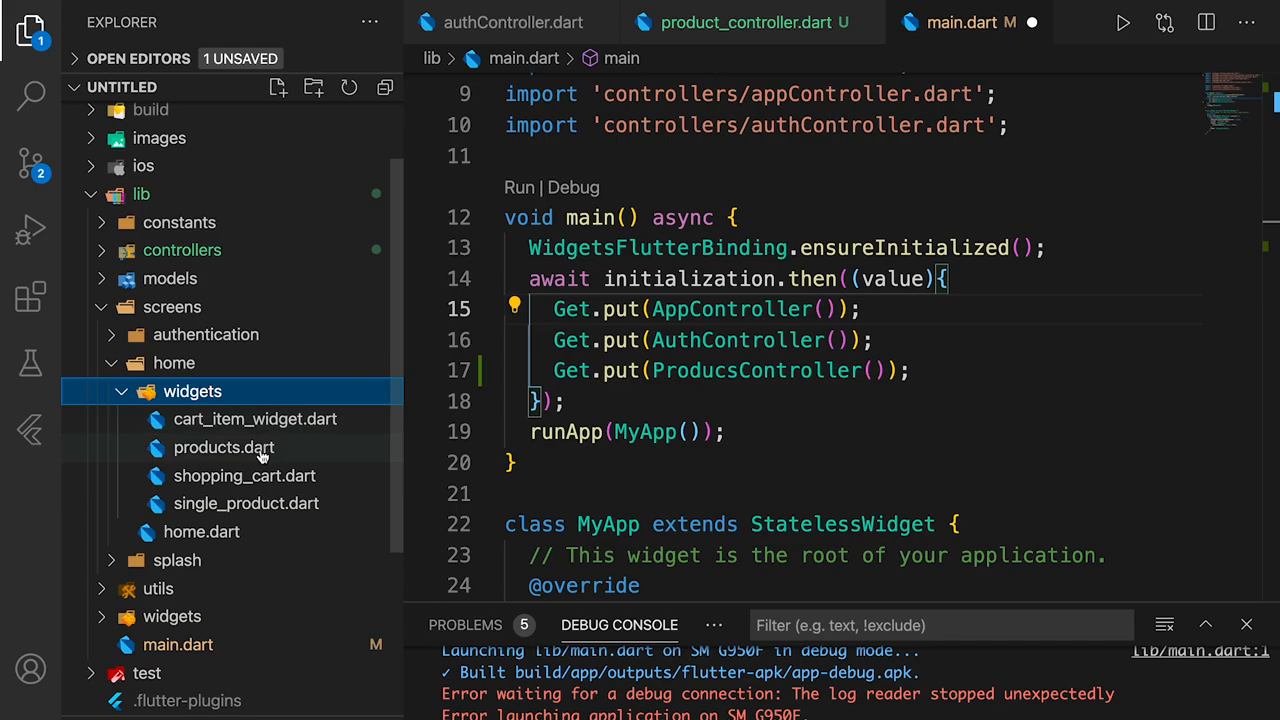
Bring up products.dart with its hardcoded White Shoes grid and expand the controllers folder.
double_click(224, 448)
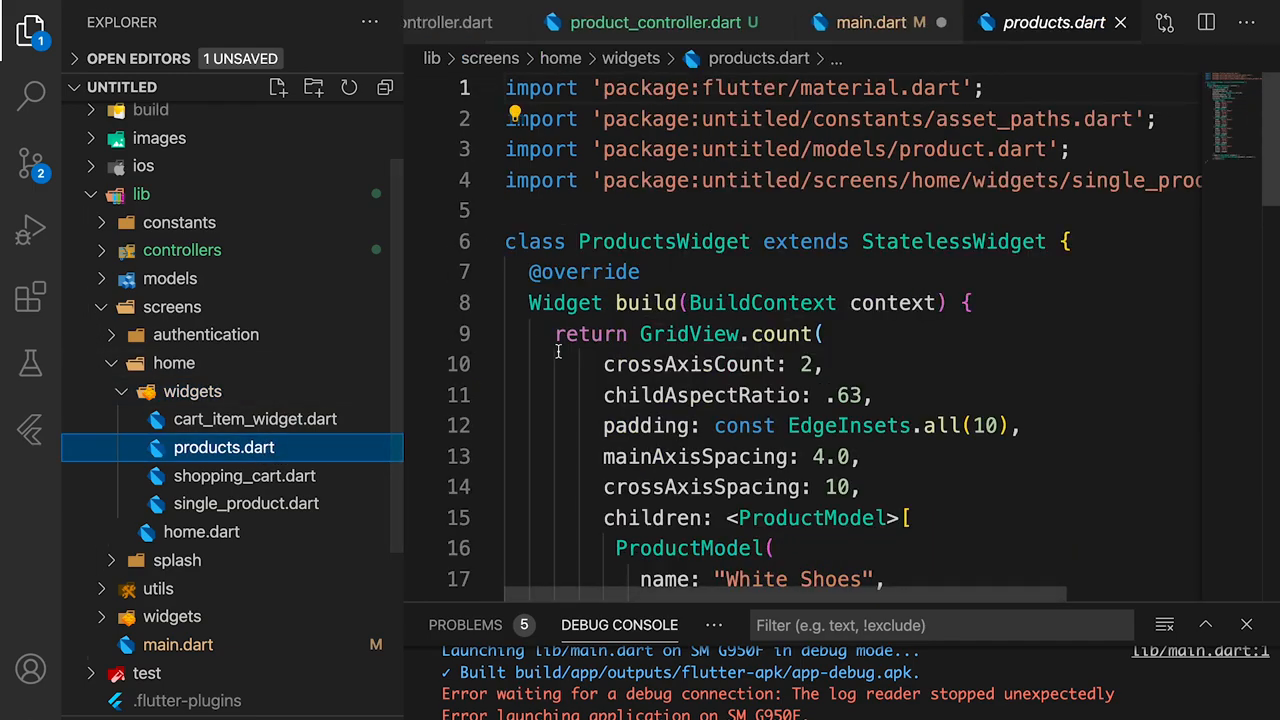
scroll(down, 3)
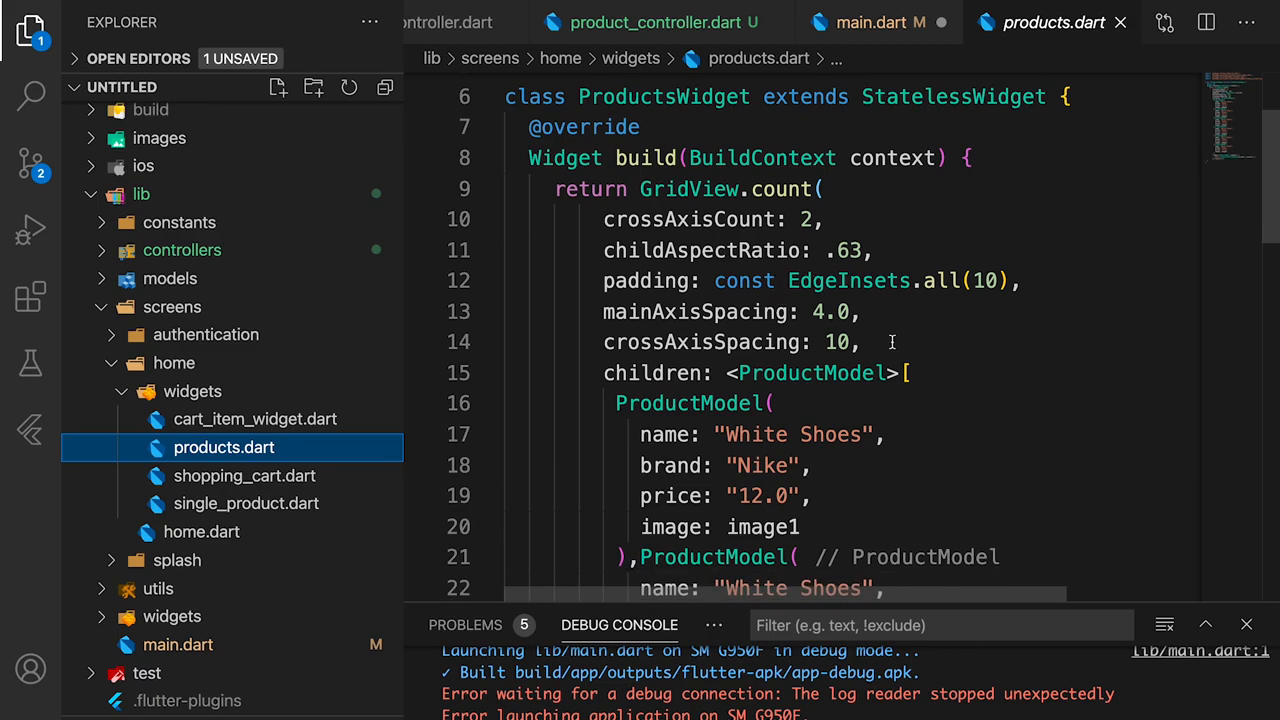
scroll(down, 3)
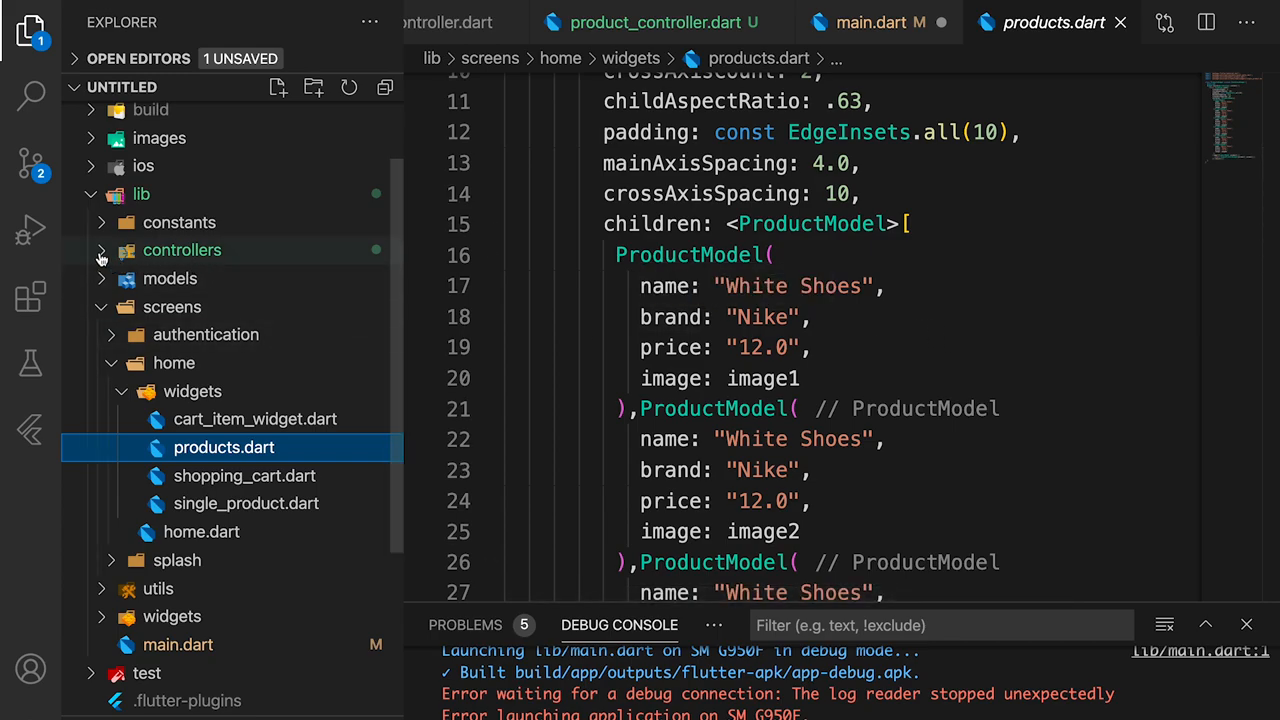
click(182, 250)
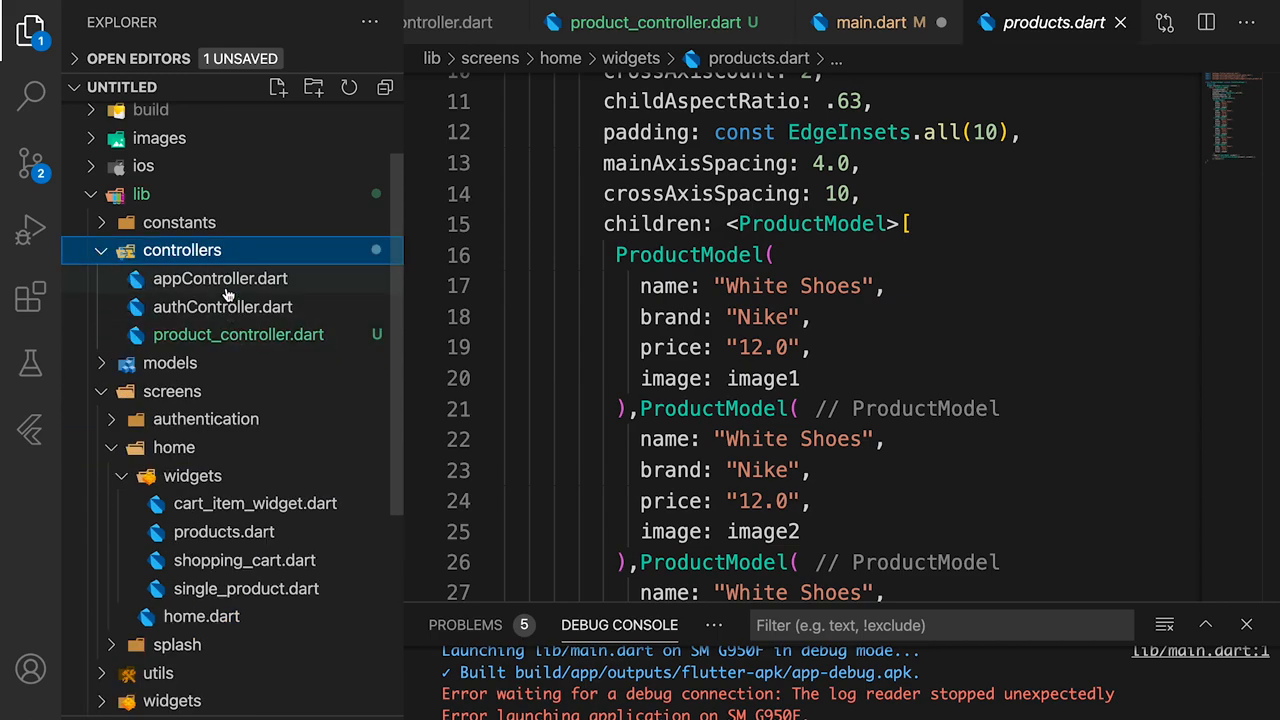
Declare a global producsController from ProducsController.instance in constants/controllers.dart, auto-importing product_controller.dart.
click(180, 222)
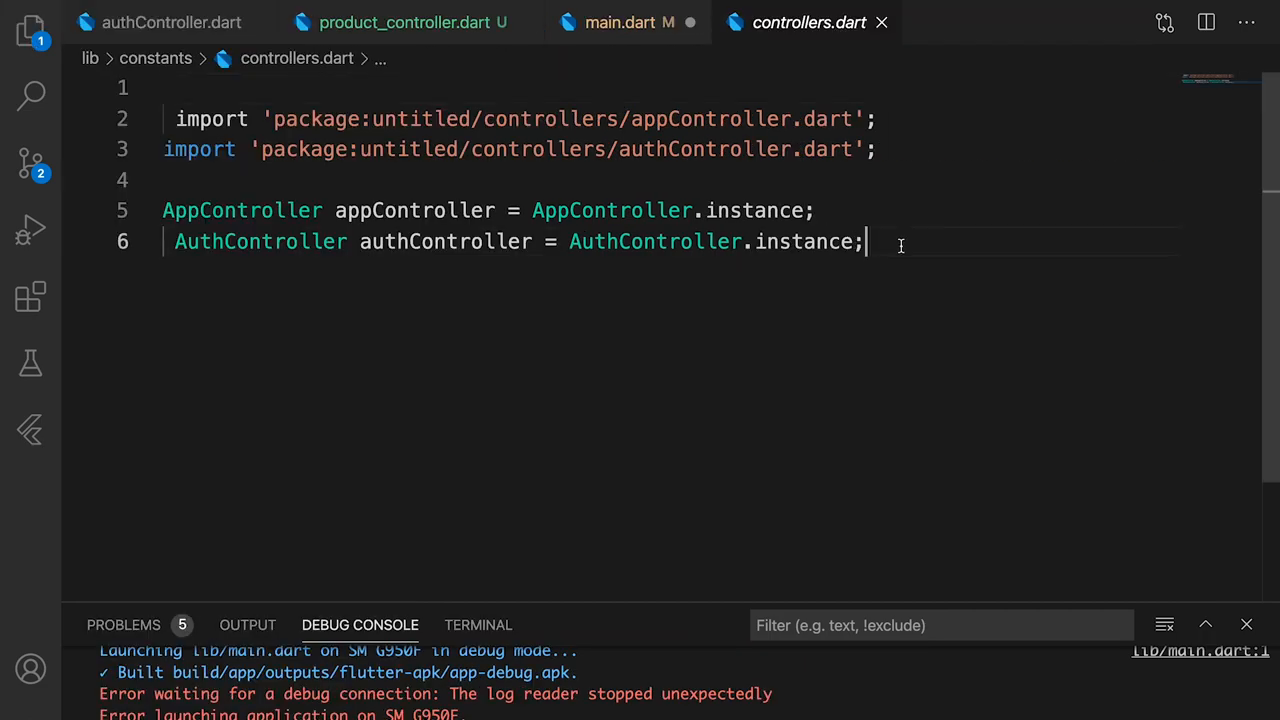
key(Enter)
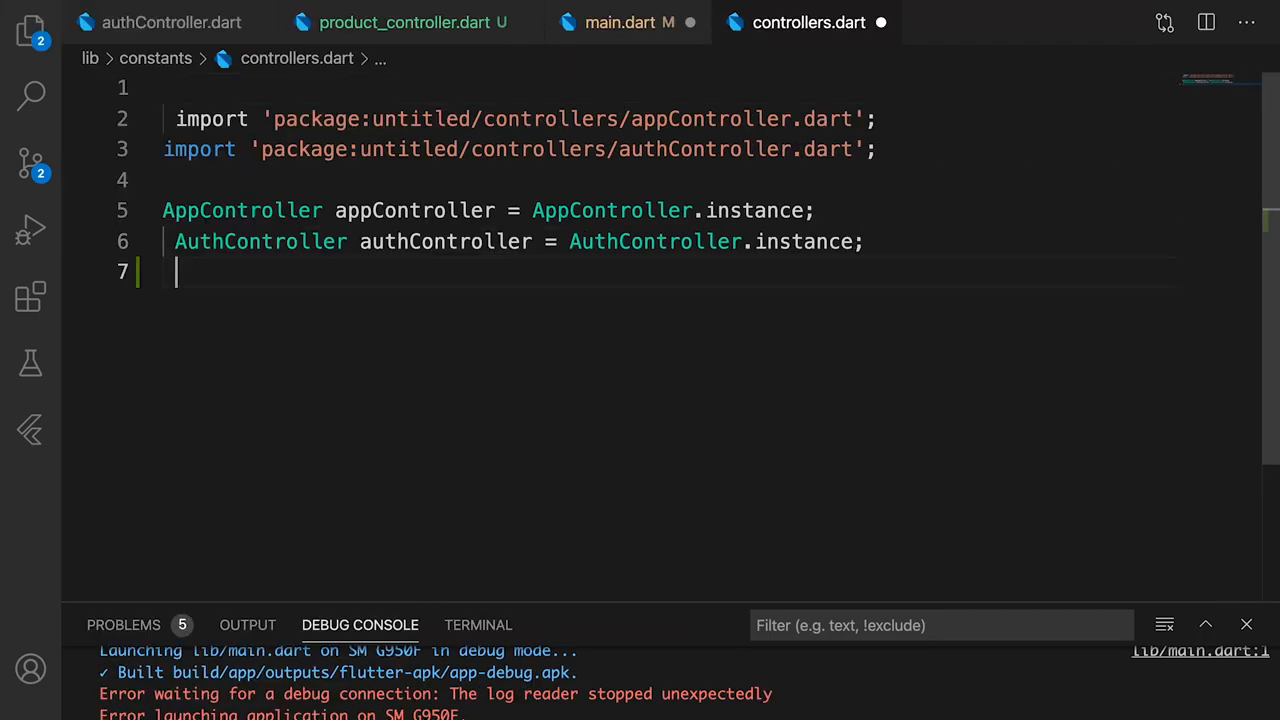
text(ProducsController)
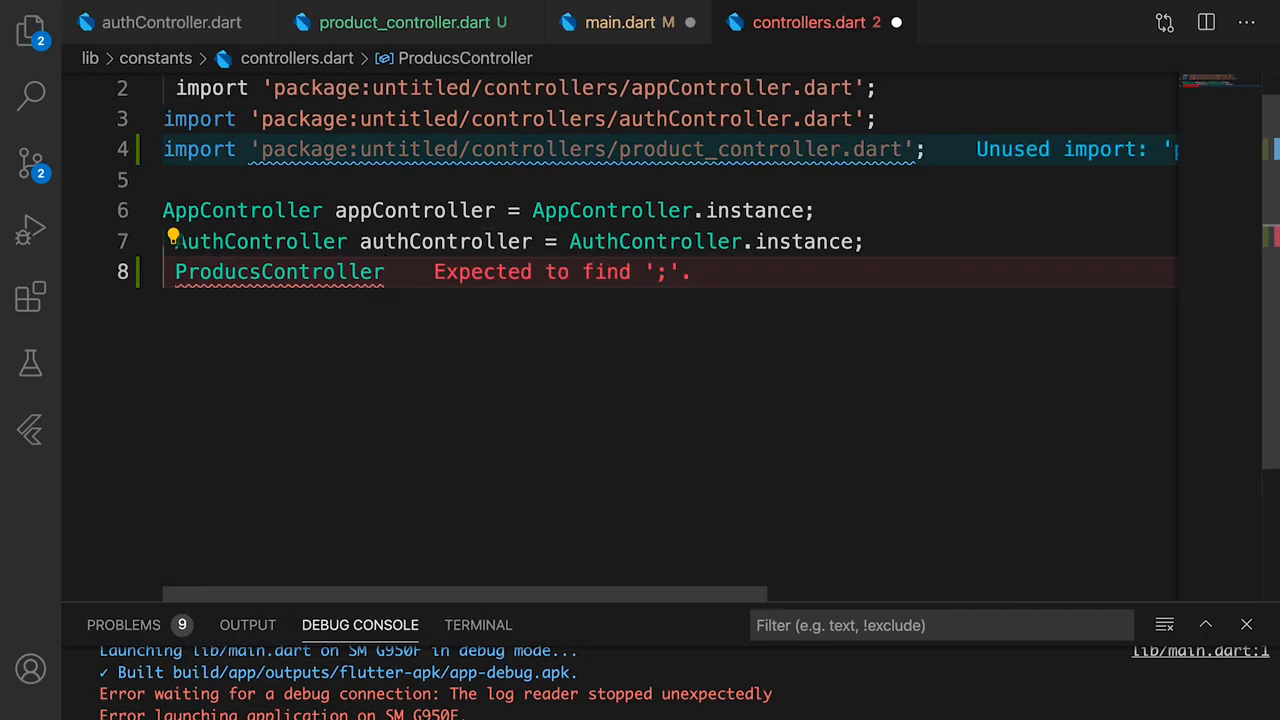
text(producsController = ProducsController.instance;)
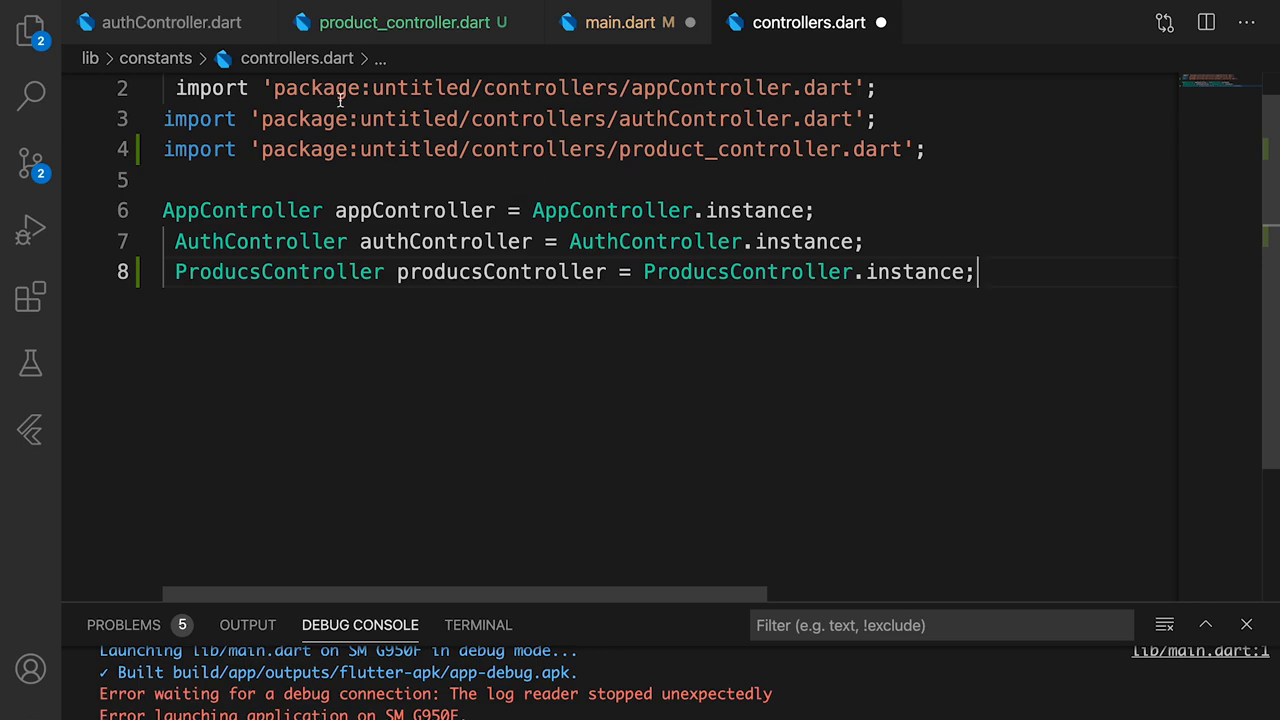
mouse_move(408, 332)
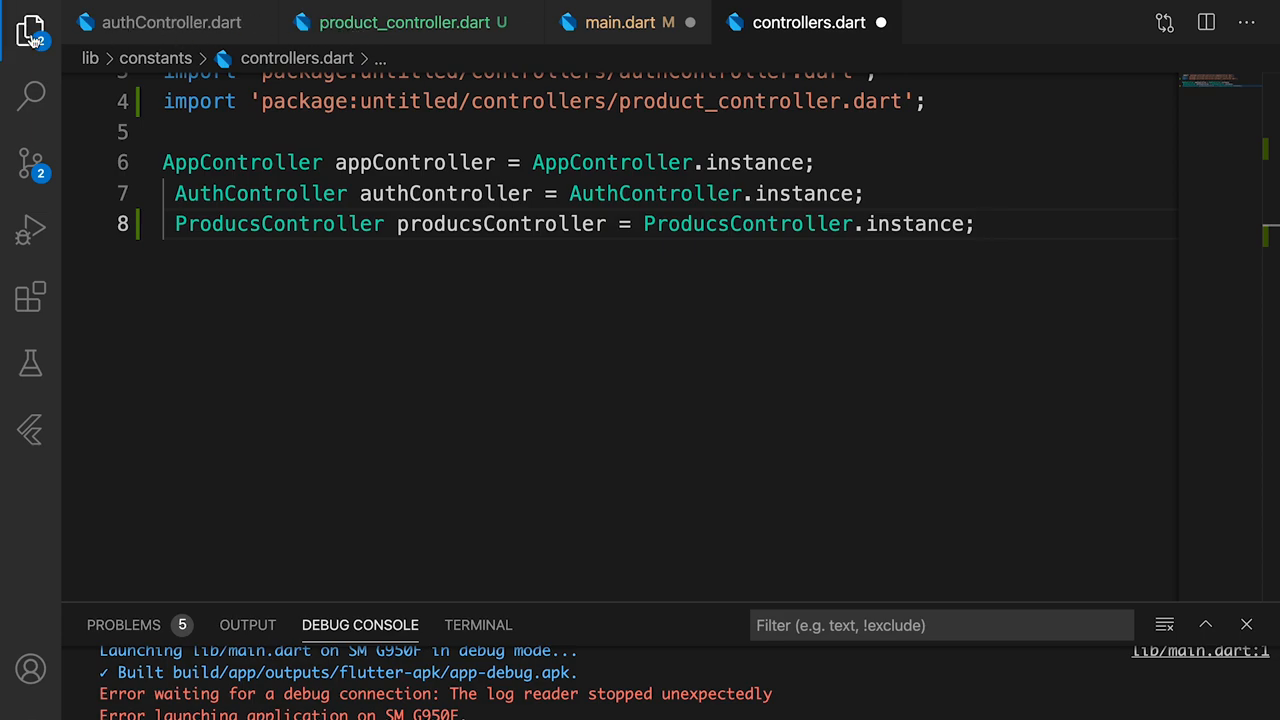
Change ProductsWidget to extend GetWidget<ProducsController> and map its grid from controller.products.
click(30, 30)
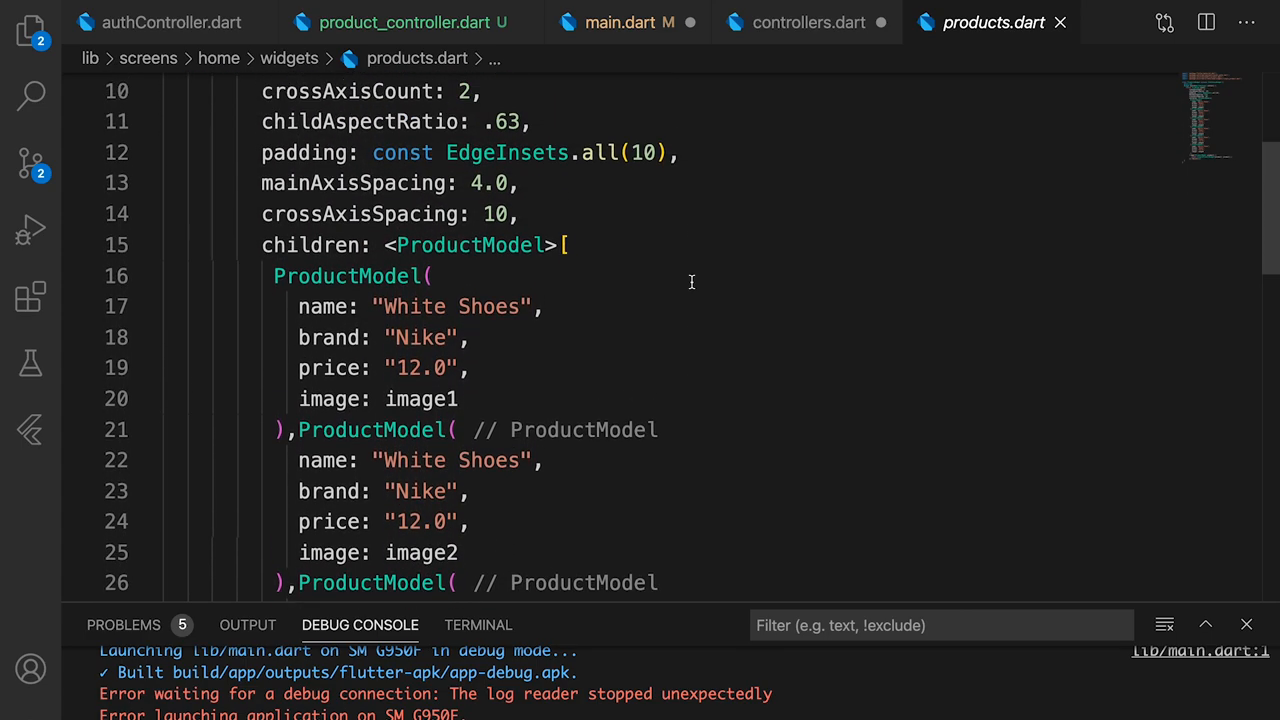
scroll(down, 3)
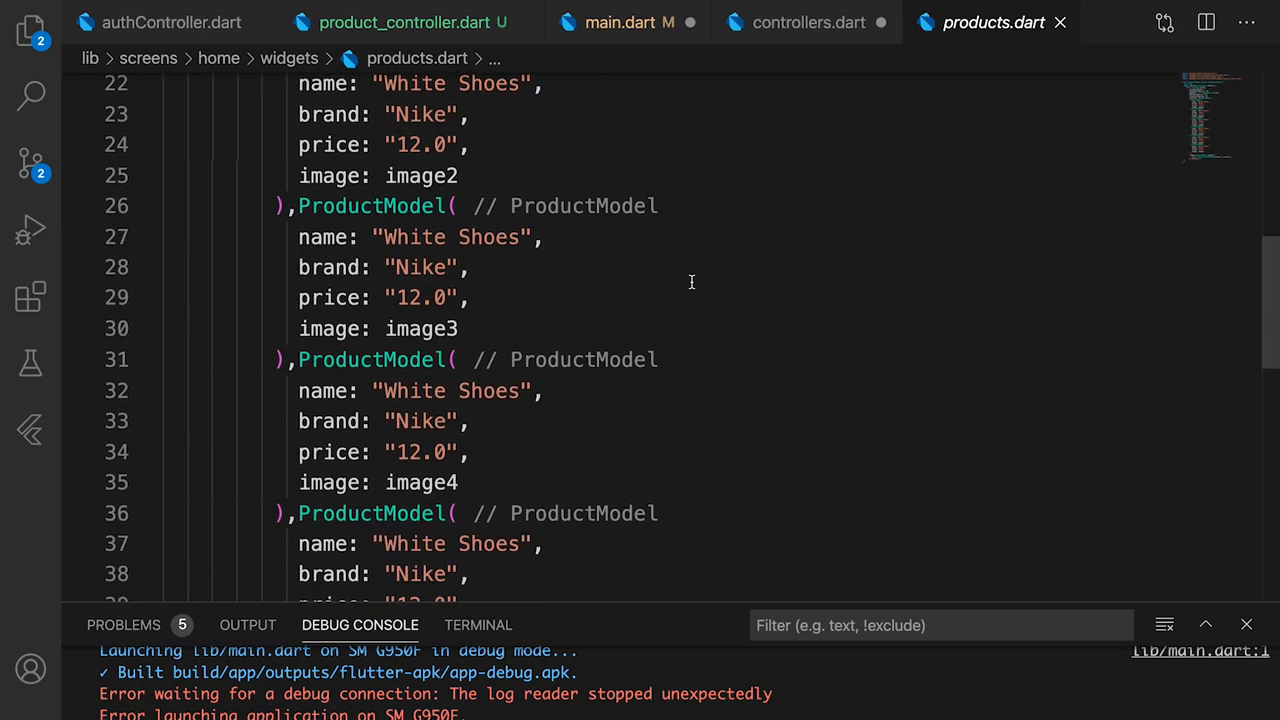
scroll(down, 3)
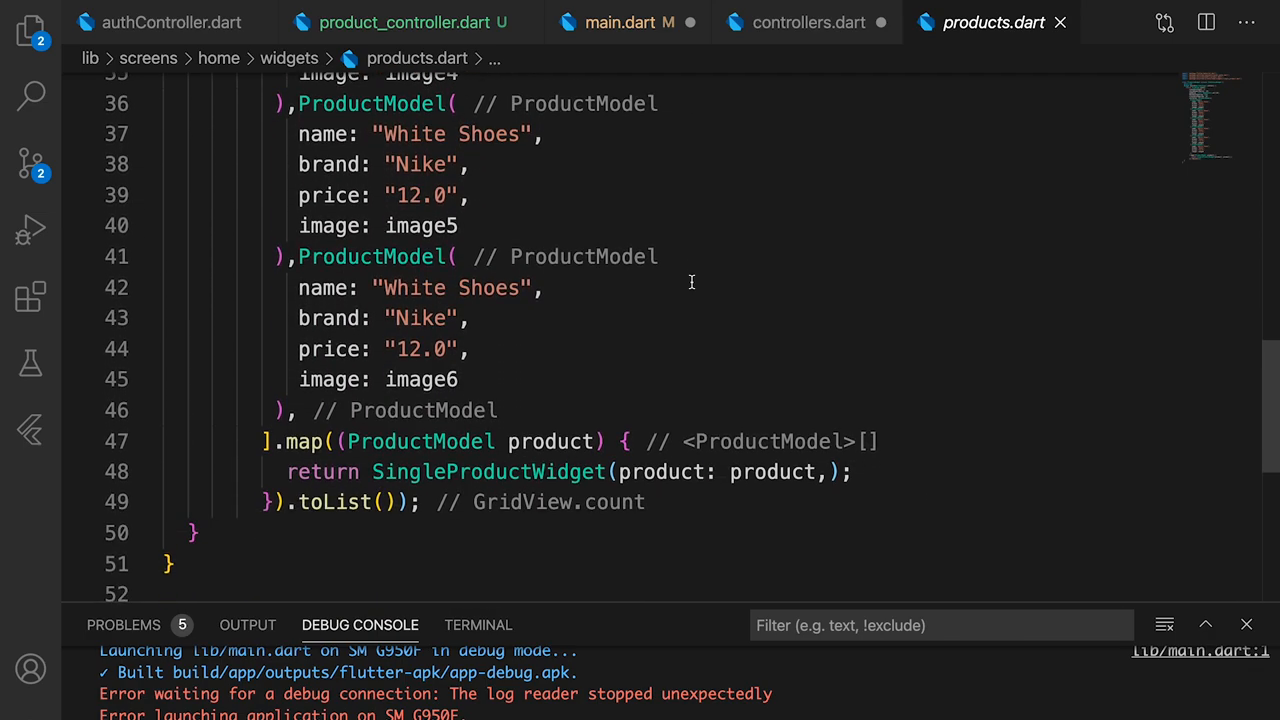
mouse_move(396, 374)
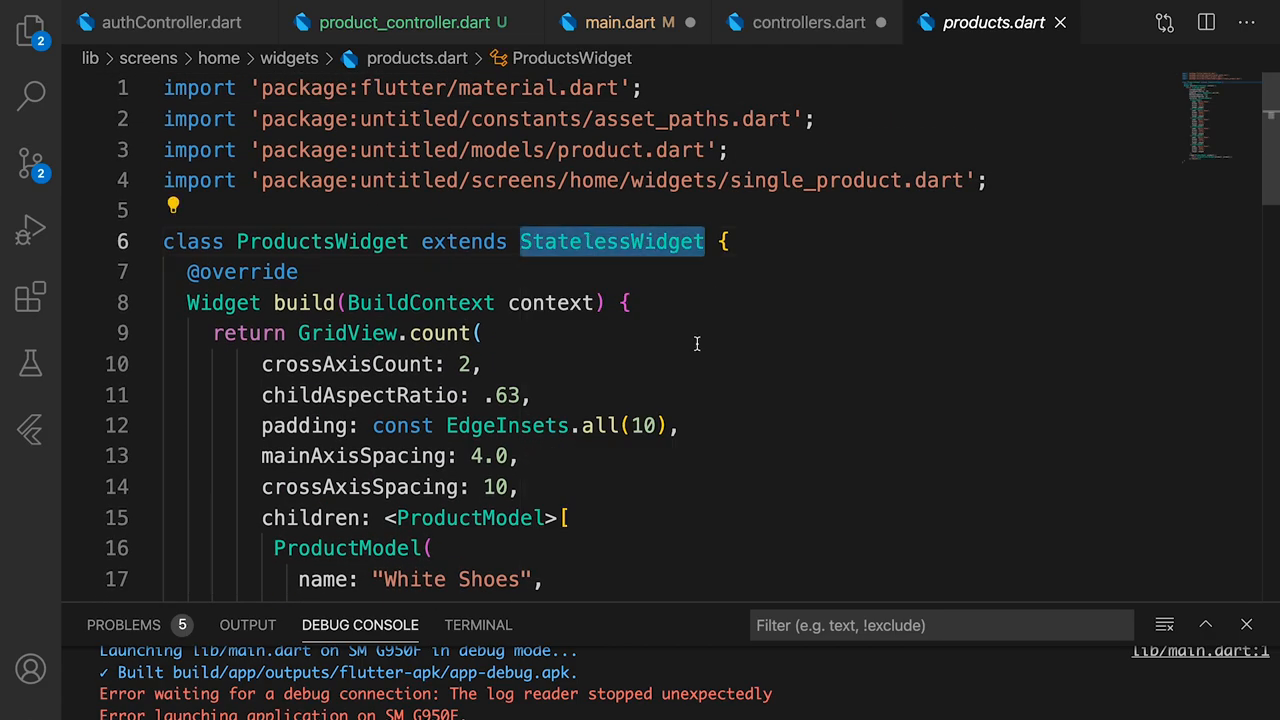
text(GetW)
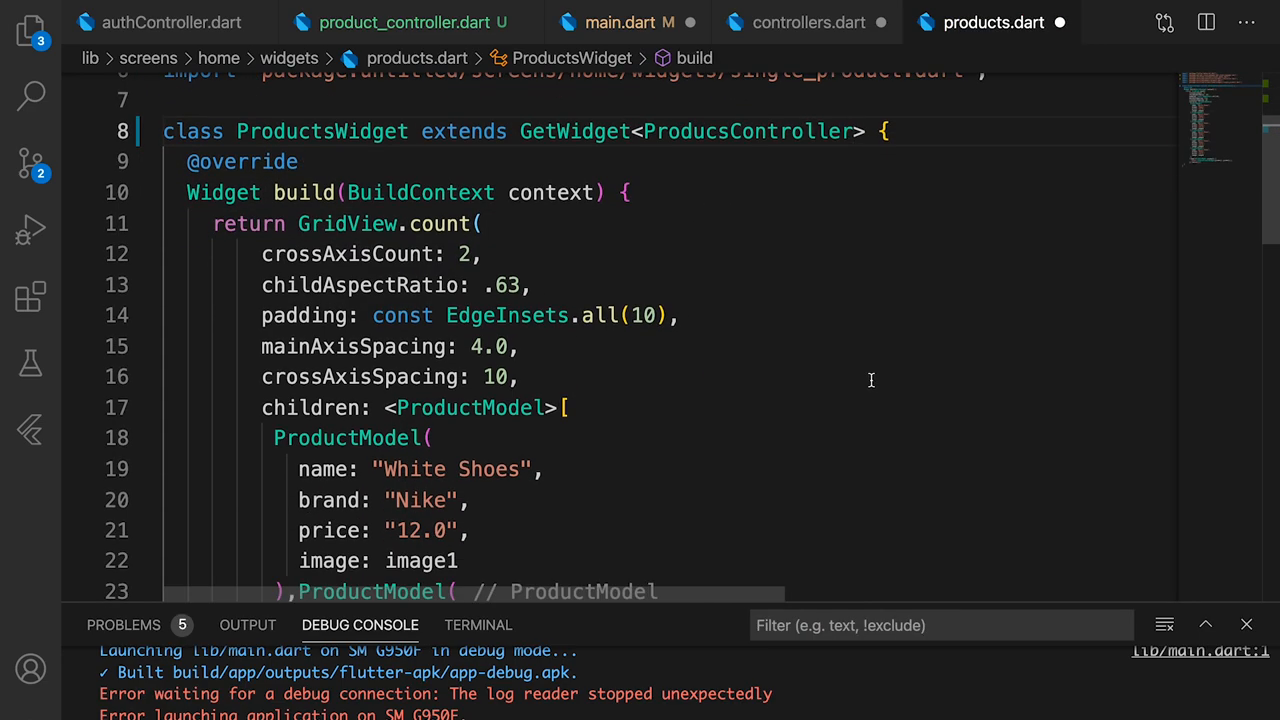
scroll(down, 3)
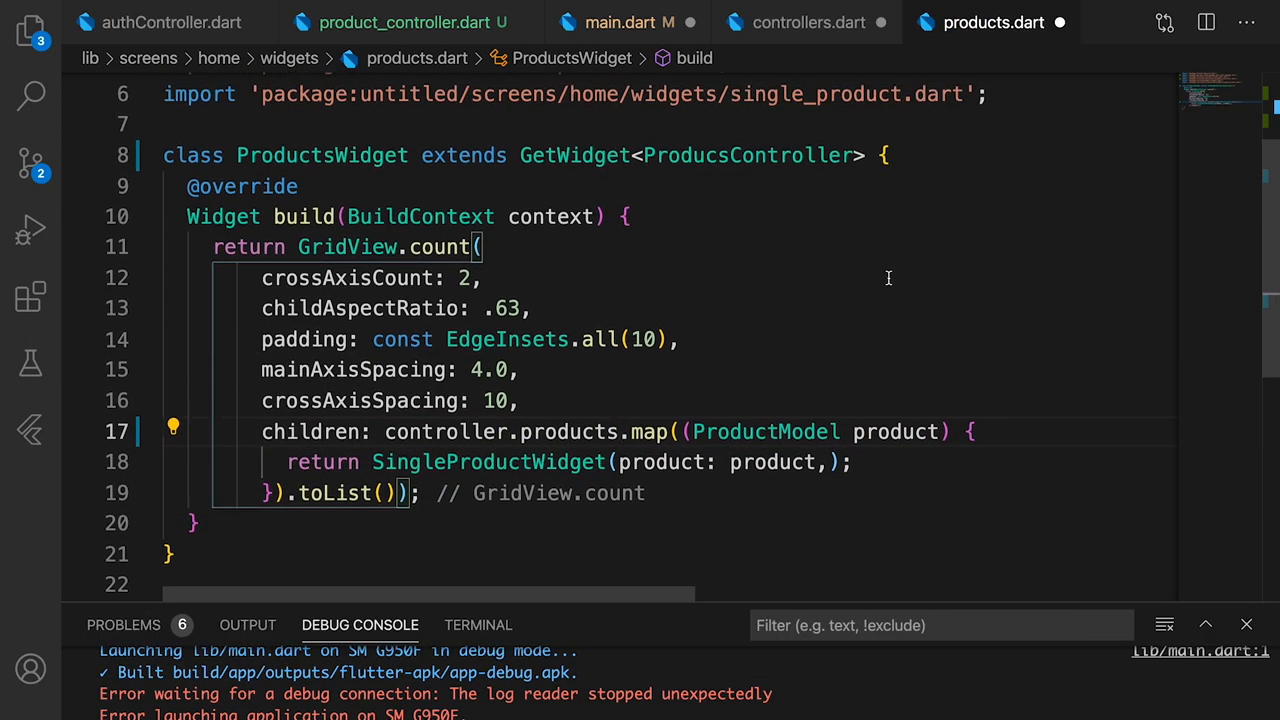
click(808, 22)
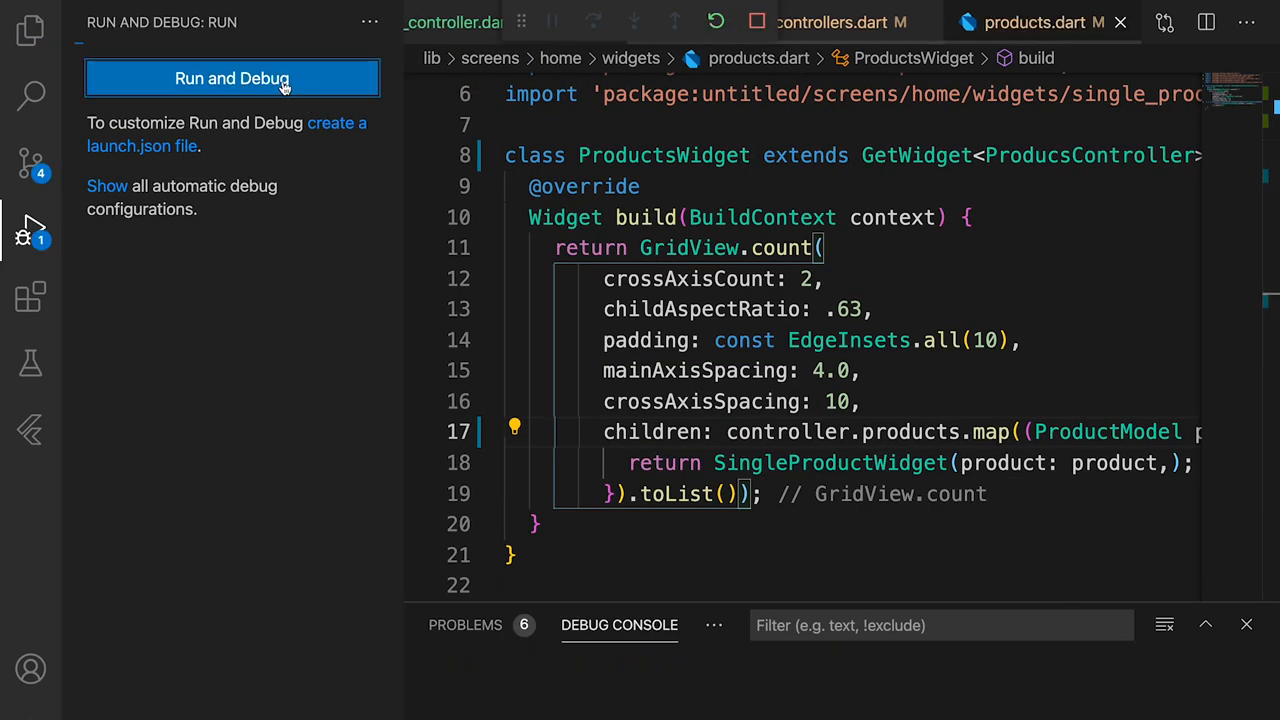
Start a debug run of the app on the connected Android device.
click(232, 78)
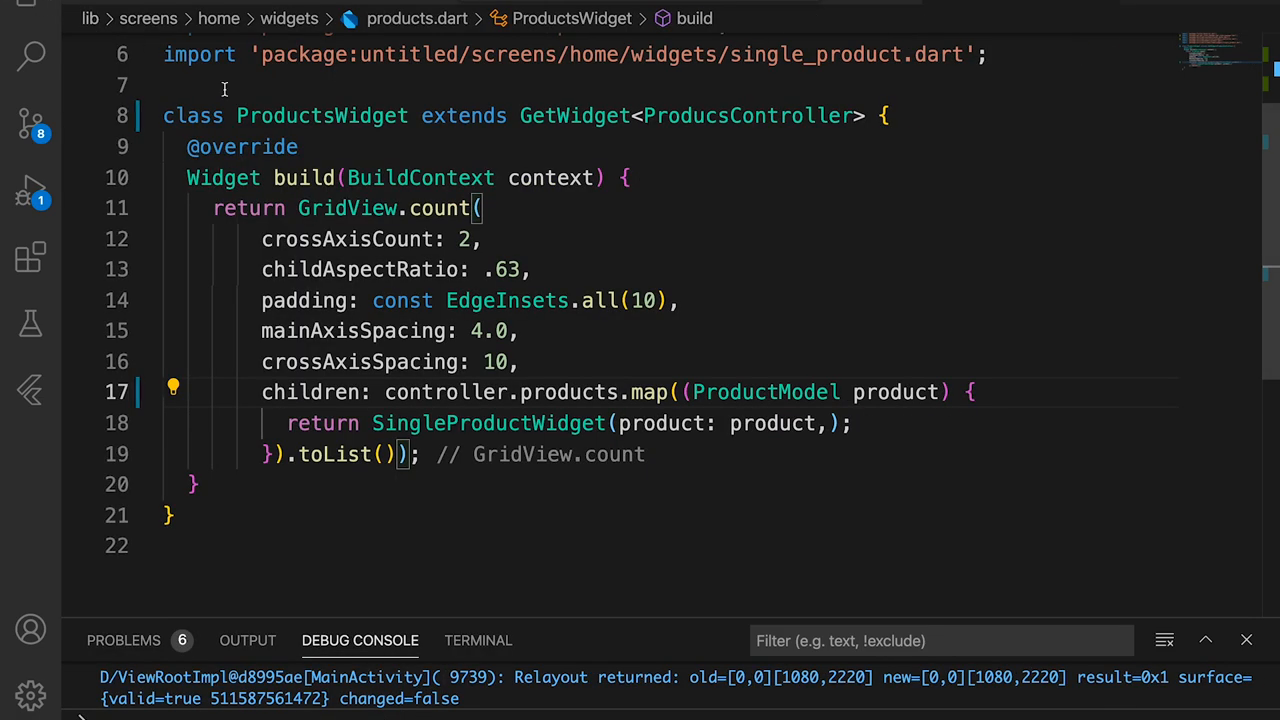
Revert ProductsWidget to StatelessWidget and import package:get/get.dart.
double_click(748, 114)
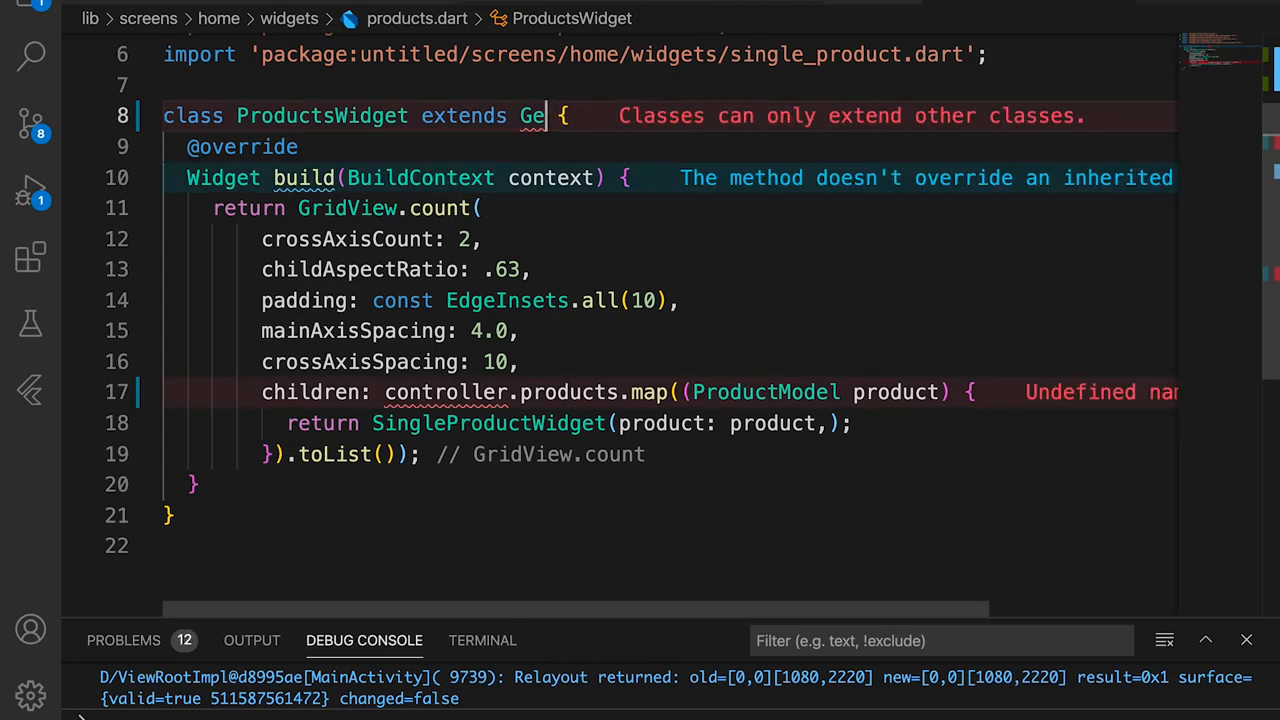
text(Stat)
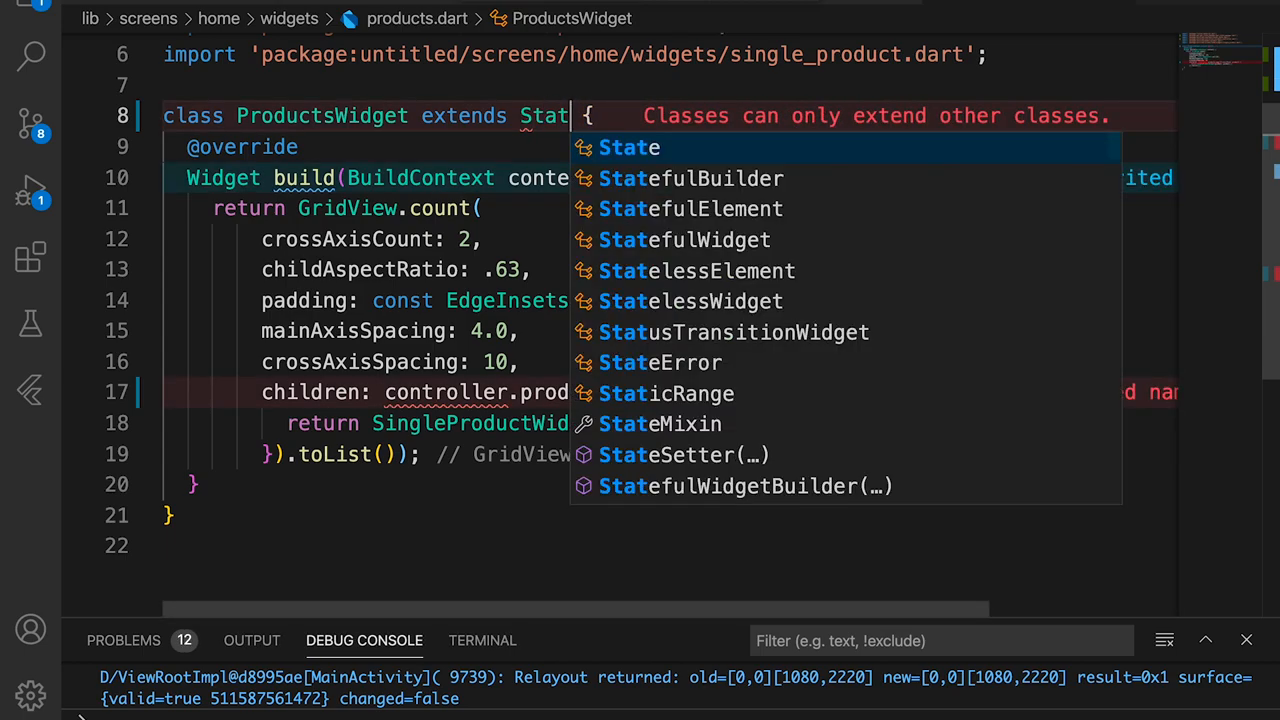
text(elessWidget)
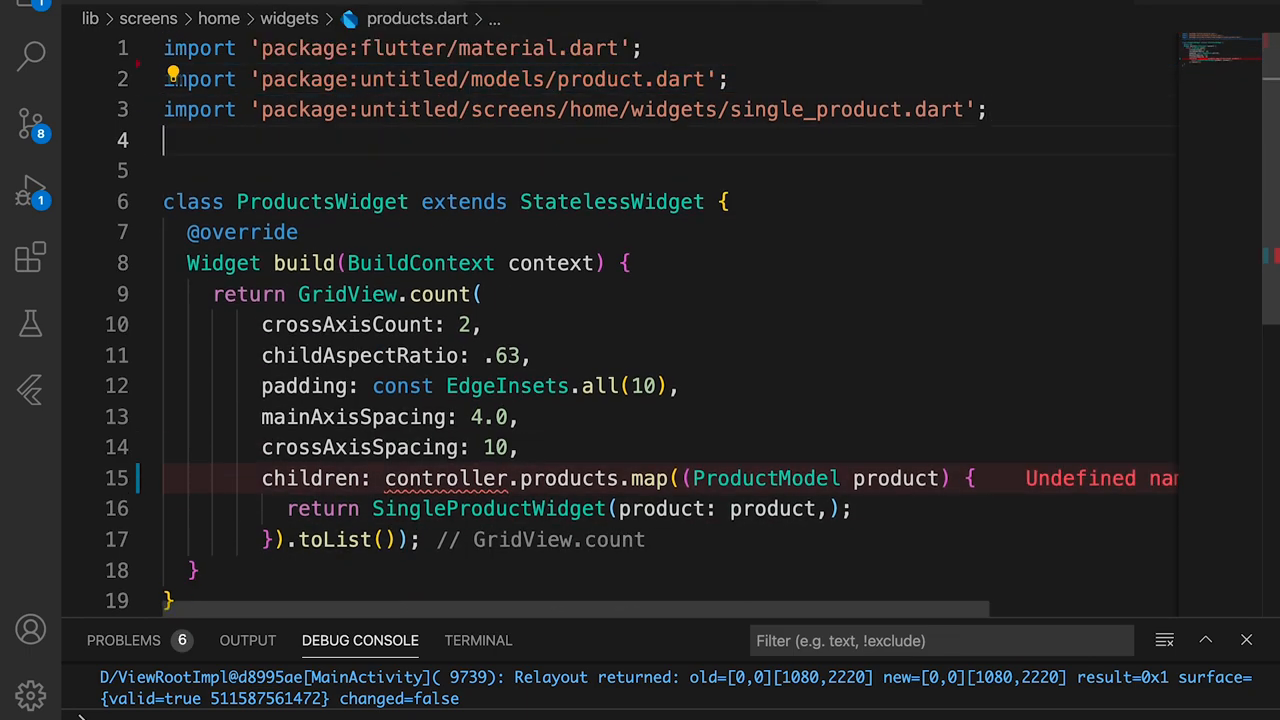
text(import 'package:get/get.dart';)
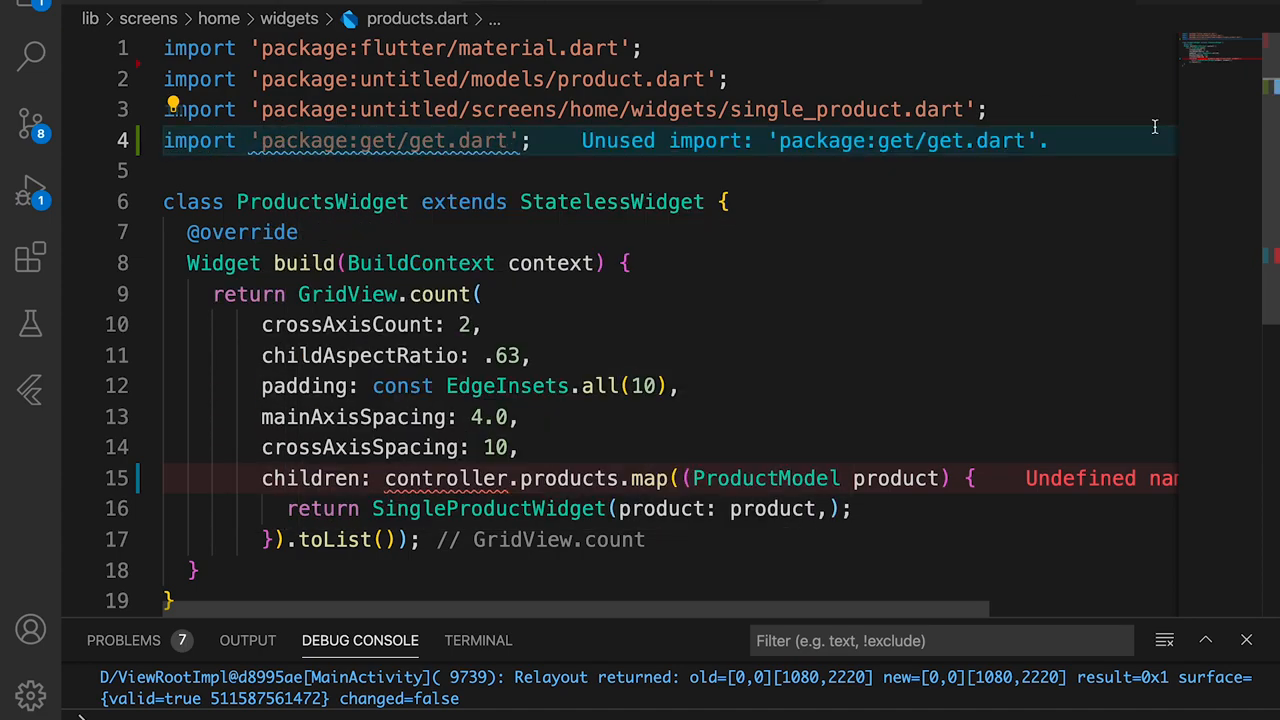
scroll(down, 3)
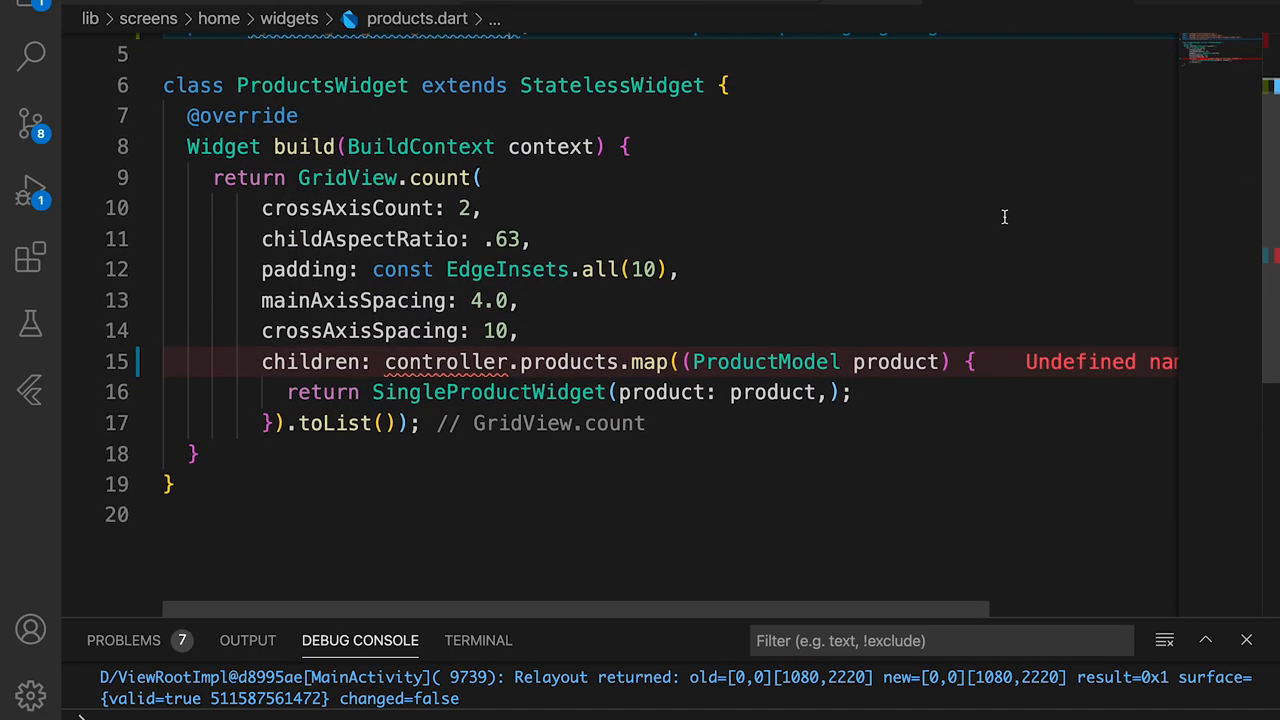
mouse_move(684, 196)
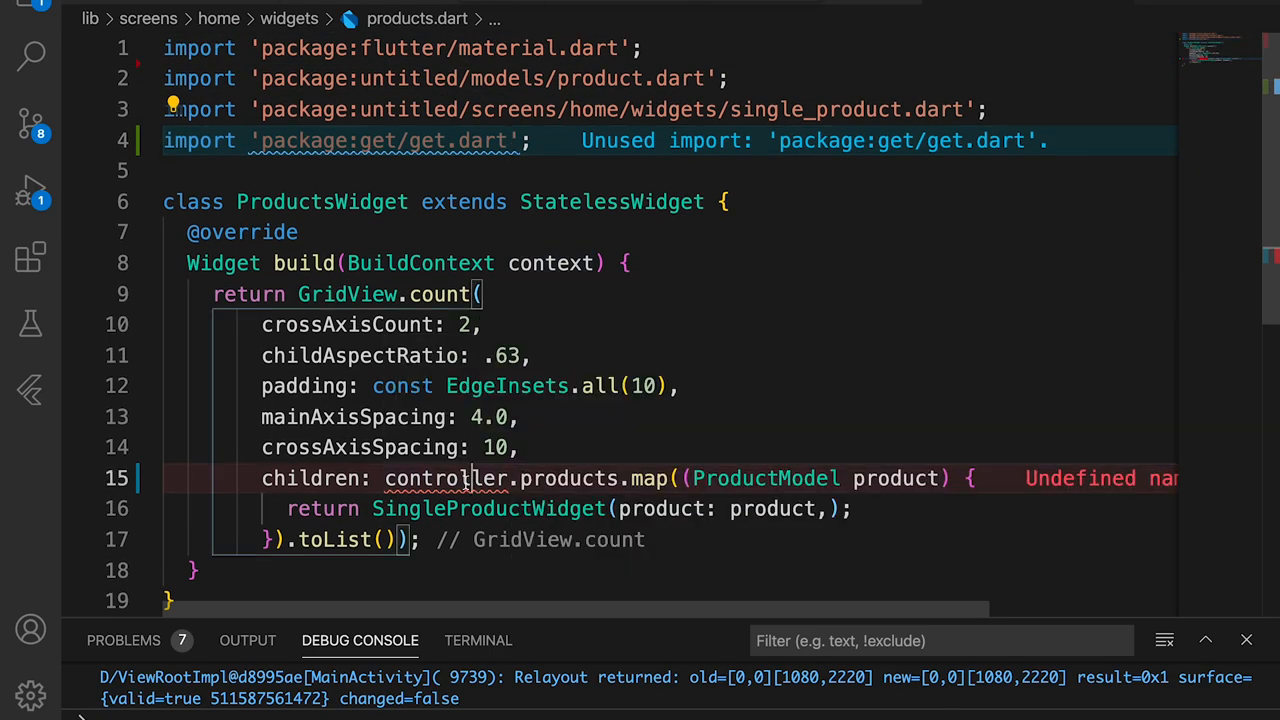
Replace the undefined controller with producsController, auto-importing constants/controllers.dart.
double_click(444, 478)
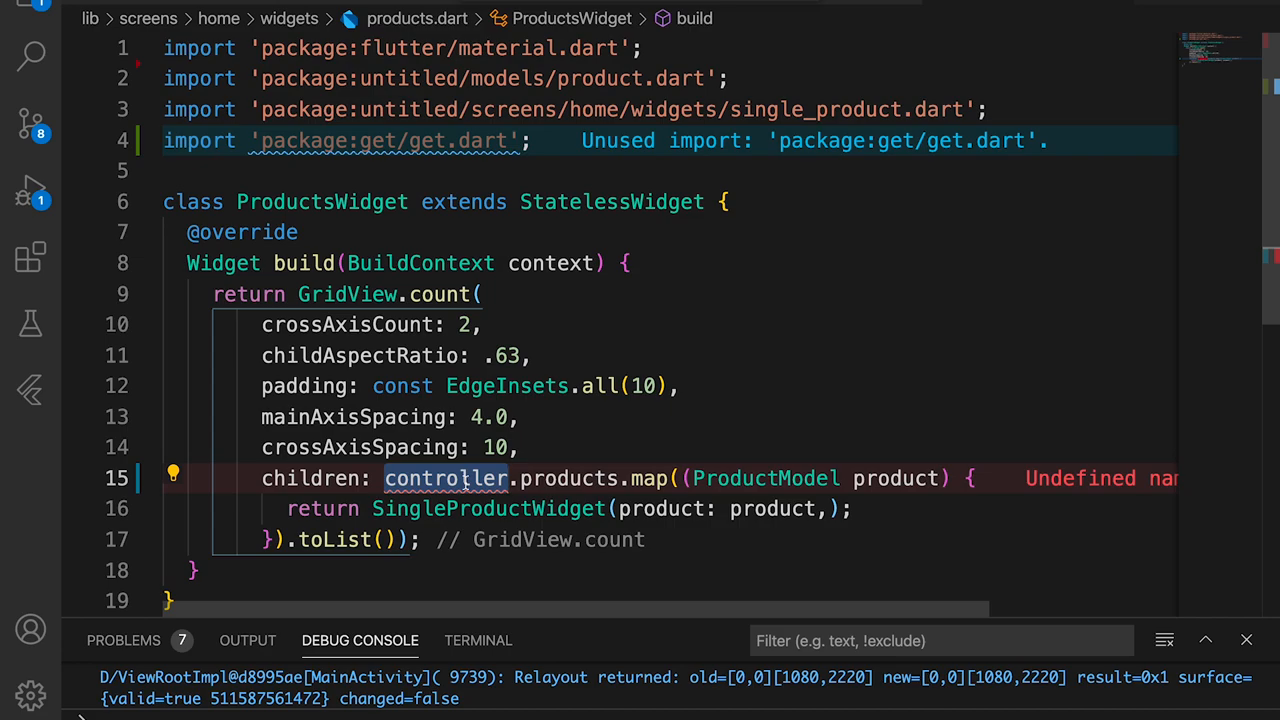
text(producsC)
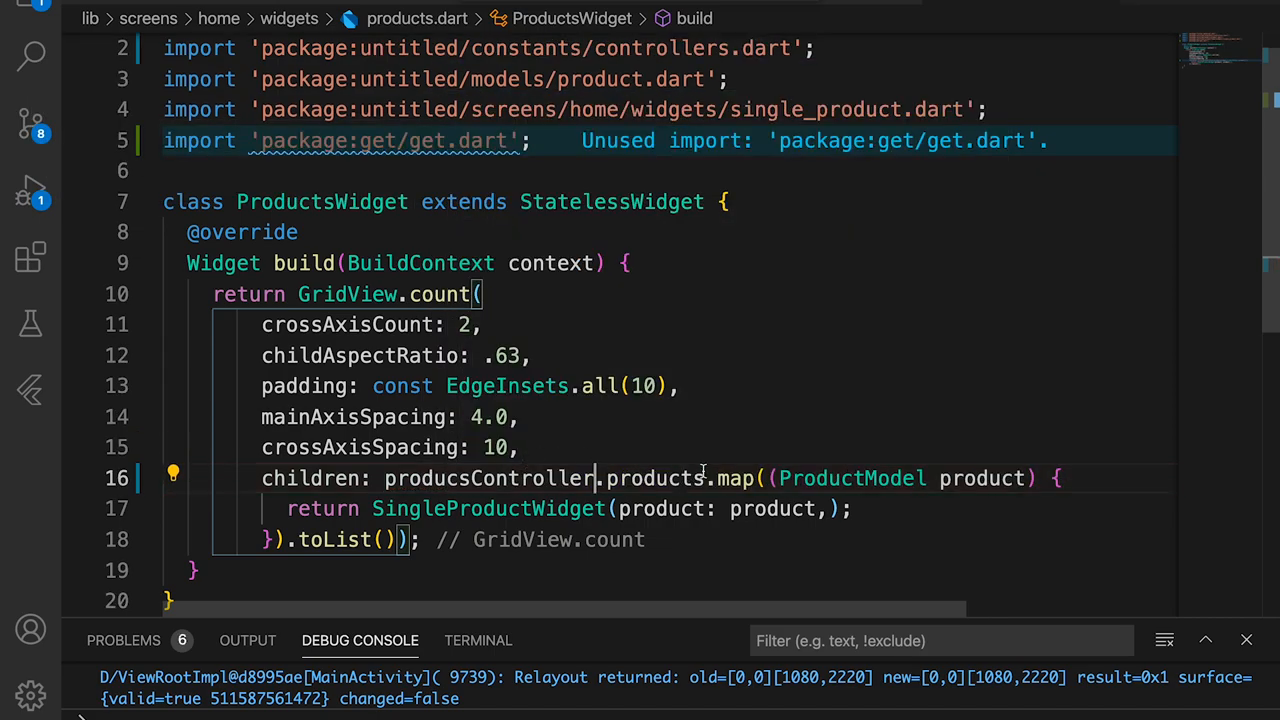
mouse_move(736, 478)
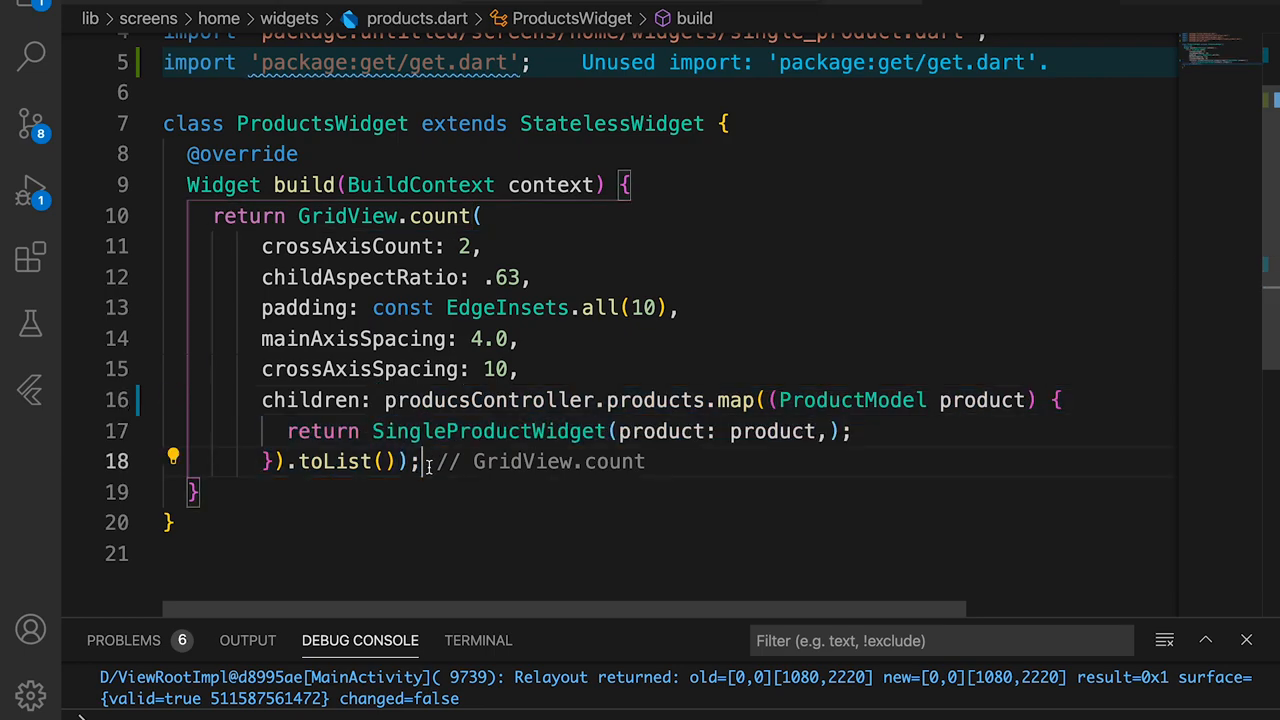
Cut the GridView.count return and wrap it in Obx(() => ...) so the grid rebuilds reactively.
drag(362, 338, 408, 460)
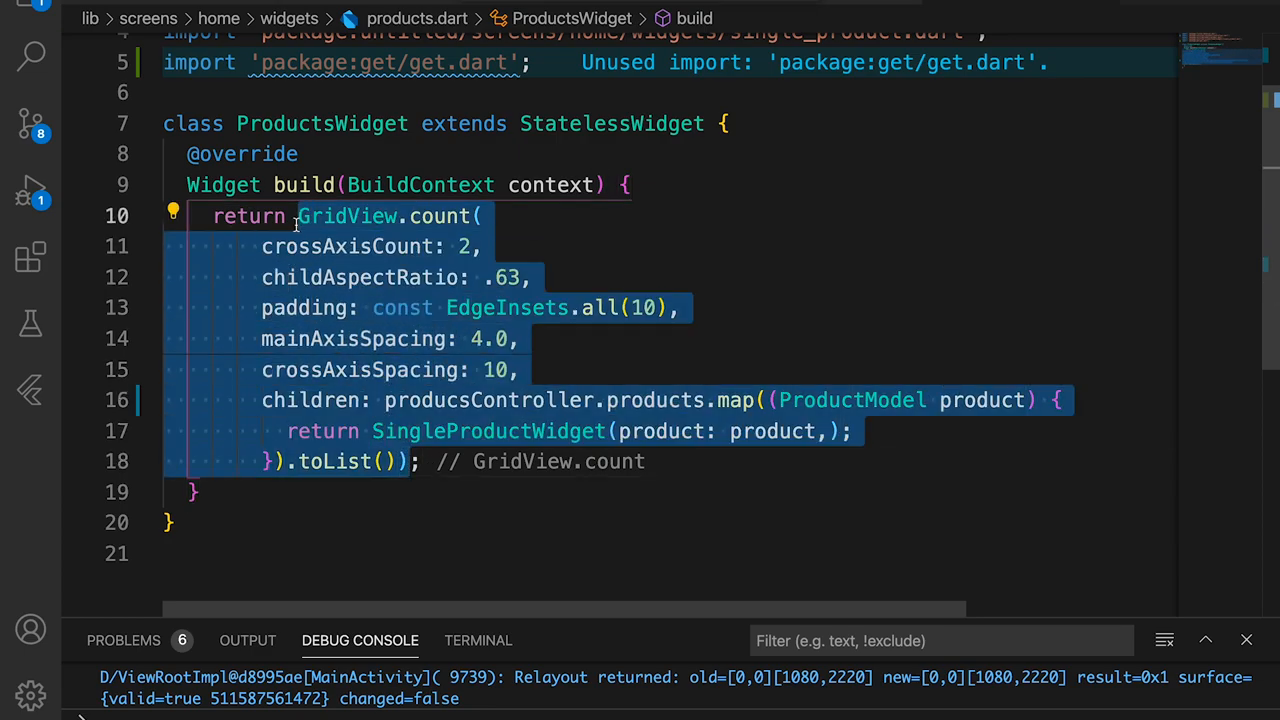
key(Delete)
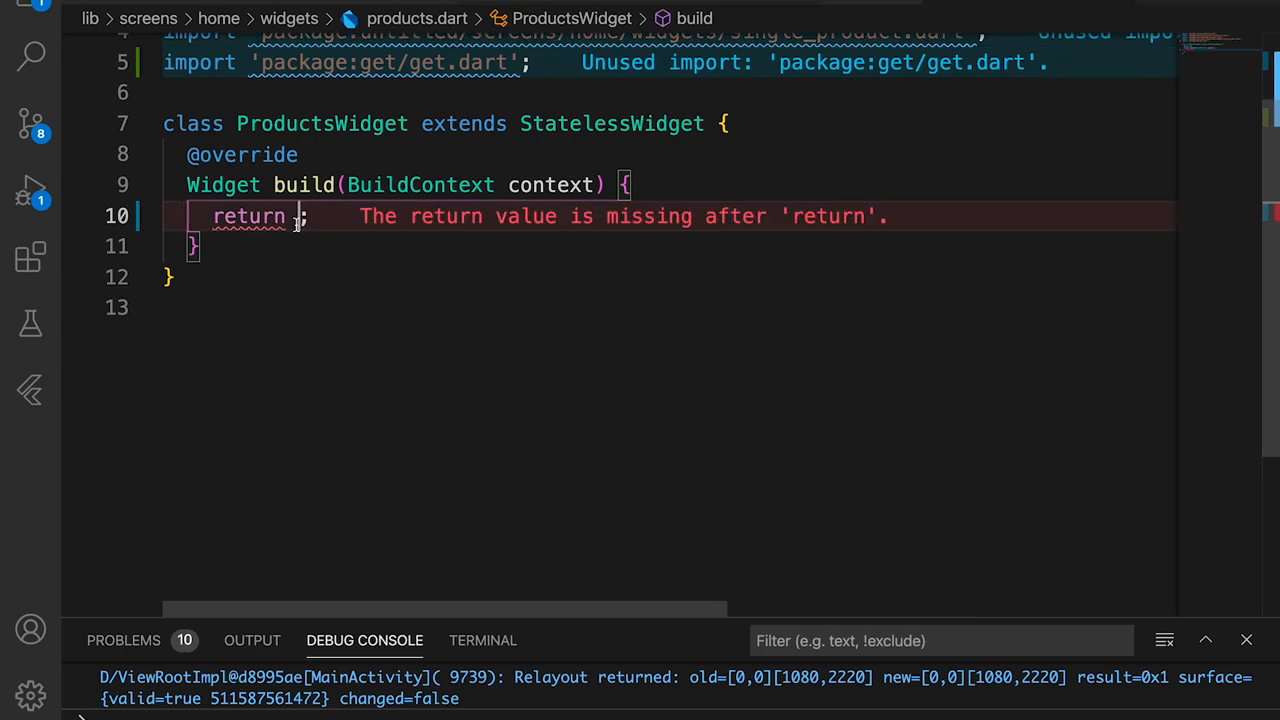
text(Obx(builder))
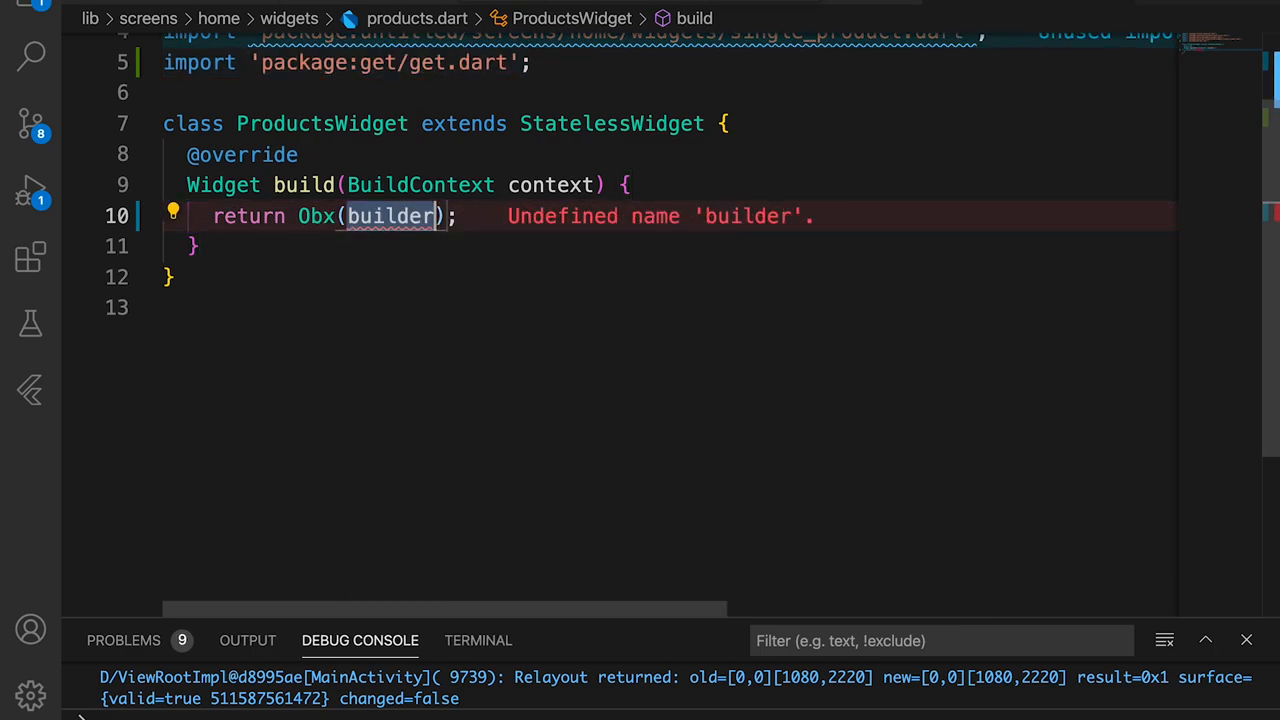
text(()
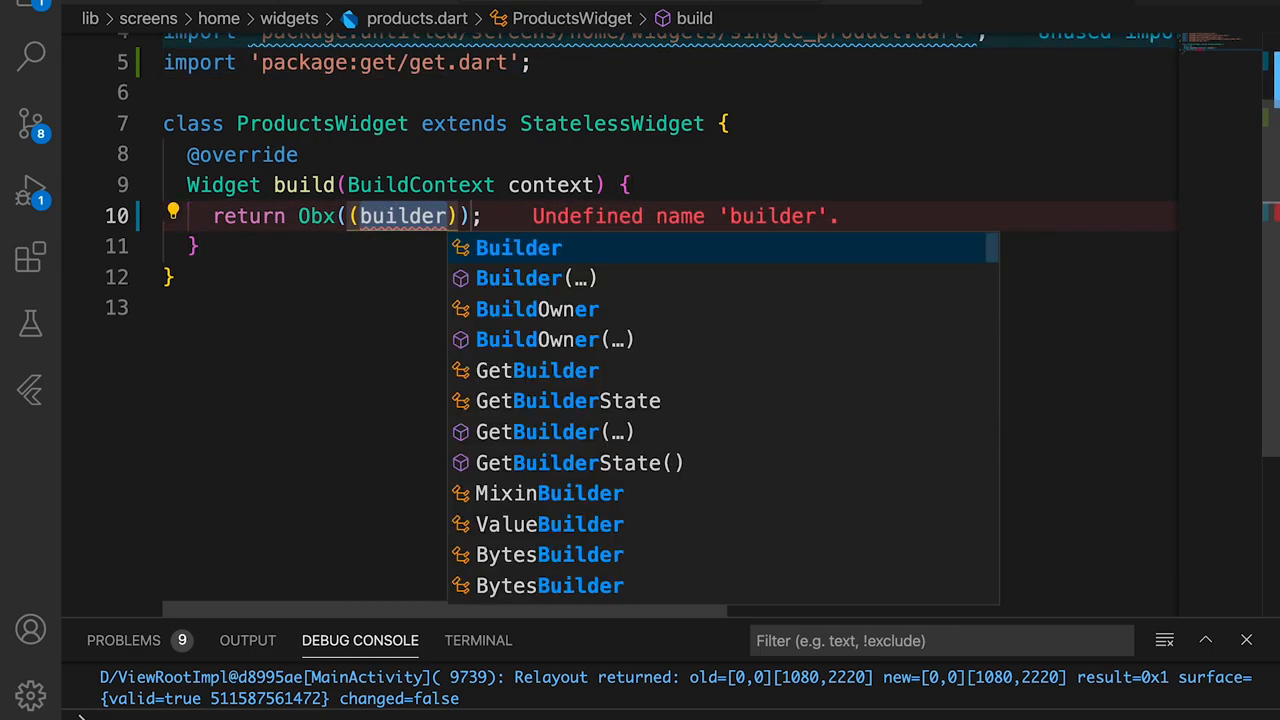
text(()=>)
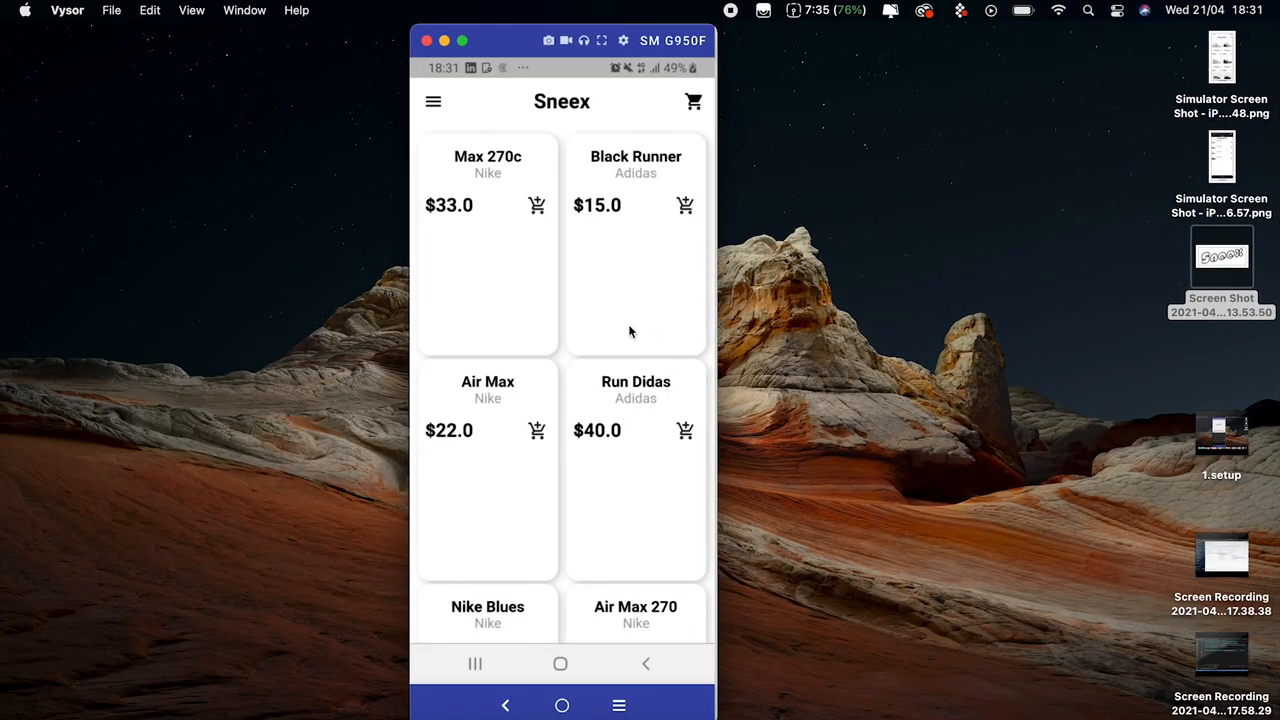
mouse_move(576, 400)
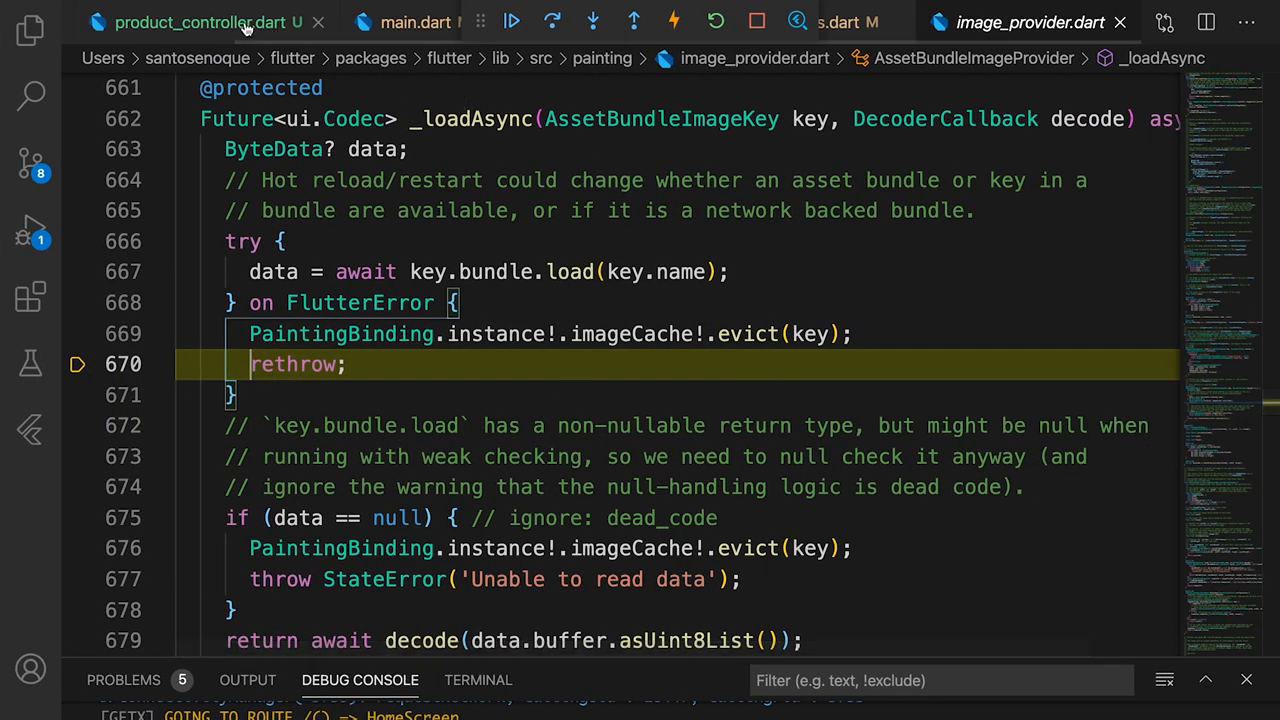
In single_product.dart switch Image.asset to Image.network for product.image.
click(200, 22)
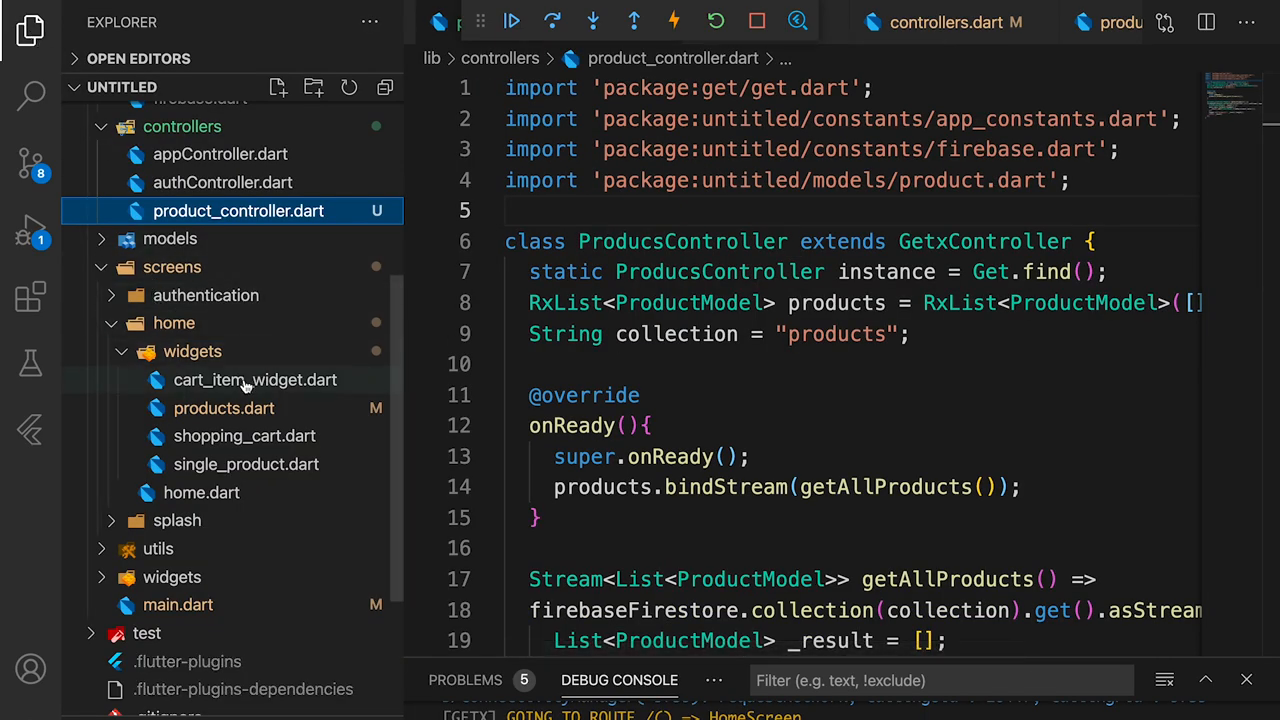
mouse_move(262, 396)
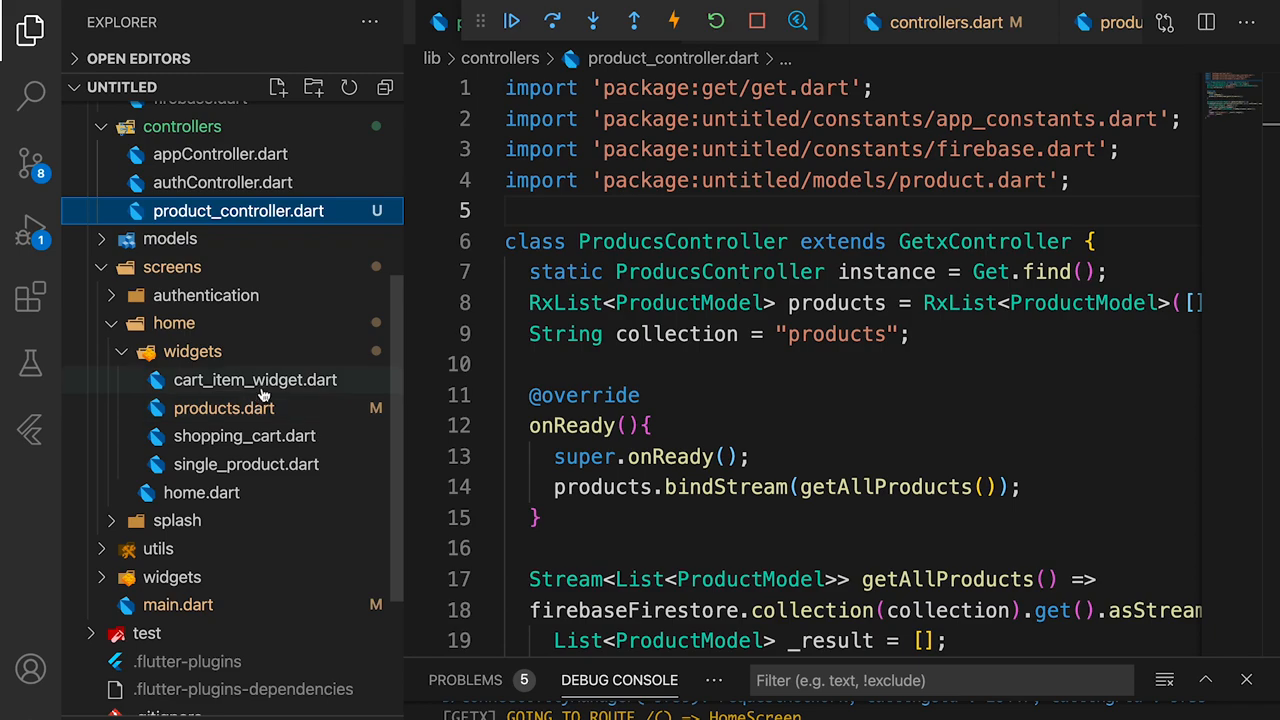
click(246, 464)
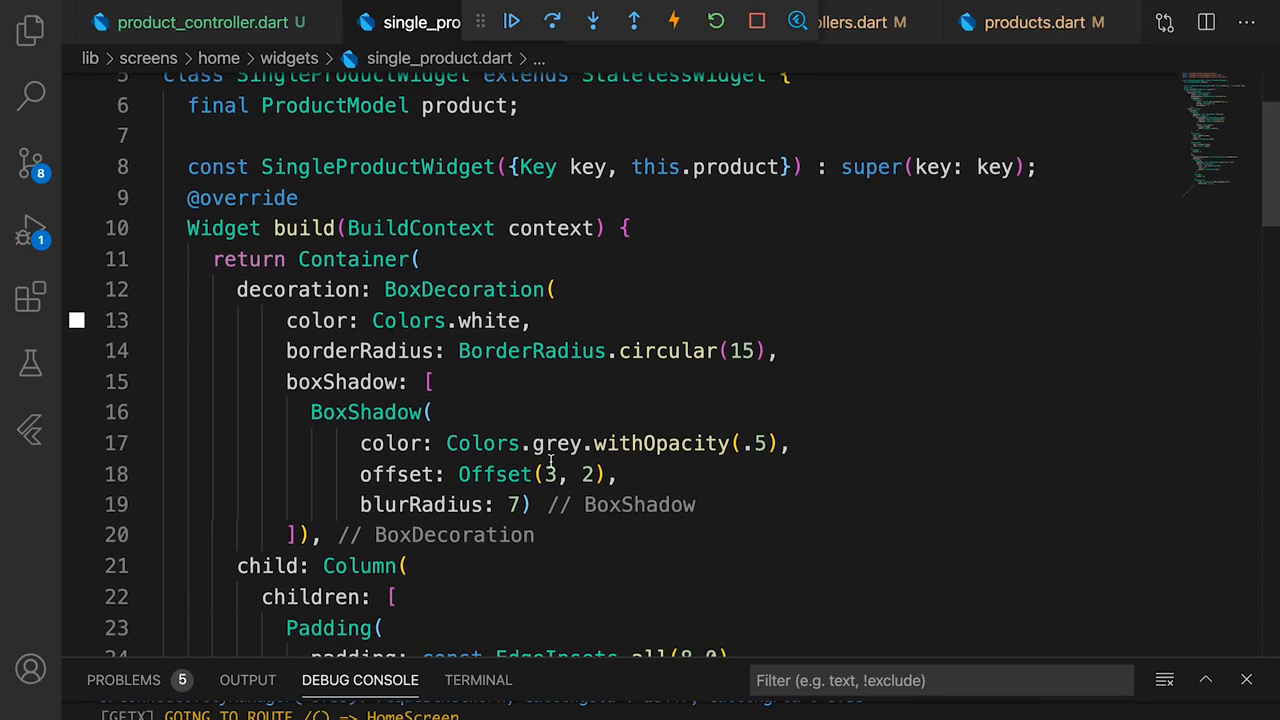
scroll(down, 3)
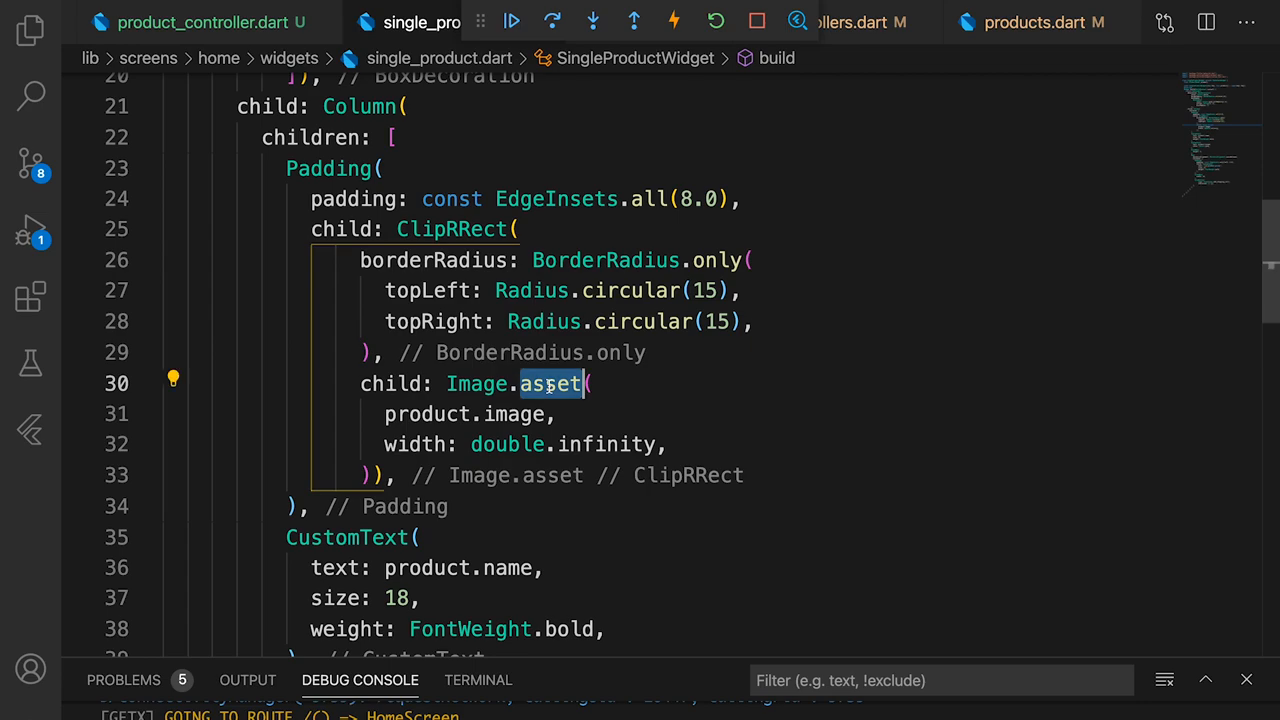
text(network)
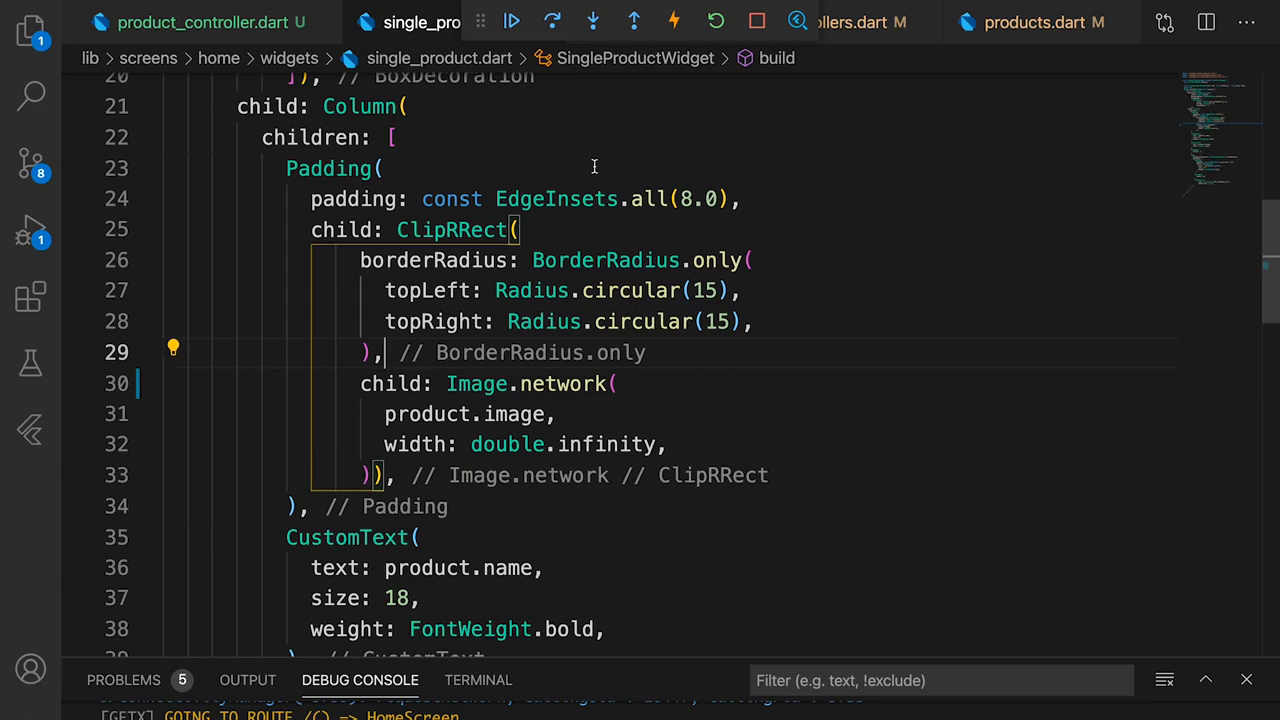
click(716, 22)
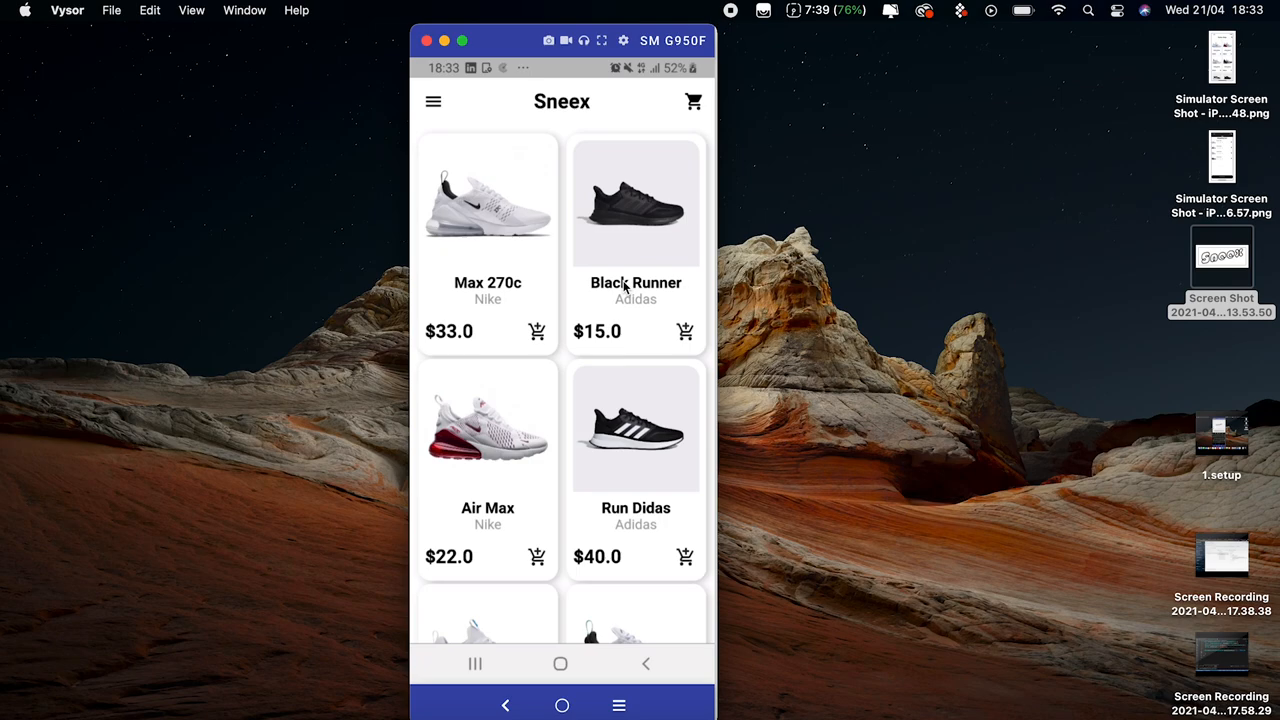
mouse_move(628, 192)
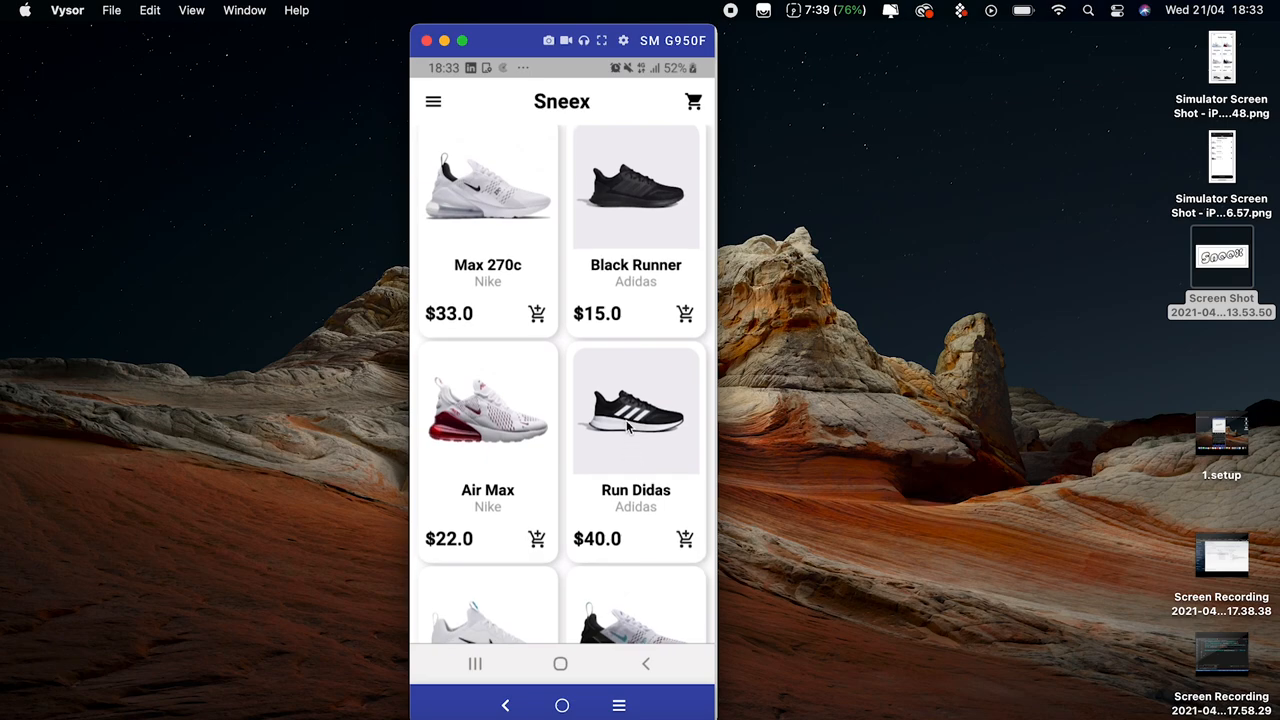
Scroll the Sneex grid in Vysor to confirm every Firestore shoe shows its photo and price.
scroll(down, 3)
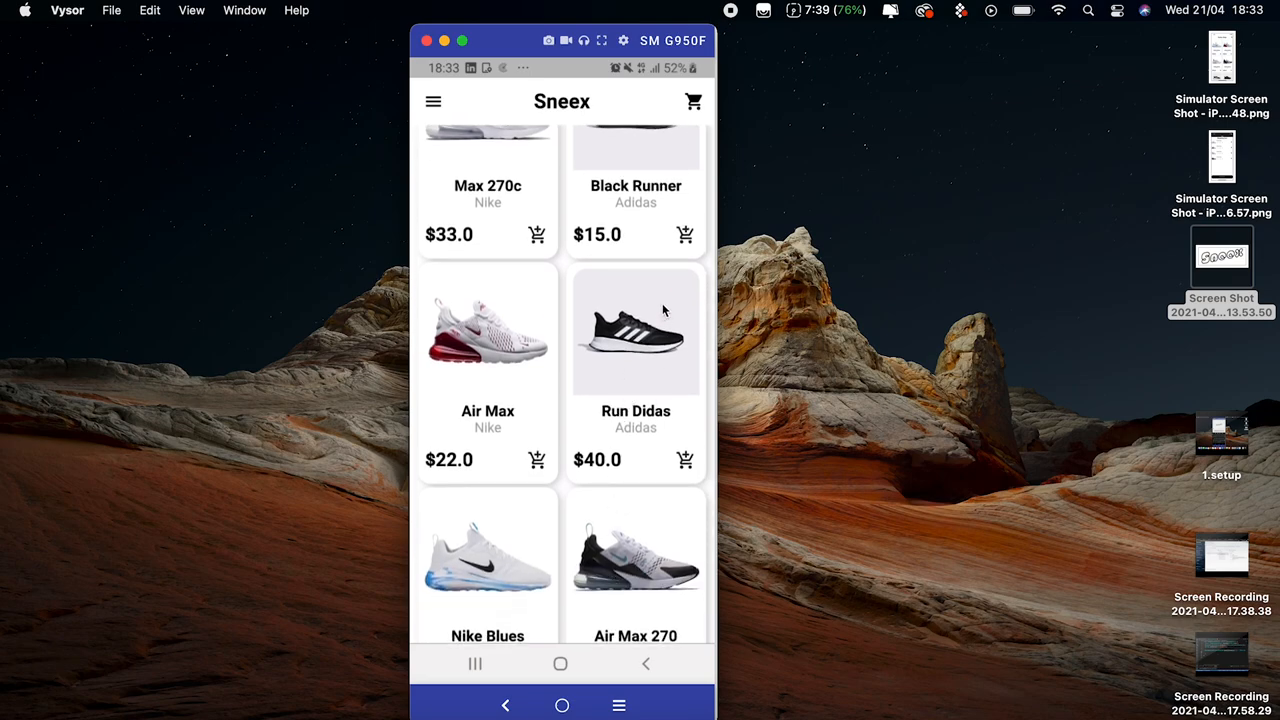
scroll(down, 3)
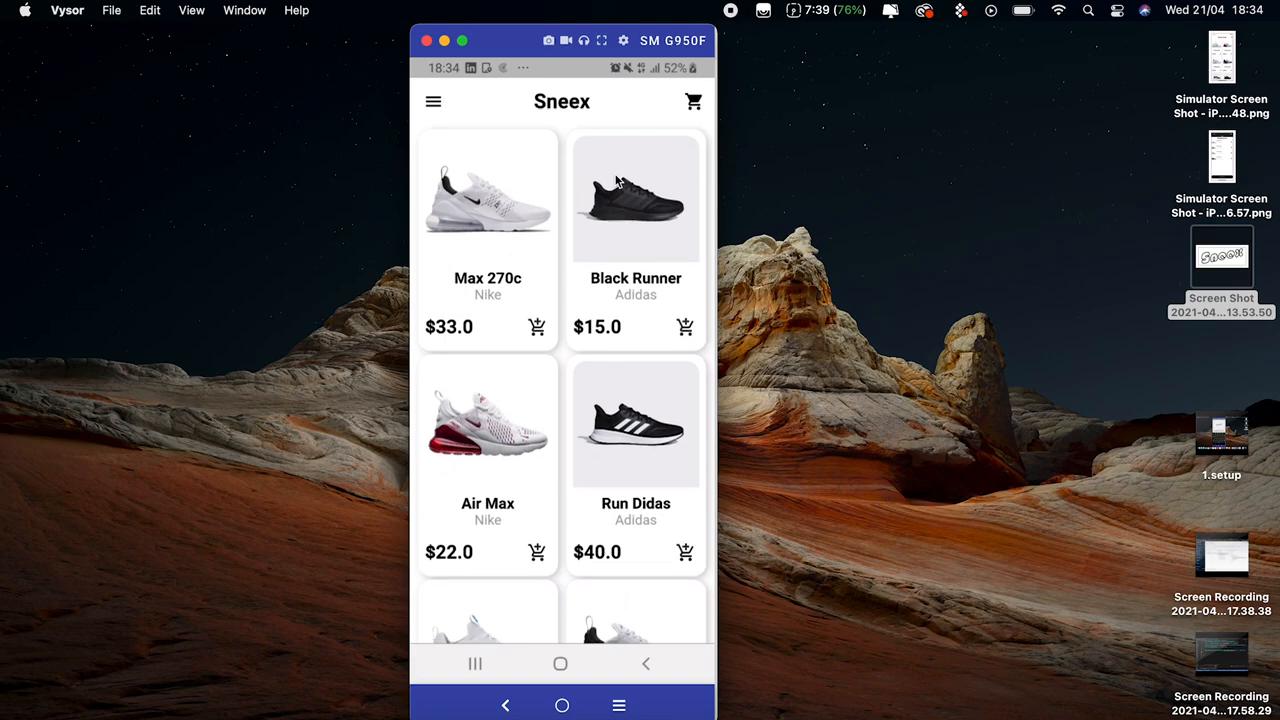
scroll(down, 3)
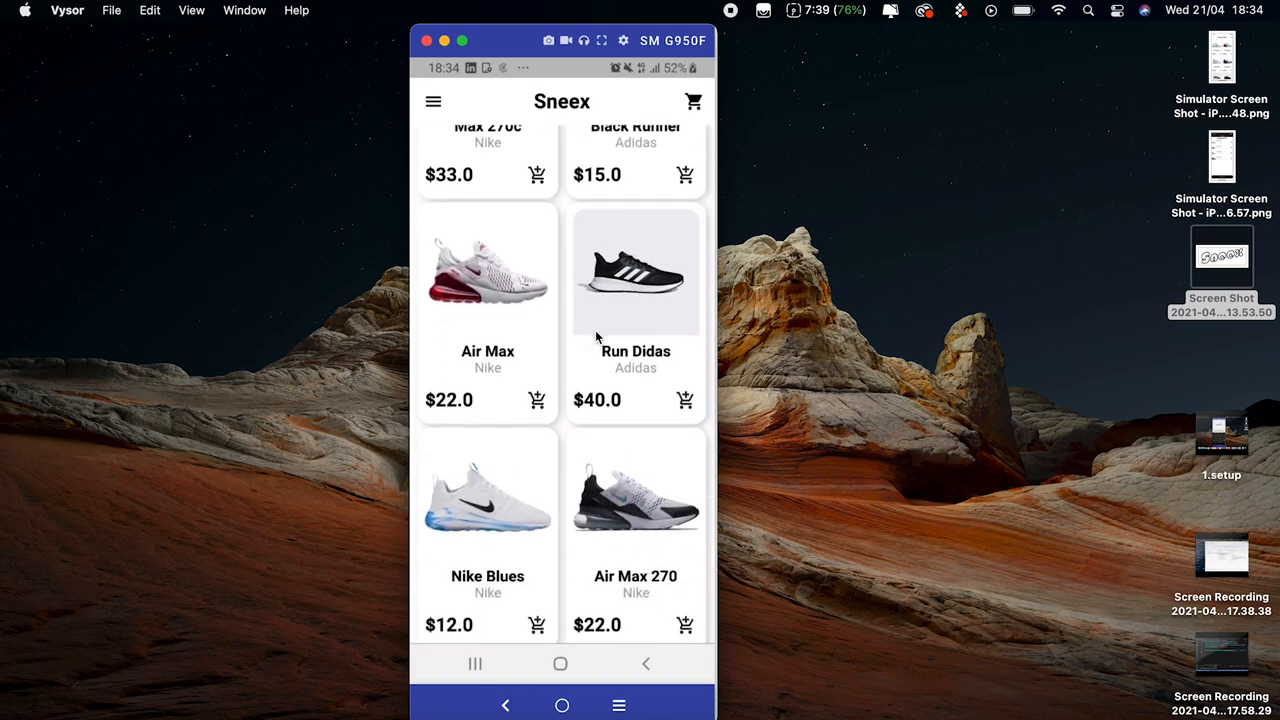
scroll(up, 3)
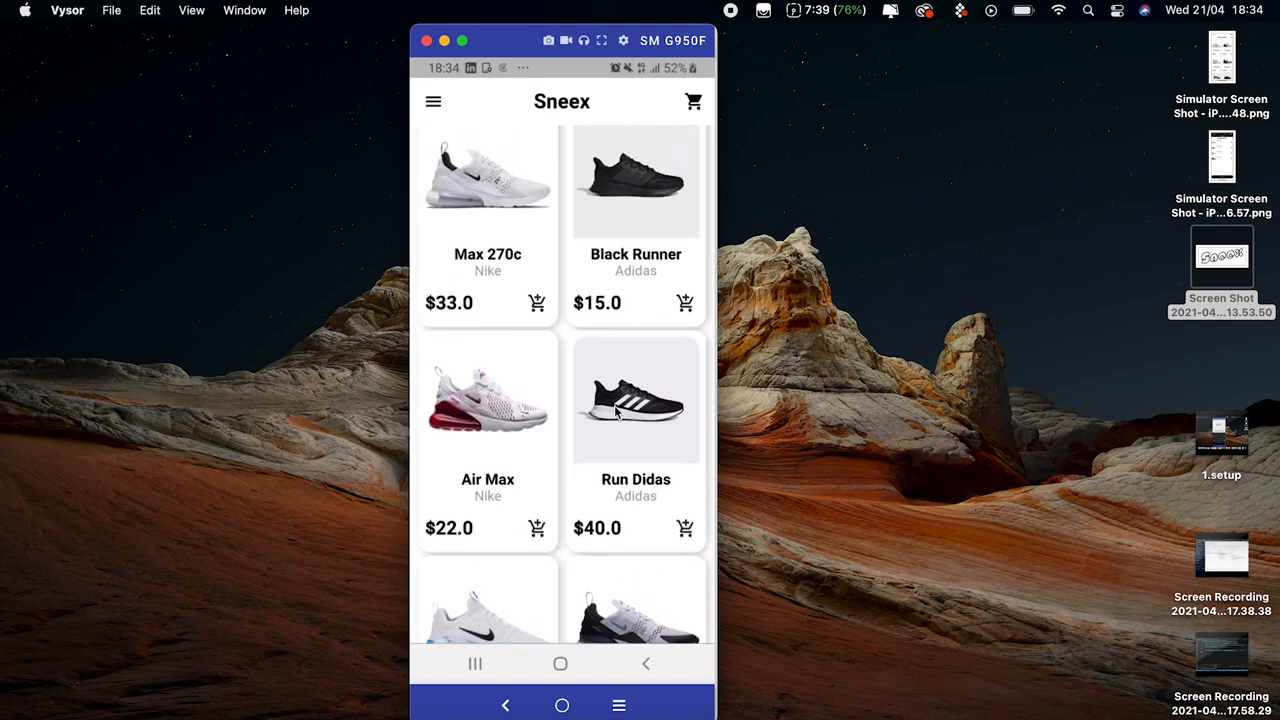
scroll(down, 3)
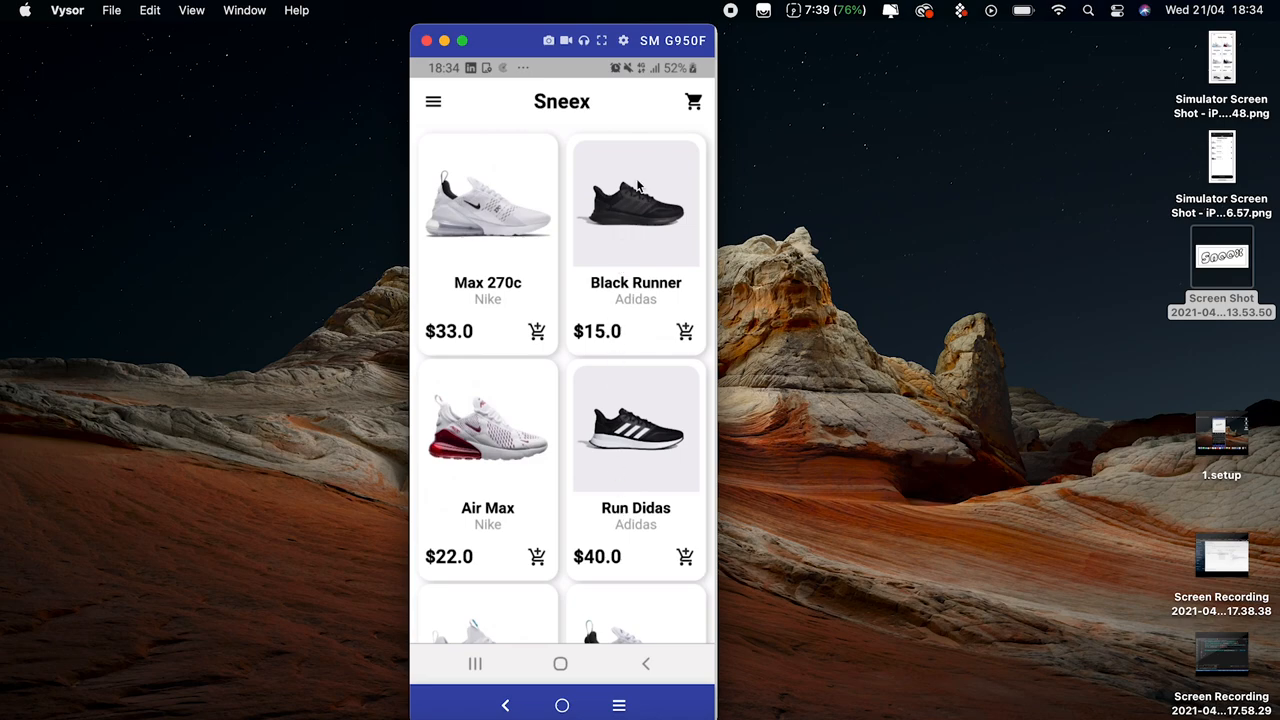
mouse_move(644, 140)
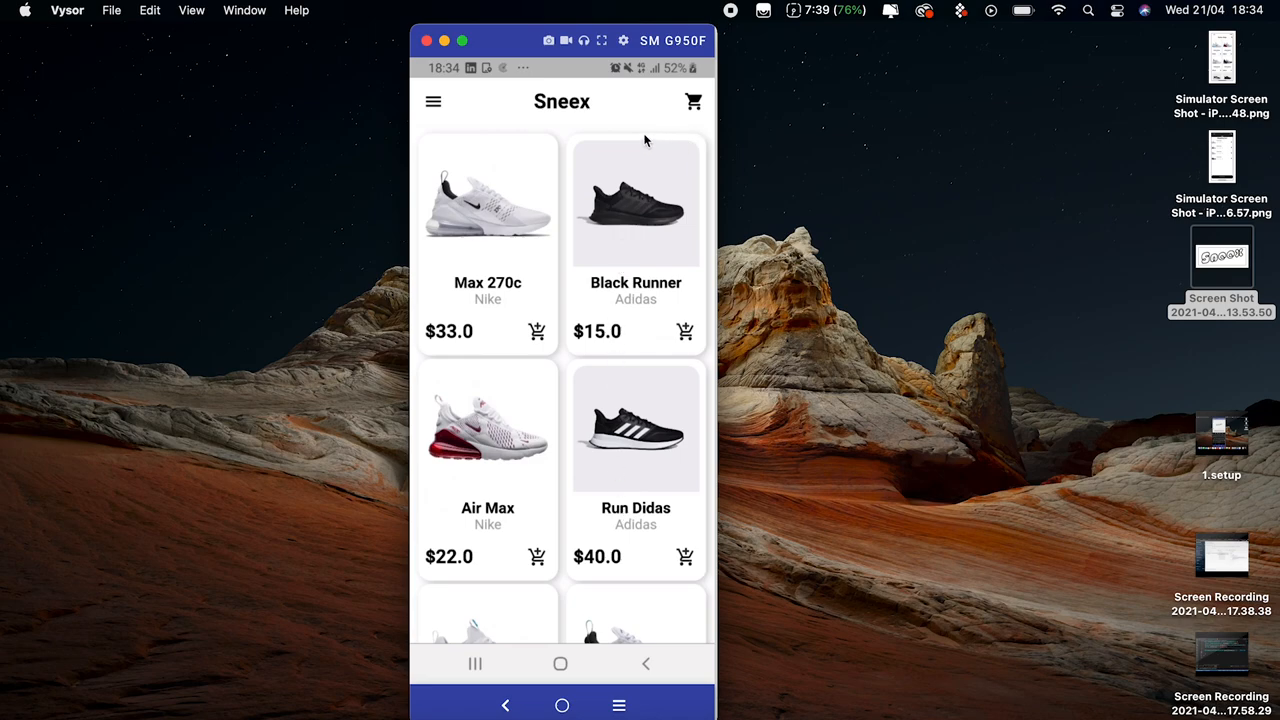